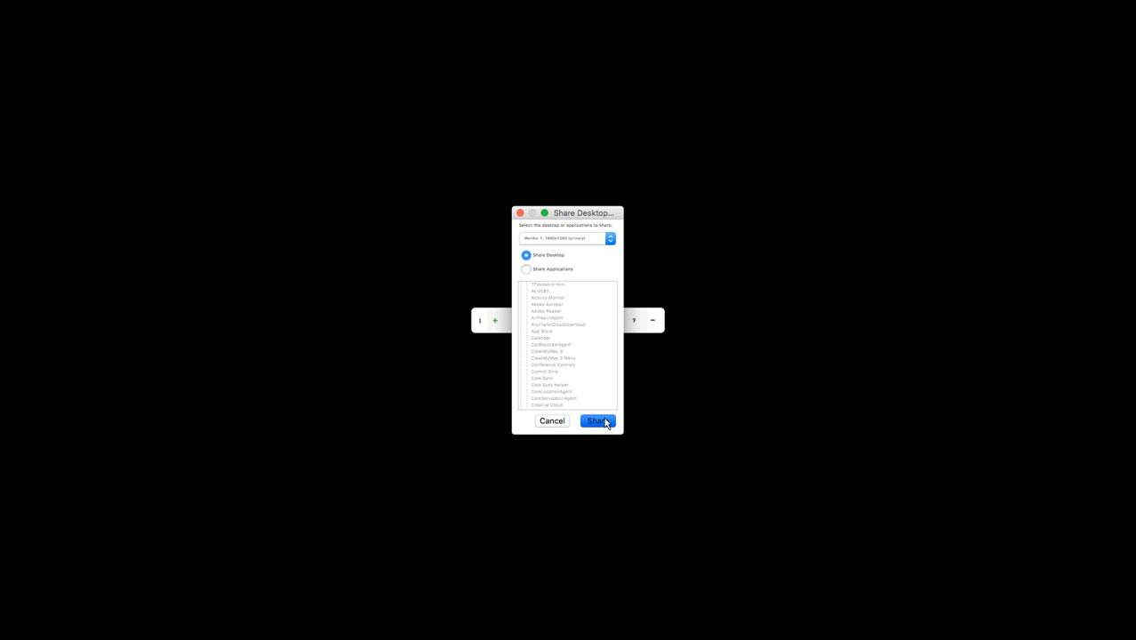
Step: Share the full primary-monitor desktop with attendees from the Share Desktop dialog
click(598, 420)
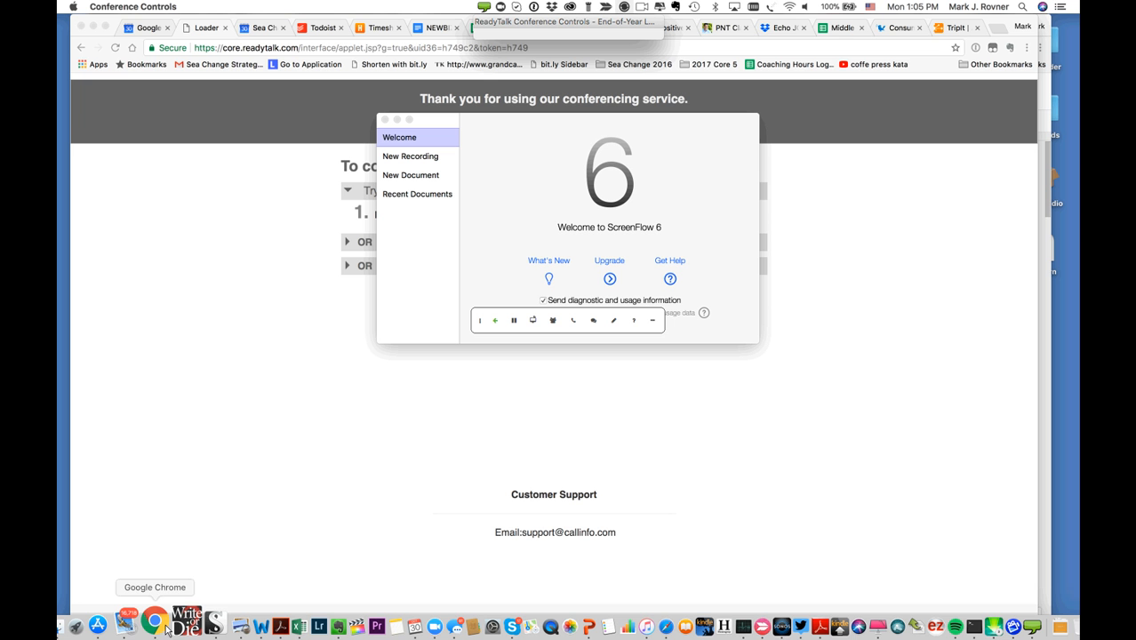
mouse_move(133, 622)
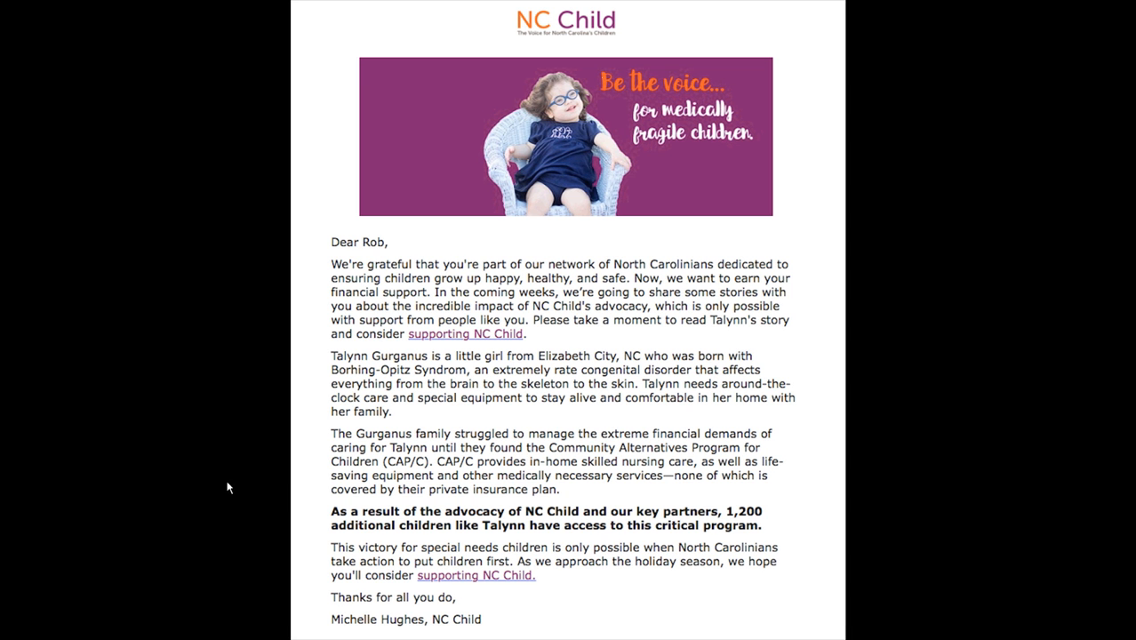
mouse_move(206, 473)
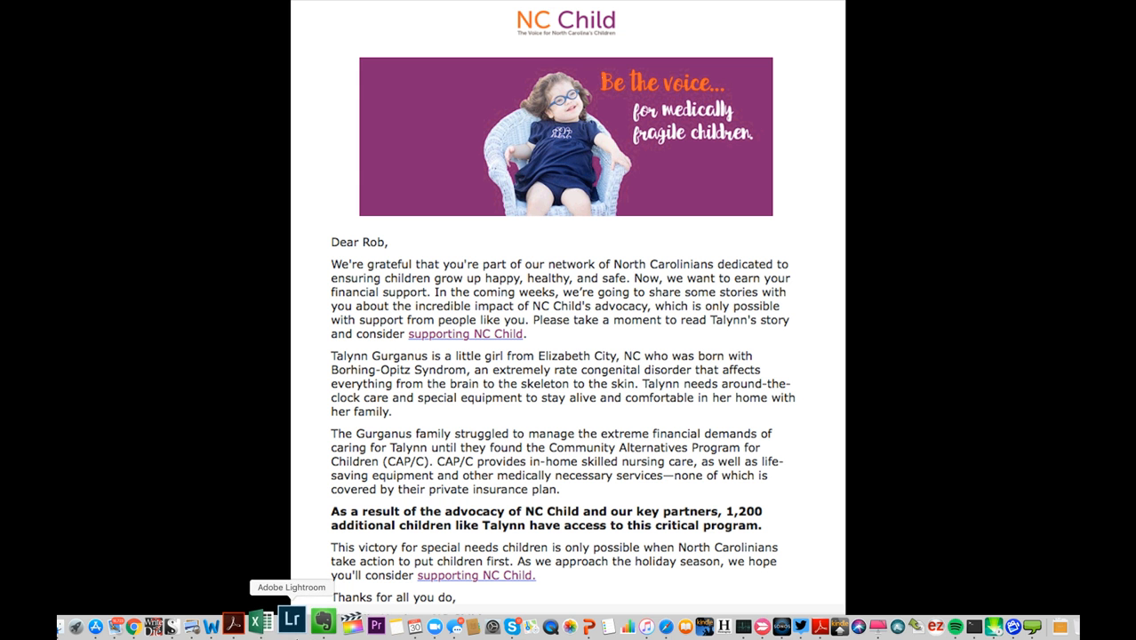
mouse_move(216, 626)
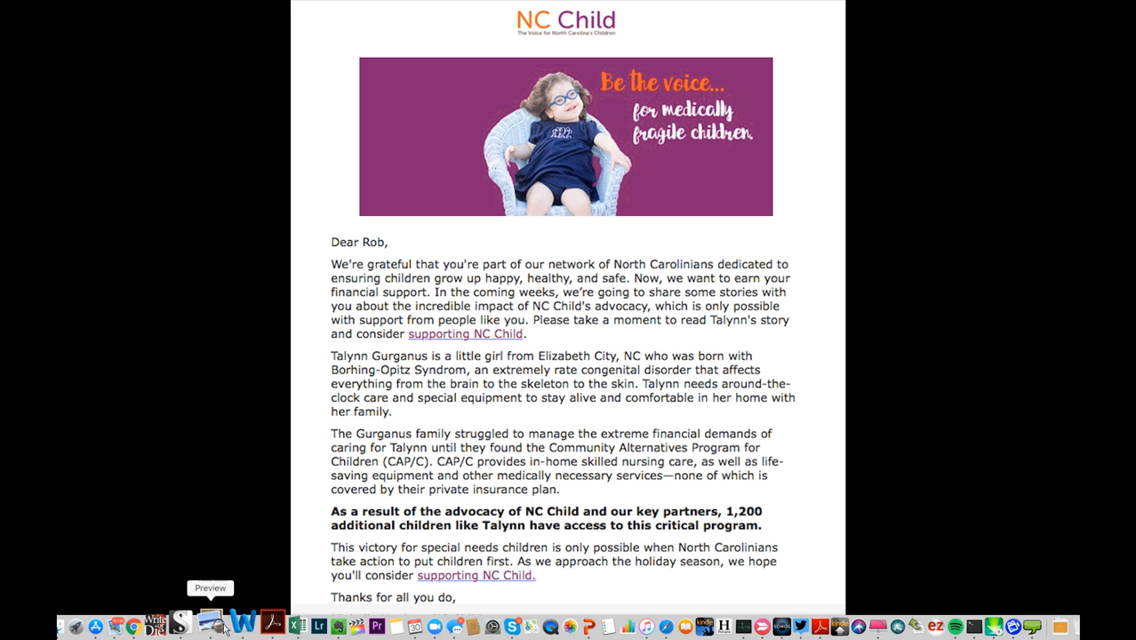
Step: Bring the Voices for Illinois Children letter to the front via Word's Dock icon
click(242, 624)
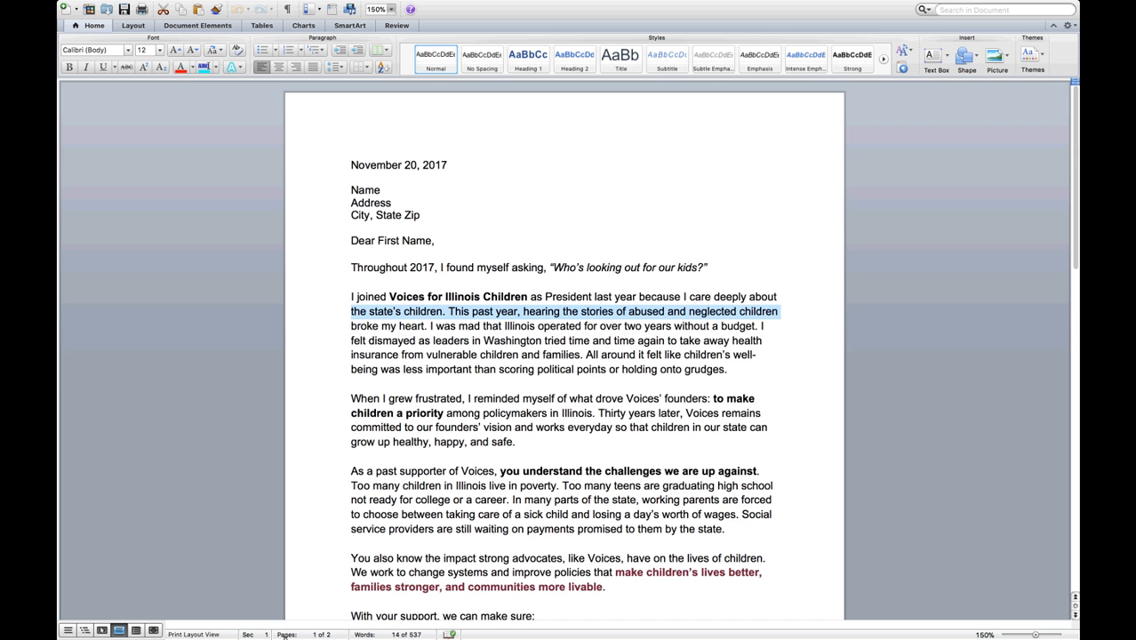
scroll(down, 3)
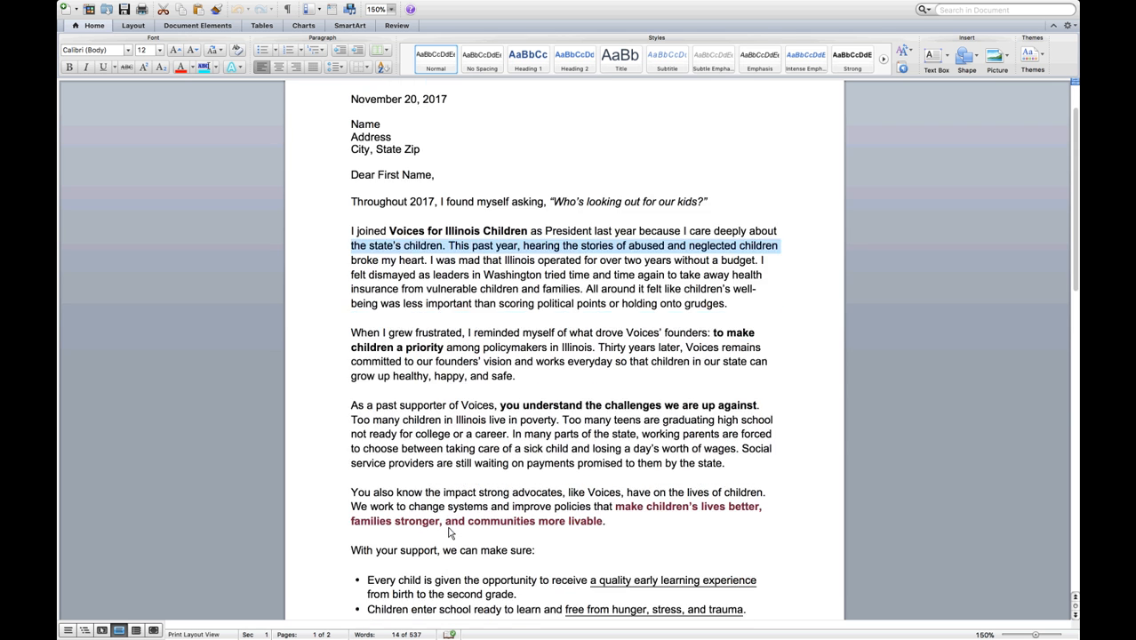
scroll(down, 3)
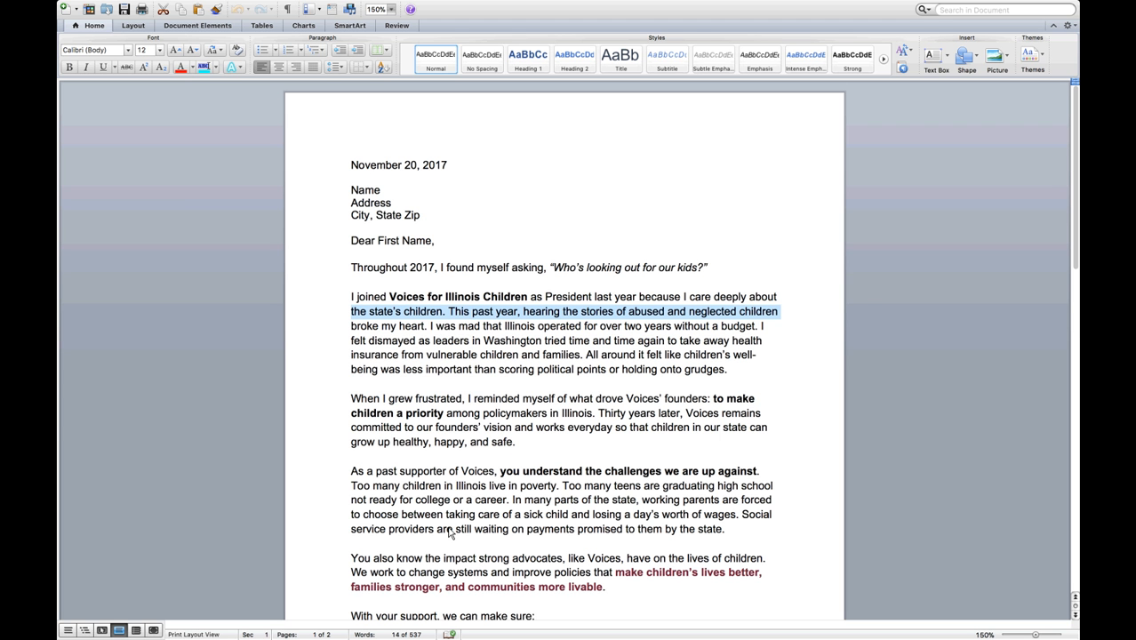
mouse_move(585, 360)
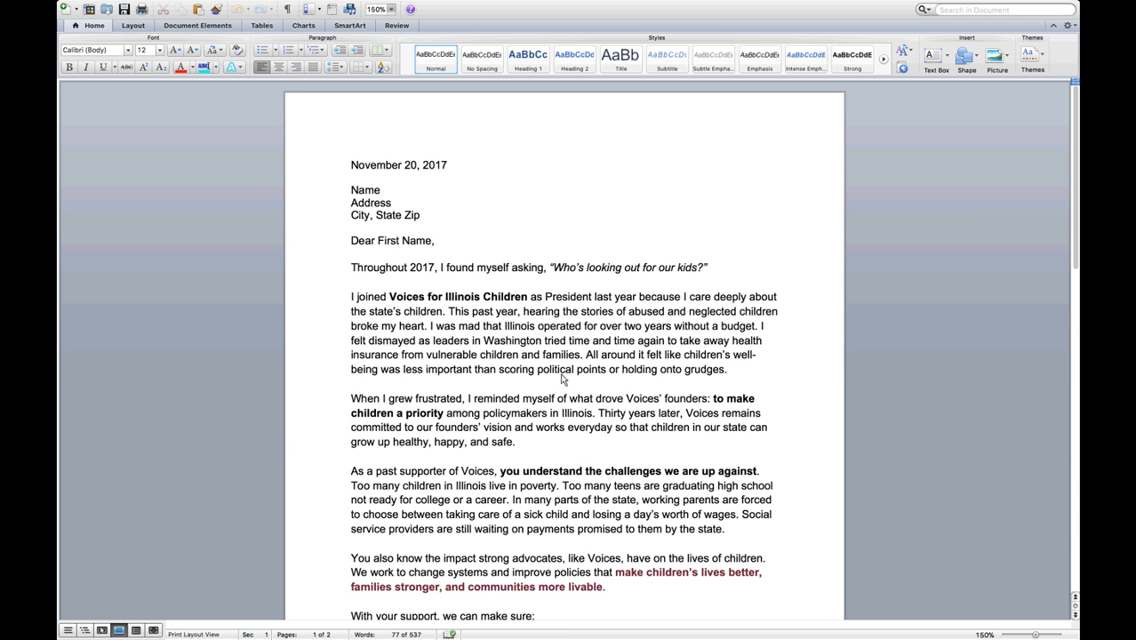
mouse_move(562, 408)
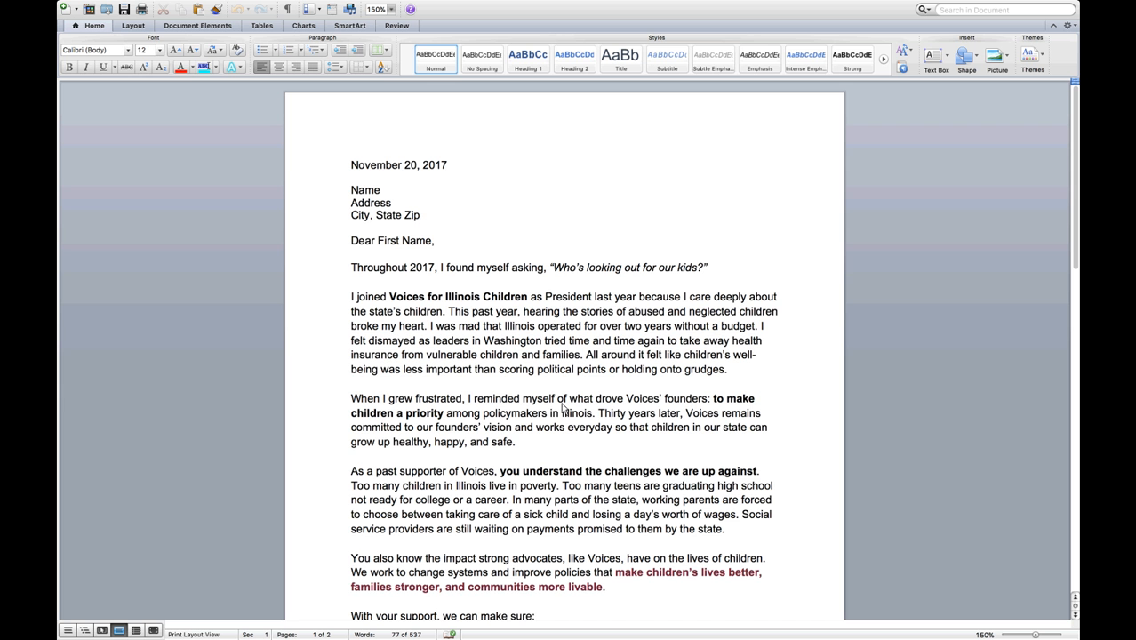
mouse_move(583, 471)
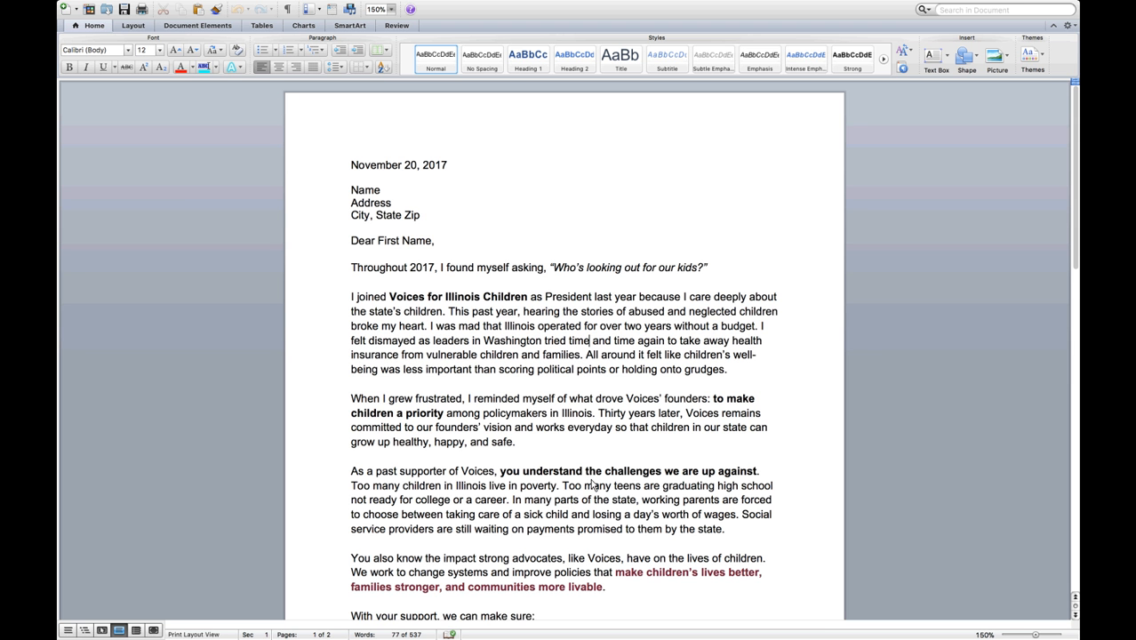
Step: Scroll to page two, showing the VLC member quote box and Warm Regards closing
scroll(down, 3)
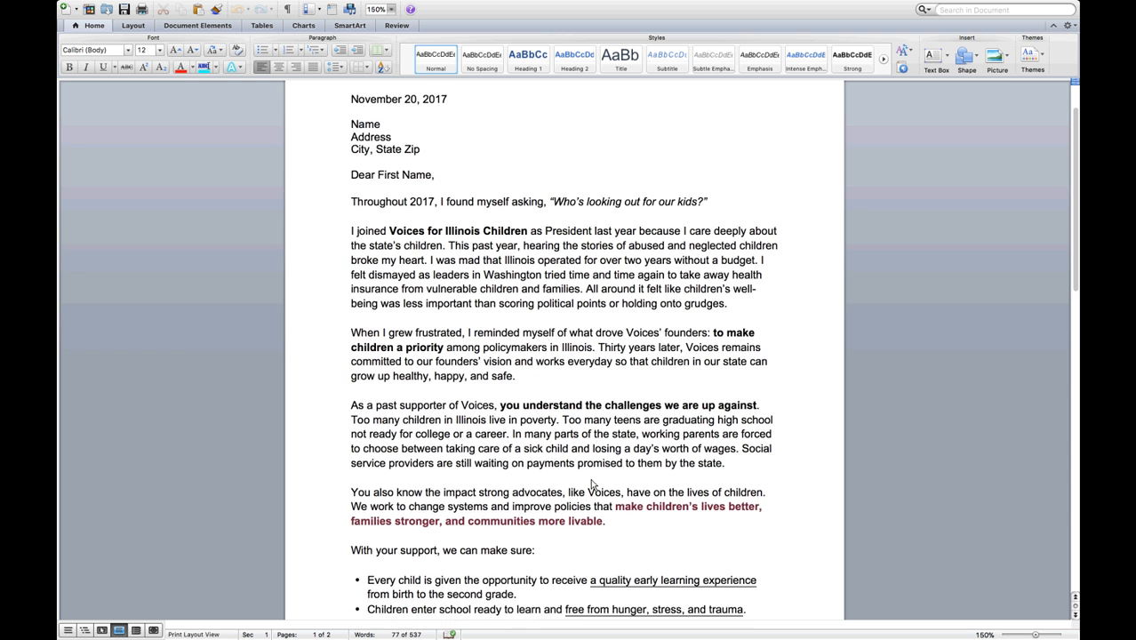
scroll(down, 3)
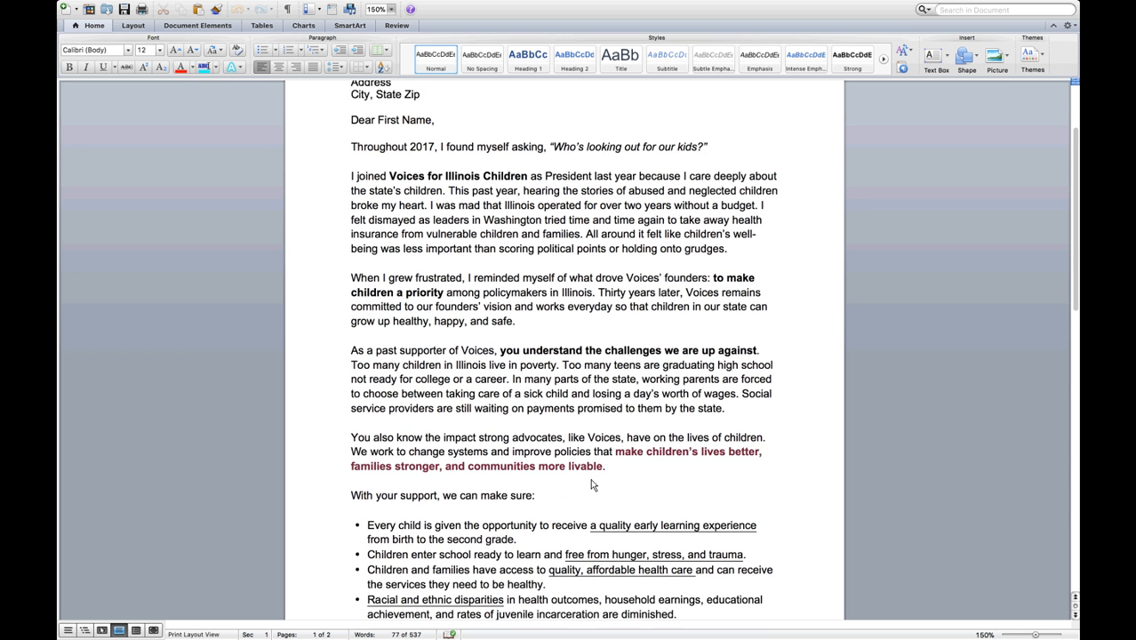
scroll(down, 3)
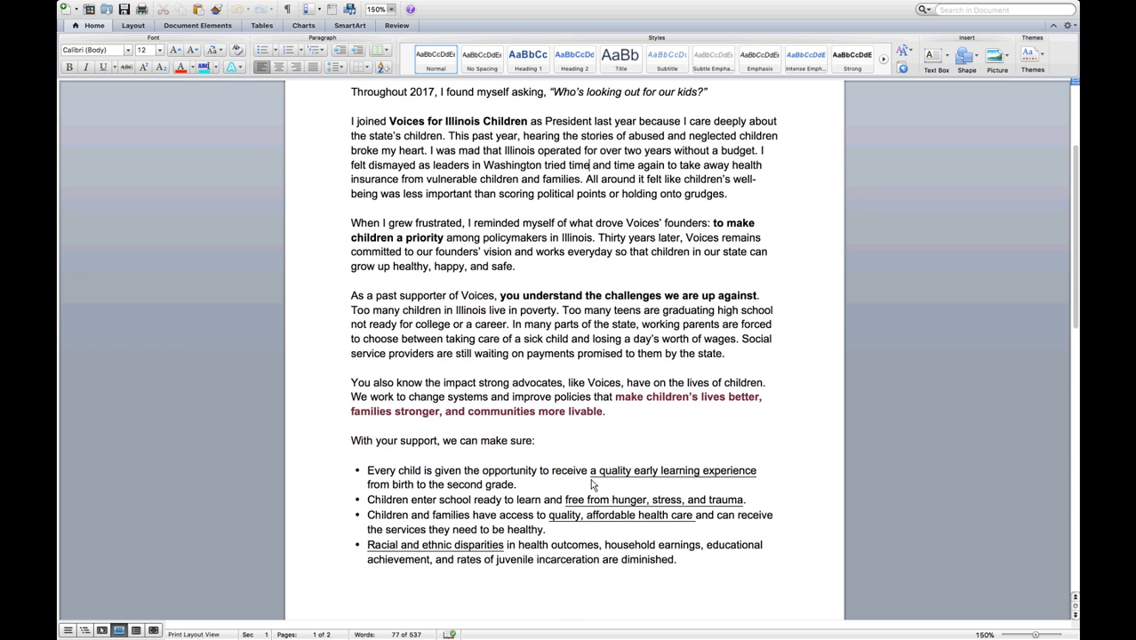
scroll(down, 3)
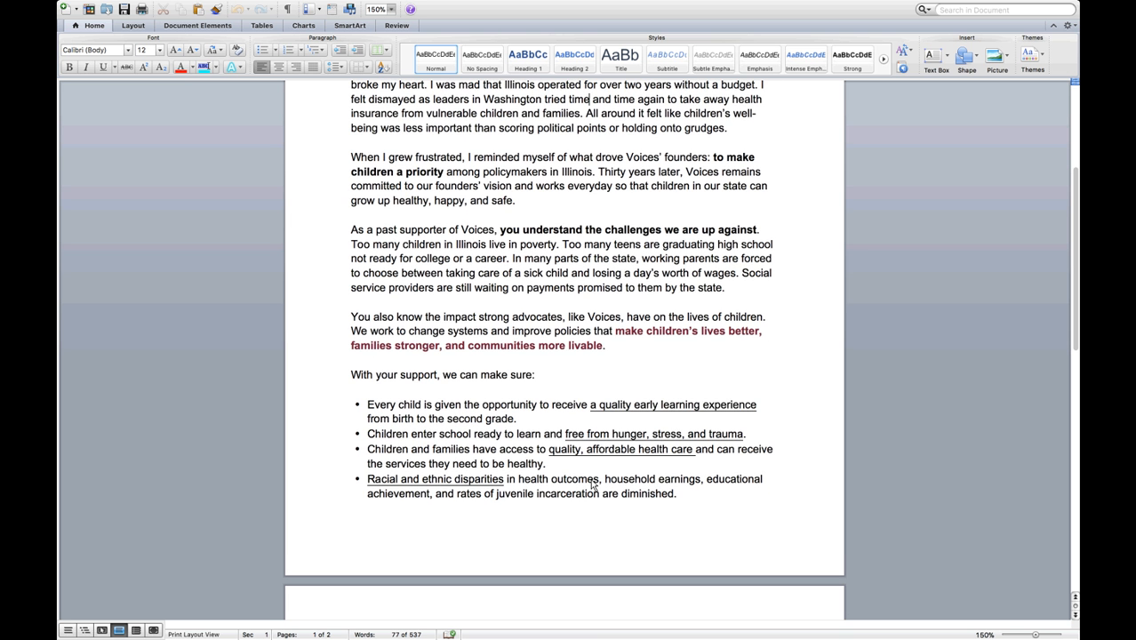
scroll(down, 3)
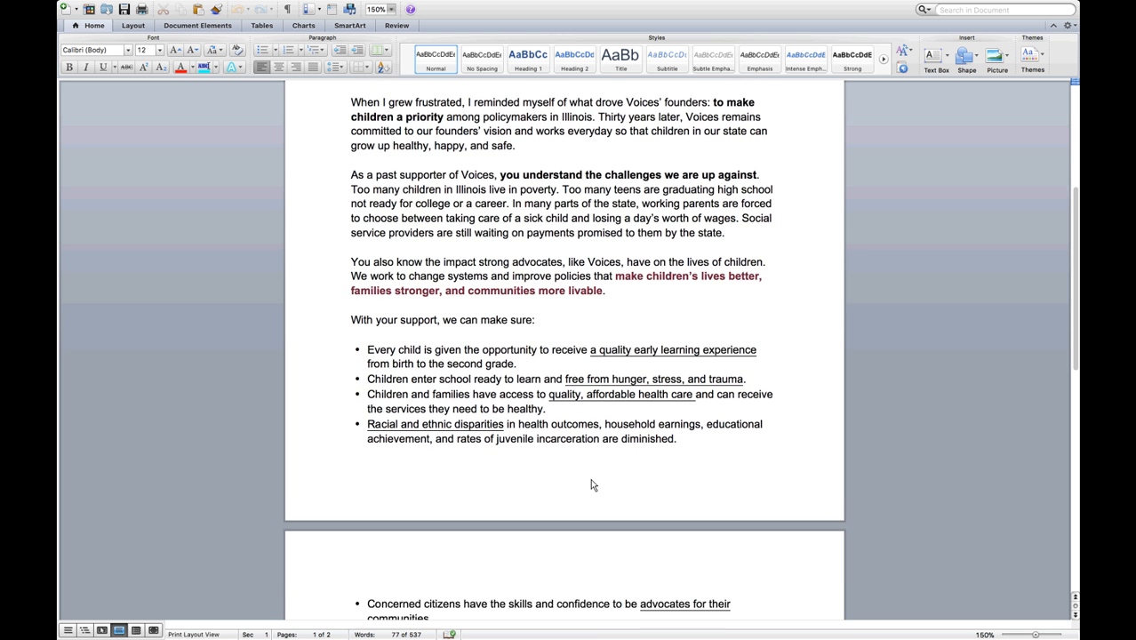
scroll(down, 3)
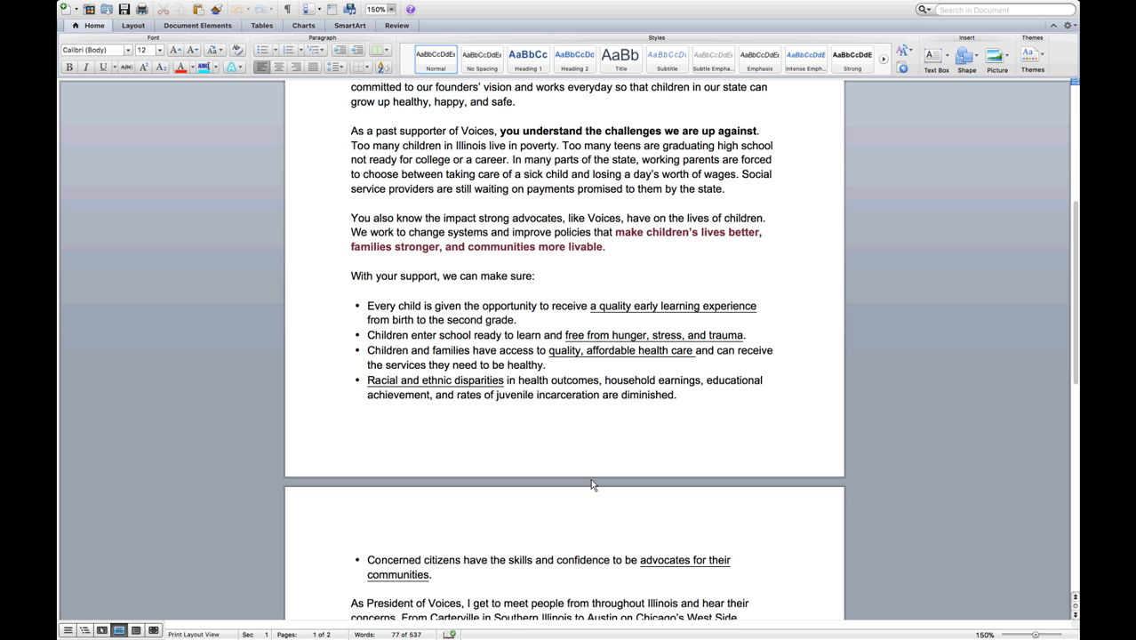
scroll(down, 3)
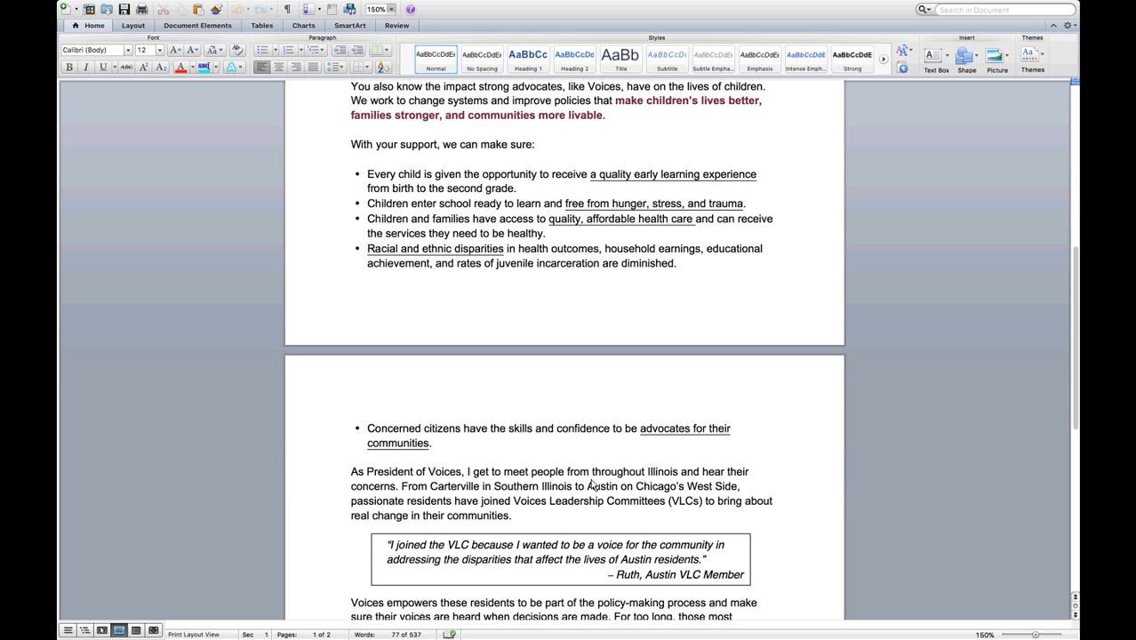
scroll(down, 3)
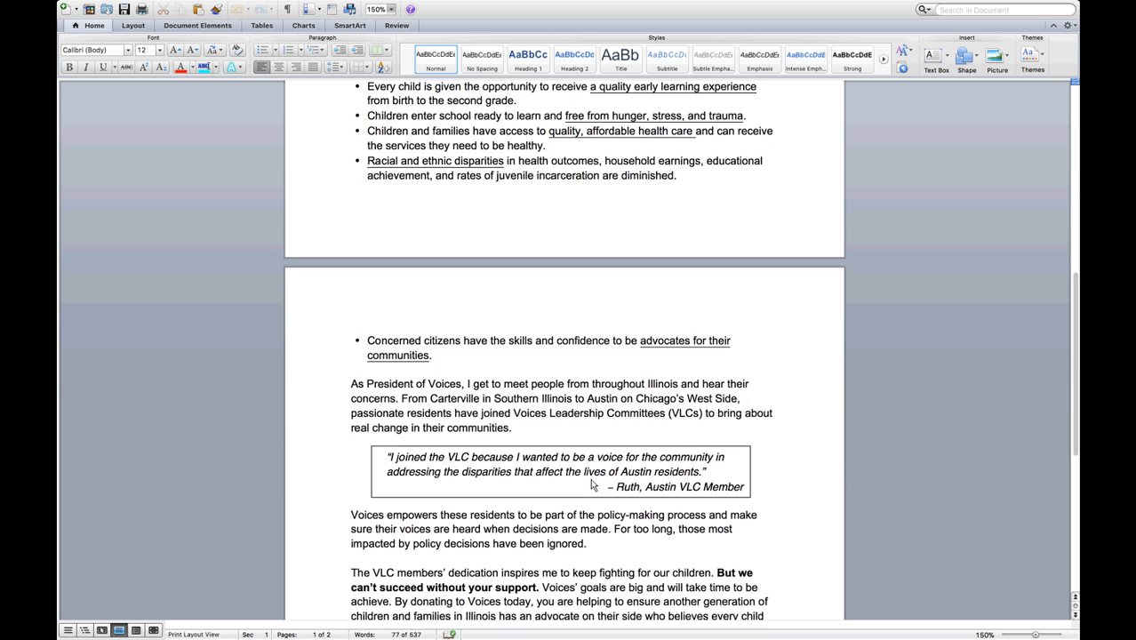
scroll(down, 3)
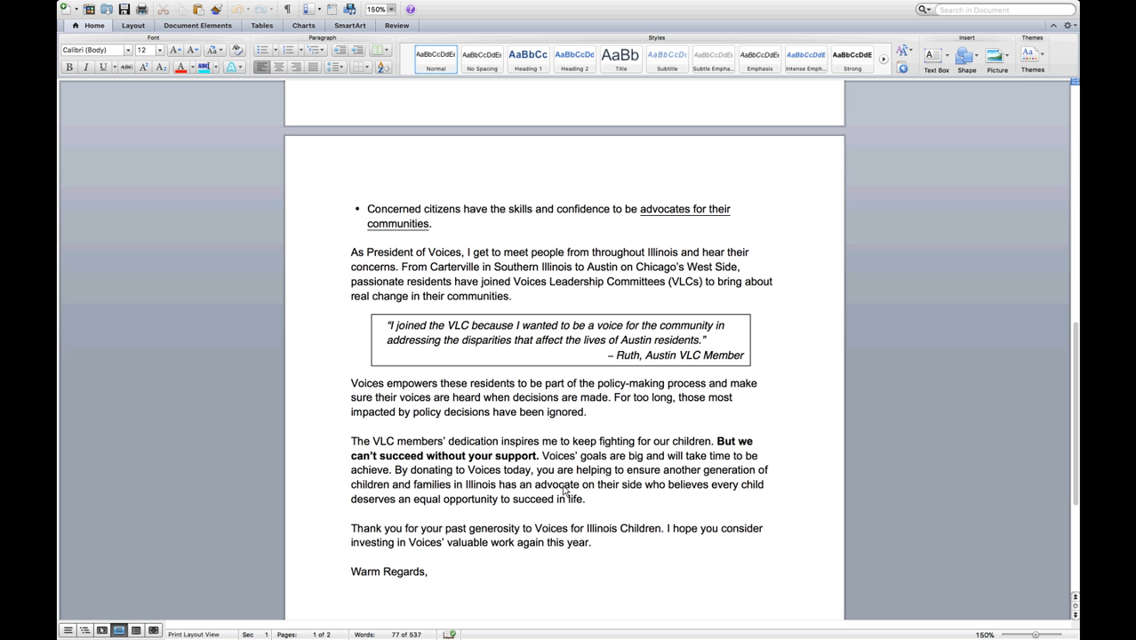
mouse_move(573, 487)
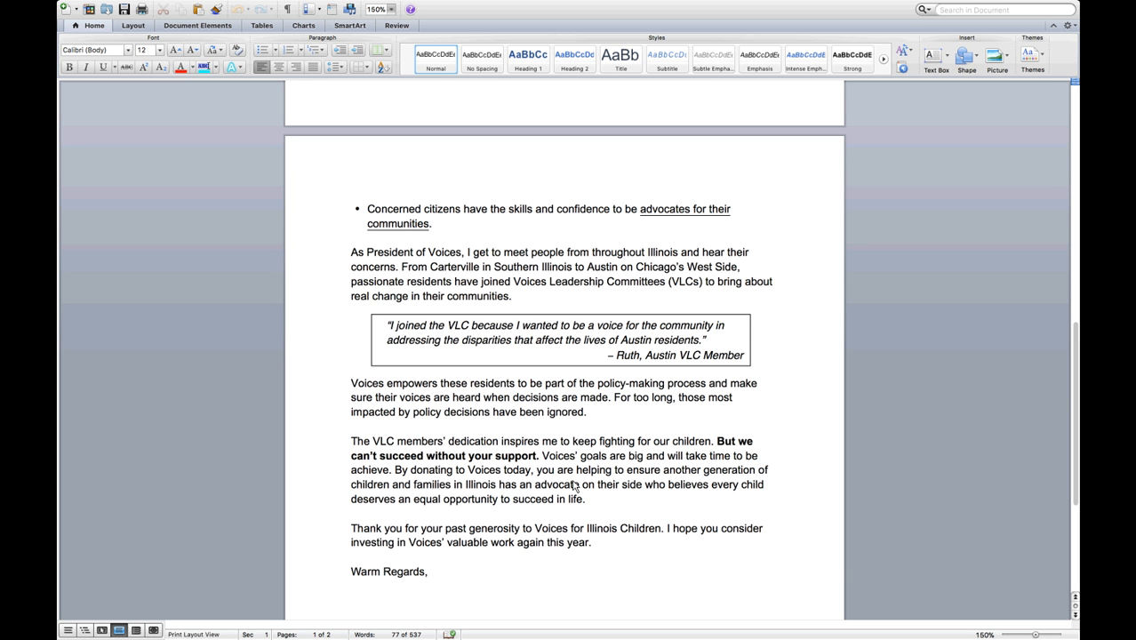
mouse_move(571, 487)
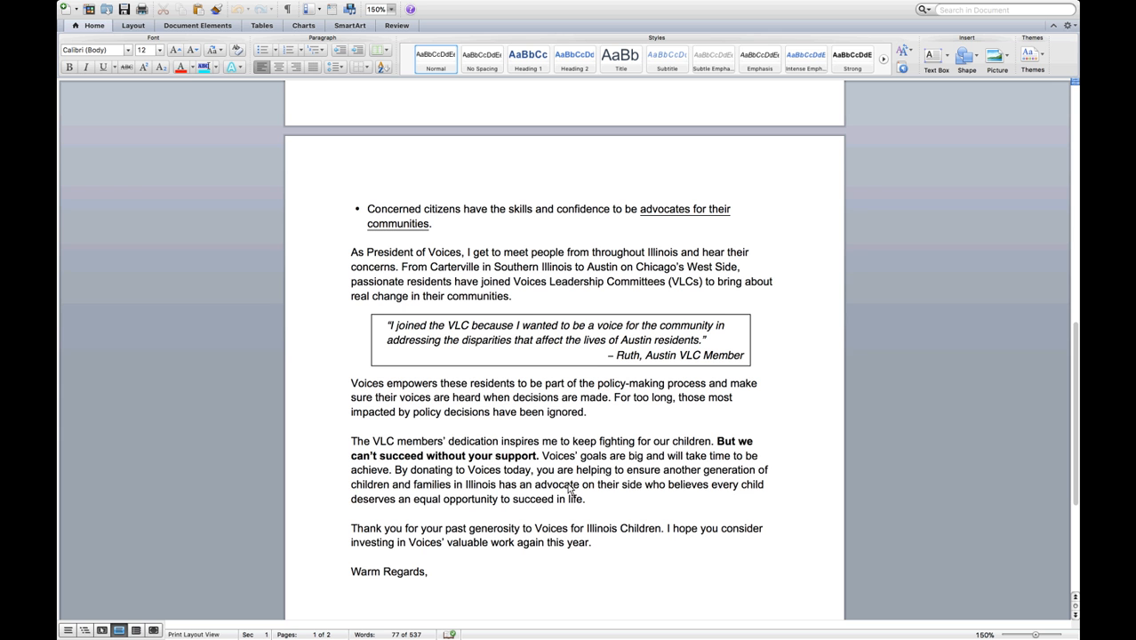
Step: Go back to page one showing the date, address block and greeting
scroll(down, 3)
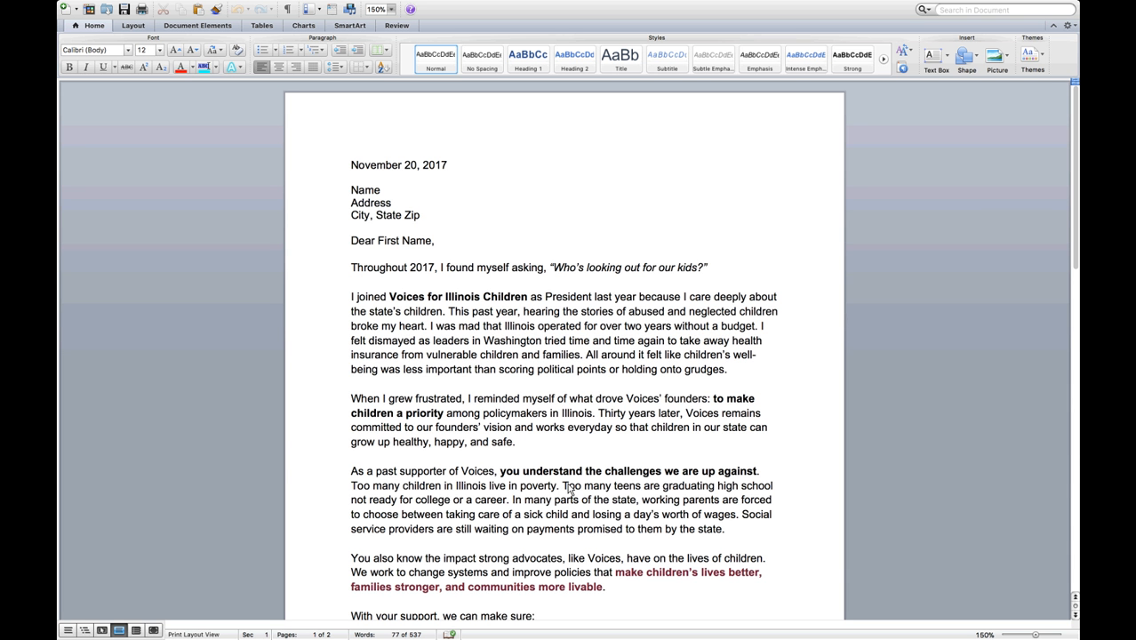
click(588, 340)
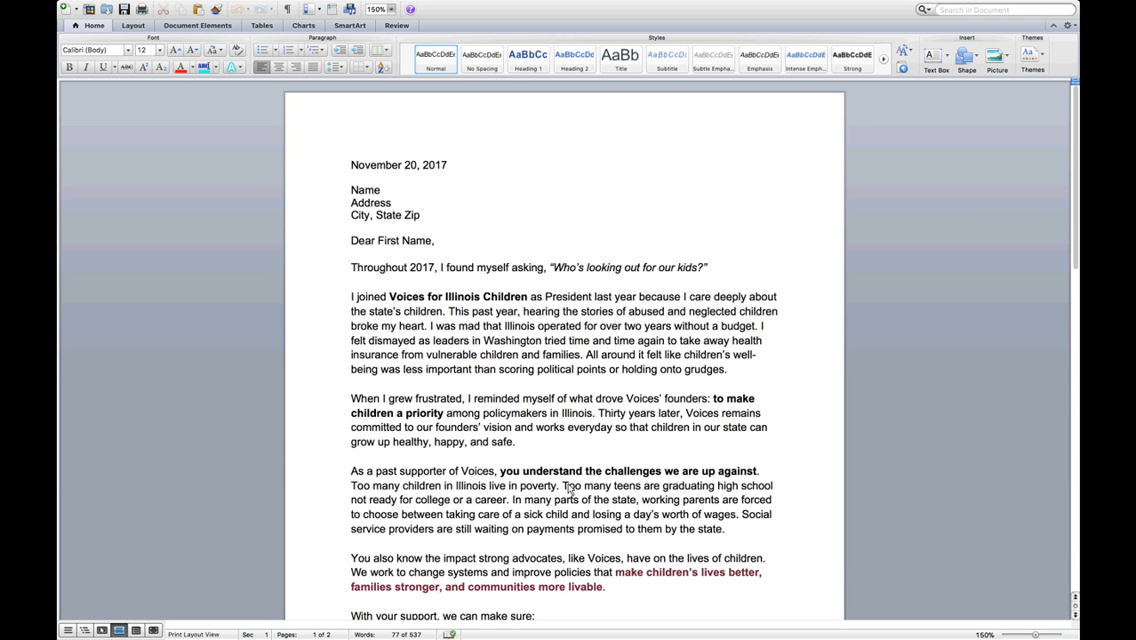
click(587, 340)
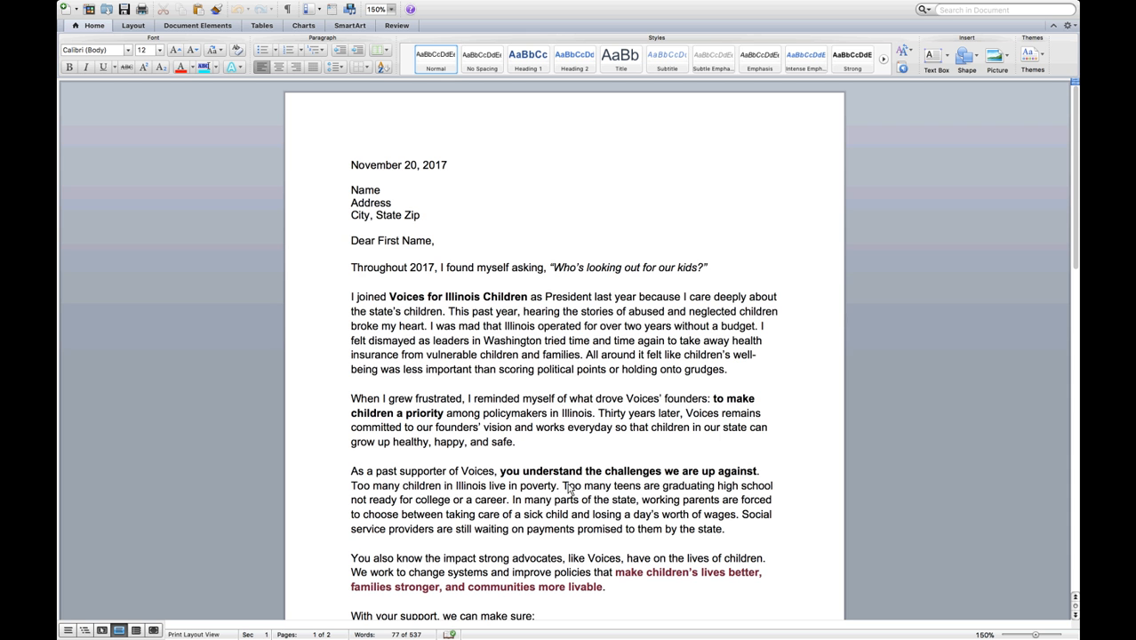
click(588, 340)
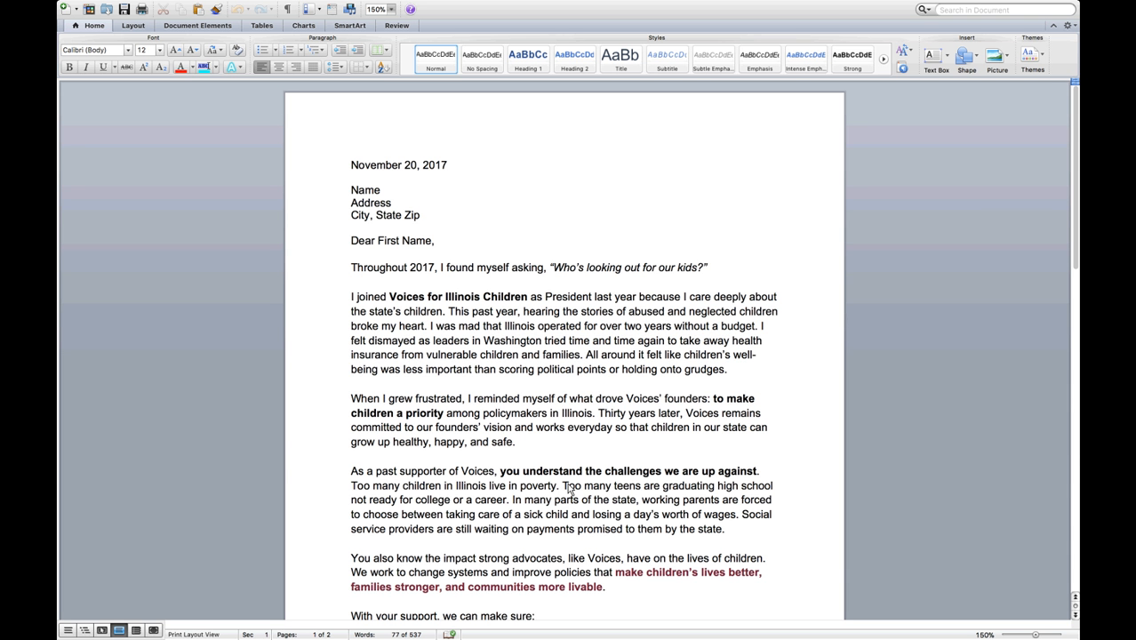
mouse_move(618, 502)
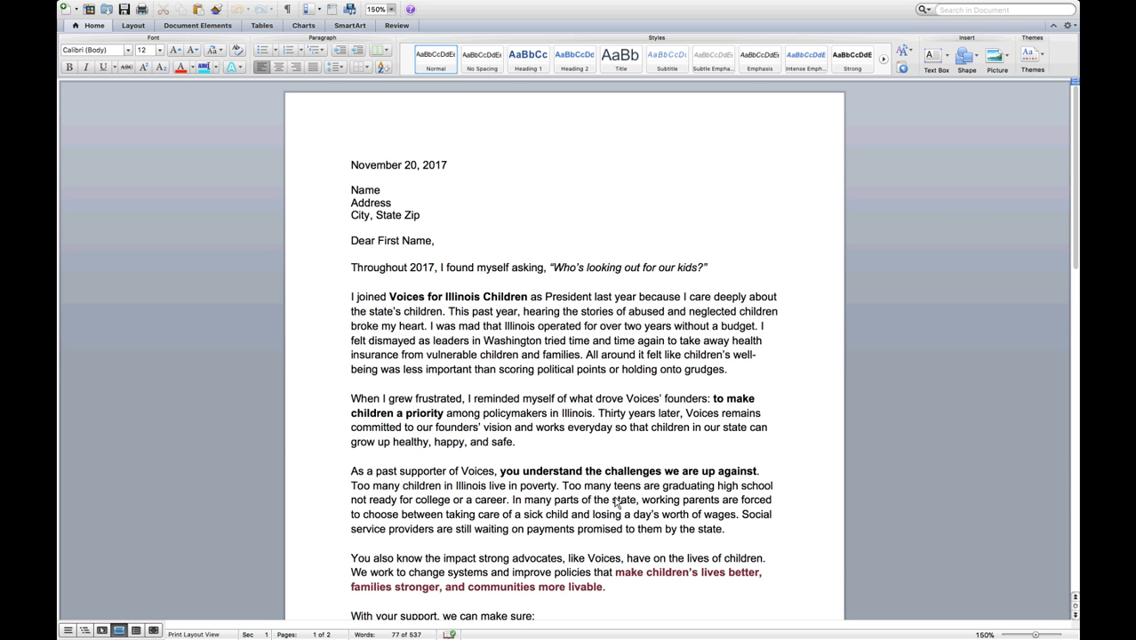
click(589, 340)
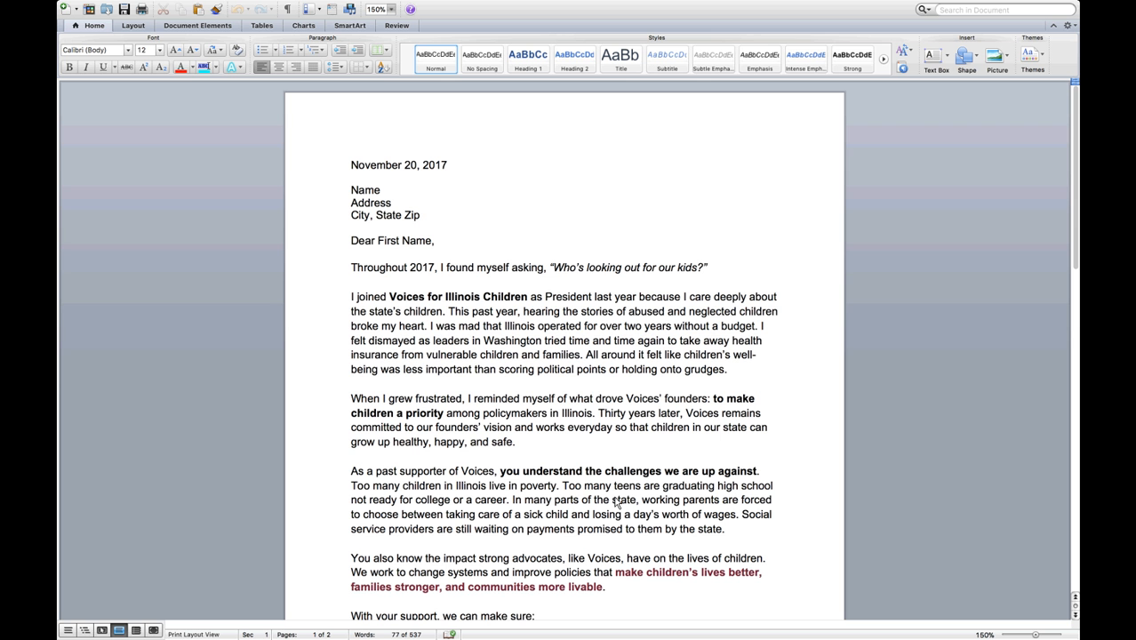
click(588, 340)
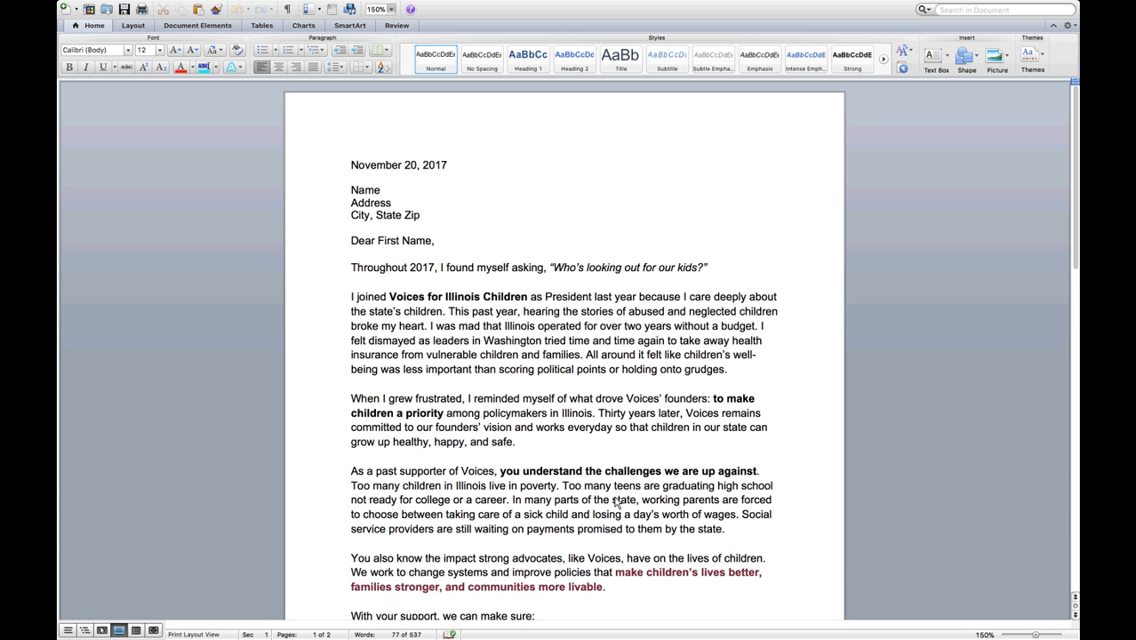
click(588, 340)
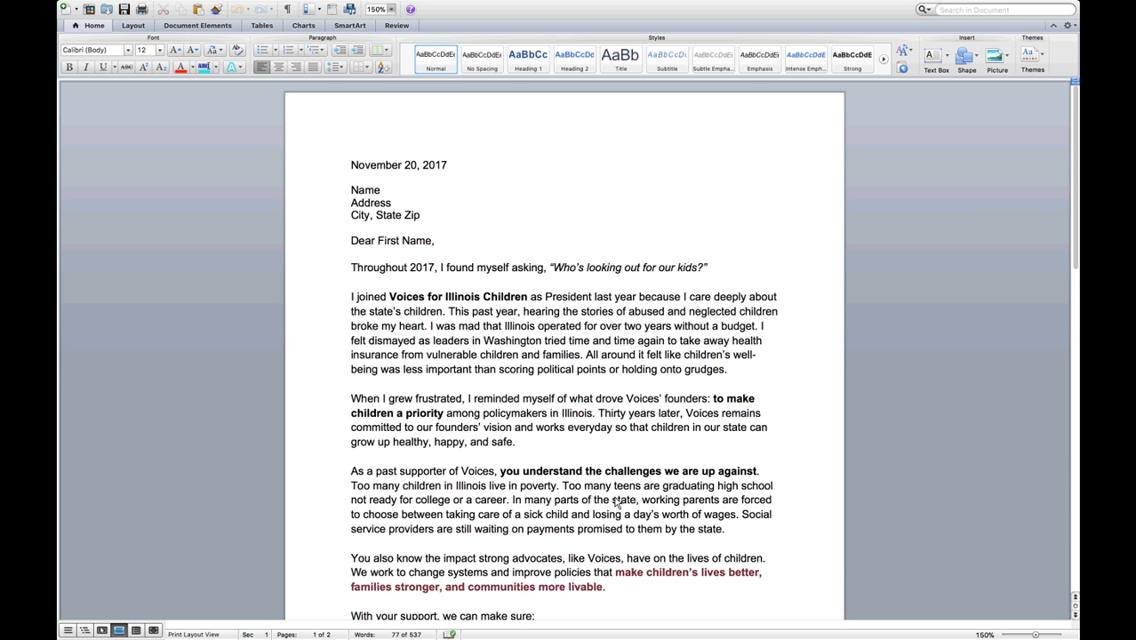
click(589, 341)
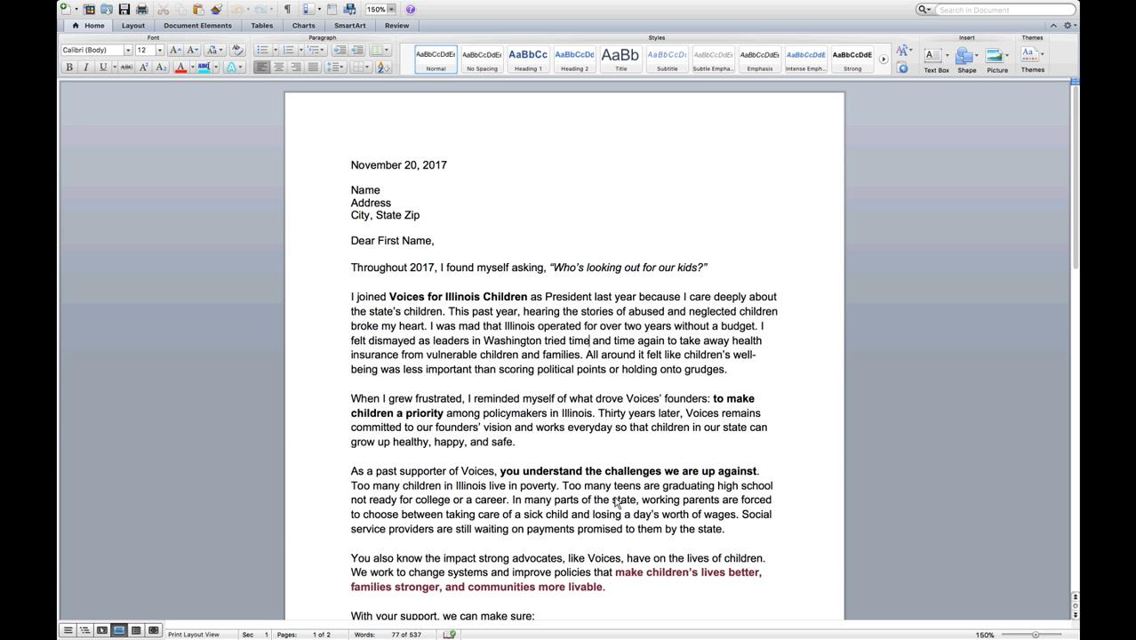
click(589, 340)
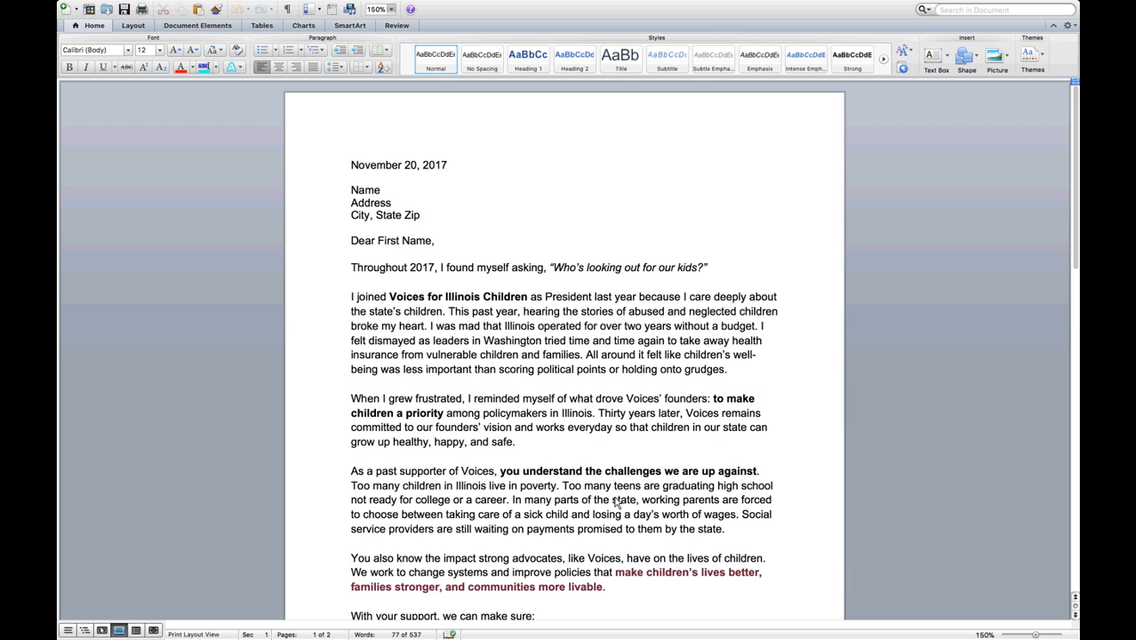
click(587, 340)
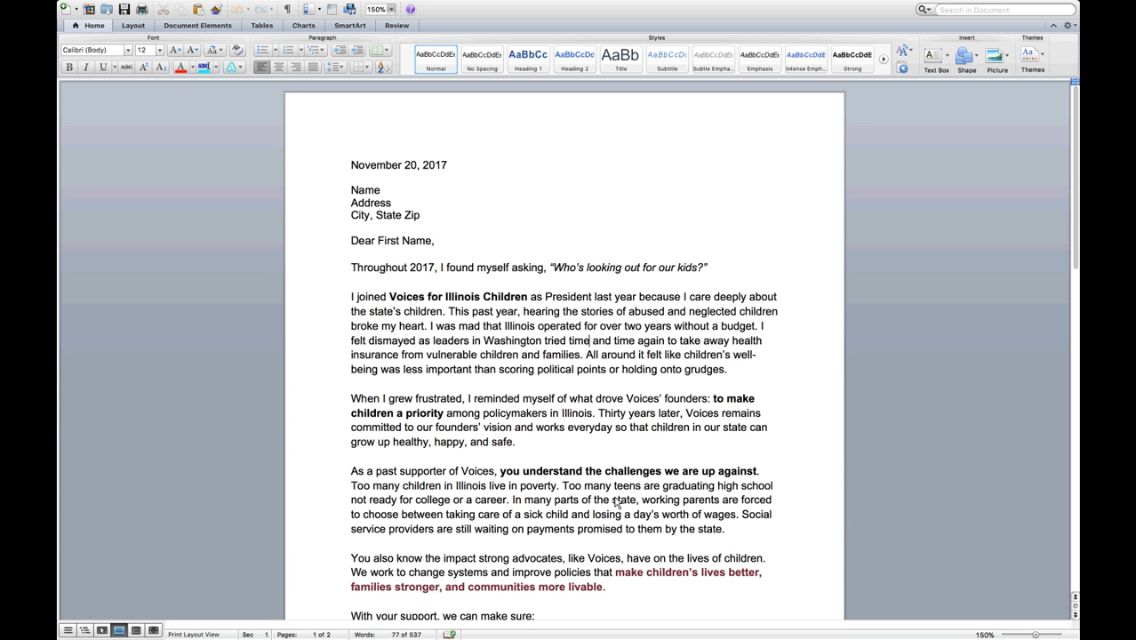
click(588, 341)
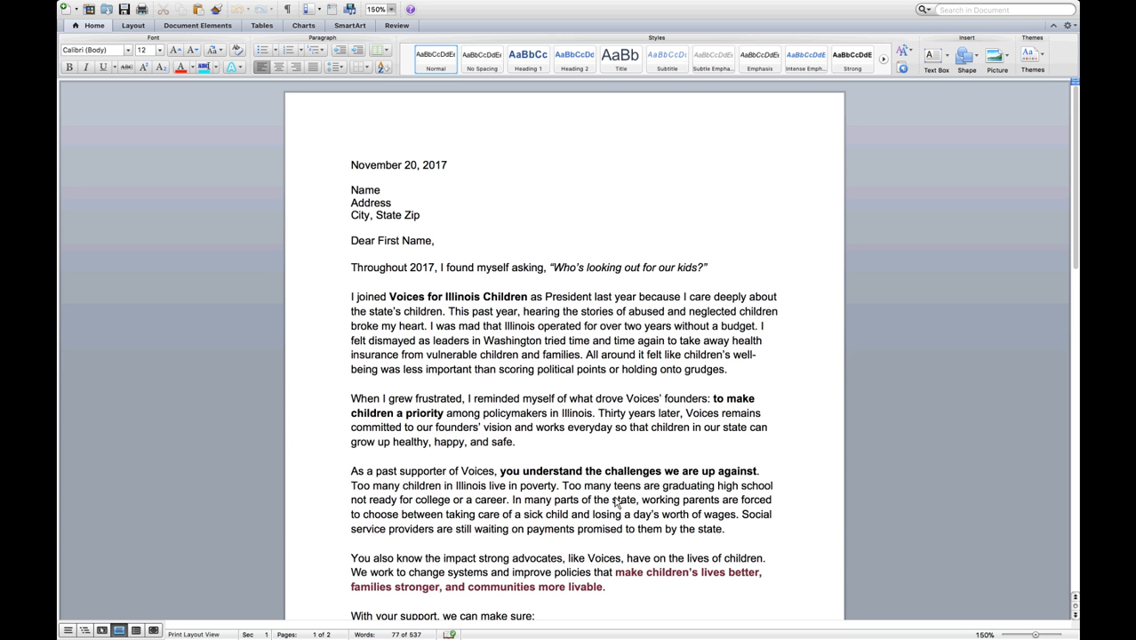
click(588, 340)
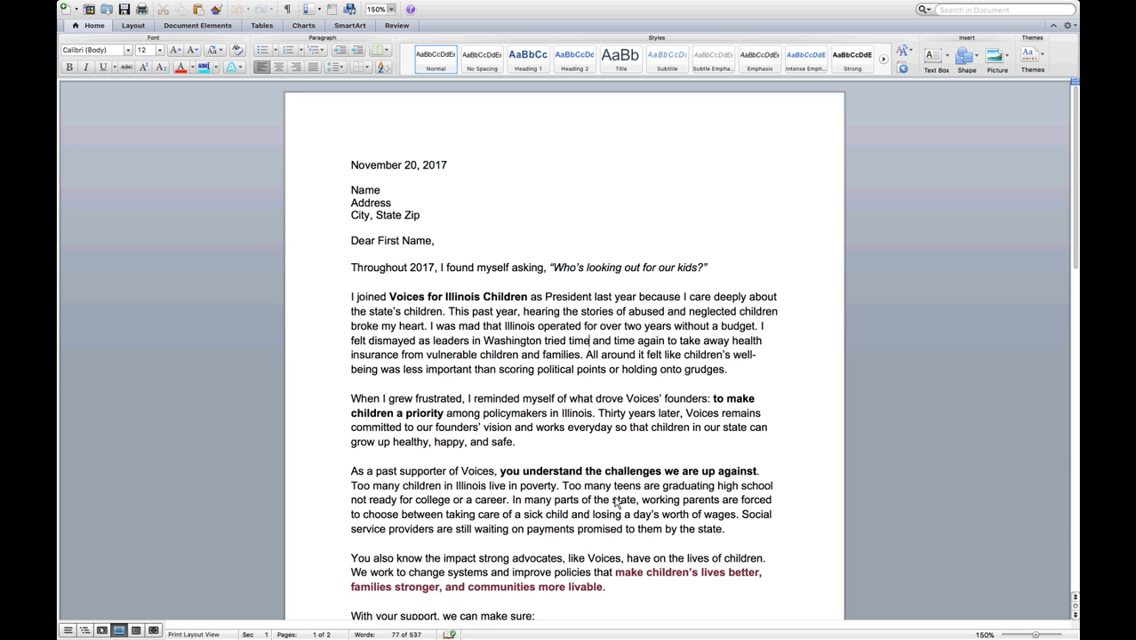
scroll(down, 3)
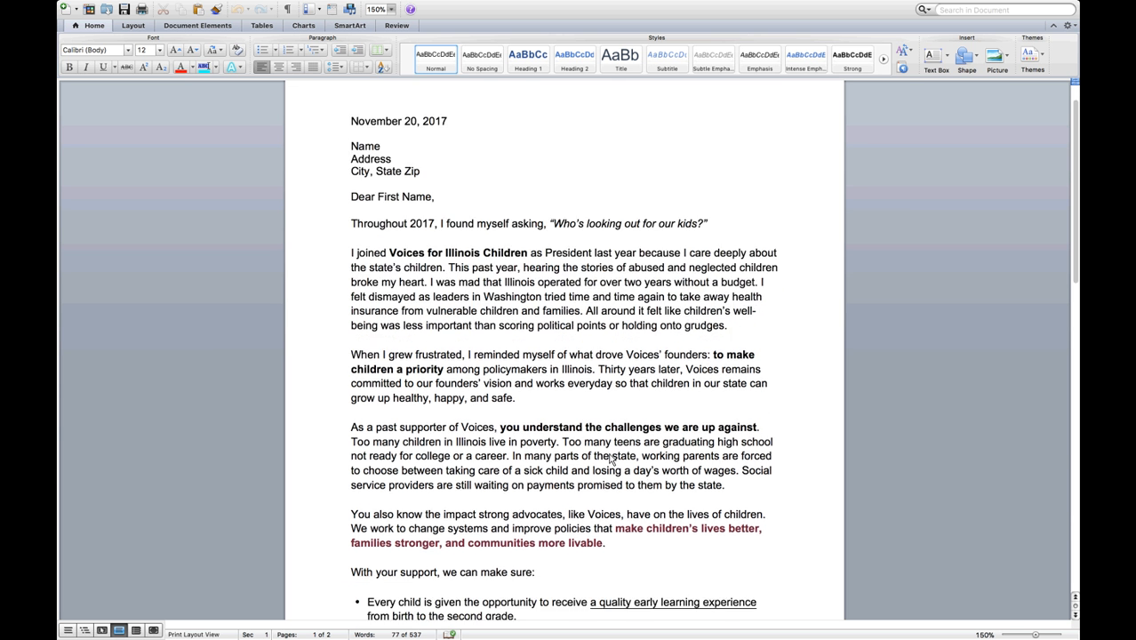
scroll(down, 3)
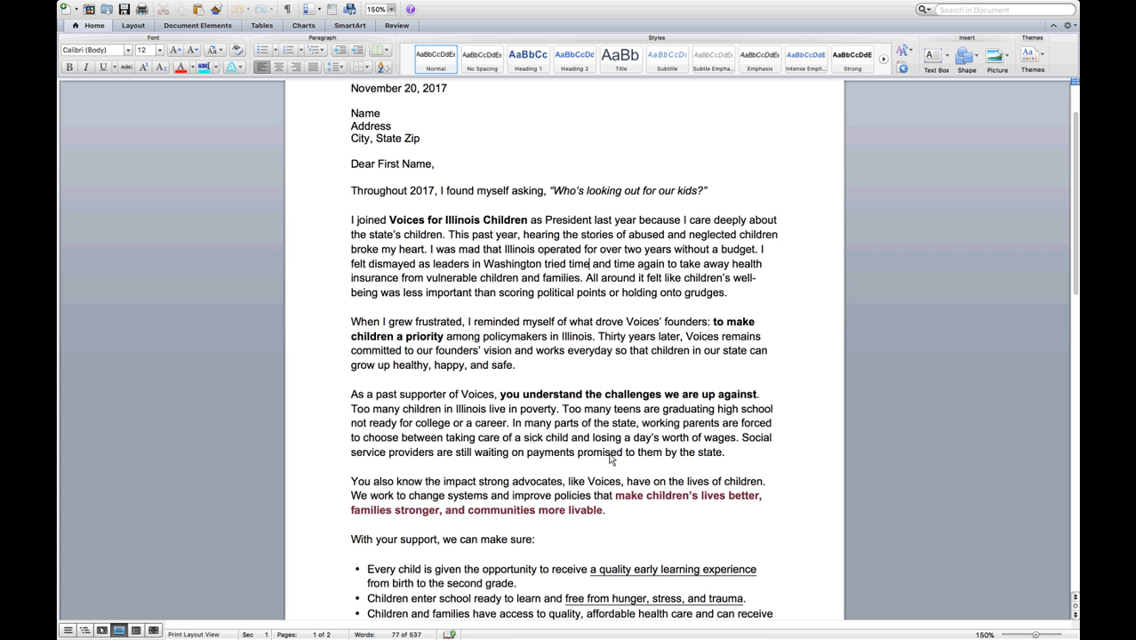
scroll(down, 3)
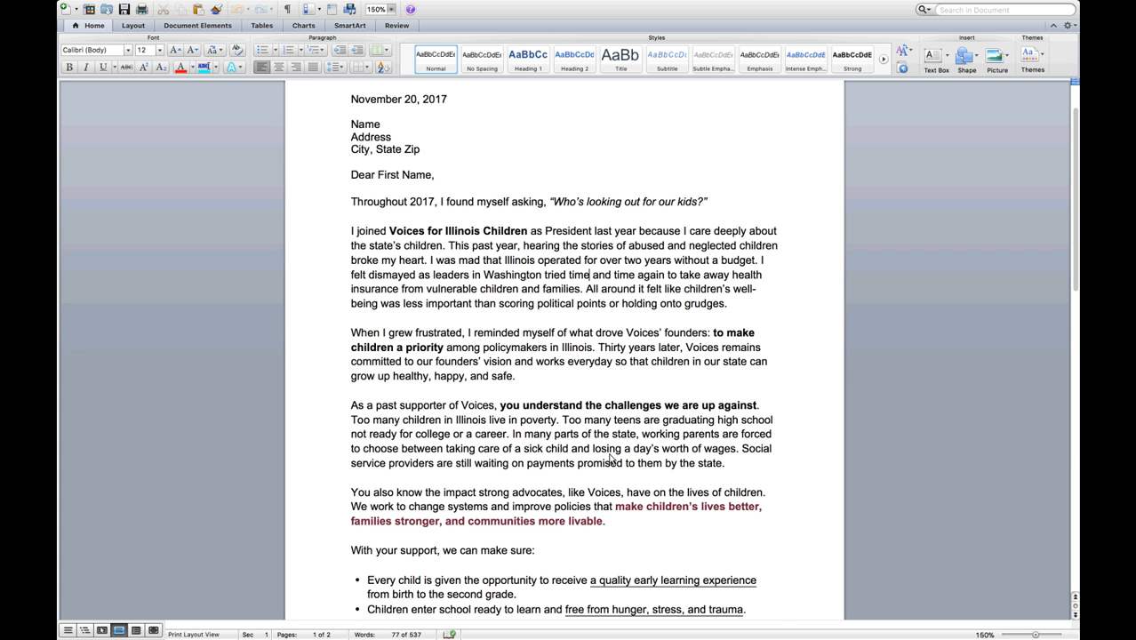
scroll(down, 3)
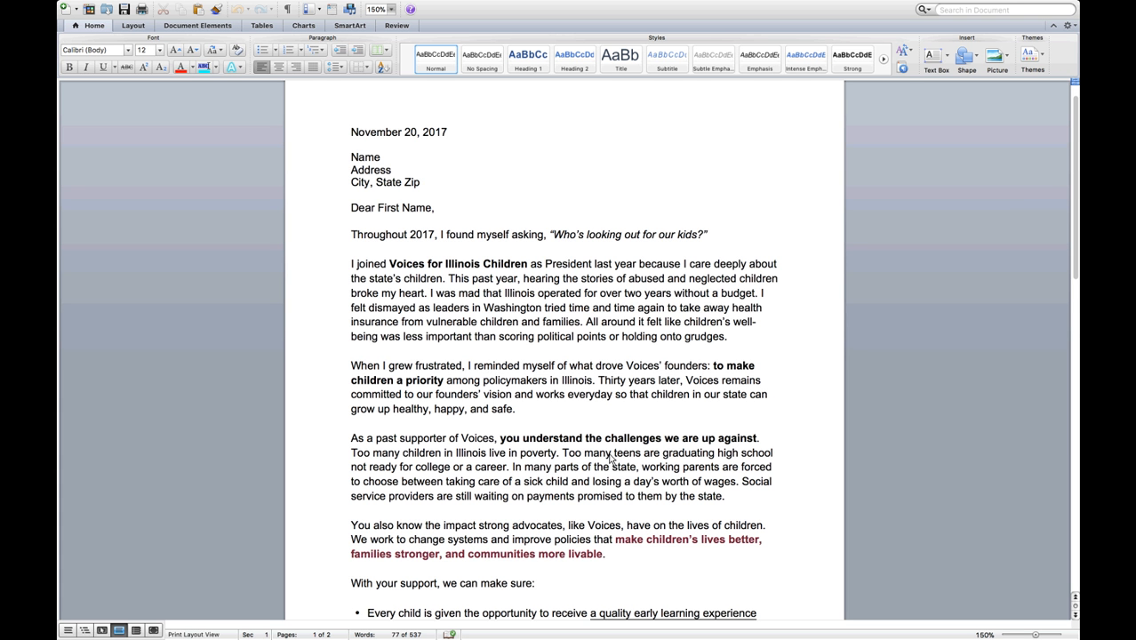
click(587, 307)
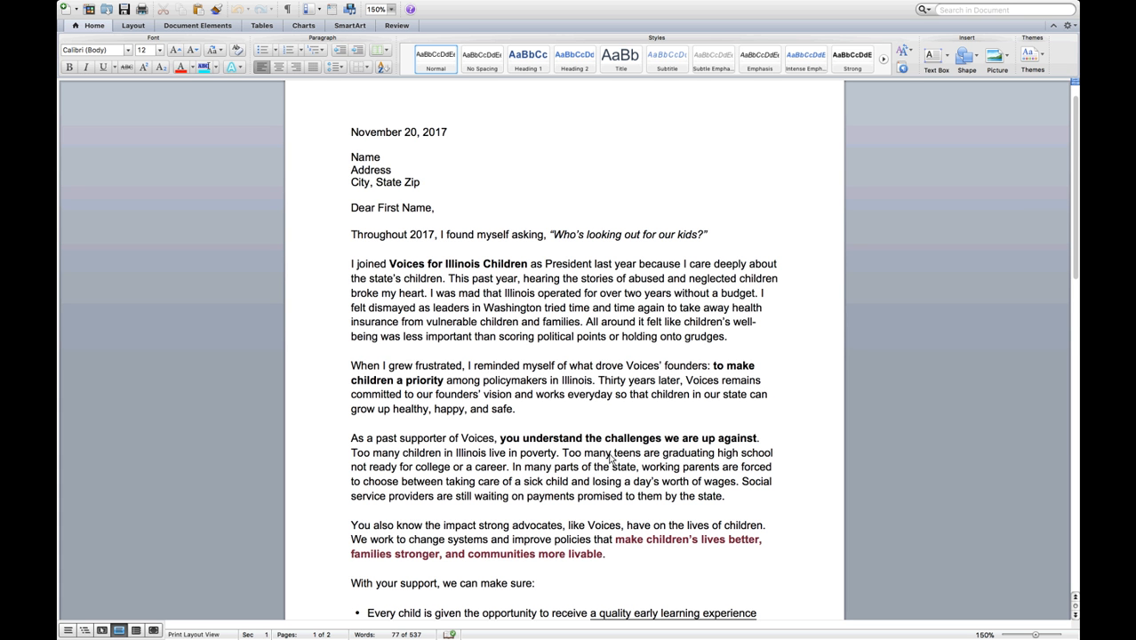
click(588, 308)
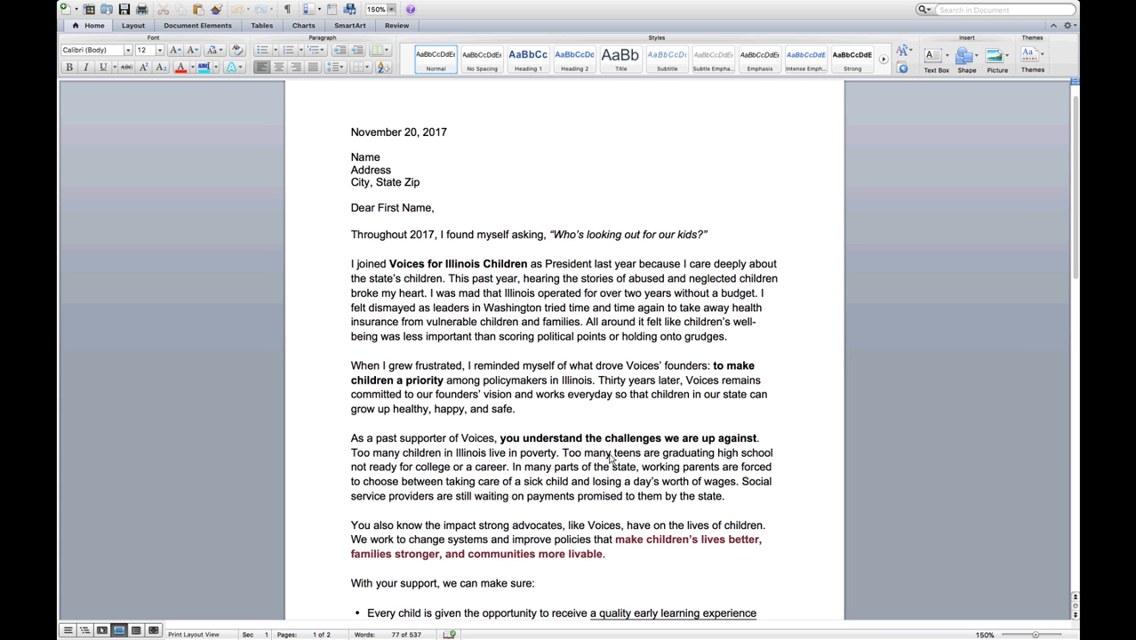
click(589, 308)
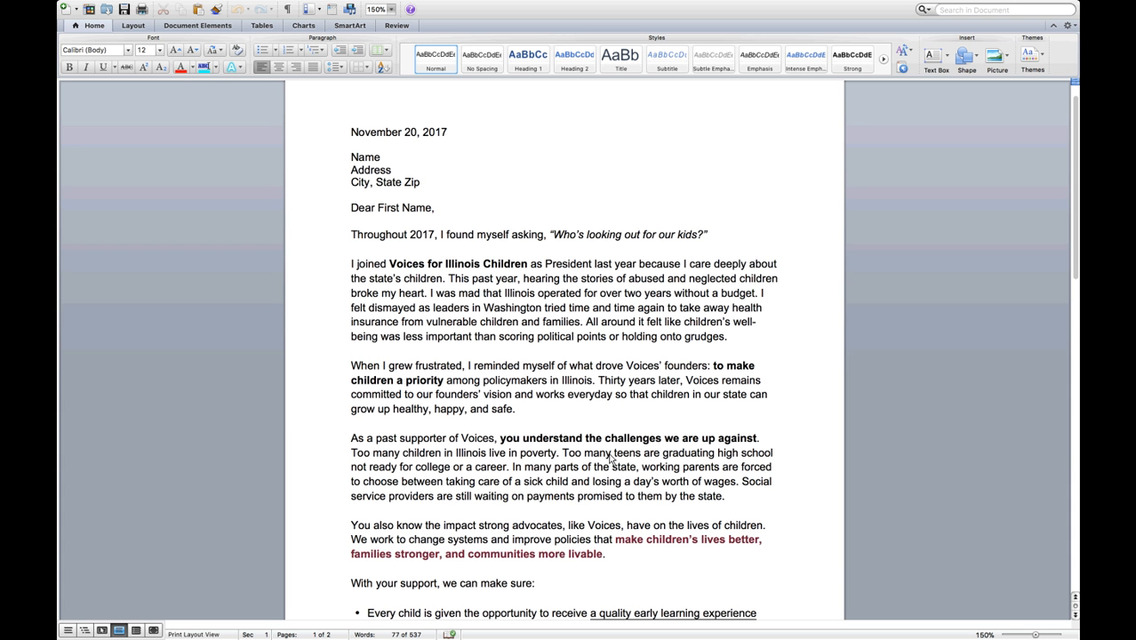
click(588, 308)
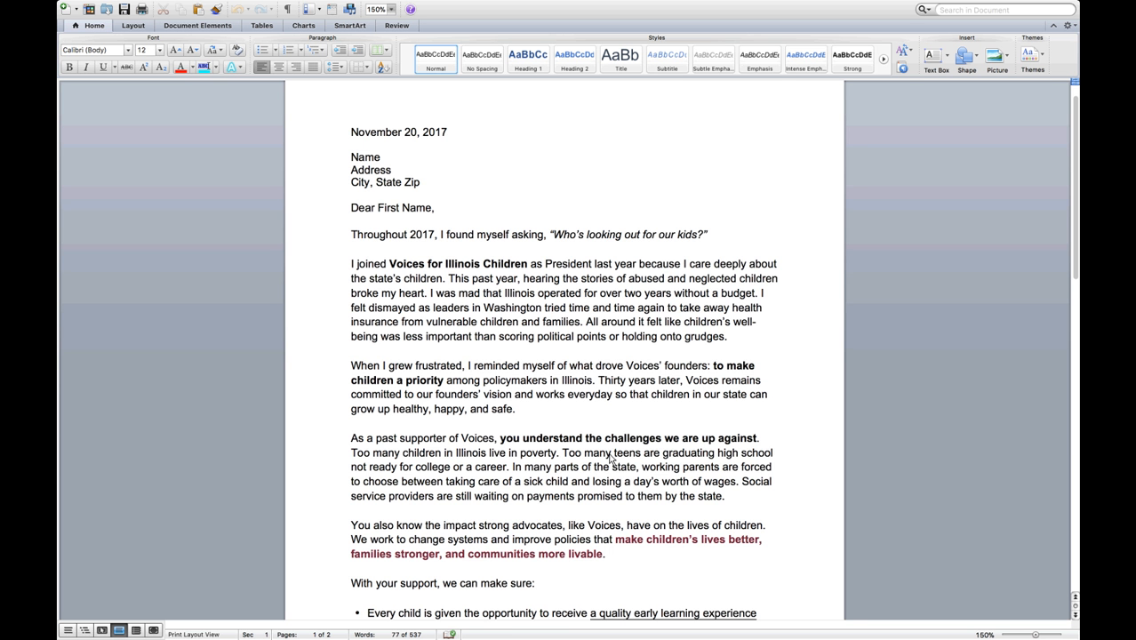
scroll(down, 3)
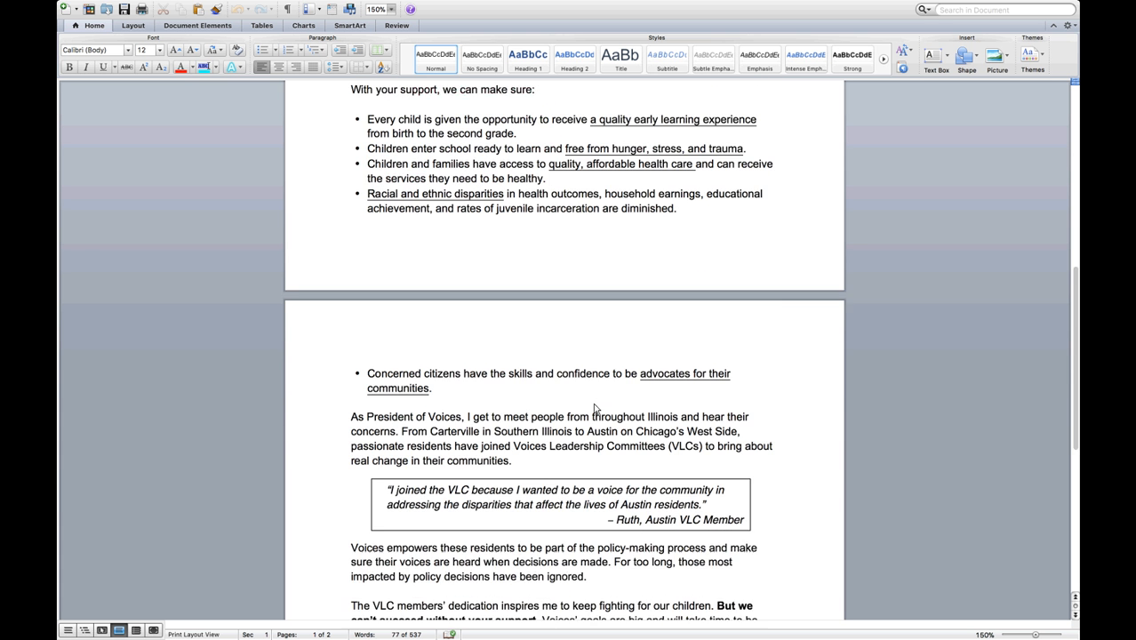
scroll(down, 3)
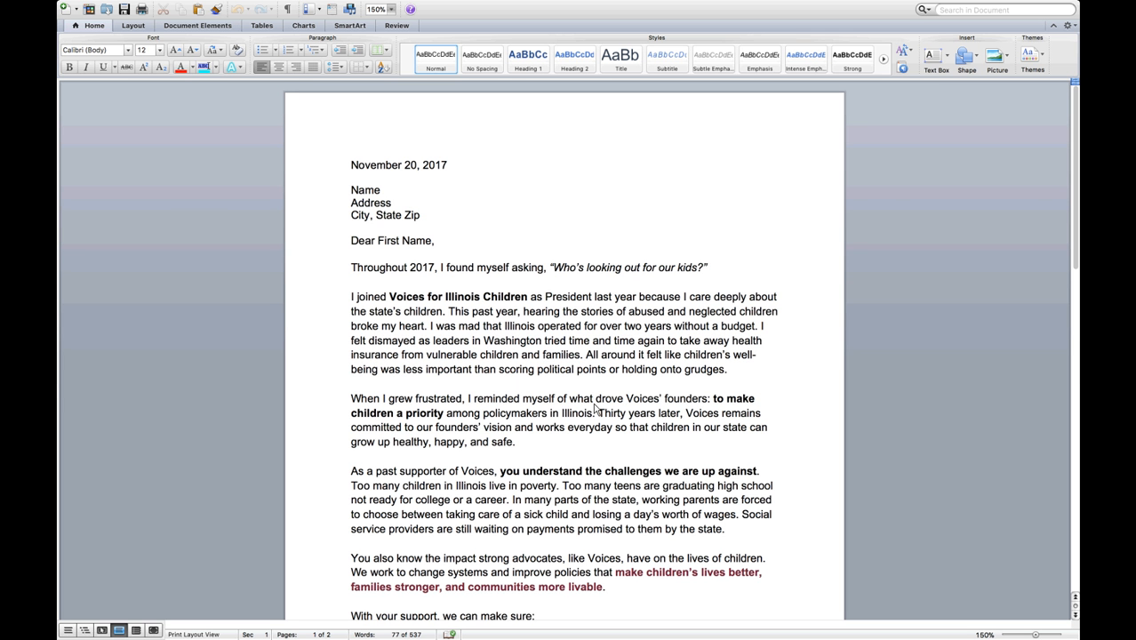
click(587, 341)
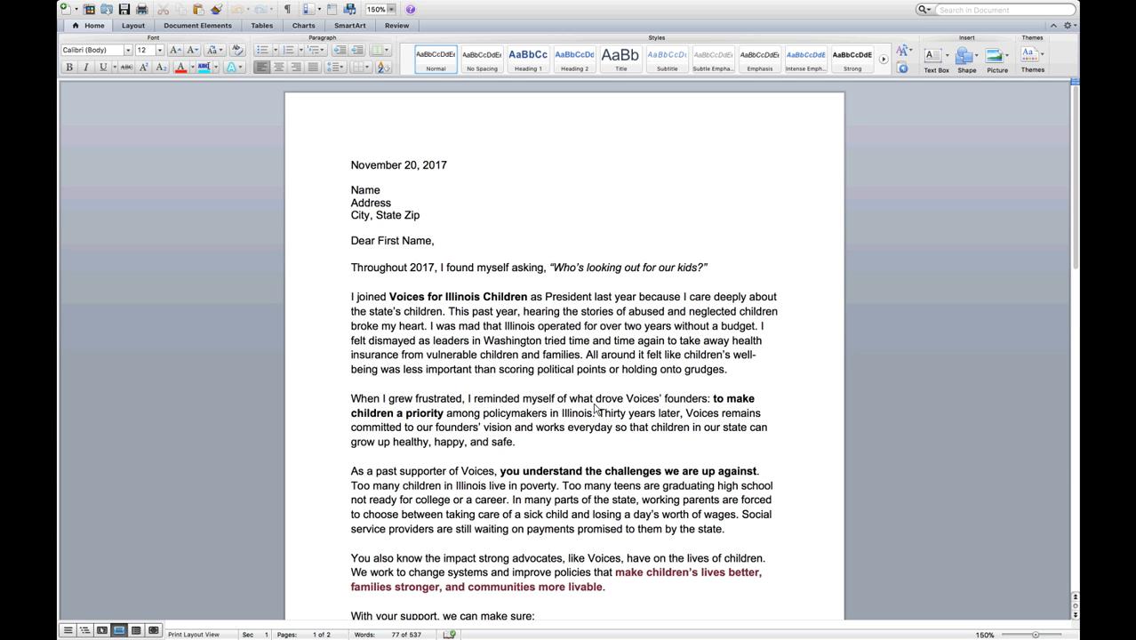
click(588, 340)
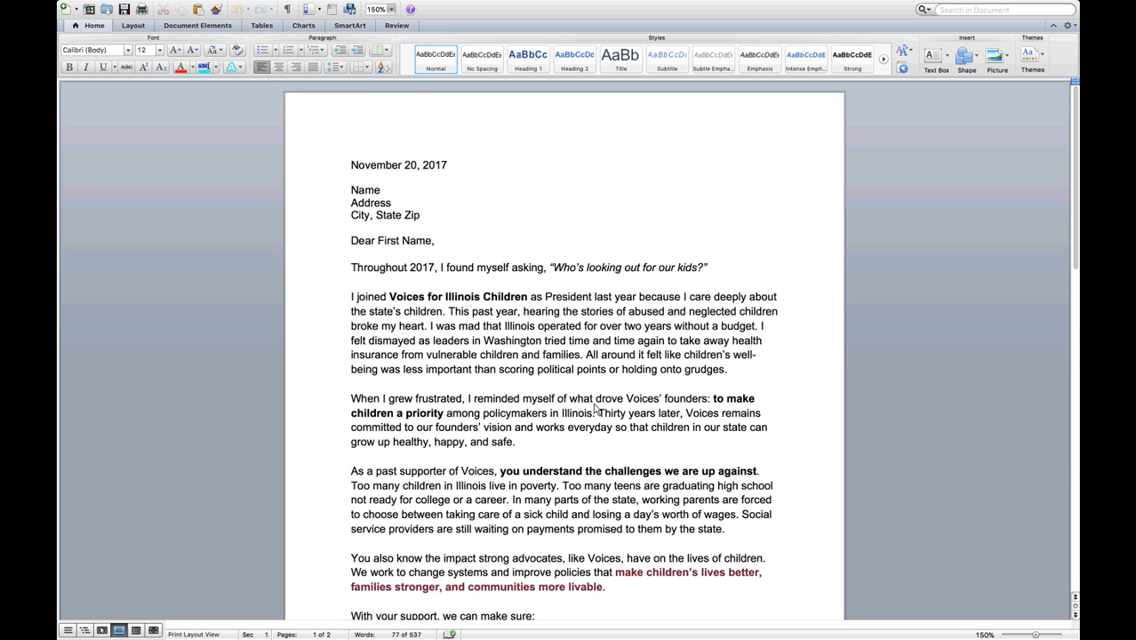
click(588, 340)
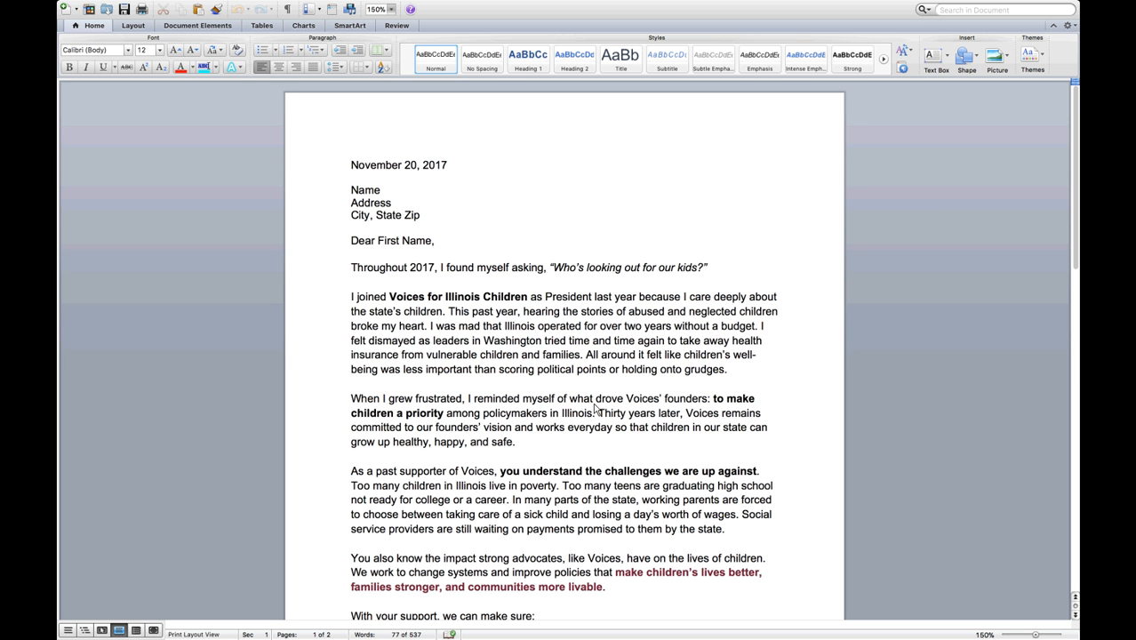
click(589, 340)
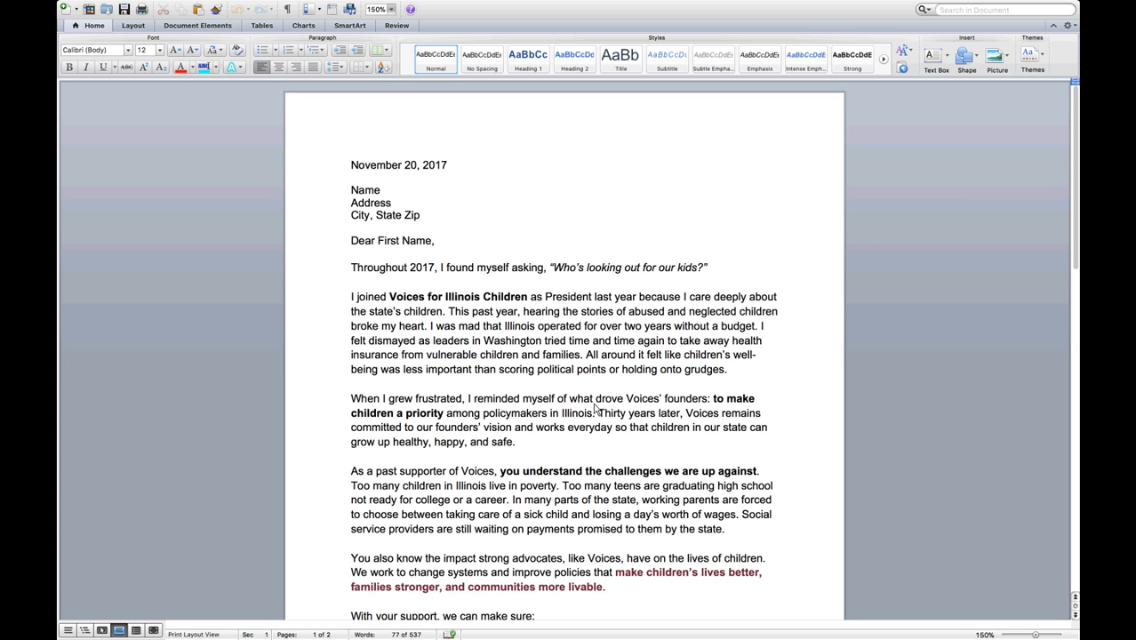
click(588, 341)
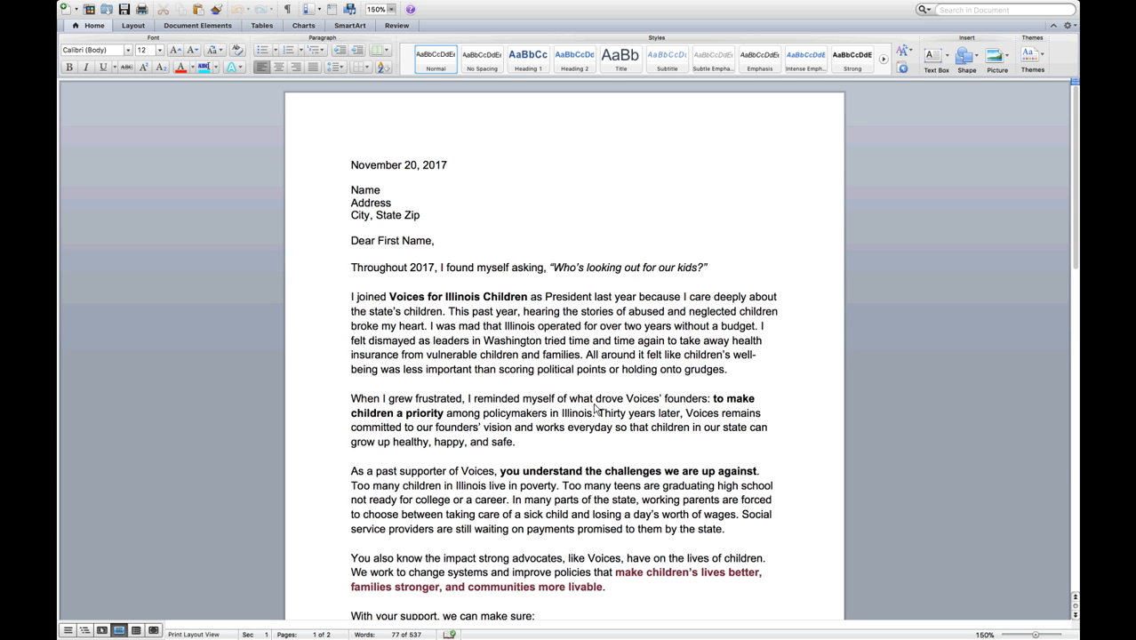
click(588, 341)
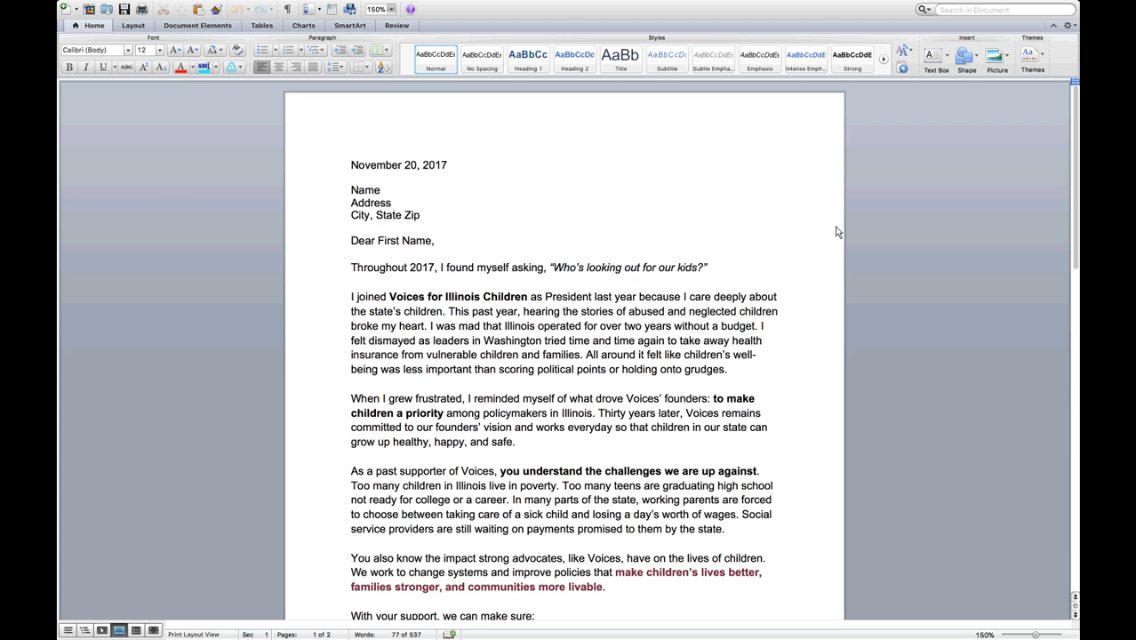
mouse_move(791, 228)
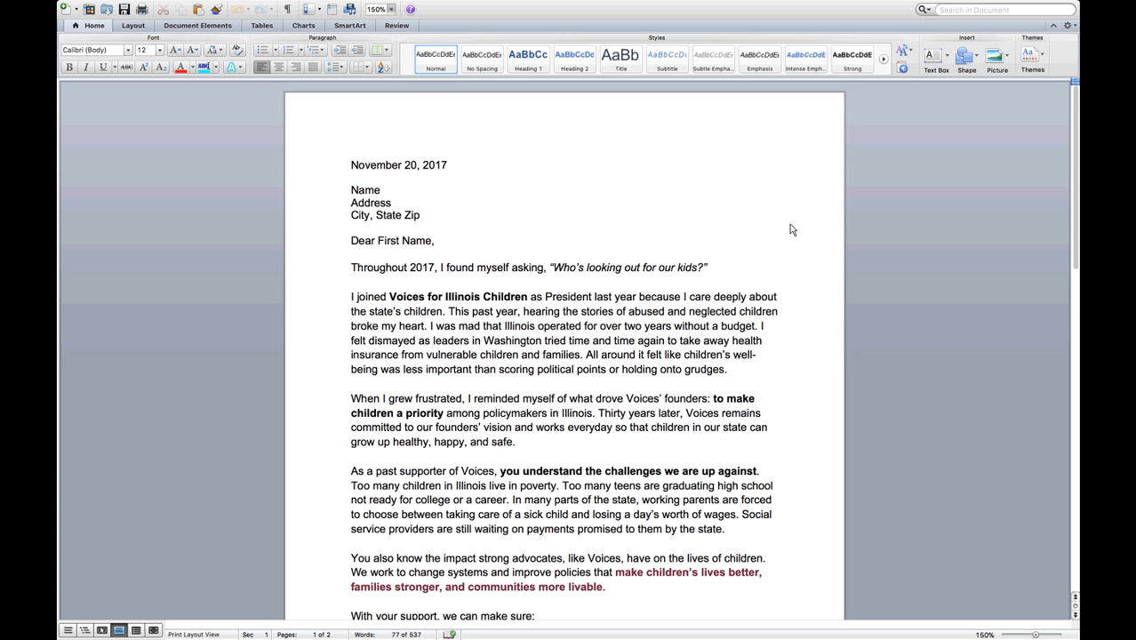
click(589, 341)
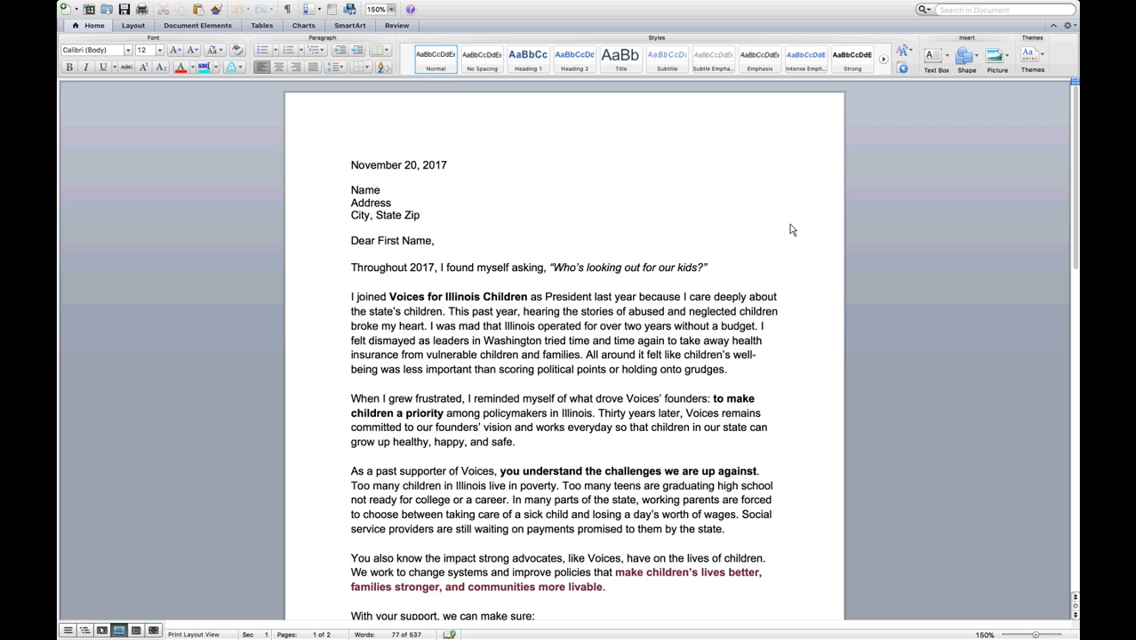
click(587, 340)
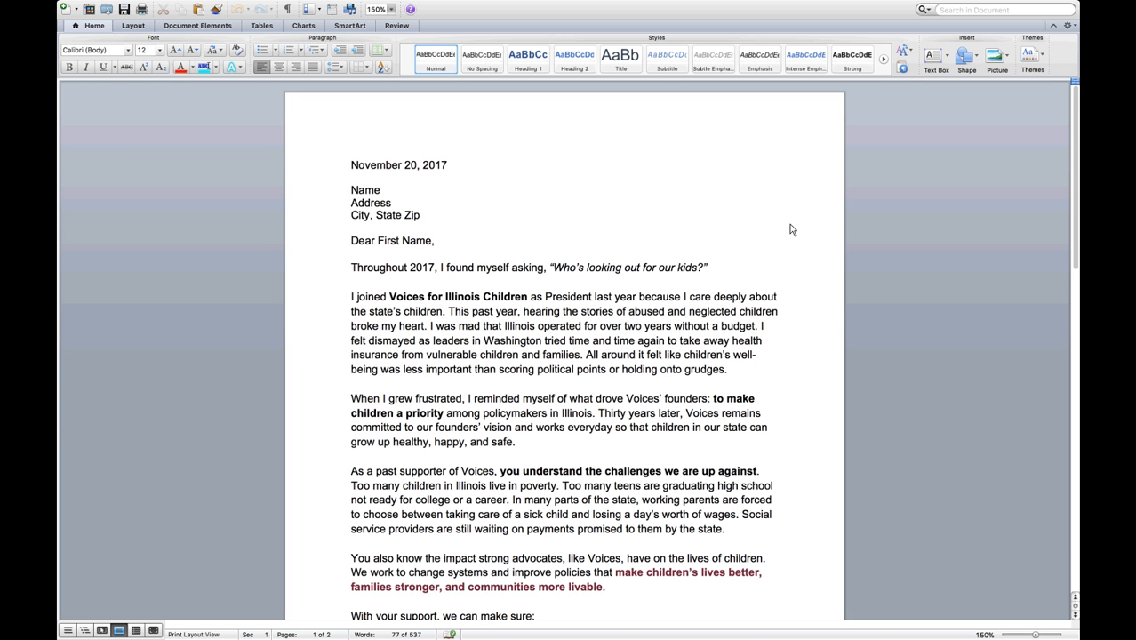
click(588, 340)
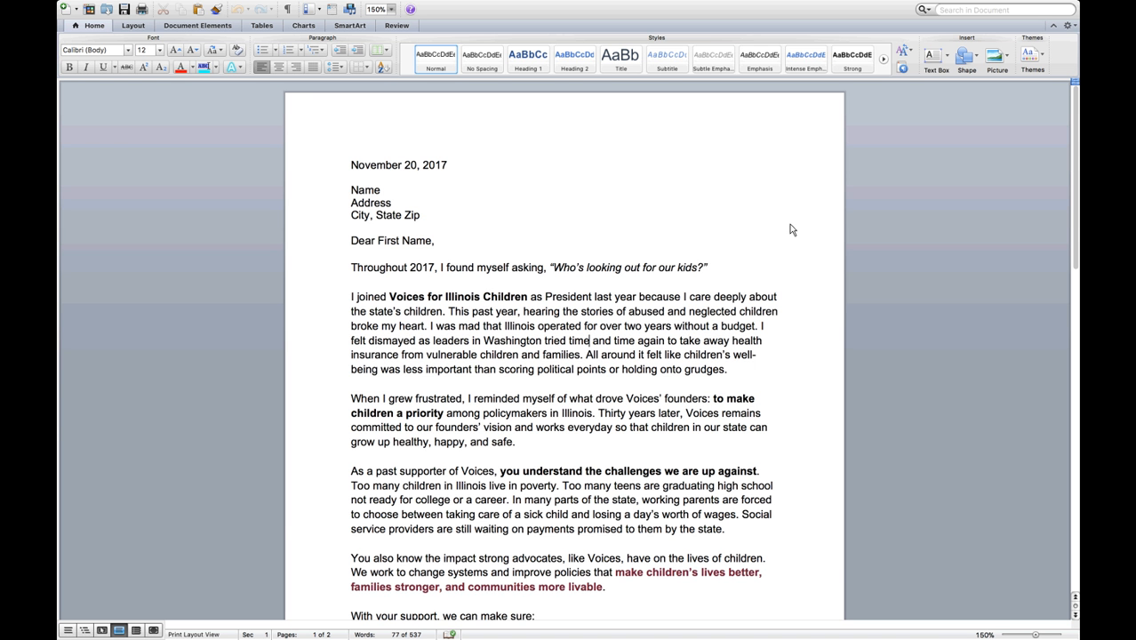
Step: Scroll the Voices letter, then bring up the November 9, 2017 New Jersey appeal
scroll(down, 3)
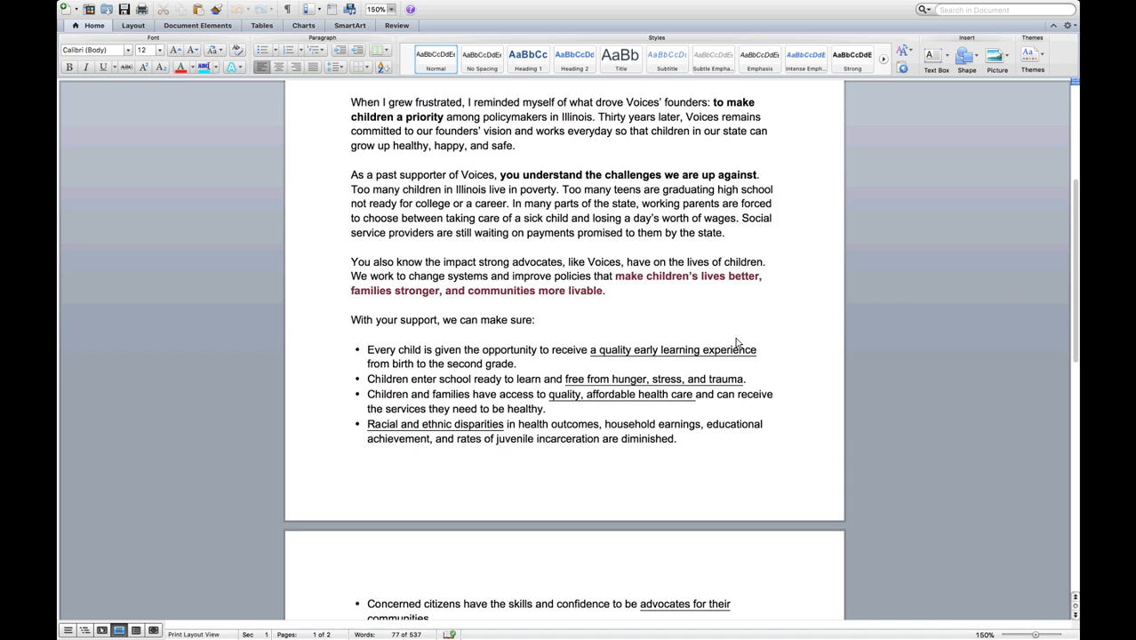
scroll(down, 3)
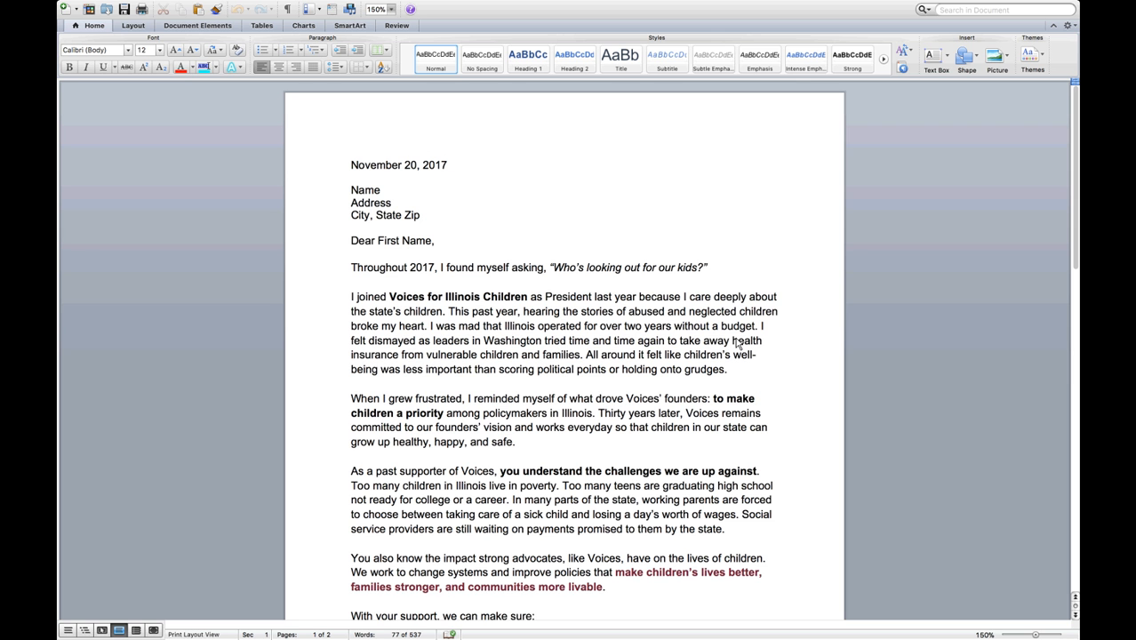
click(588, 340)
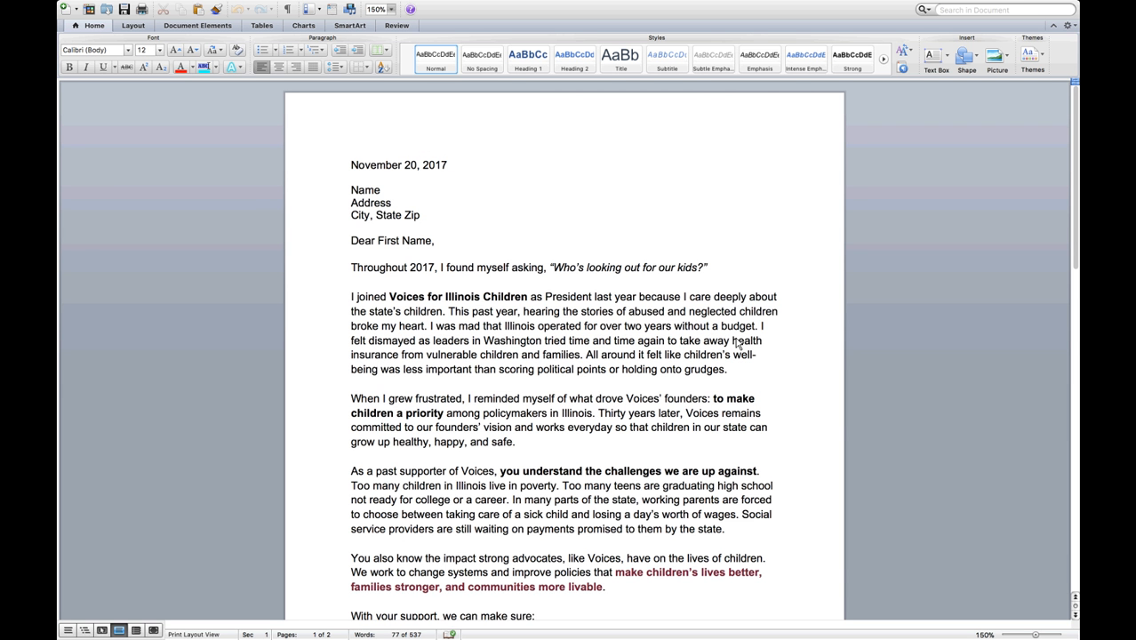
click(588, 340)
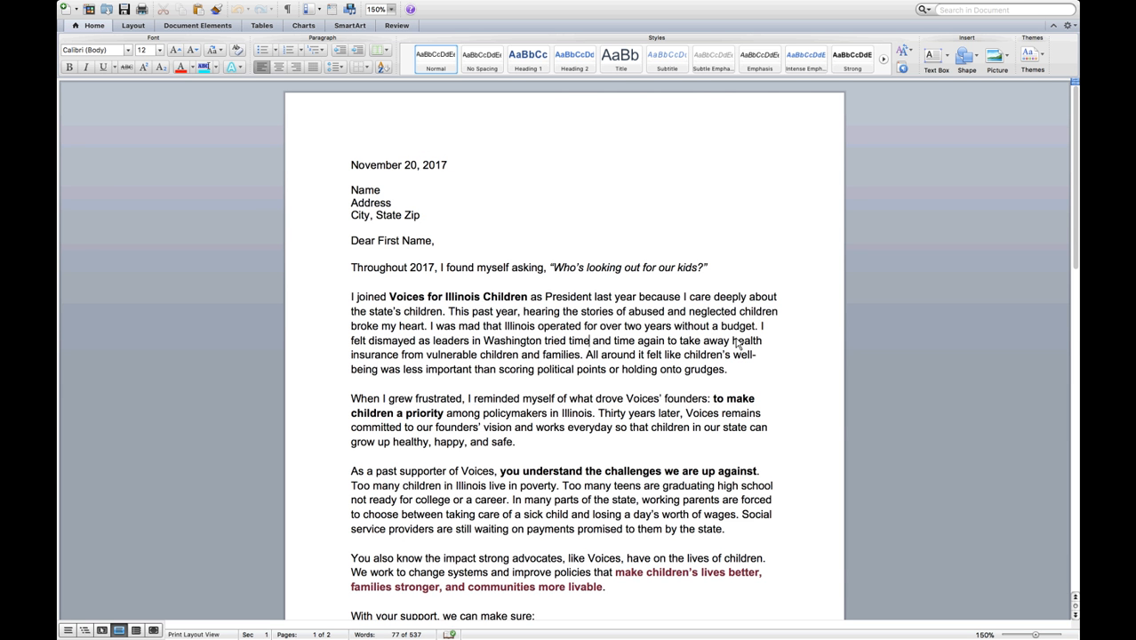
click(588, 340)
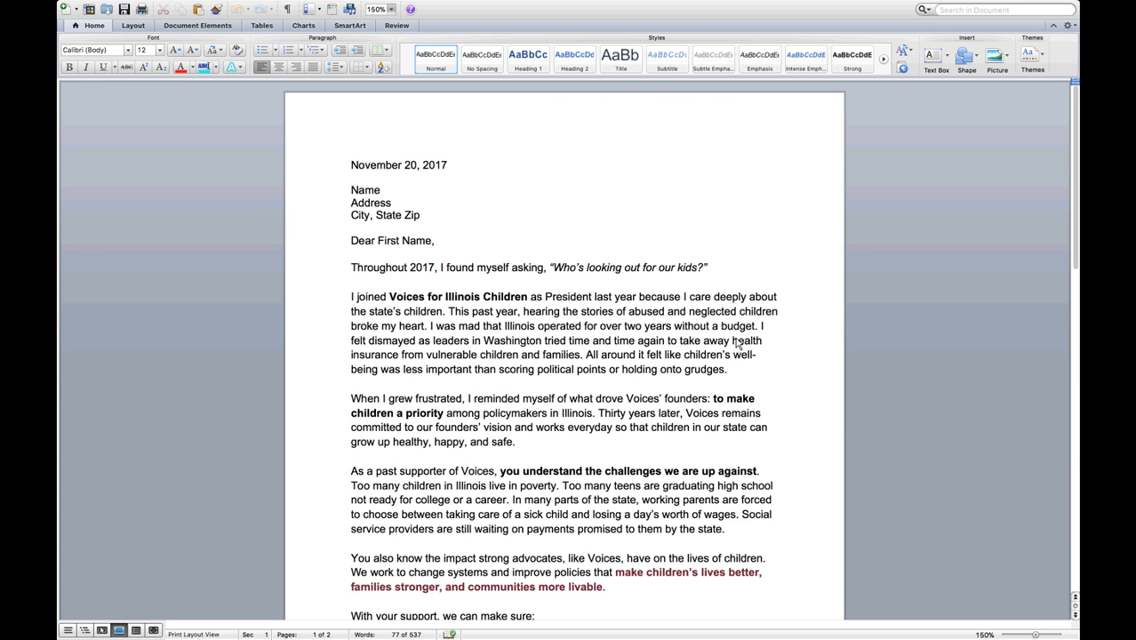
click(588, 341)
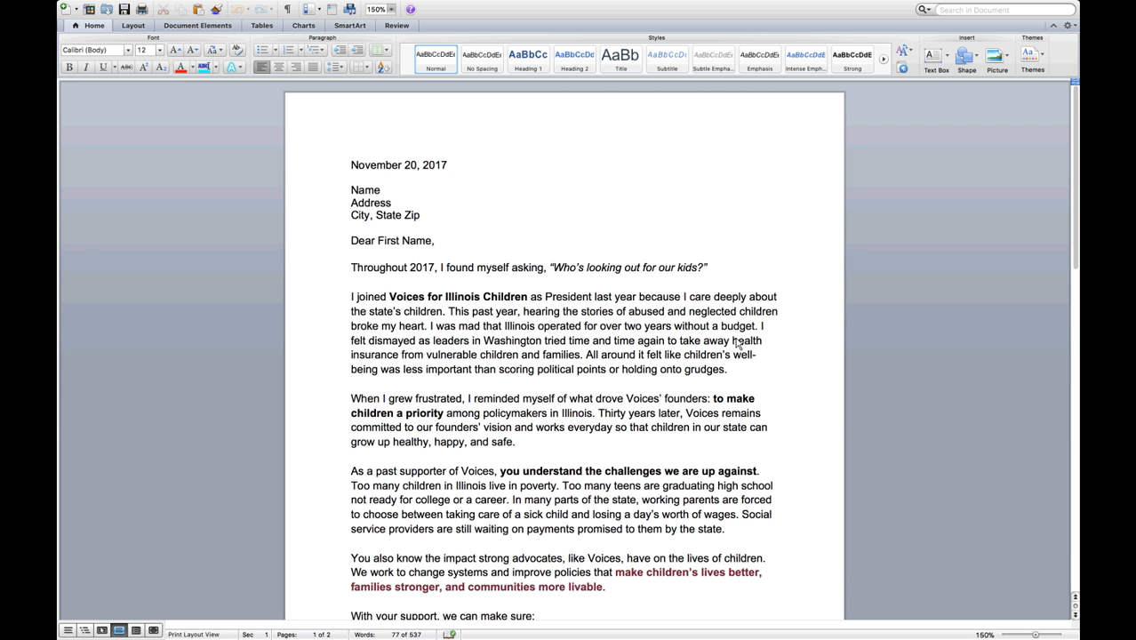
click(588, 340)
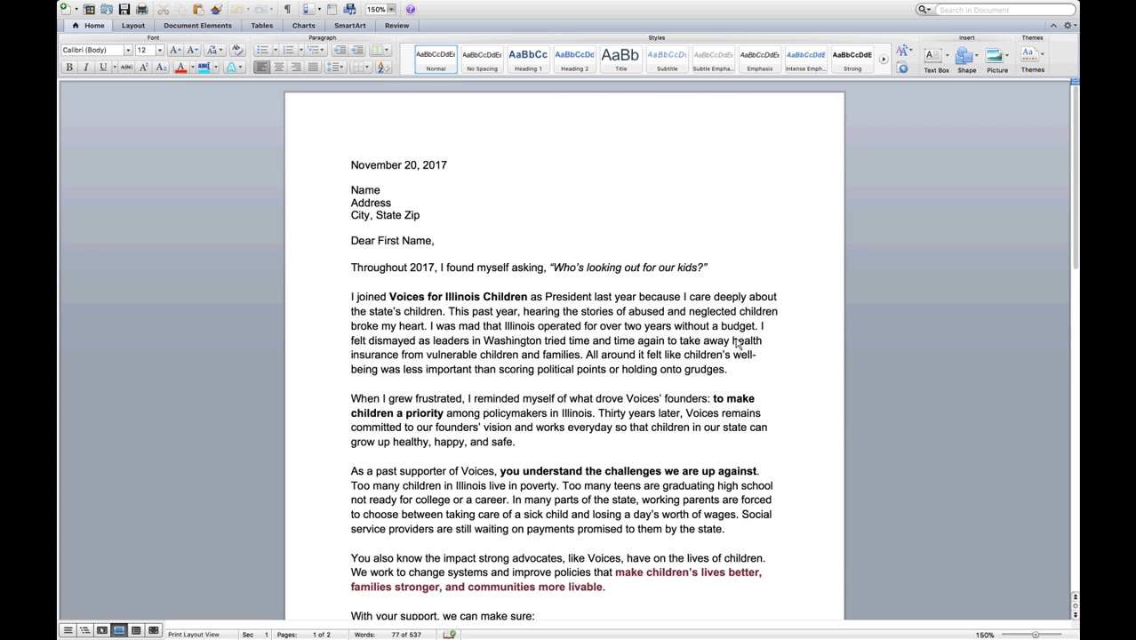
click(588, 340)
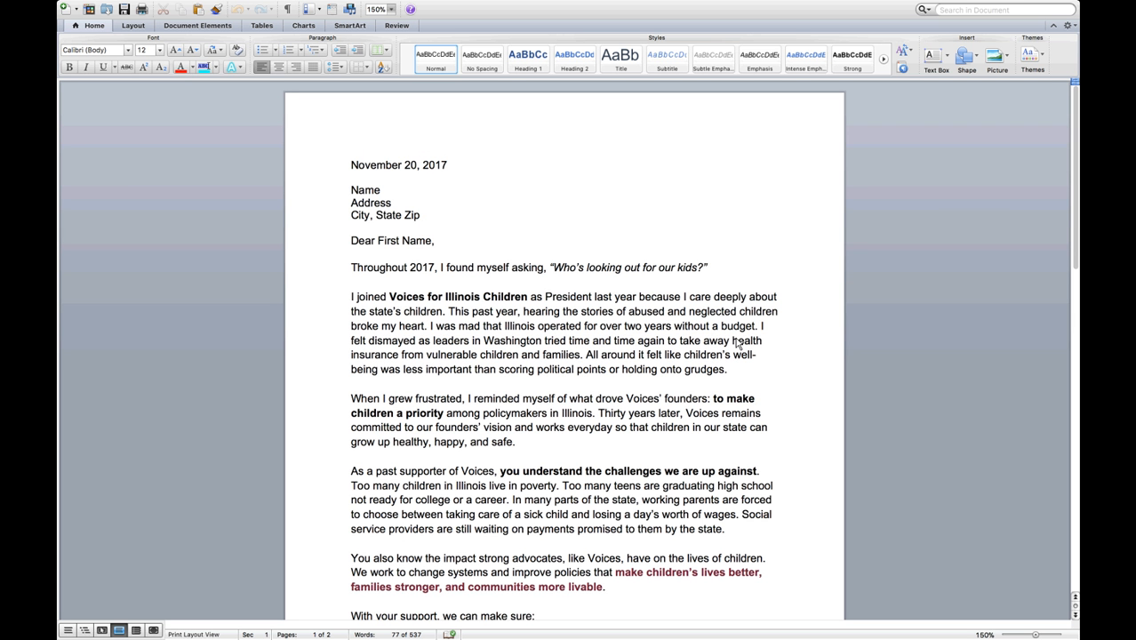
click(588, 340)
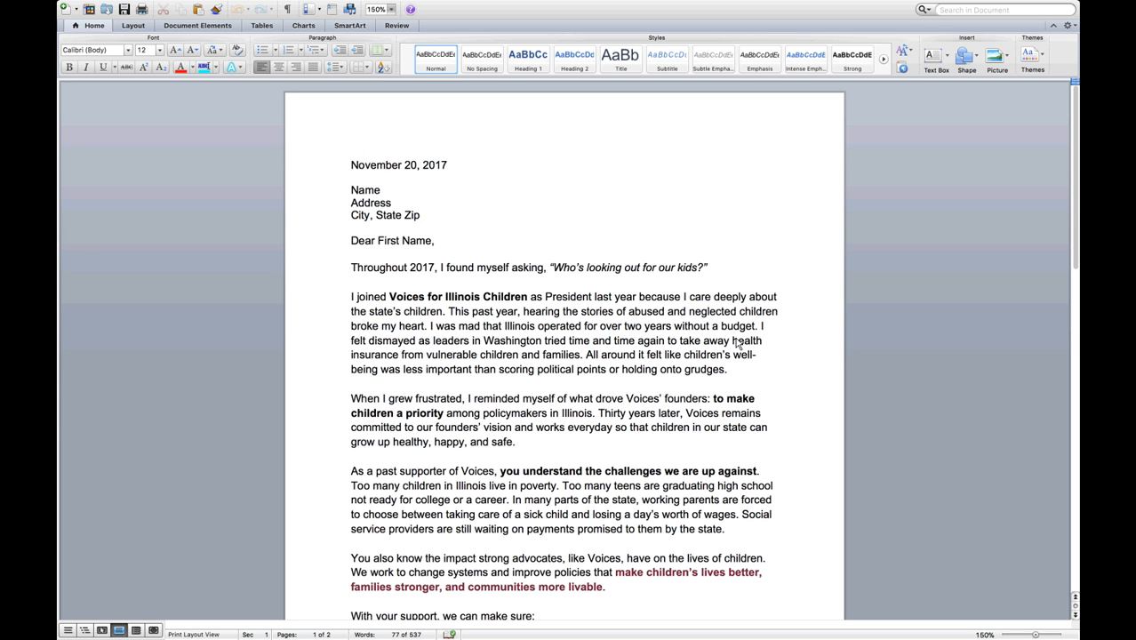
click(587, 341)
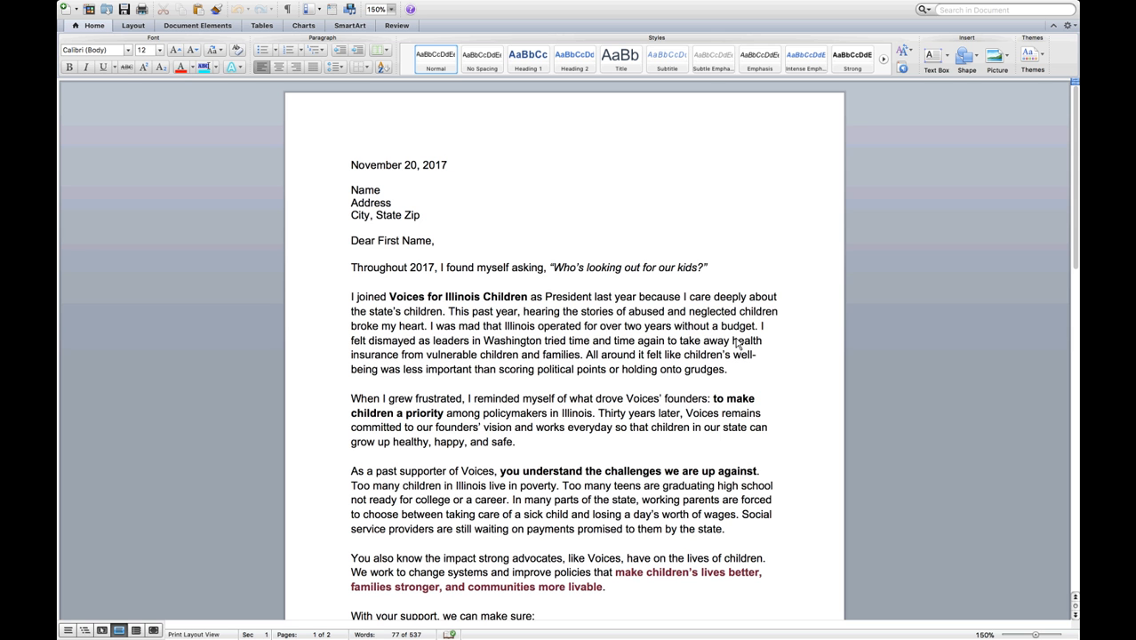
click(588, 340)
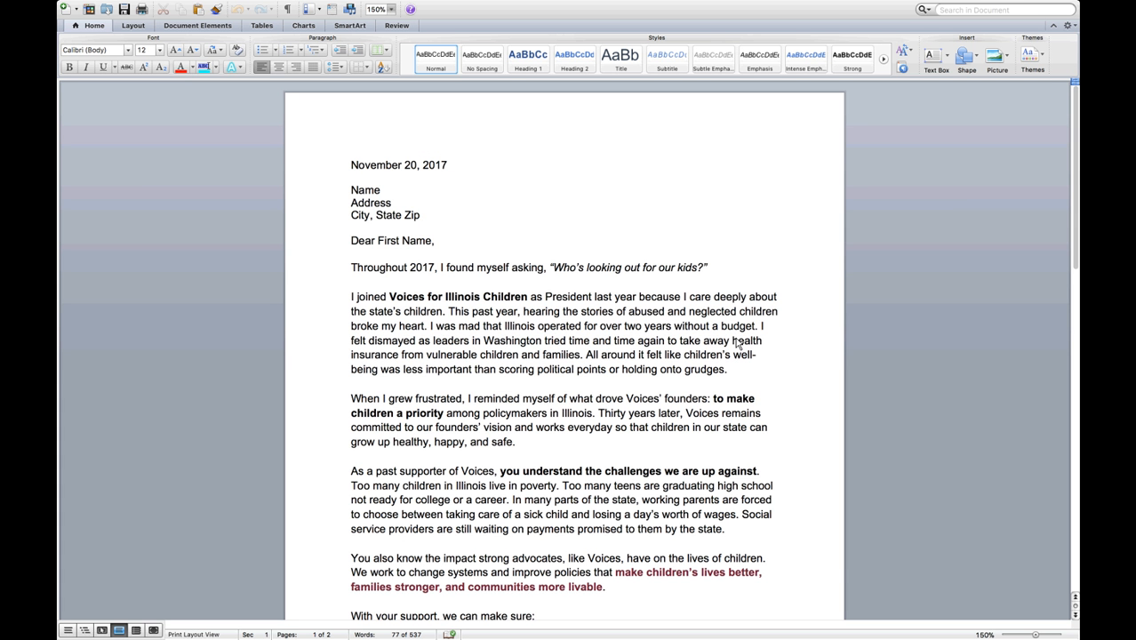
click(588, 340)
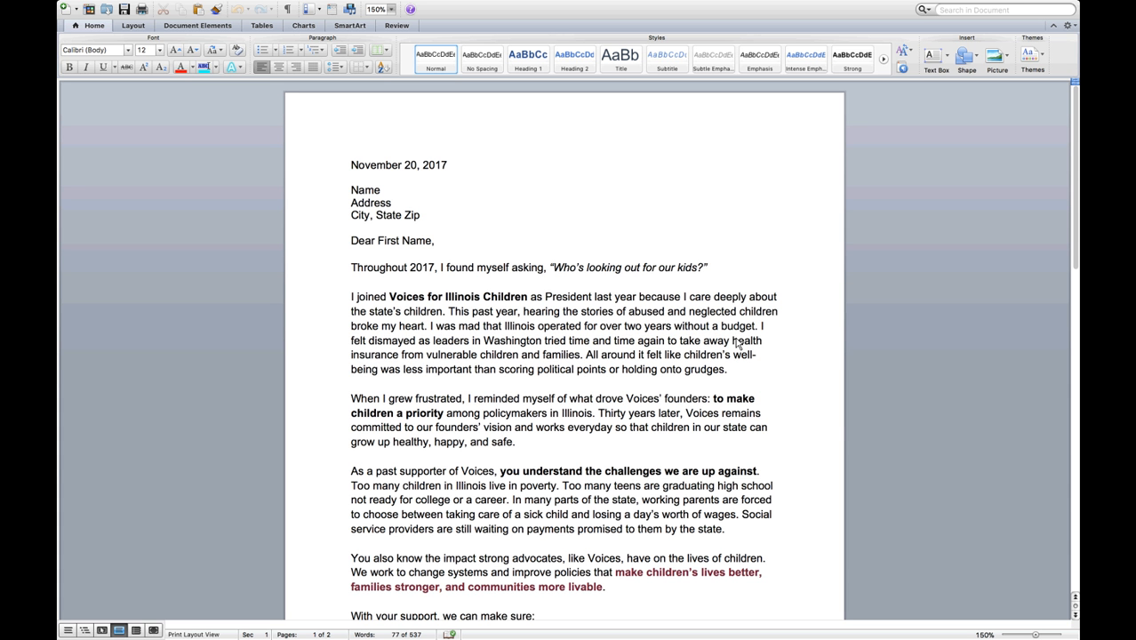
click(589, 341)
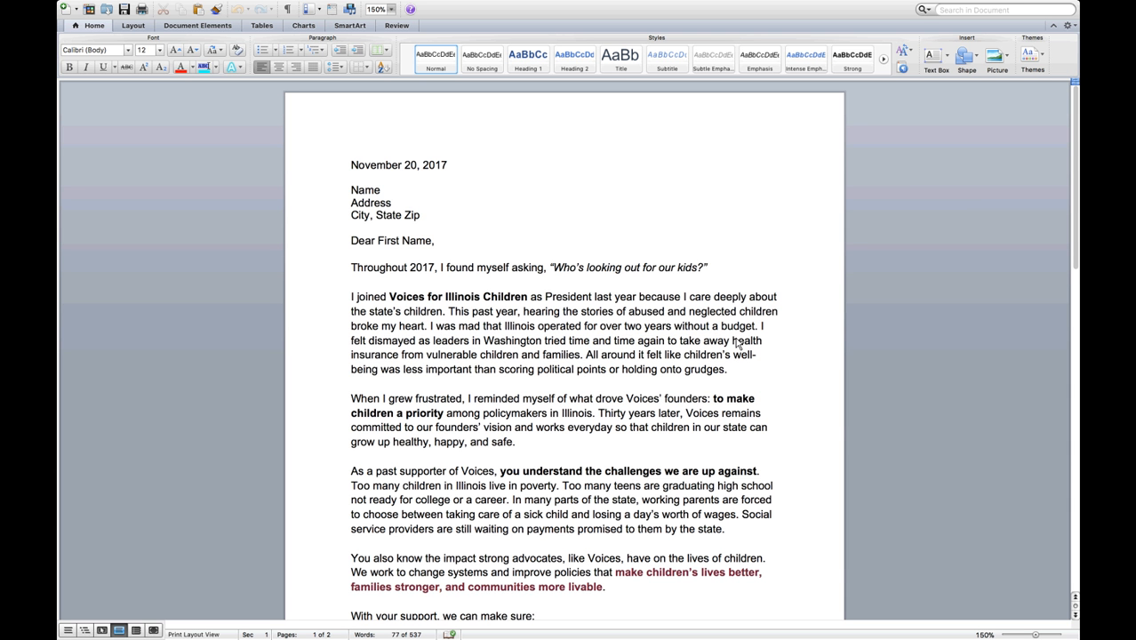
click(589, 341)
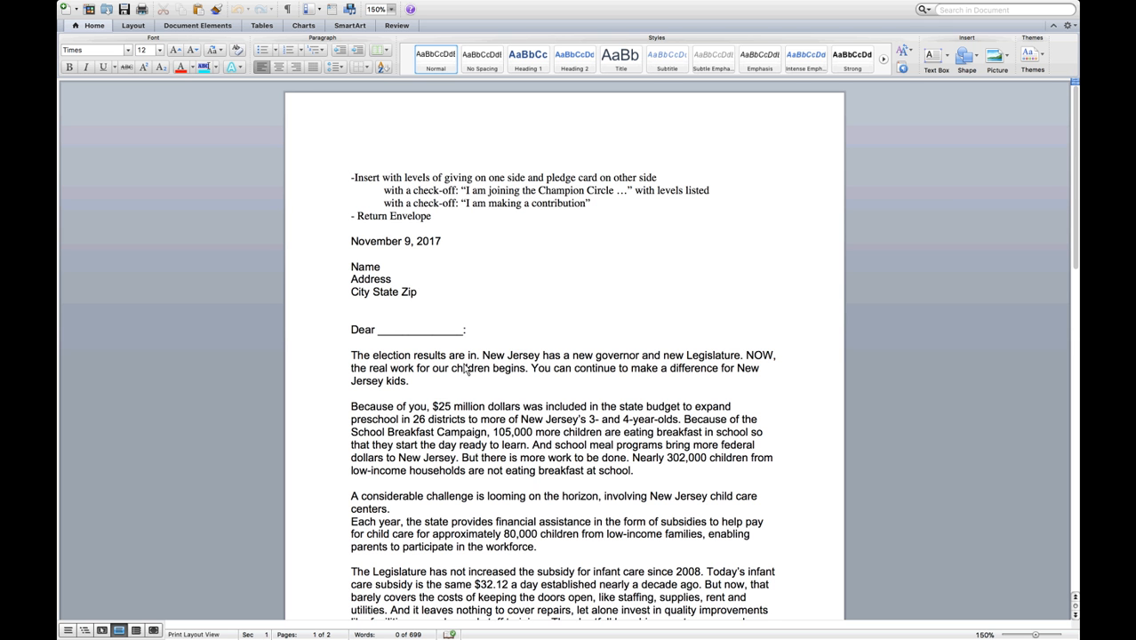
click(351, 165)
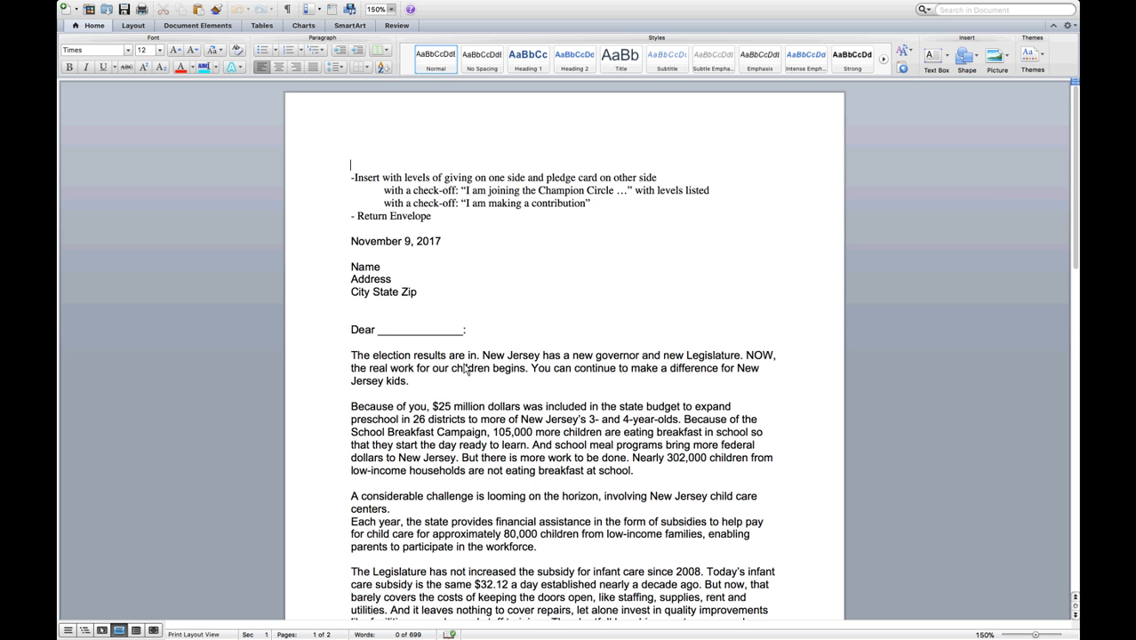
scroll(down, 3)
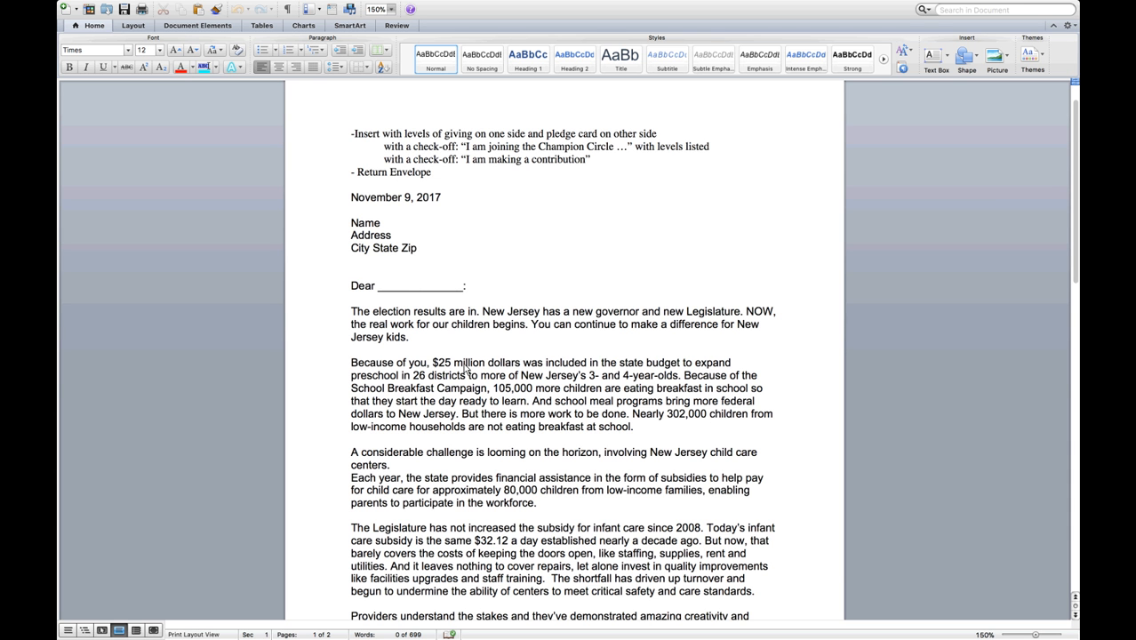
scroll(down, 3)
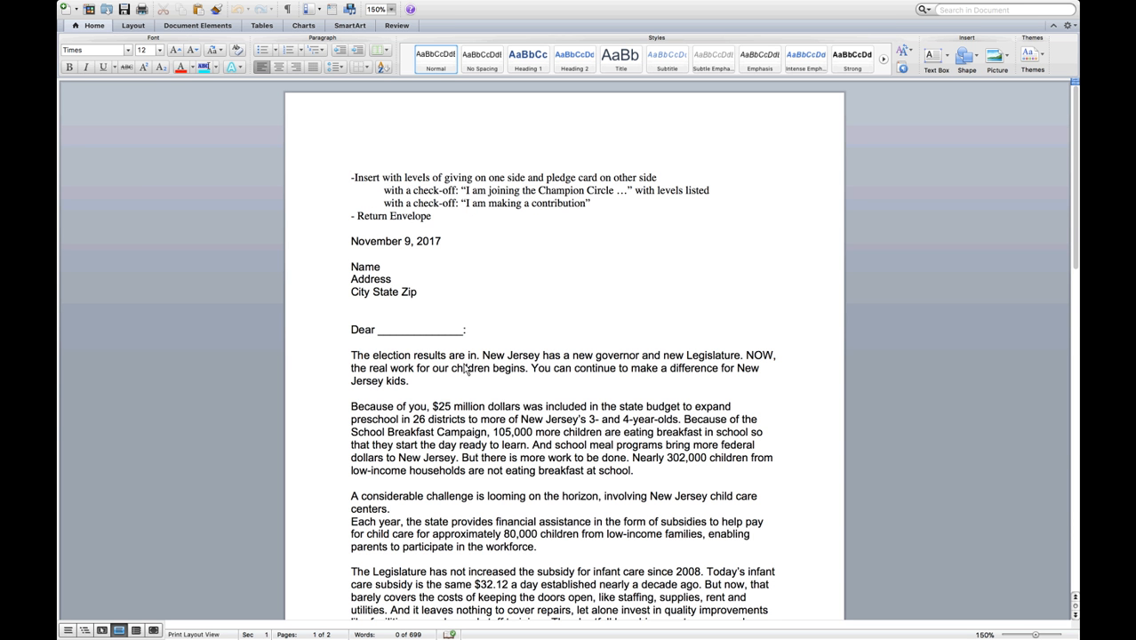
click(351, 165)
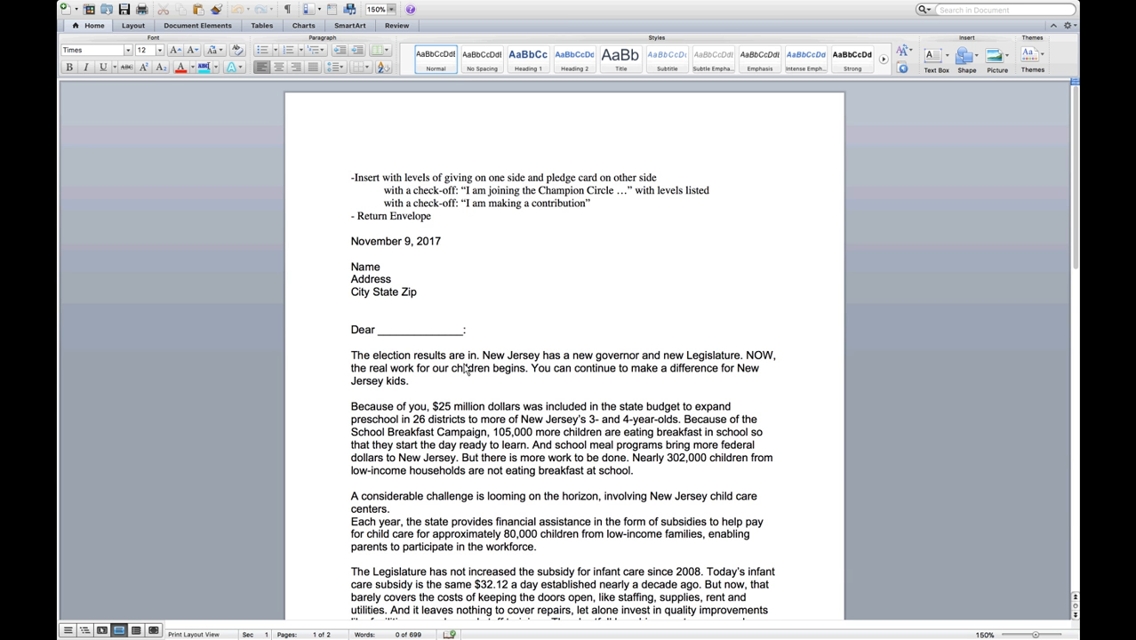
click(350, 164)
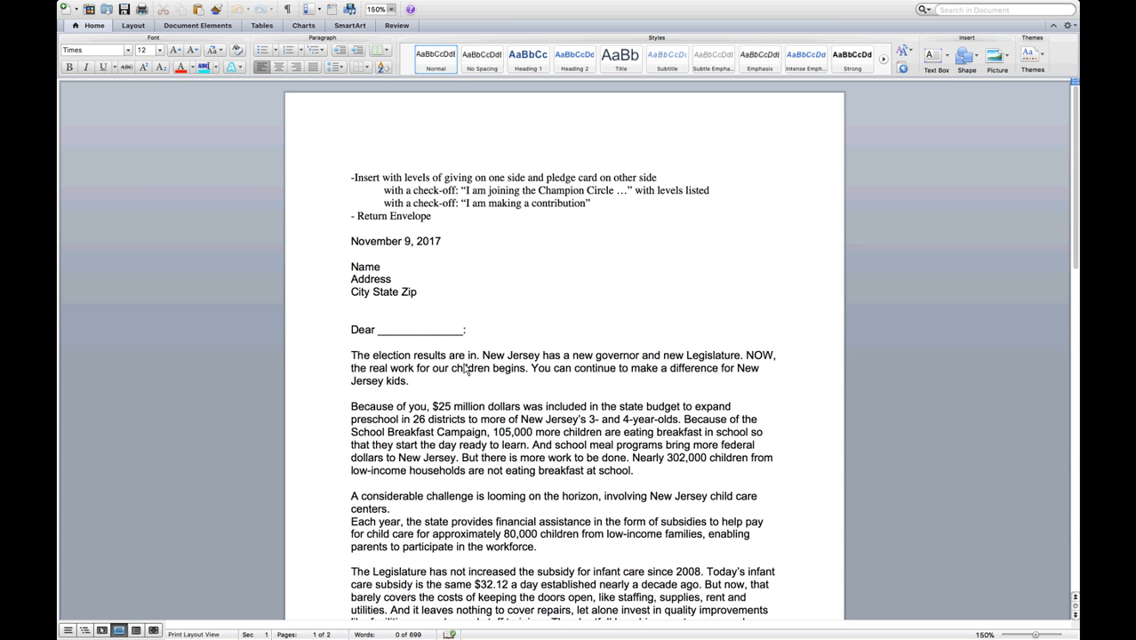
click(351, 165)
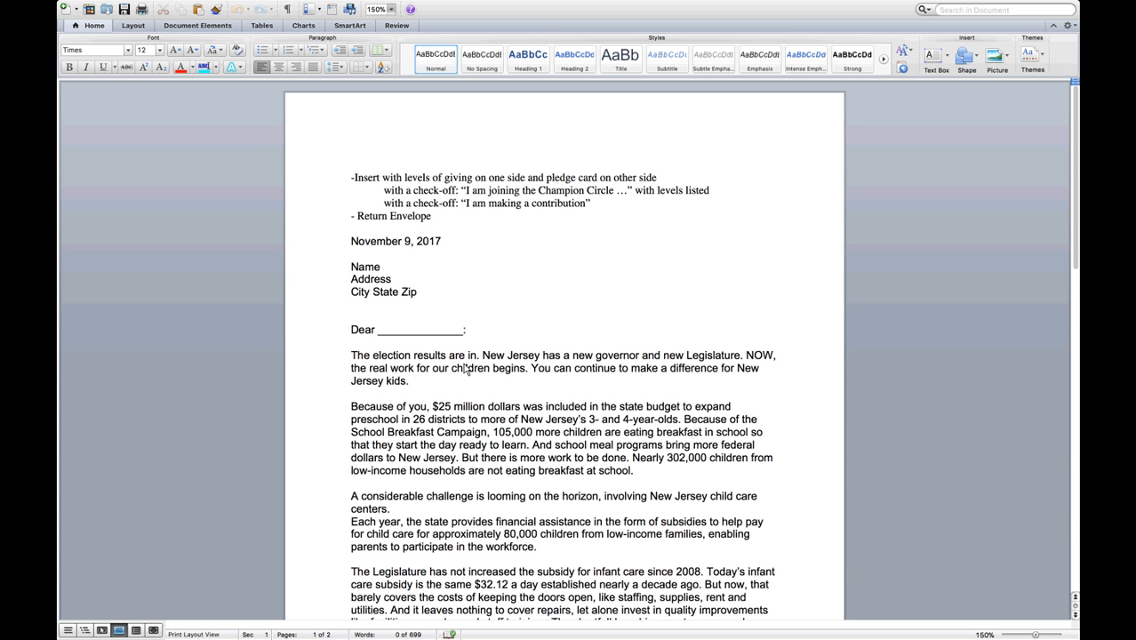
click(351, 165)
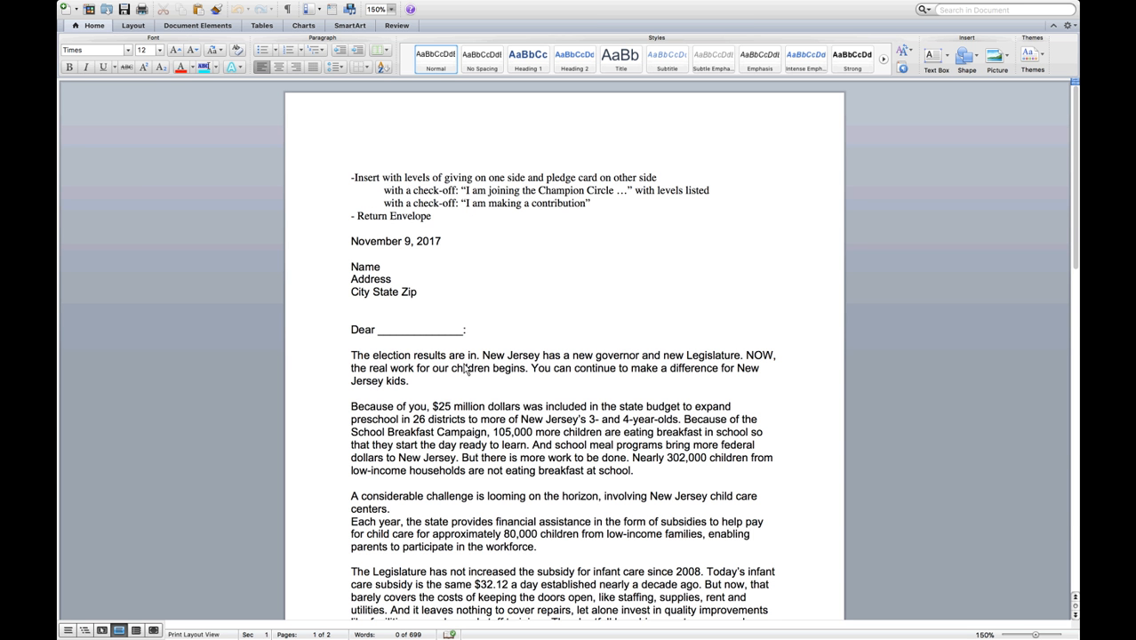
click(351, 165)
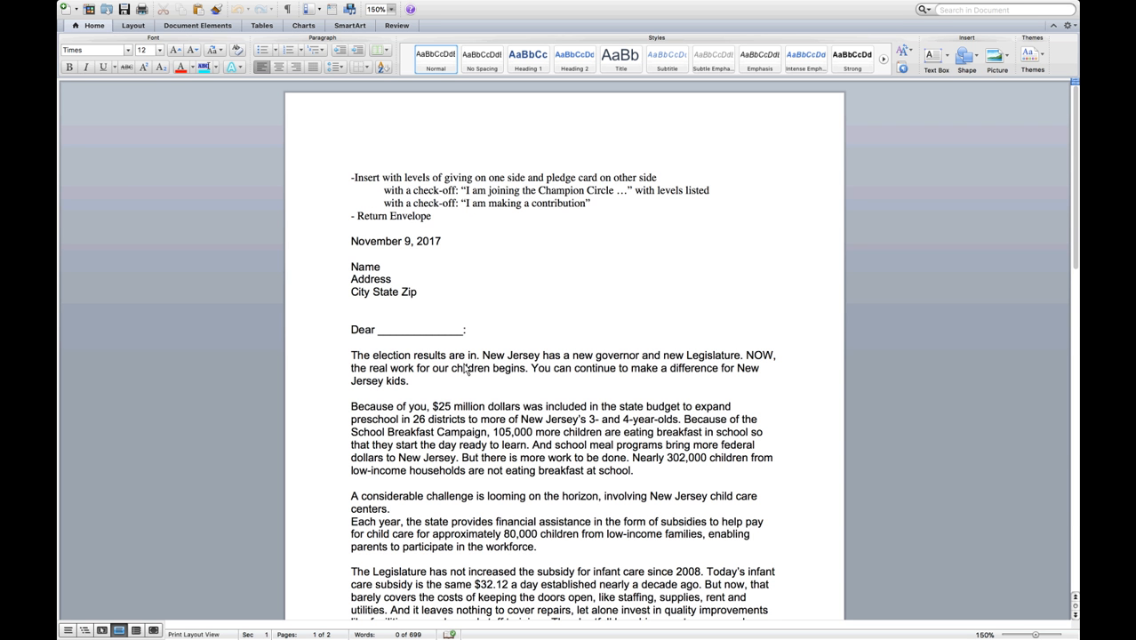
click(352, 164)
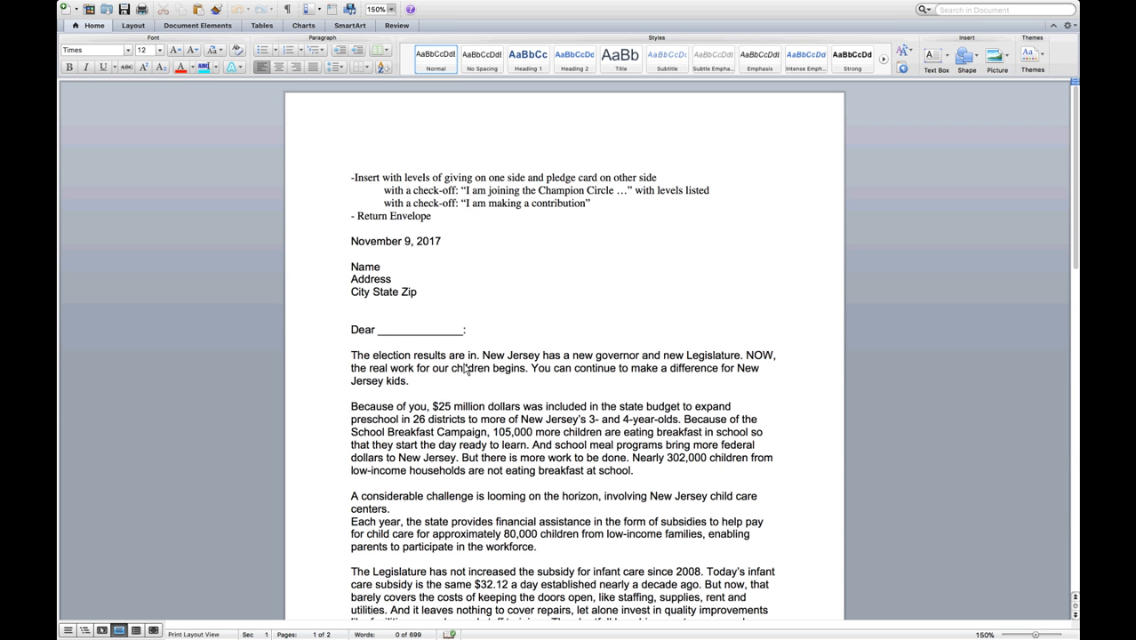
click(350, 164)
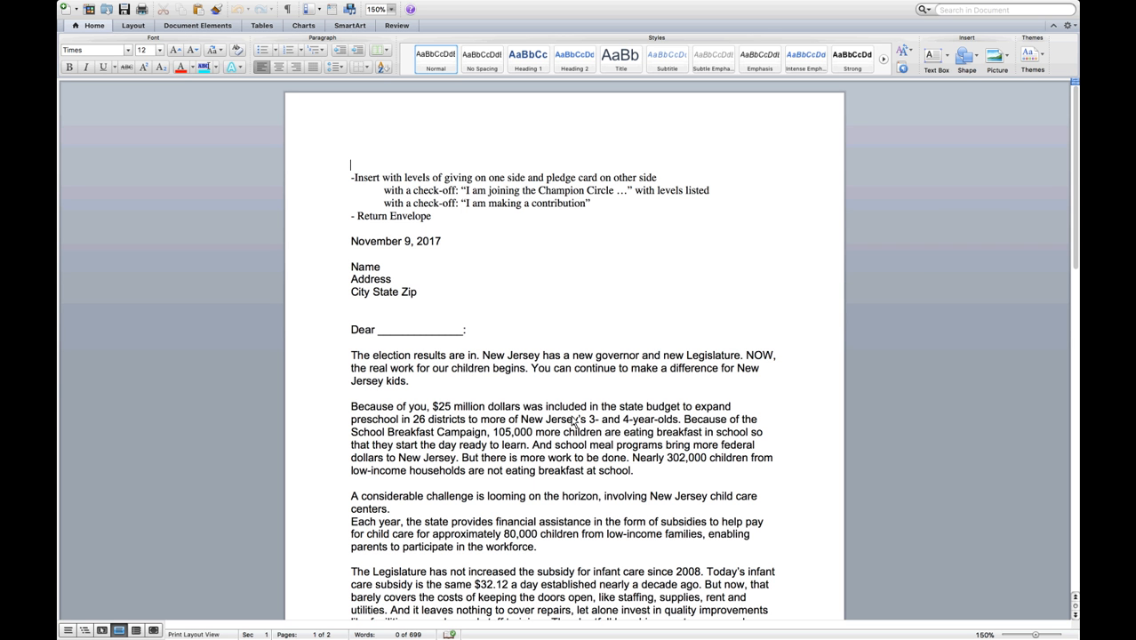
scroll(down, 3)
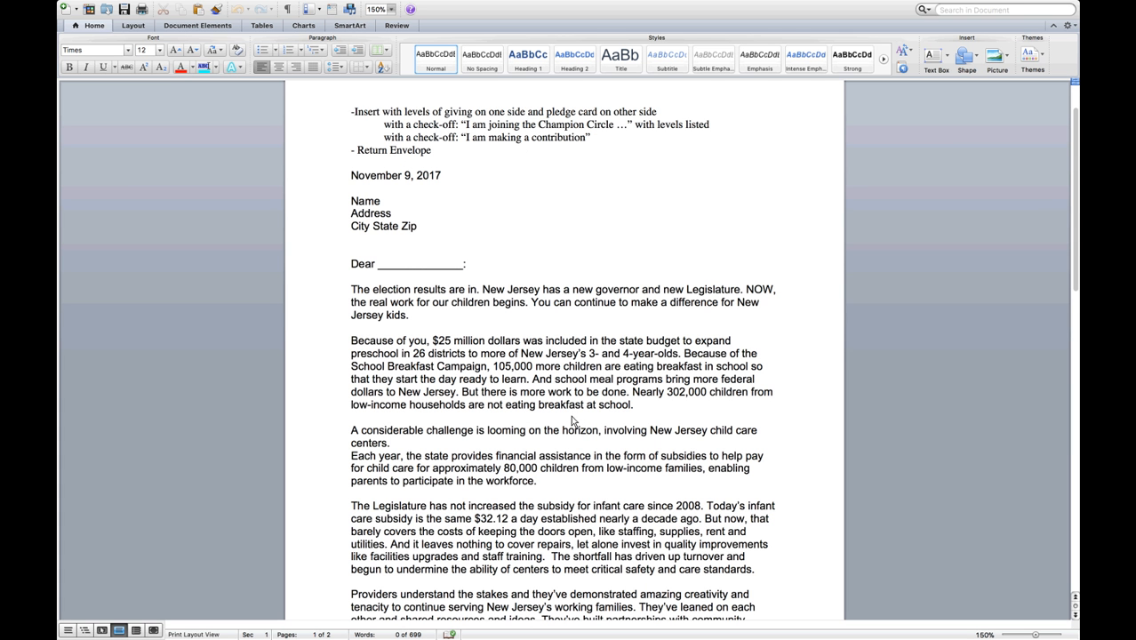
click(350, 99)
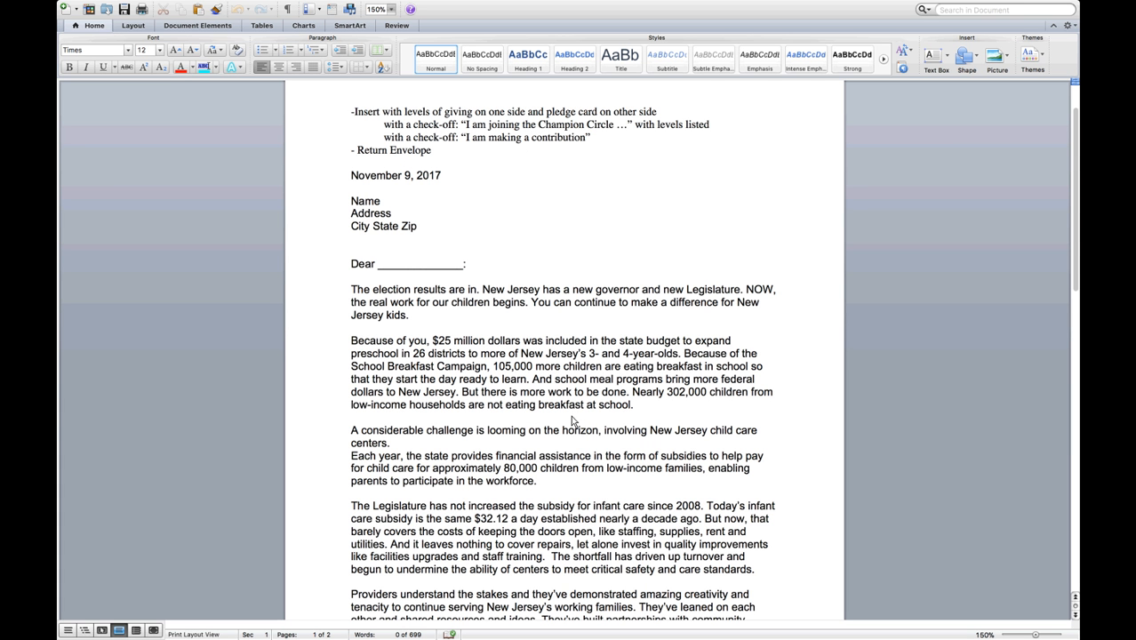
click(350, 99)
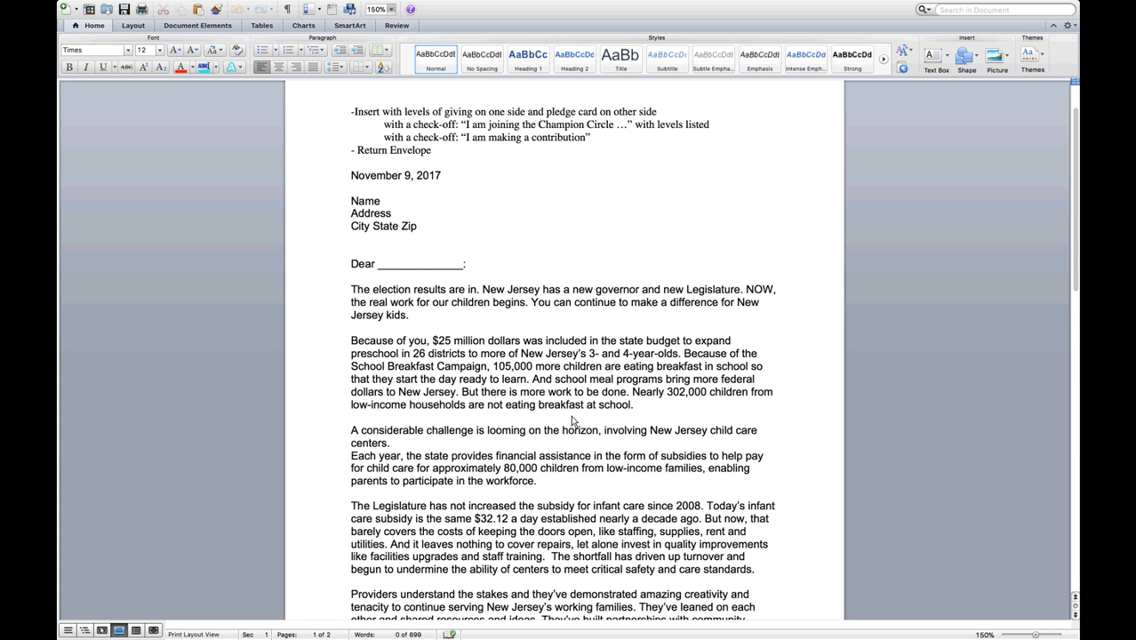
click(351, 97)
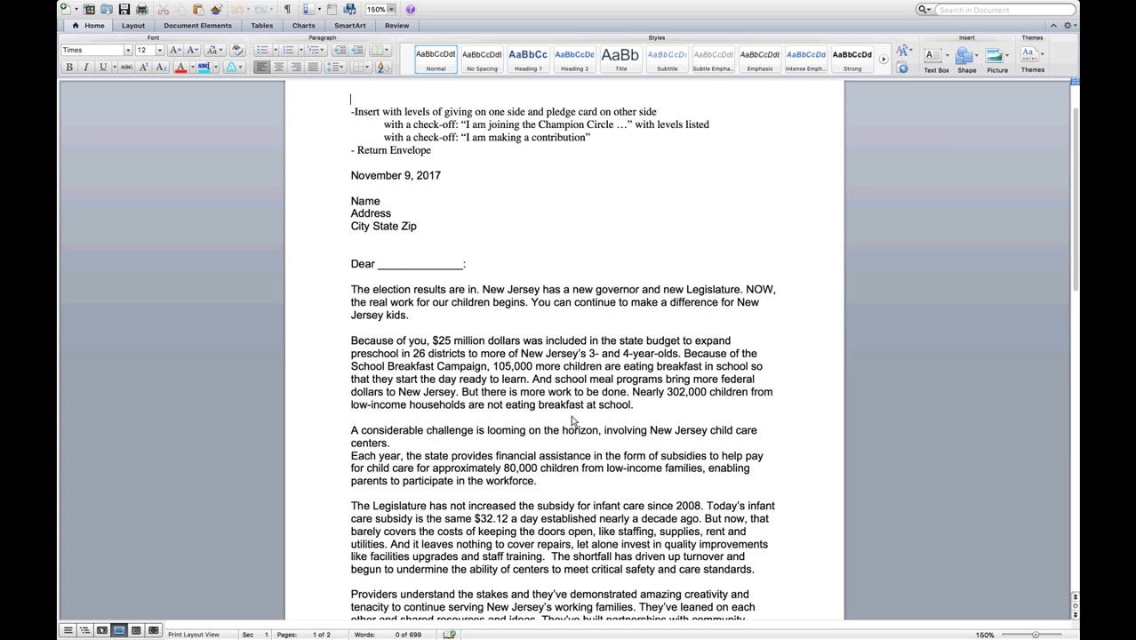
scroll(down, 3)
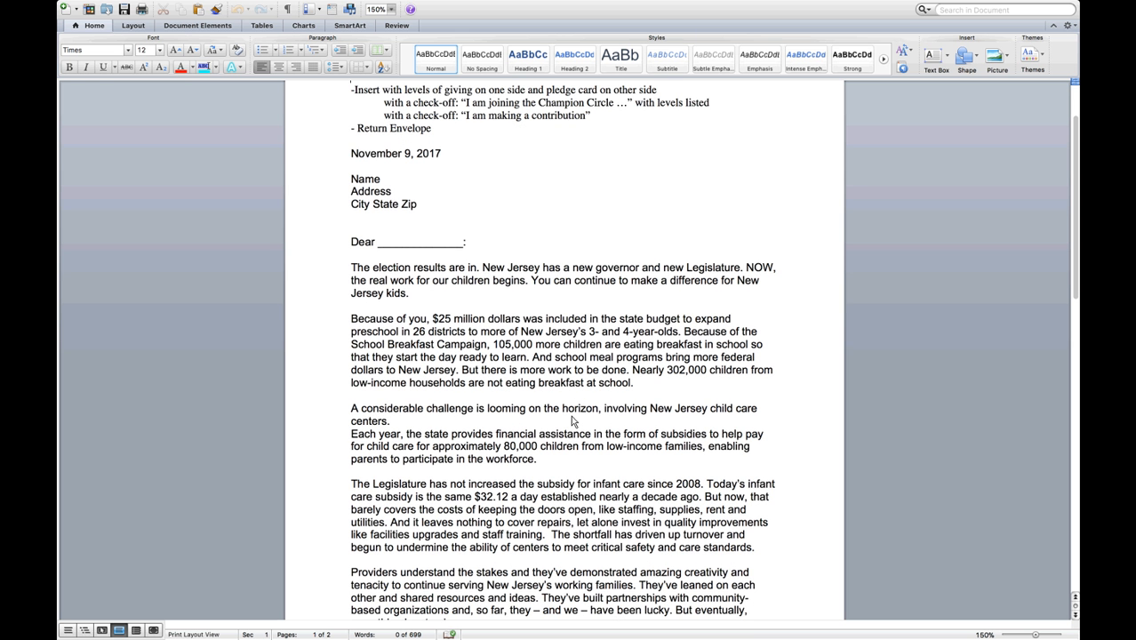
scroll(down, 3)
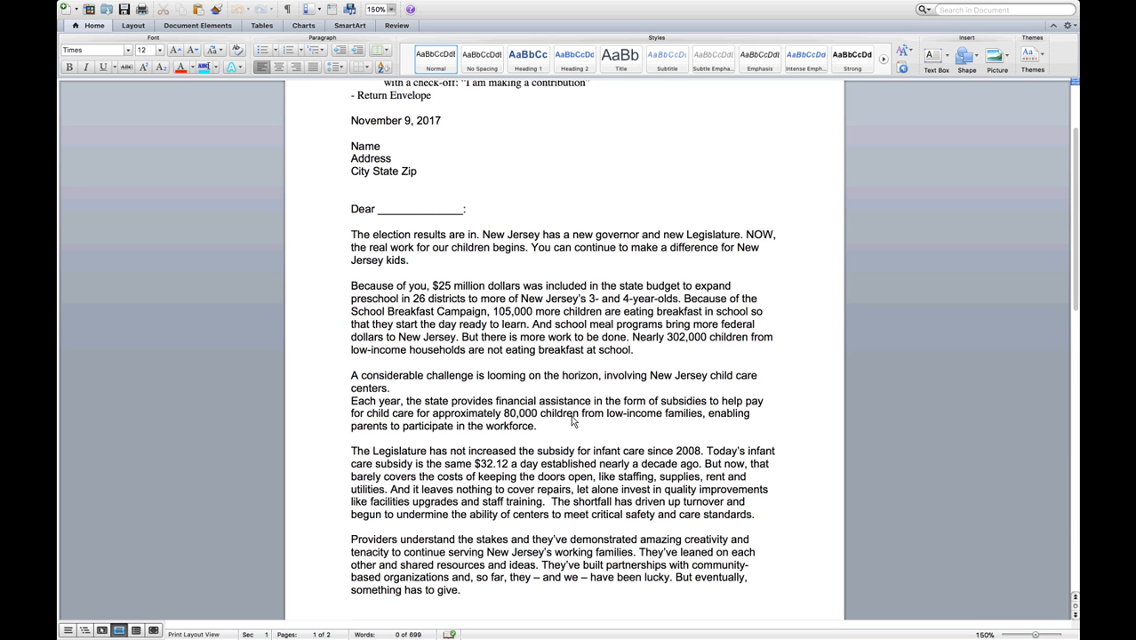
scroll(down, 3)
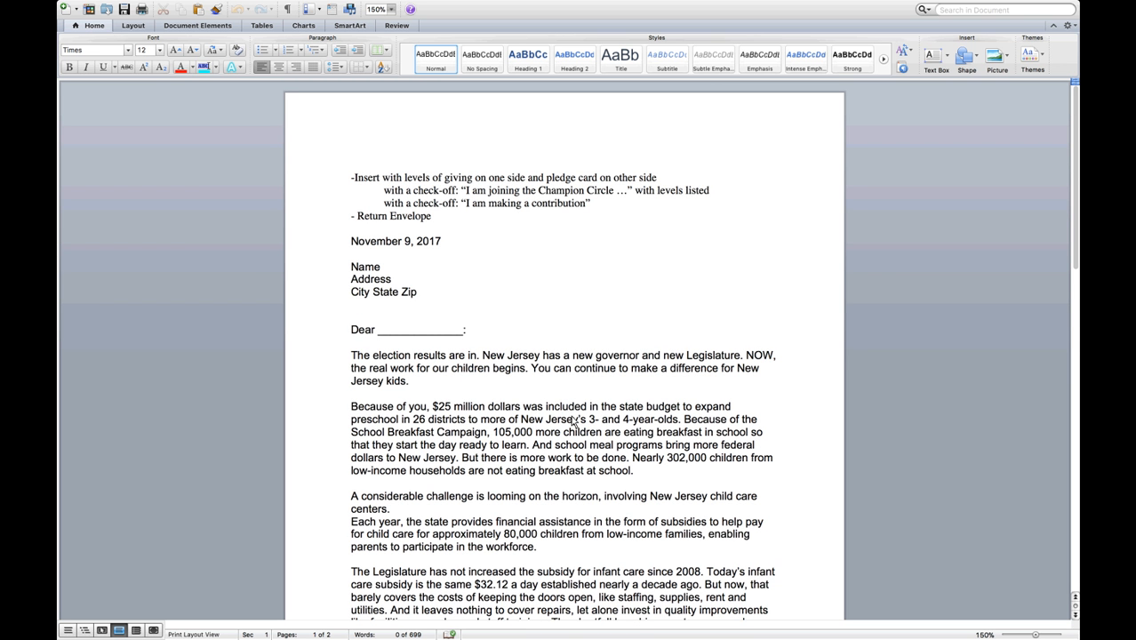
click(351, 164)
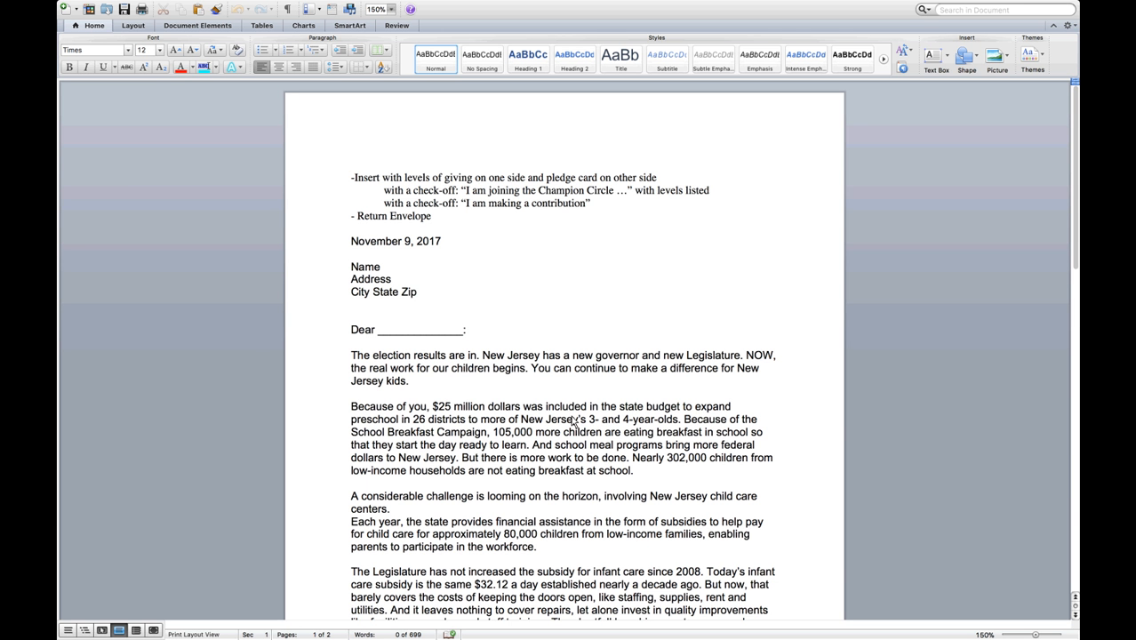
click(351, 165)
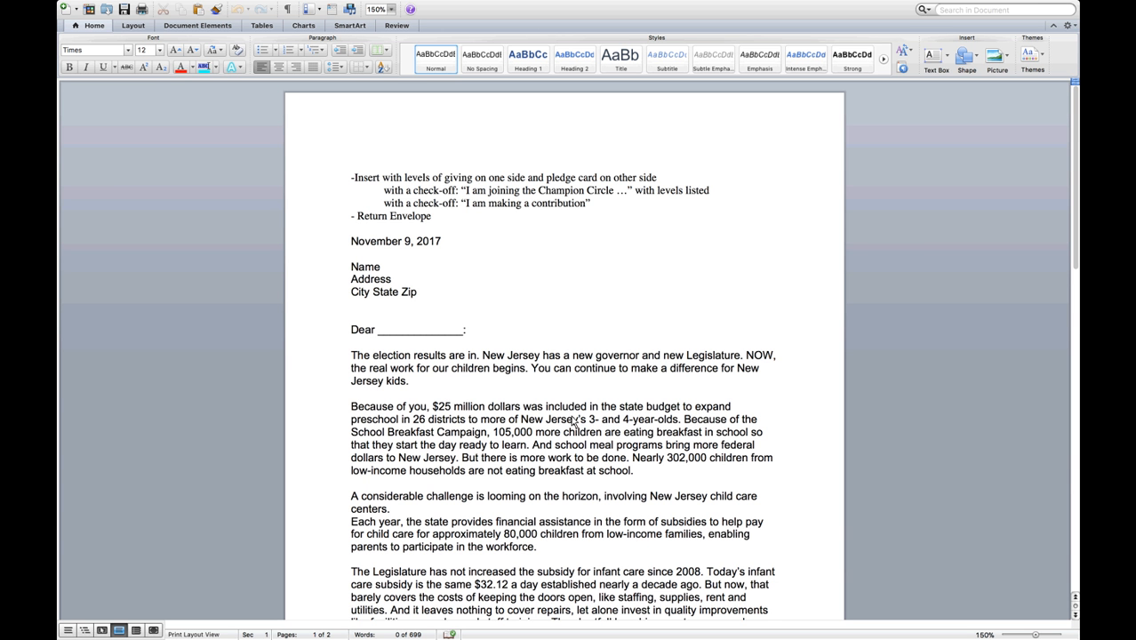
mouse_move(573, 462)
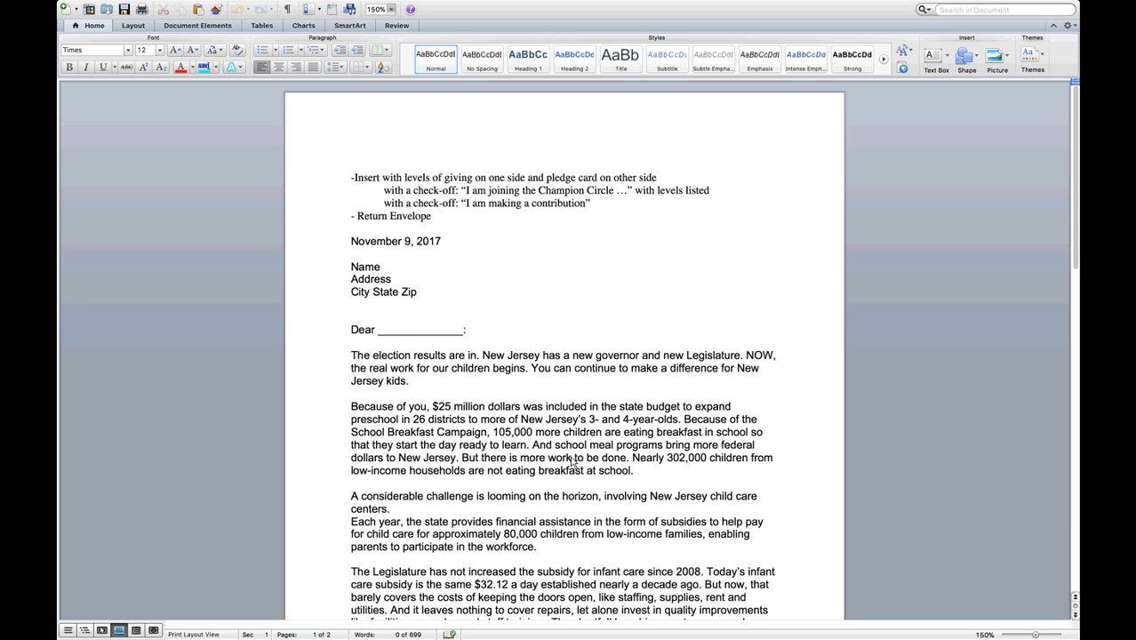
scroll(down, 3)
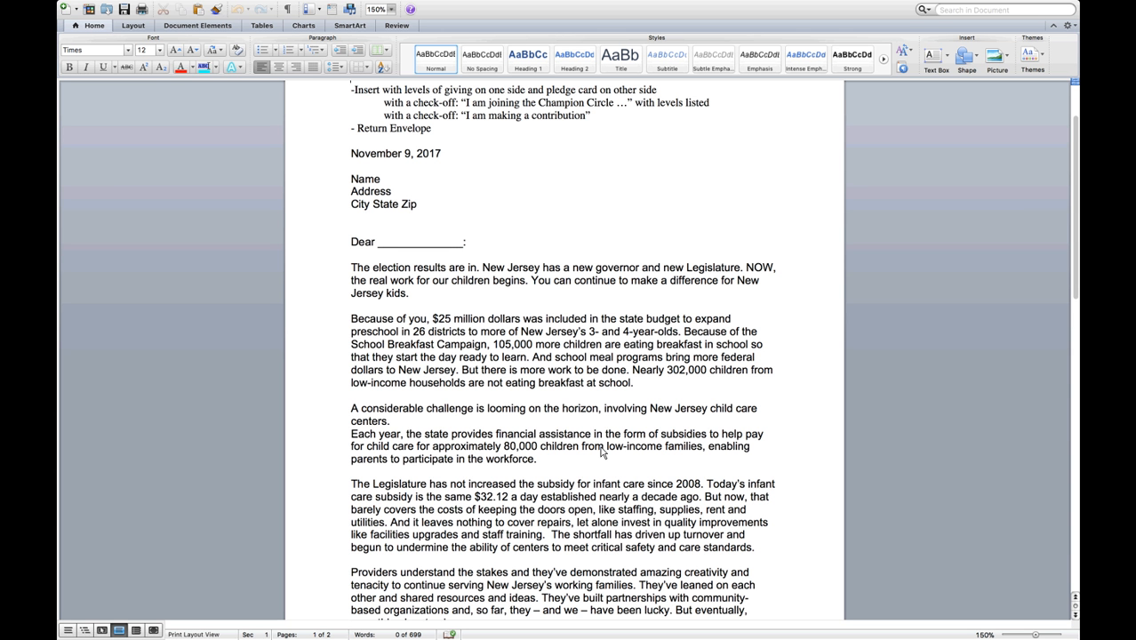
scroll(down, 3)
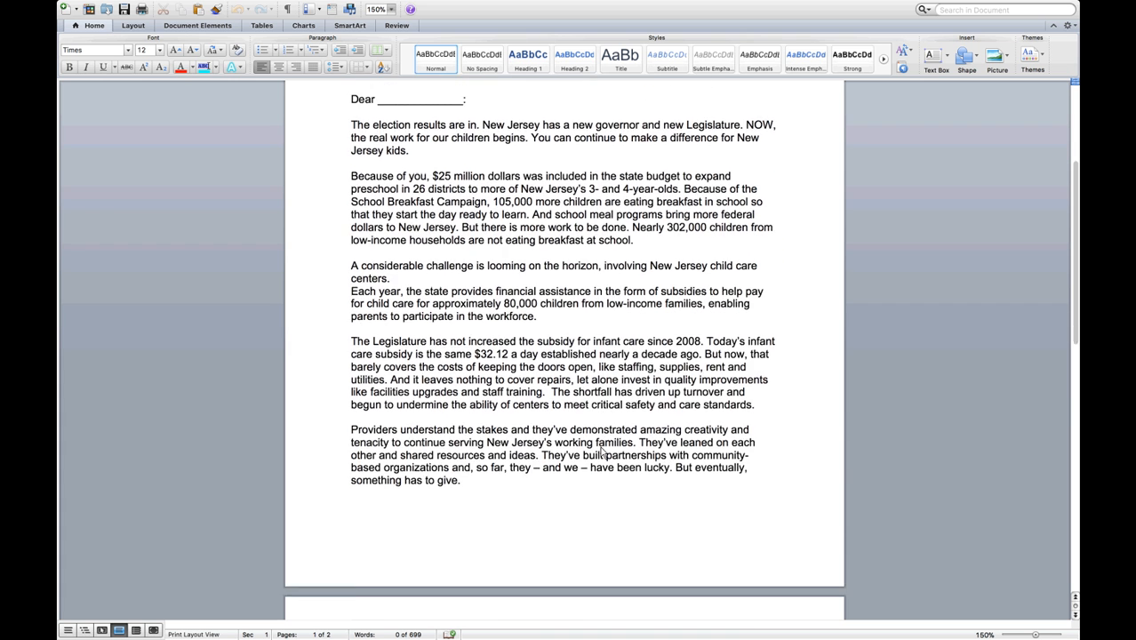
scroll(down, 3)
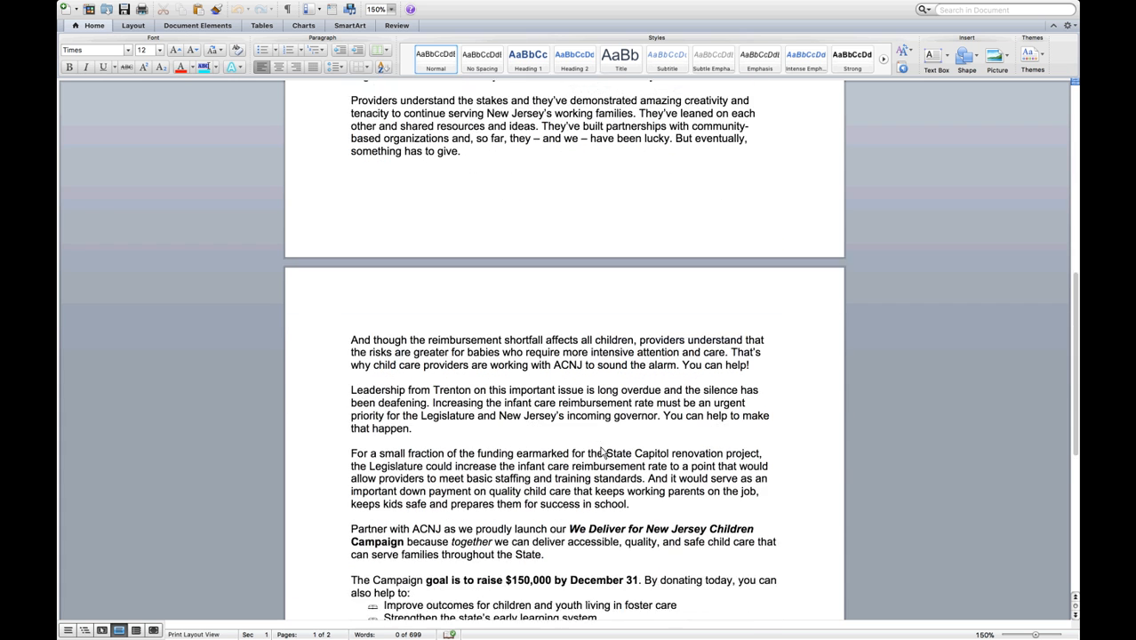
scroll(down, 3)
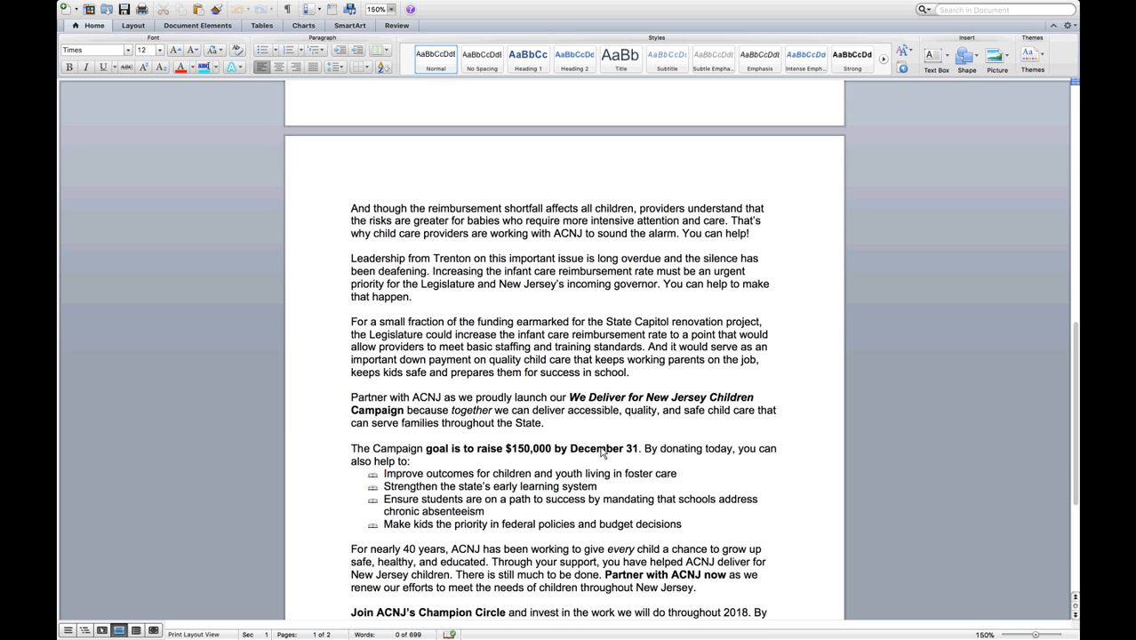
scroll(down, 3)
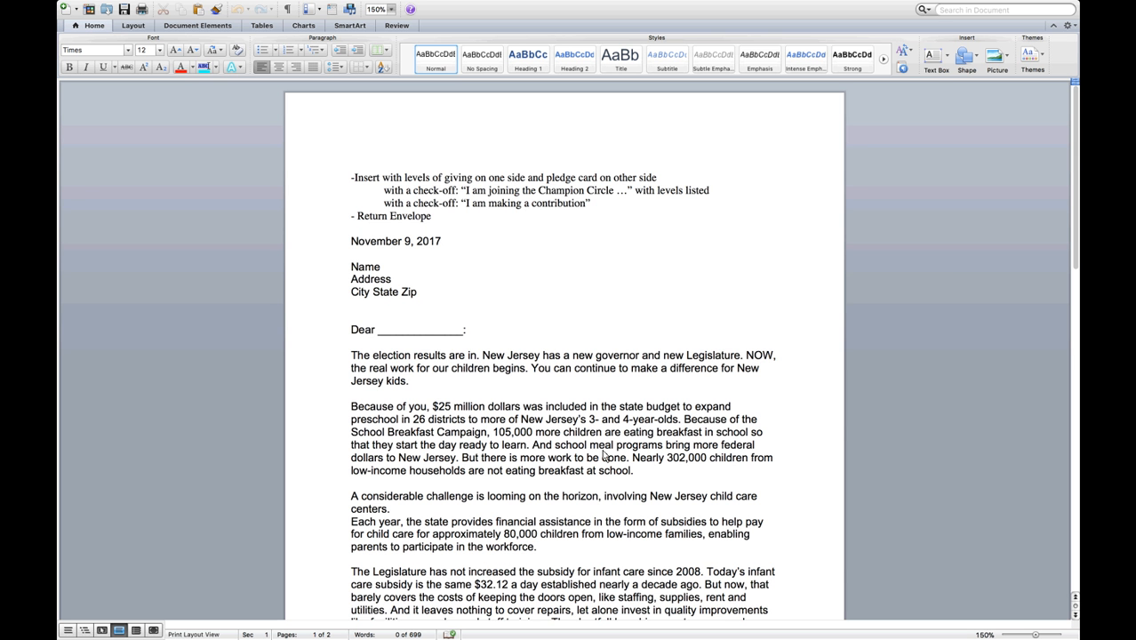
scroll(down, 3)
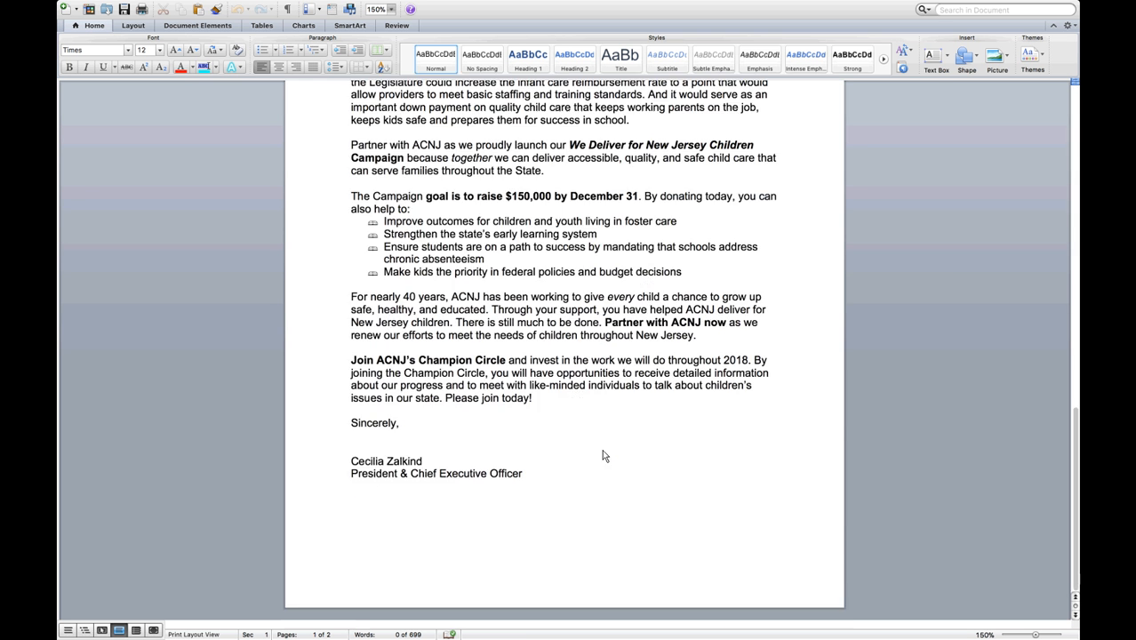
scroll(down, 3)
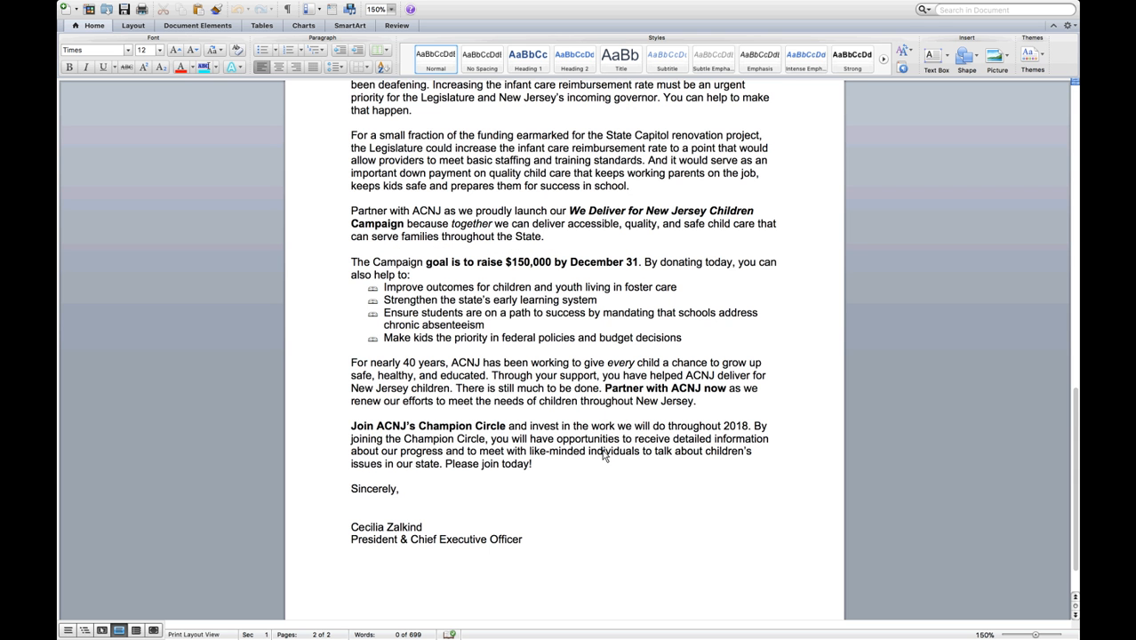
scroll(up, 3)
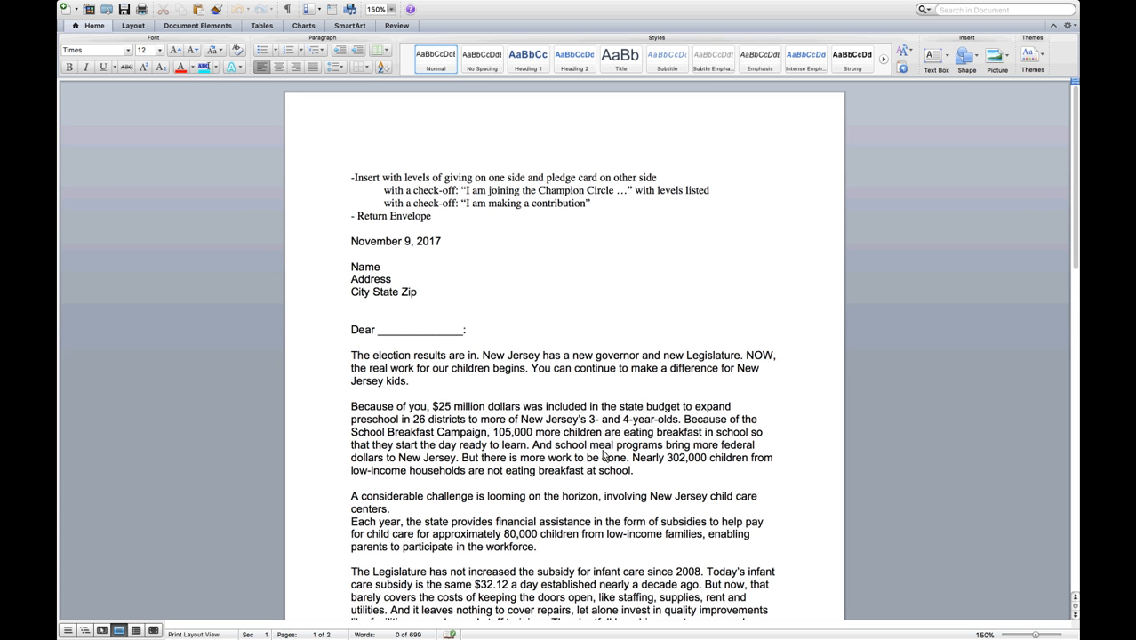
click(351, 165)
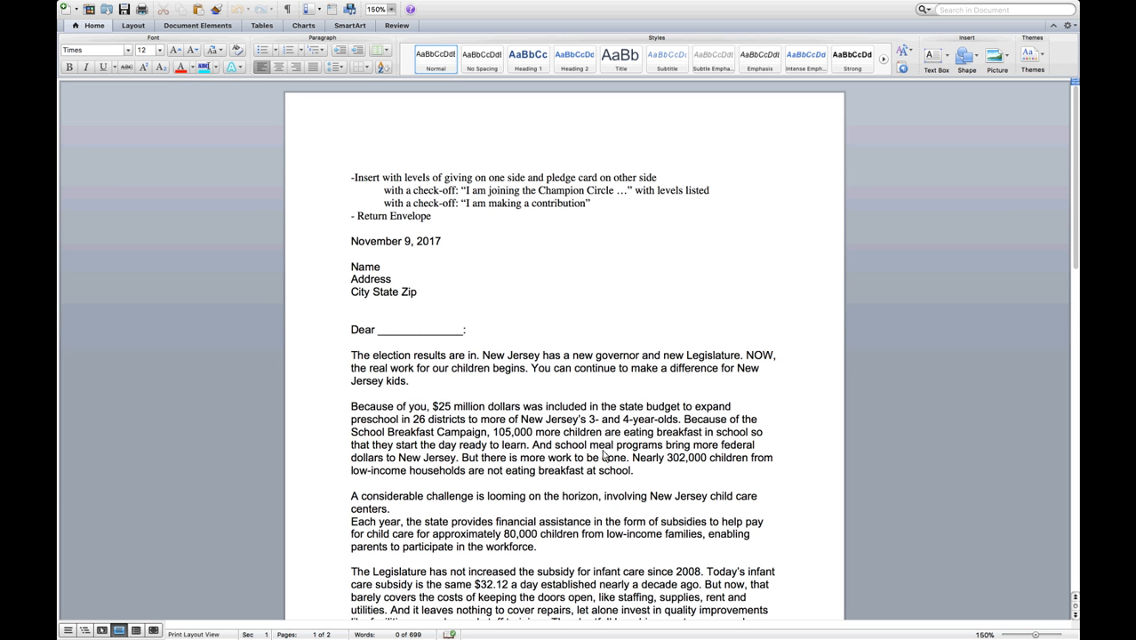
click(351, 165)
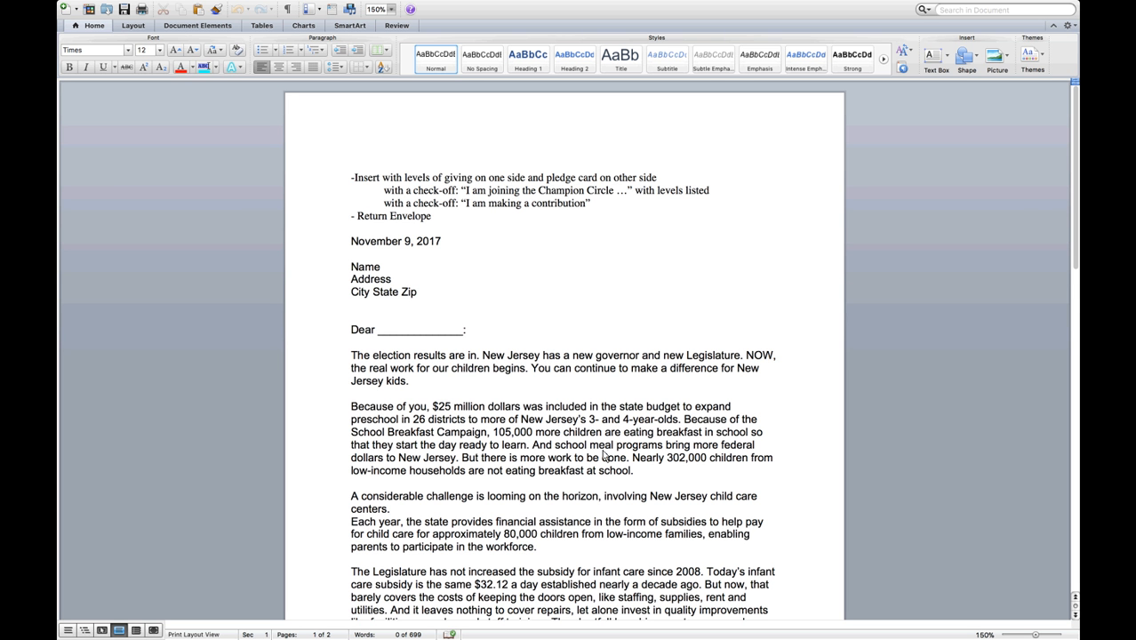
click(351, 165)
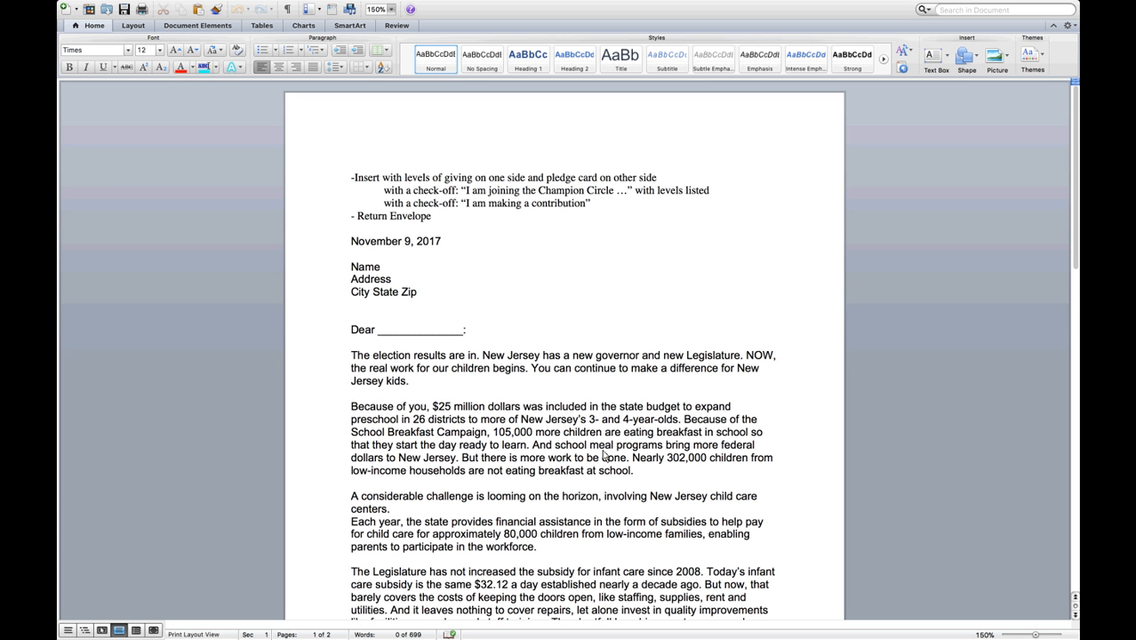
click(350, 164)
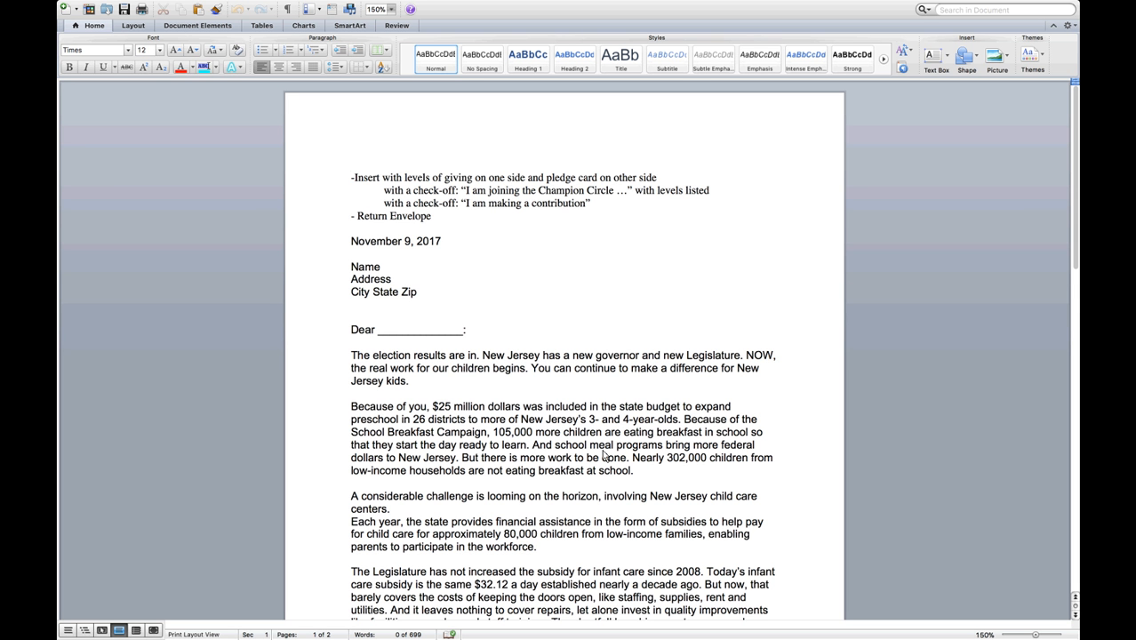
click(350, 165)
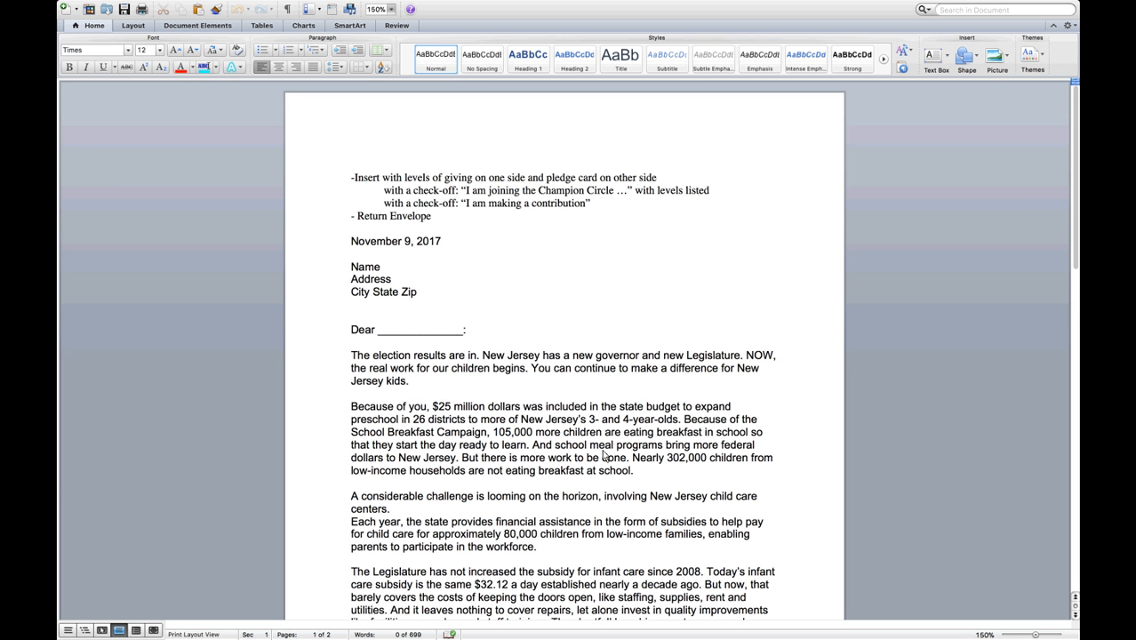
click(350, 164)
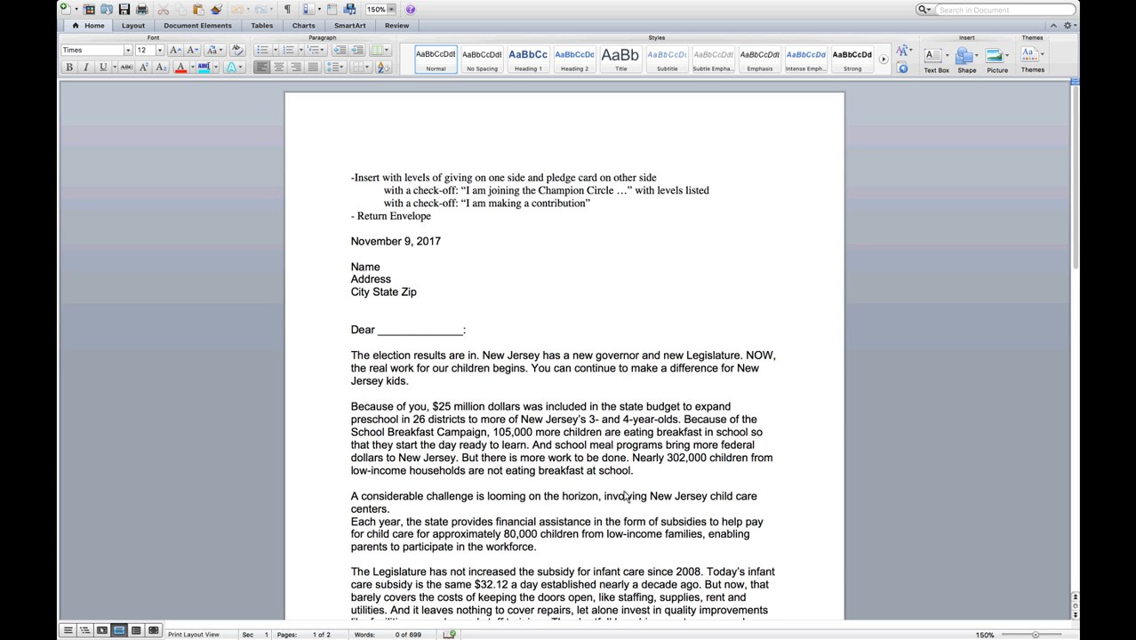
click(351, 165)
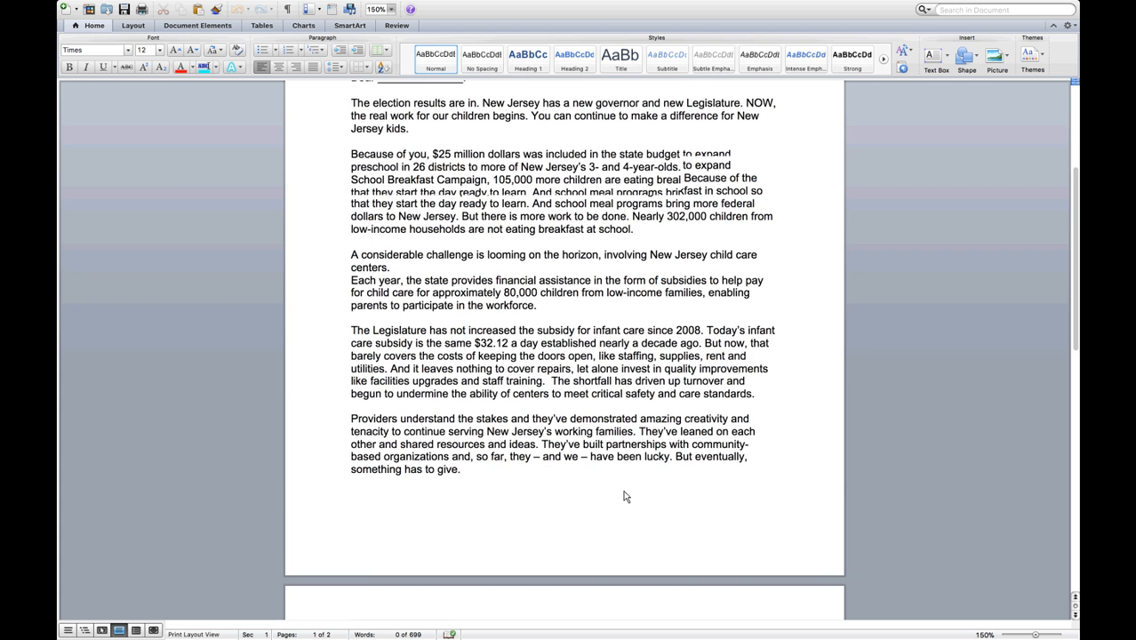
scroll(down, 3)
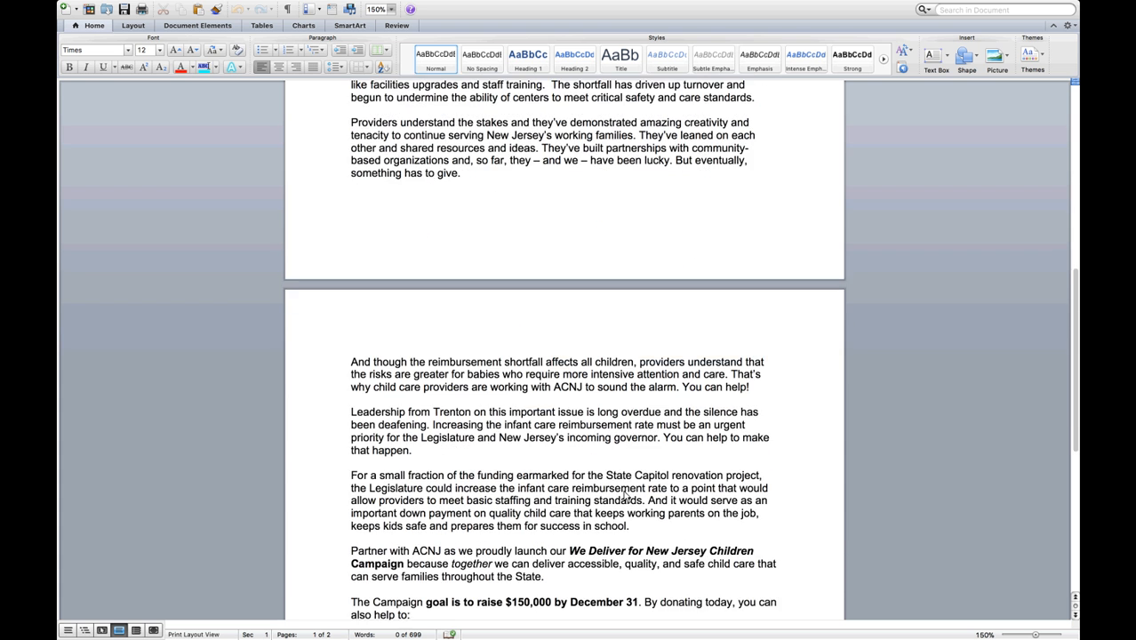
scroll(down, 3)
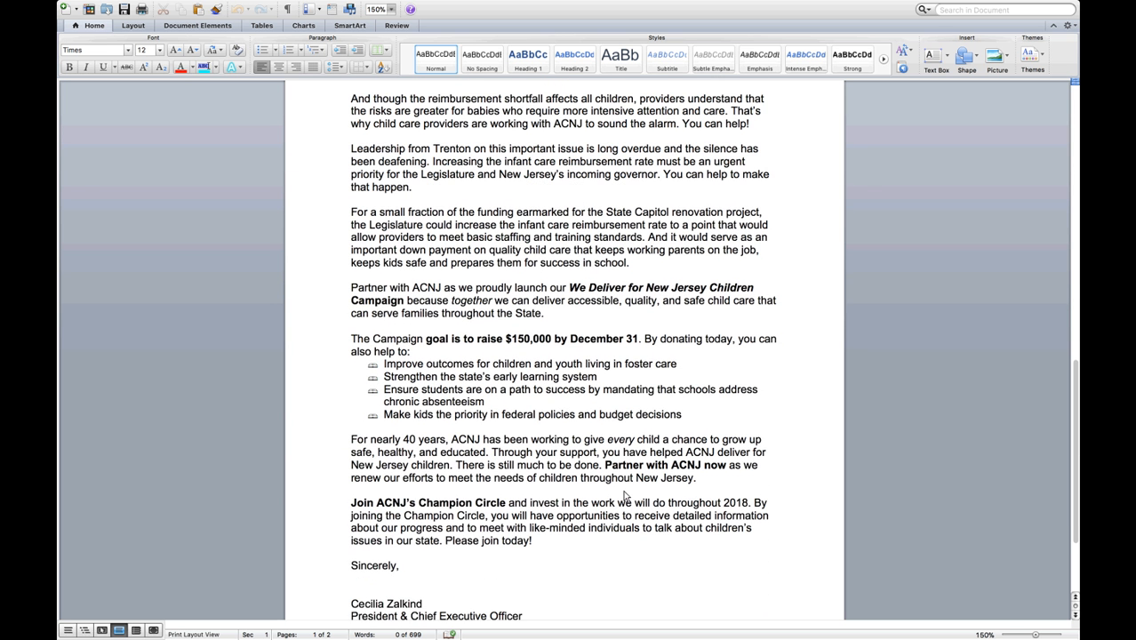
scroll(down, 3)
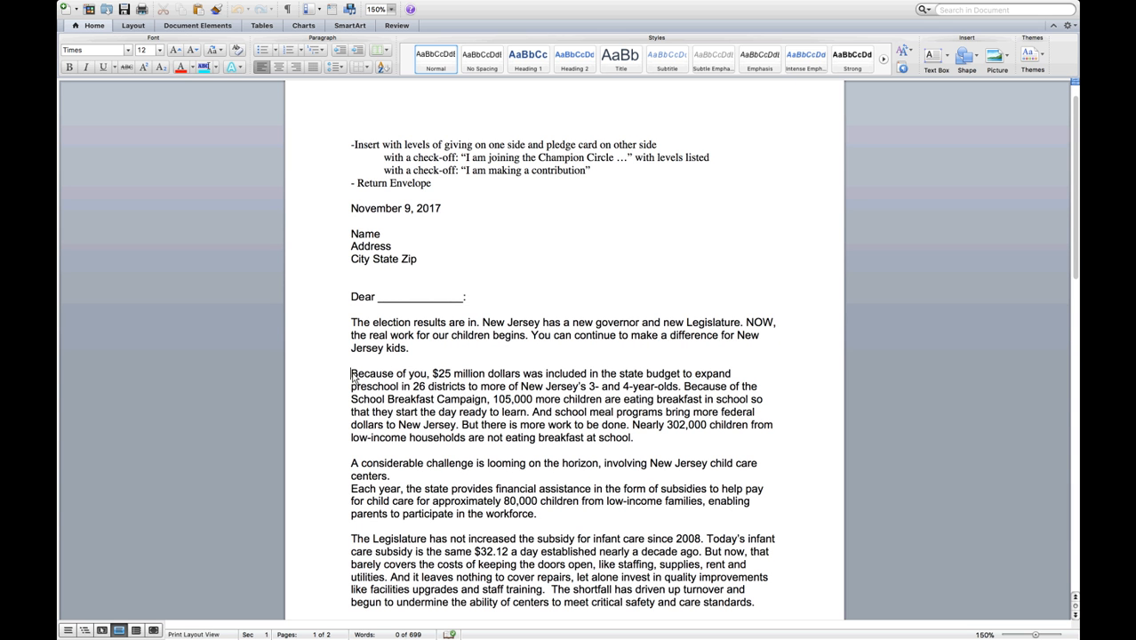
drag(350, 373, 428, 373)
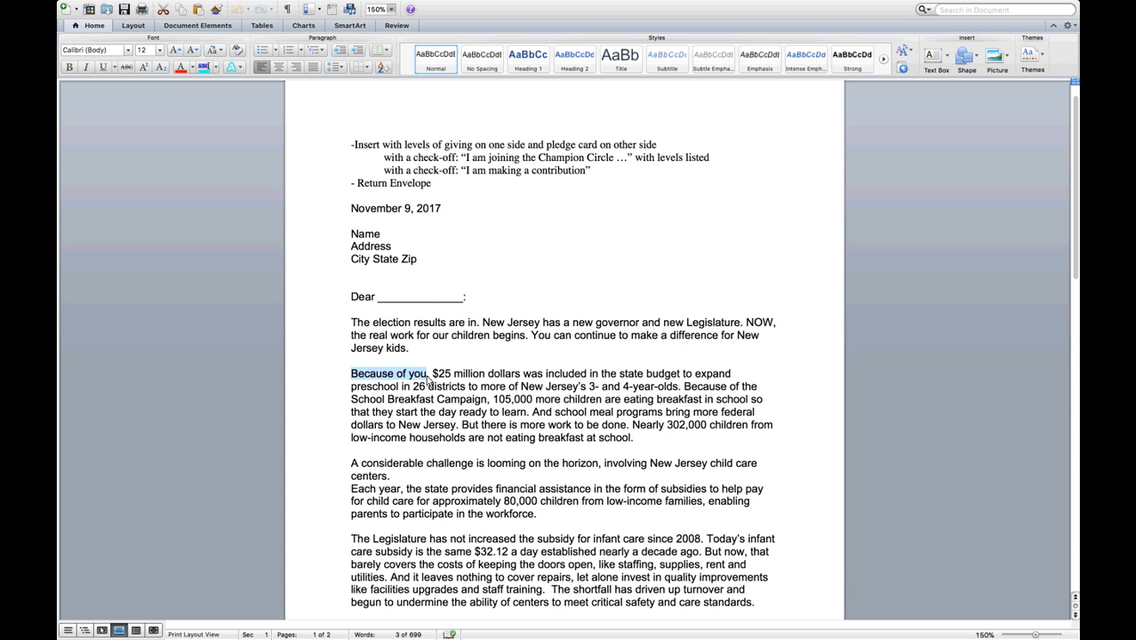
scroll(down, 3)
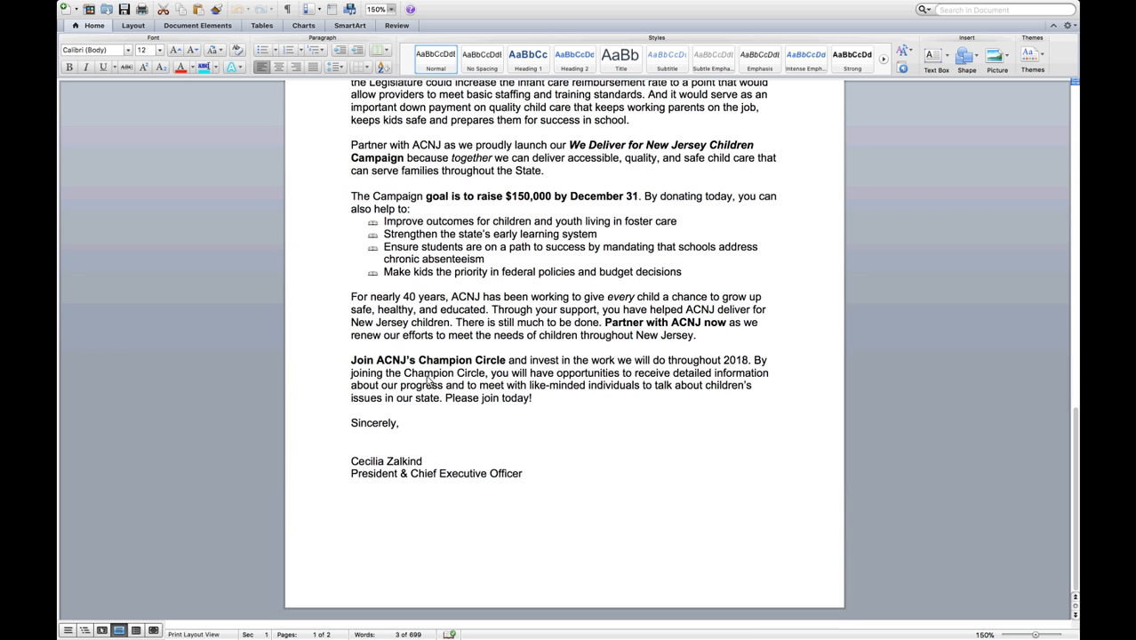
scroll(down, 3)
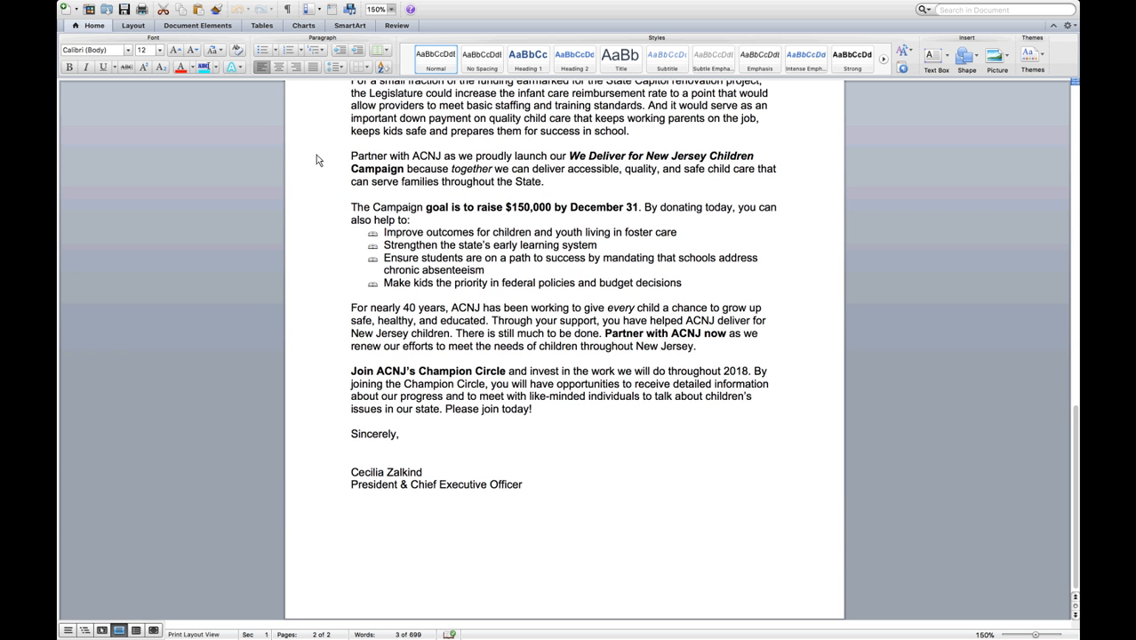
drag(350, 155, 586, 302)
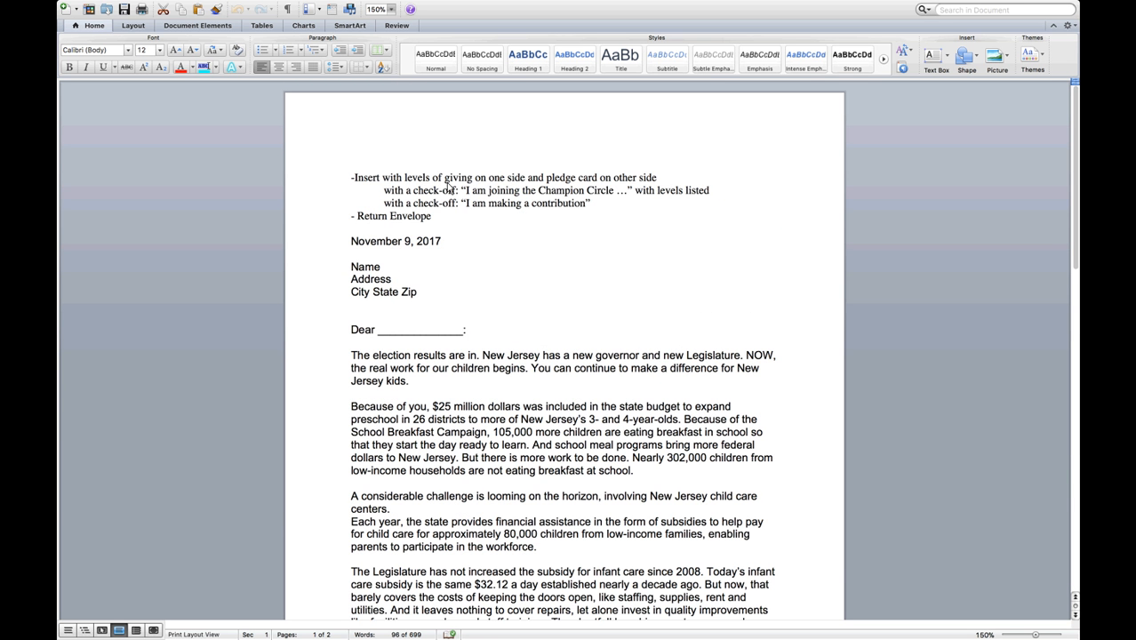
click(461, 203)
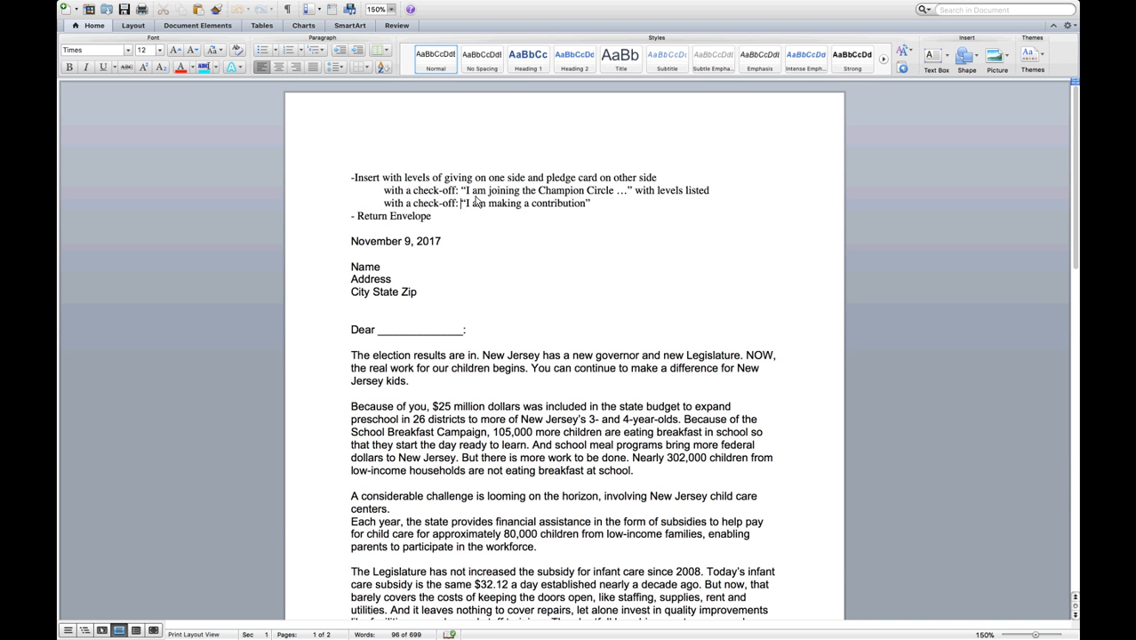
drag(460, 190, 618, 190)
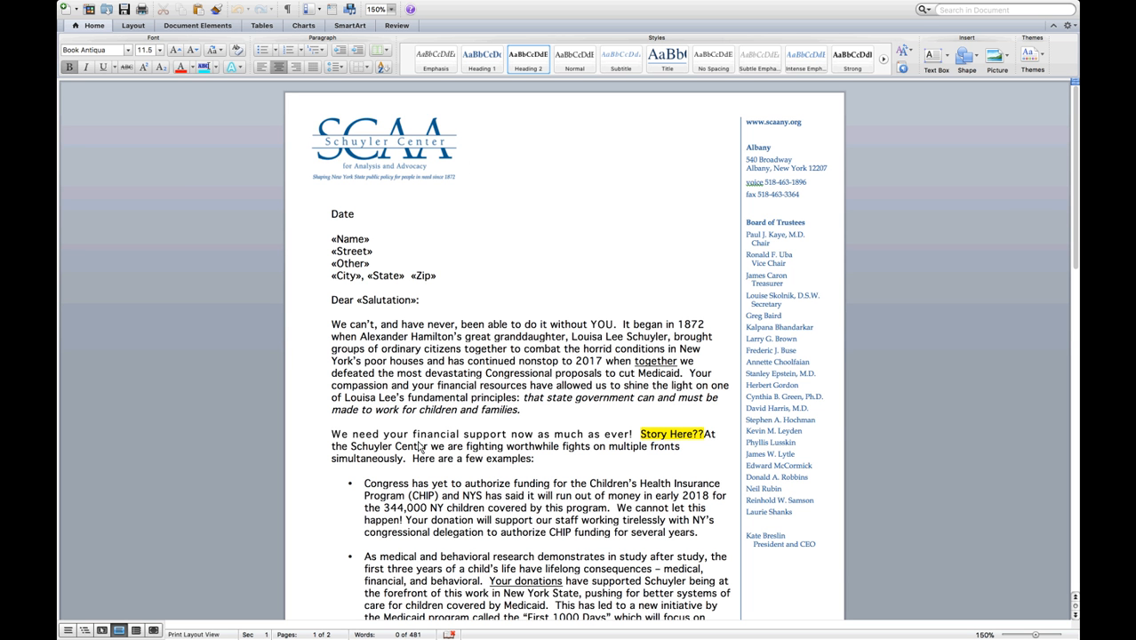
click(464, 166)
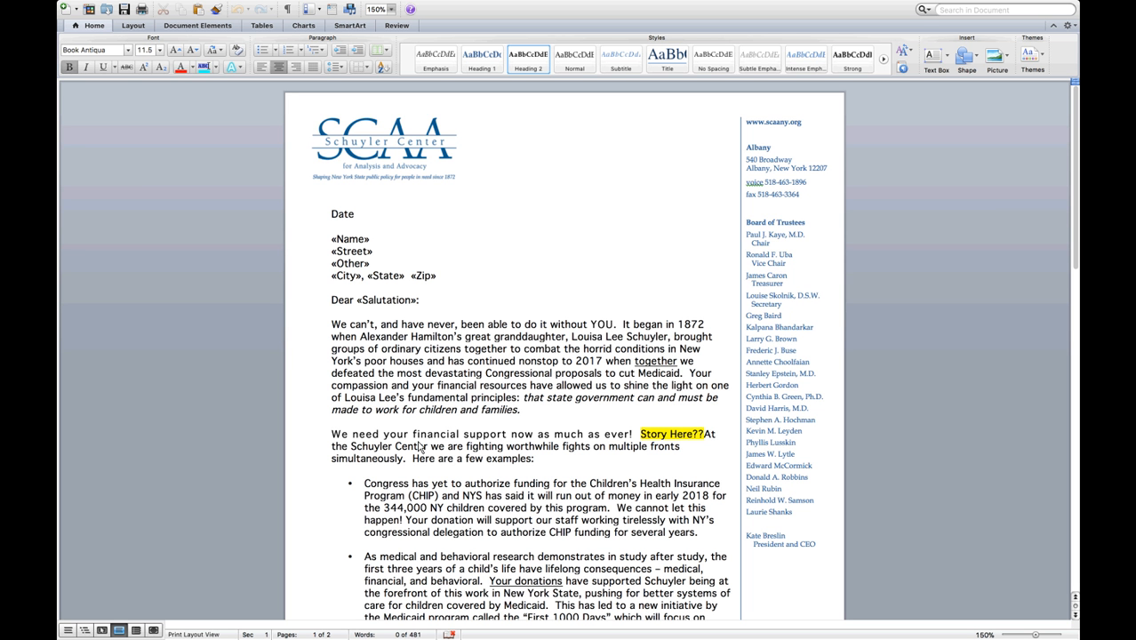
click(464, 165)
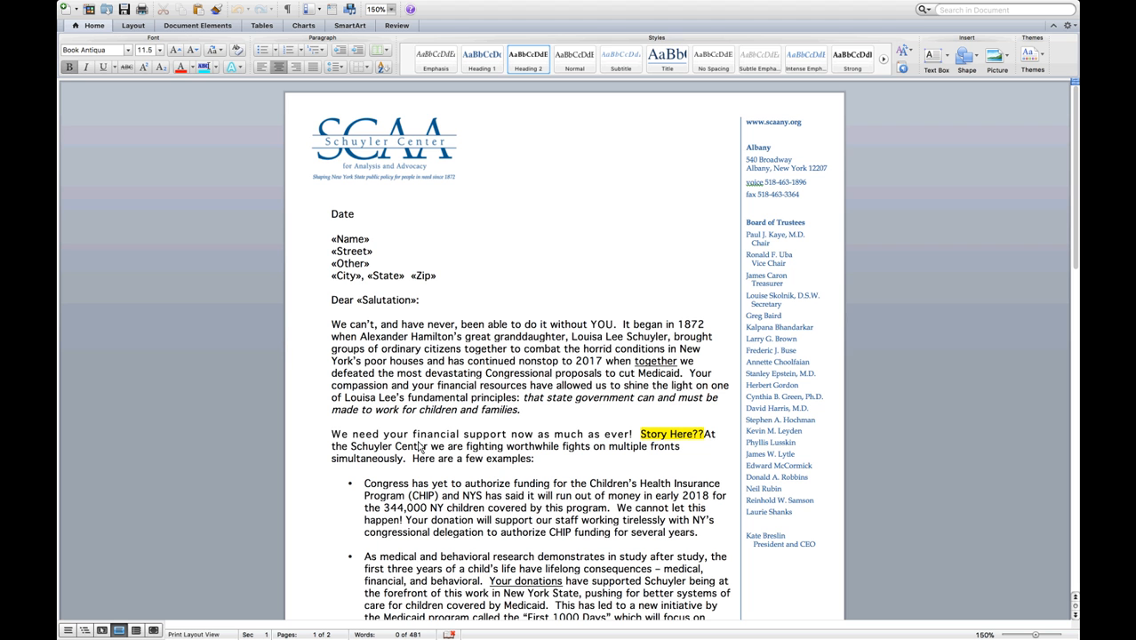
click(464, 166)
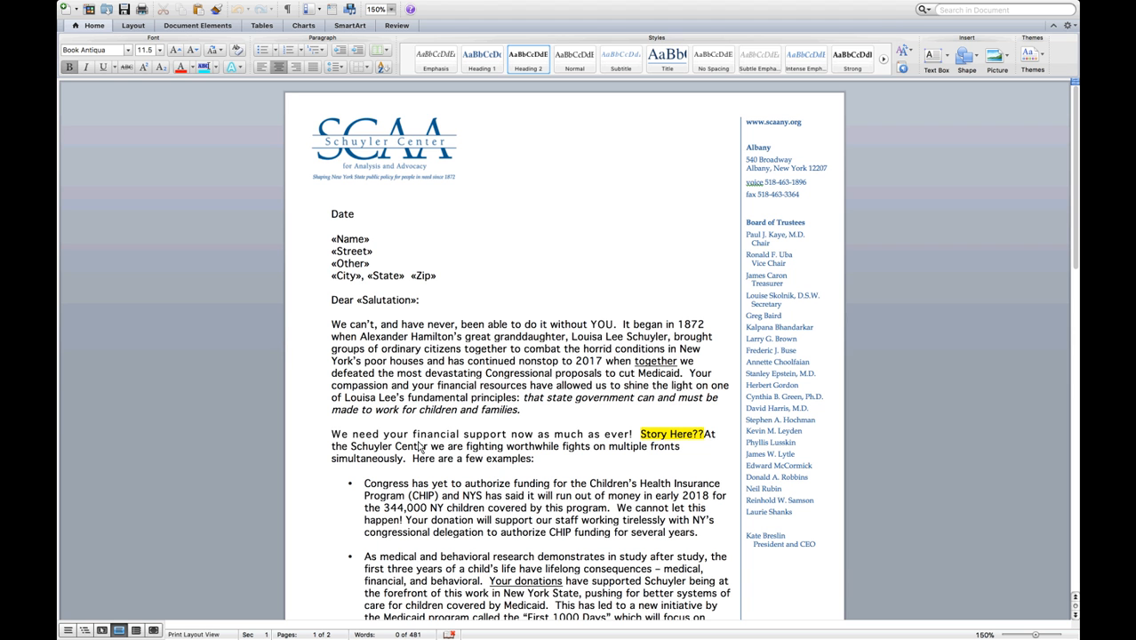
click(464, 164)
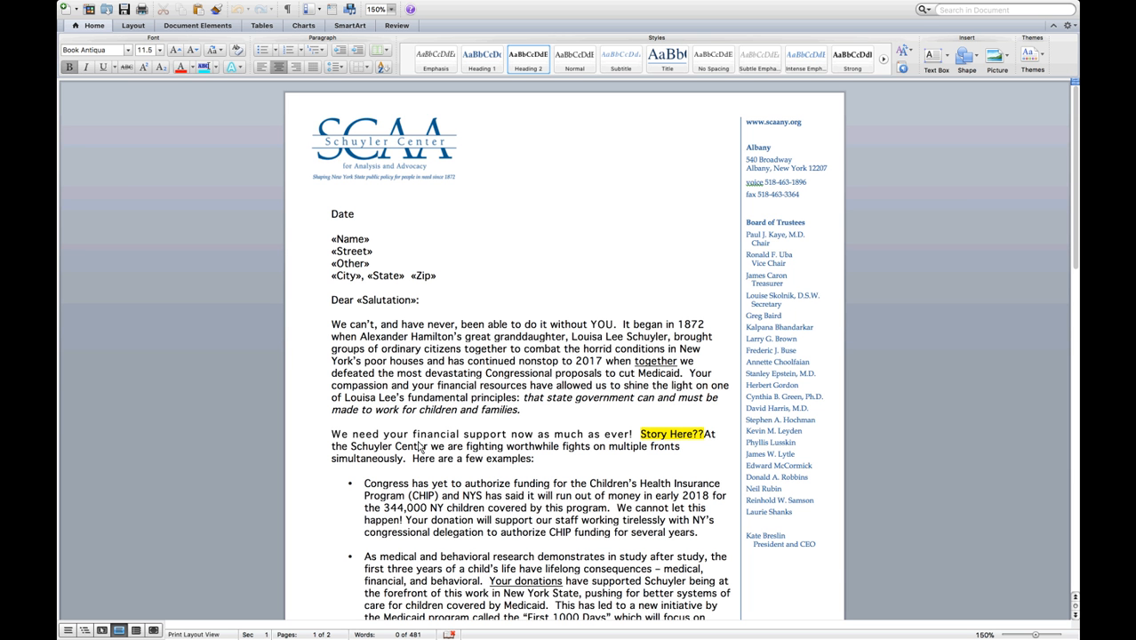
click(464, 166)
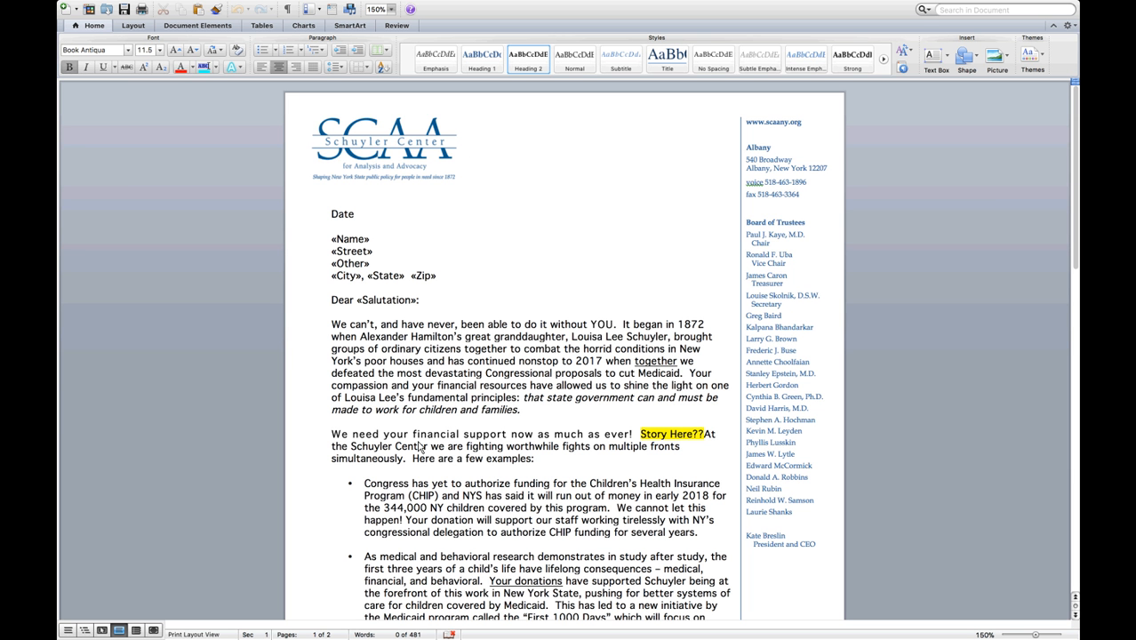
click(464, 166)
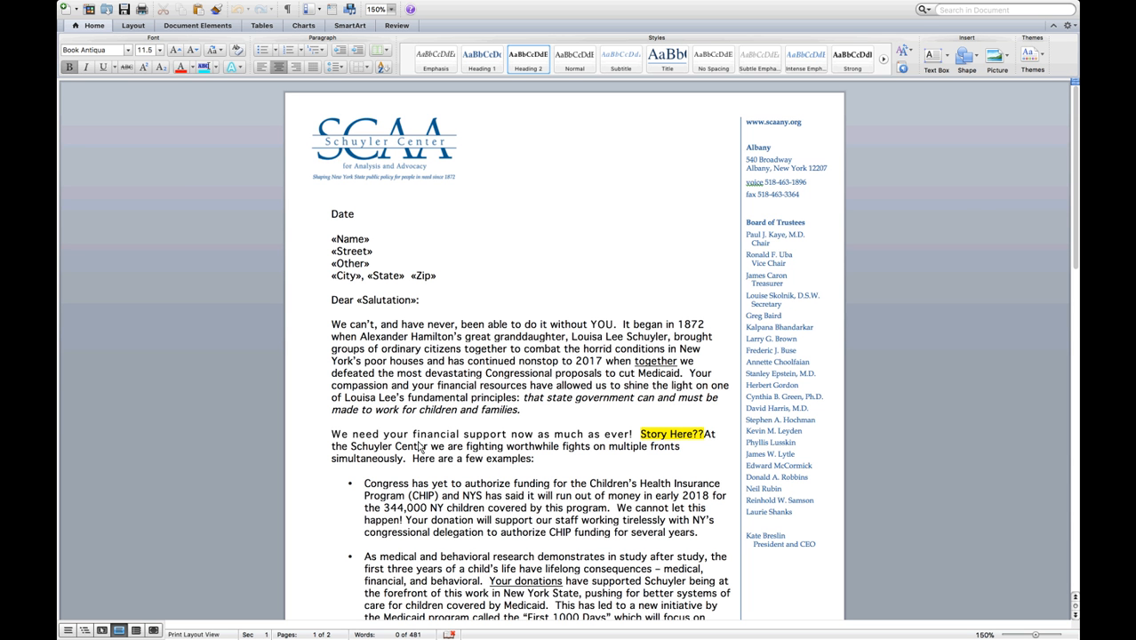
click(464, 166)
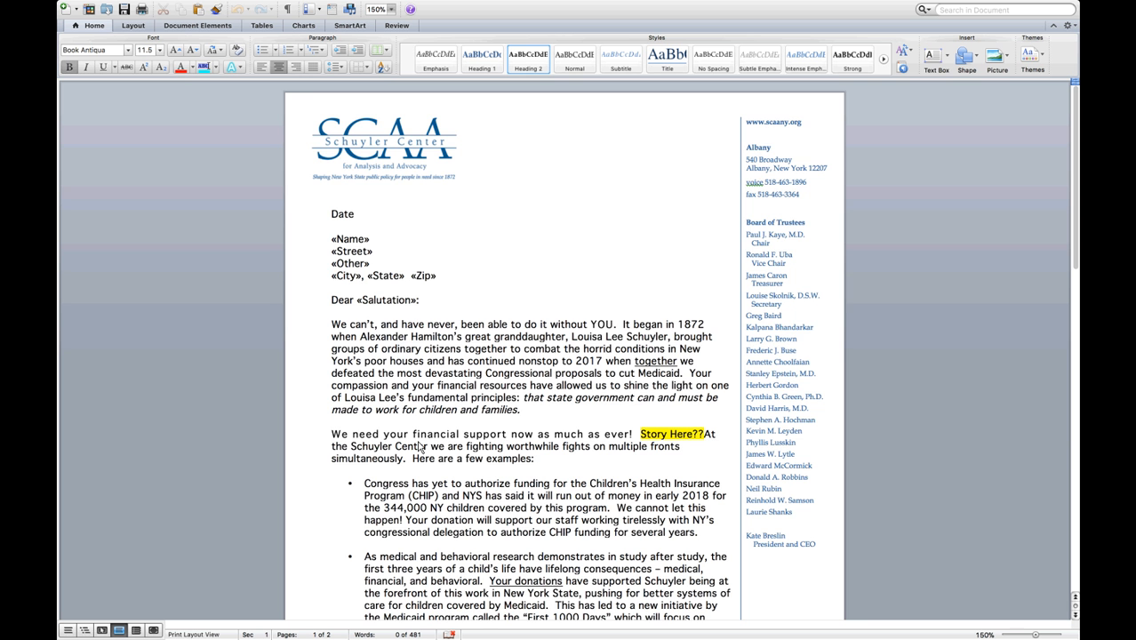
scroll(down, 3)
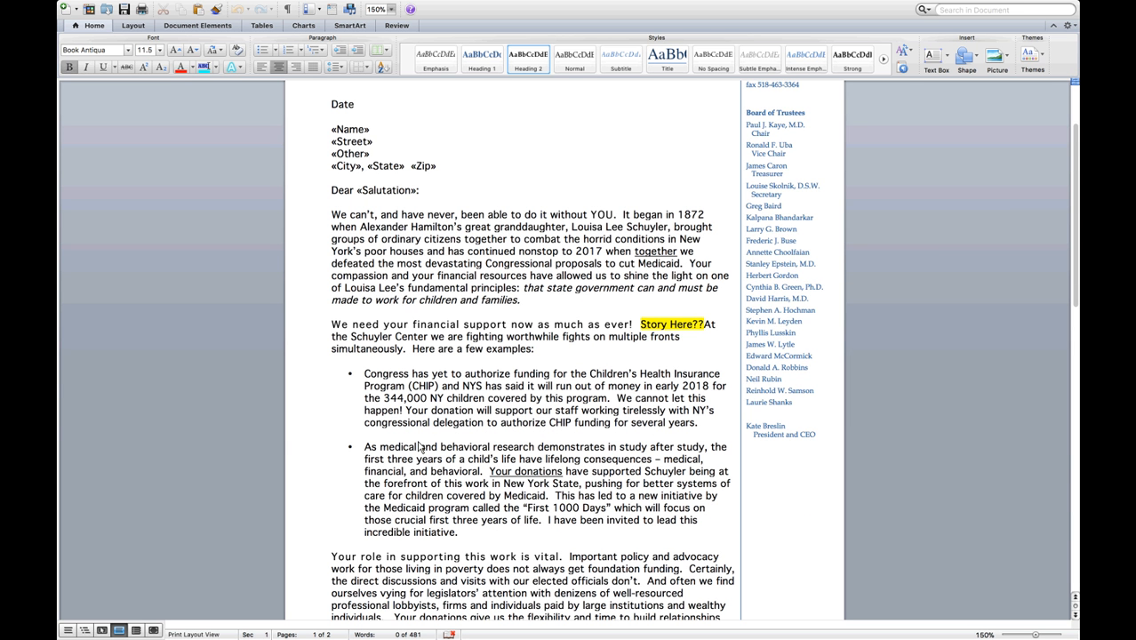
mouse_move(448, 443)
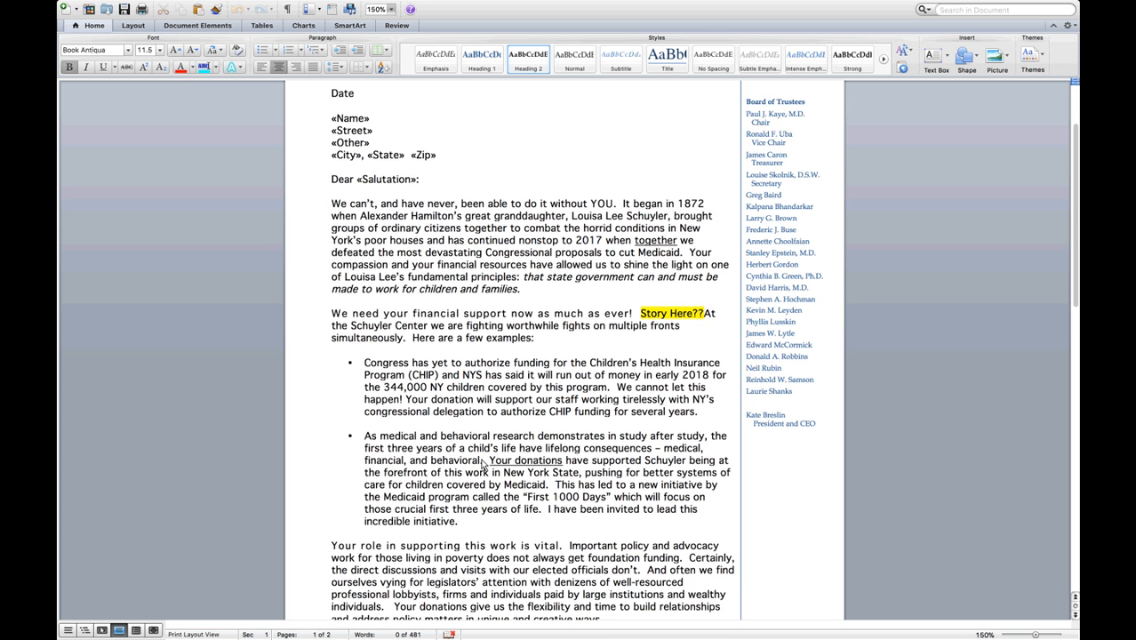
Step: Scroll past the page break to the closing appeal, signature and prenatal-care P.S
scroll(down, 3)
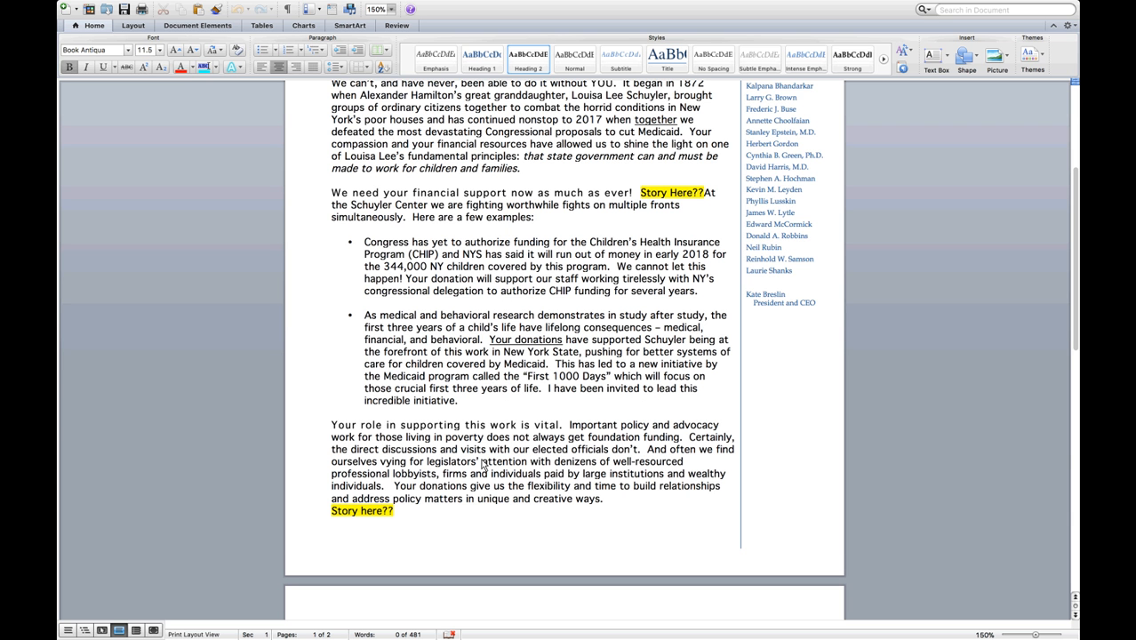
scroll(down, 3)
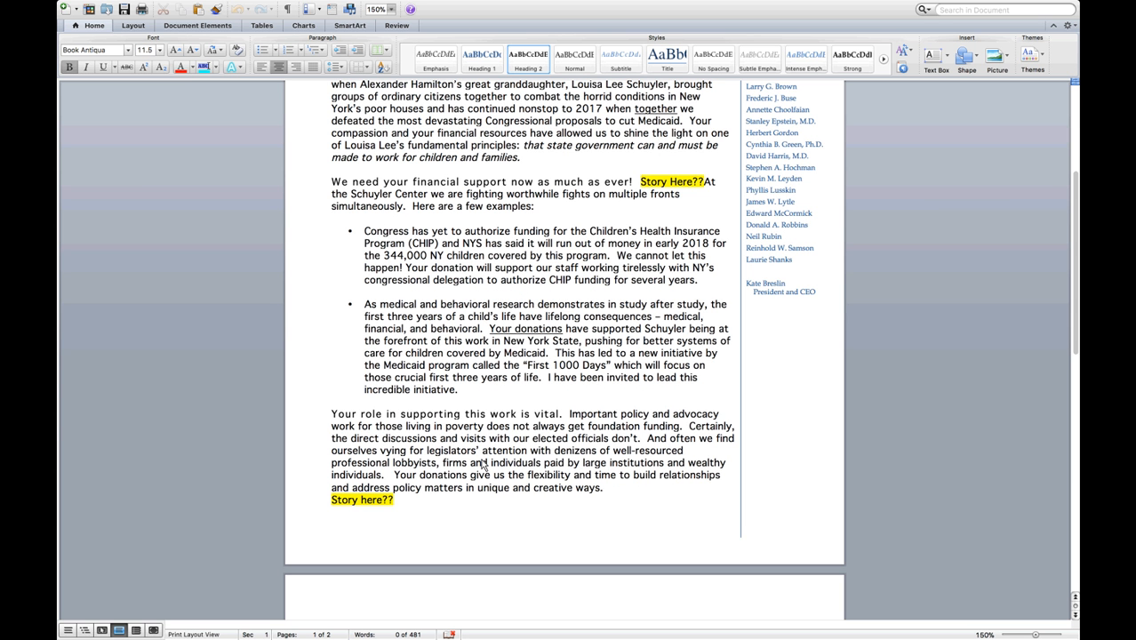
scroll(down, 3)
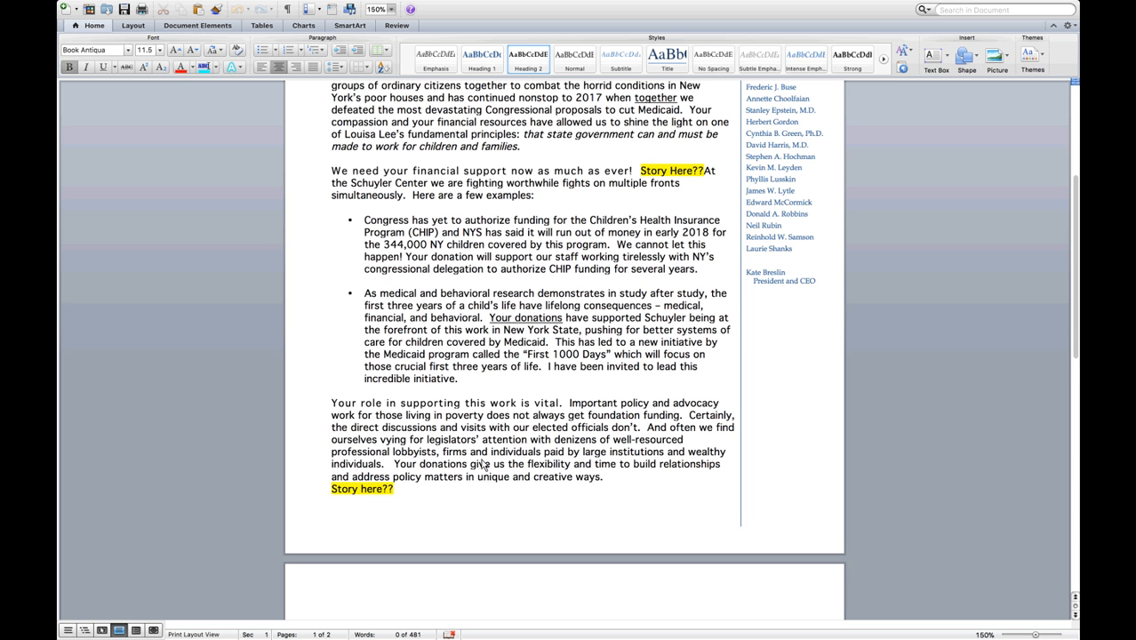
scroll(down, 3)
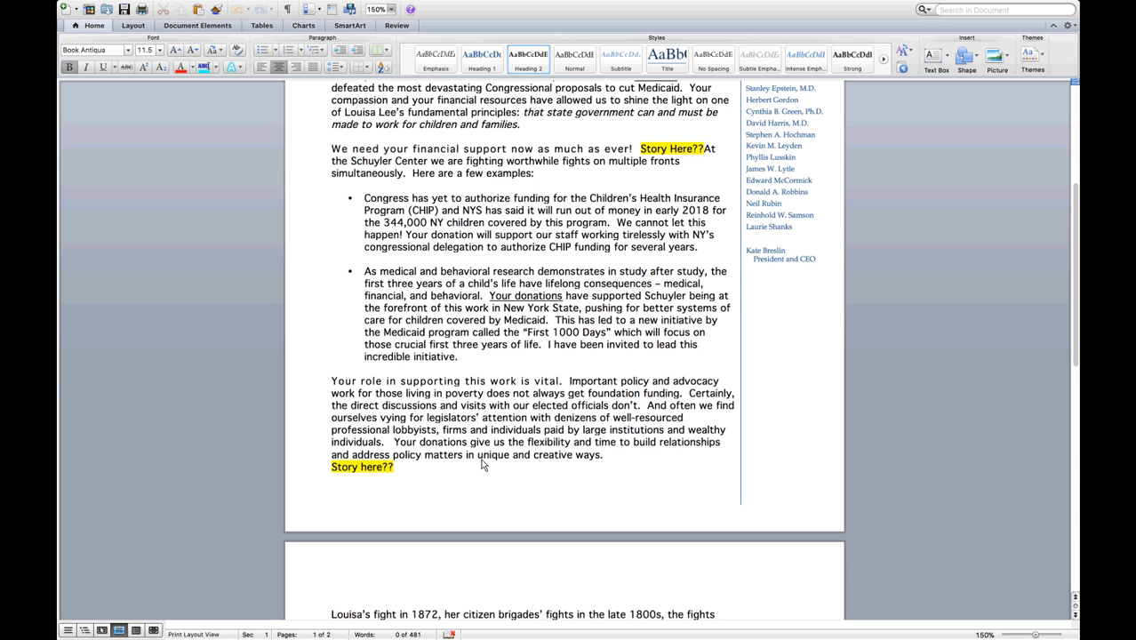
scroll(down, 3)
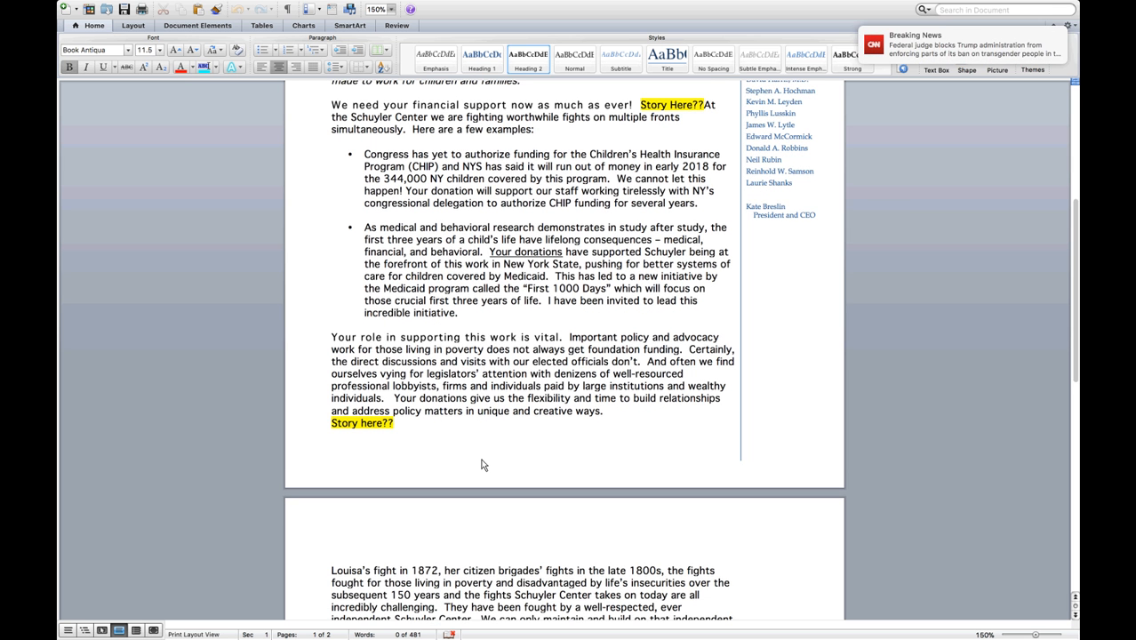
scroll(down, 3)
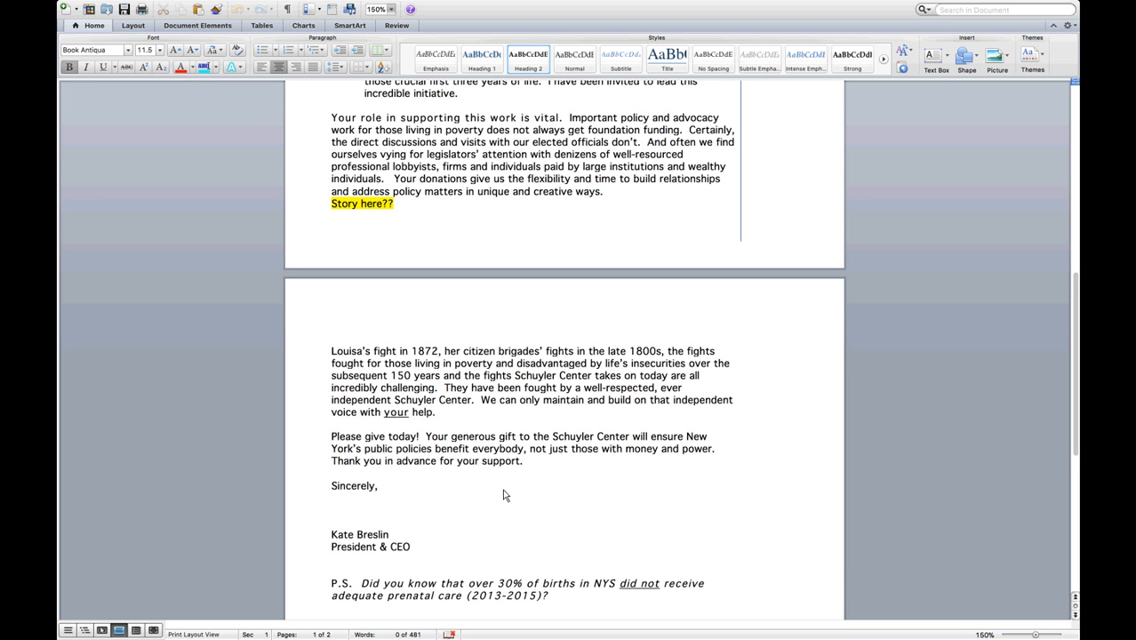
Step: Return to page one's SCAA letterhead, merge fields and salutation
scroll(down, 3)
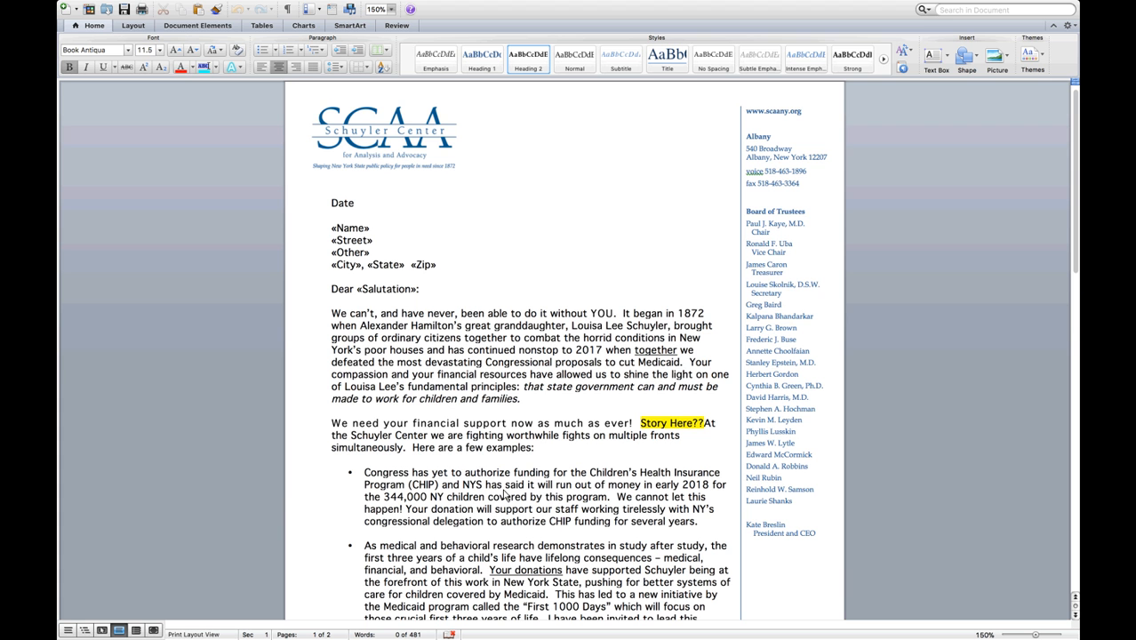
click(464, 154)
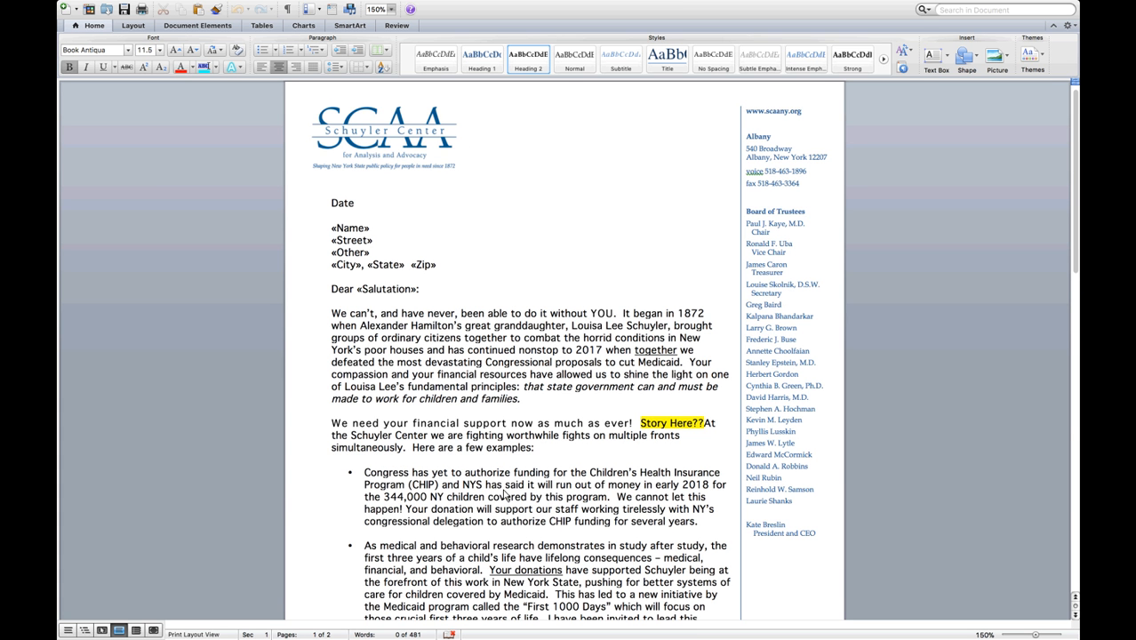
click(464, 154)
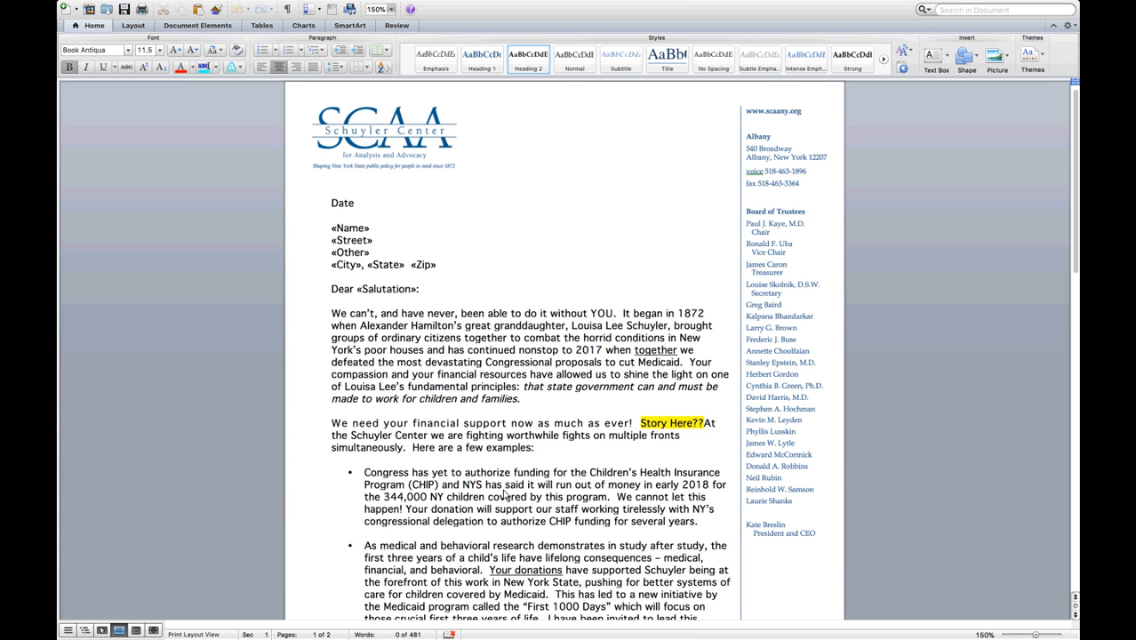
click(464, 154)
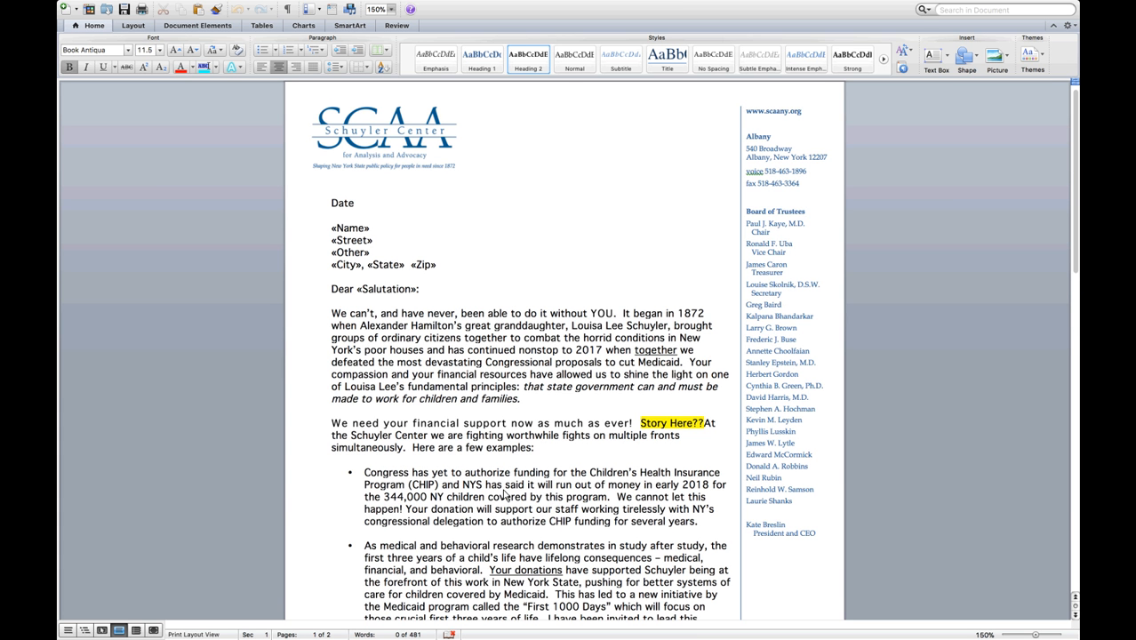
click(464, 154)
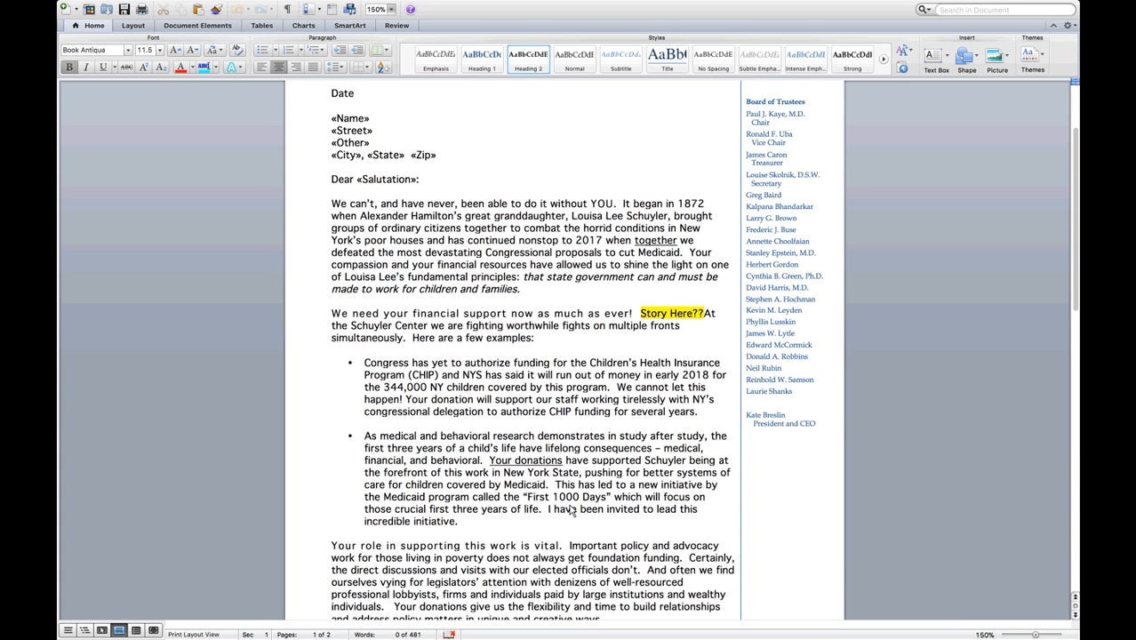
mouse_move(537, 420)
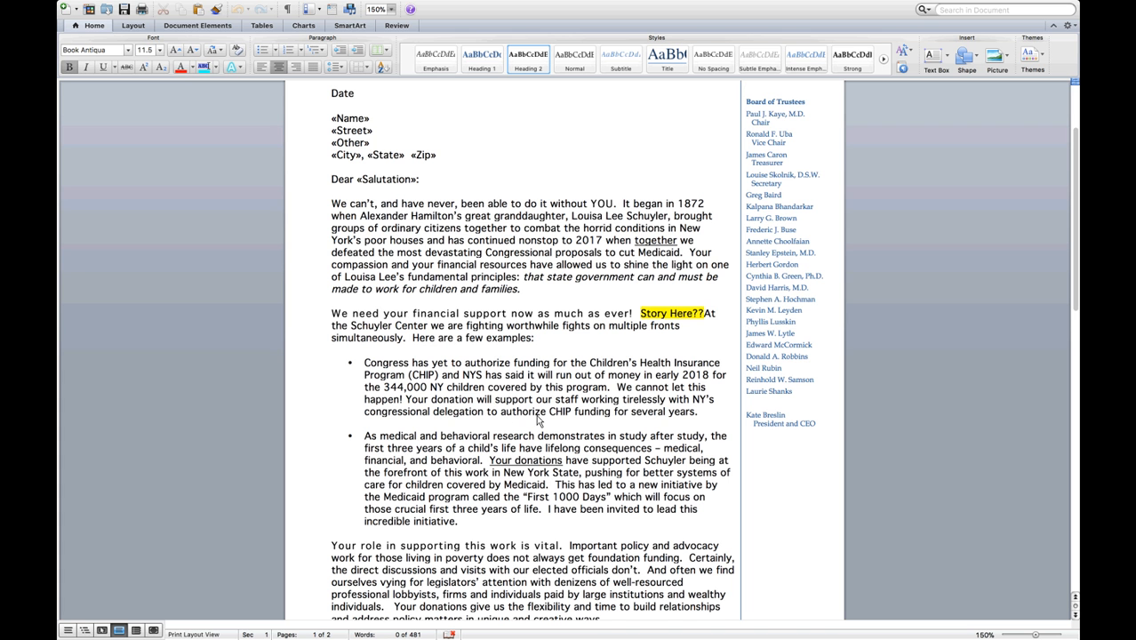
mouse_move(502, 329)
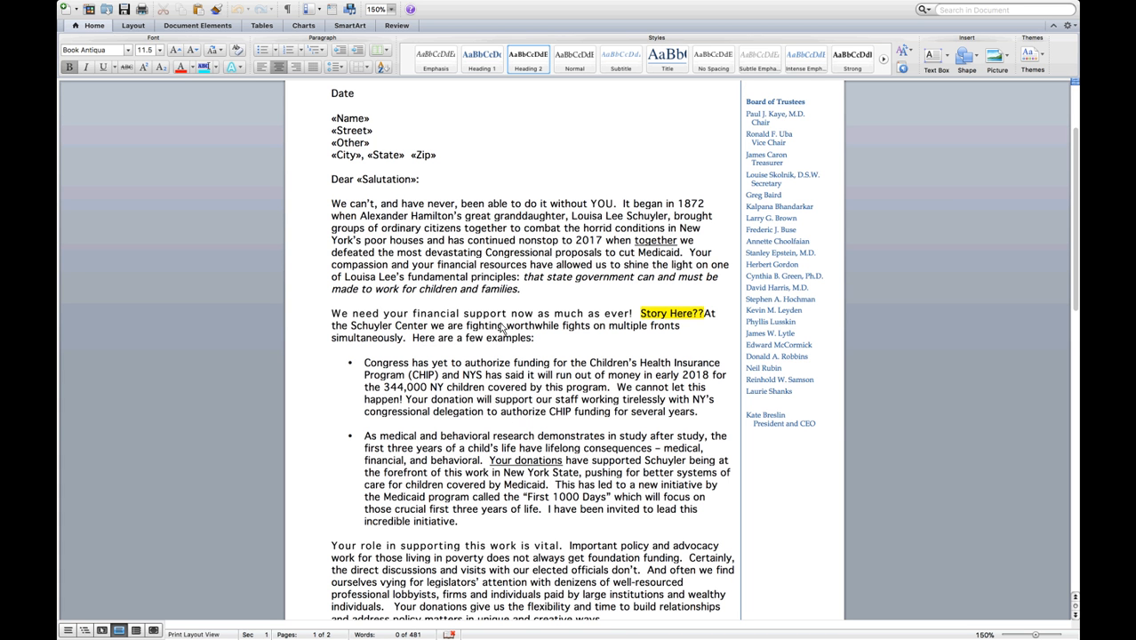
mouse_move(345, 214)
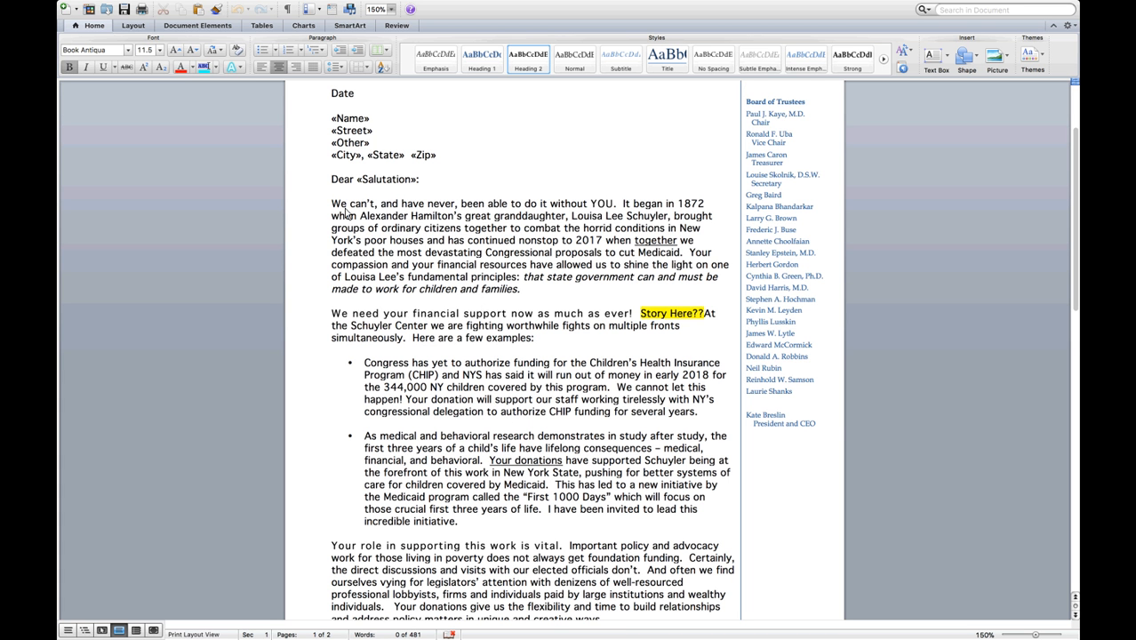
drag(331, 204, 613, 203)
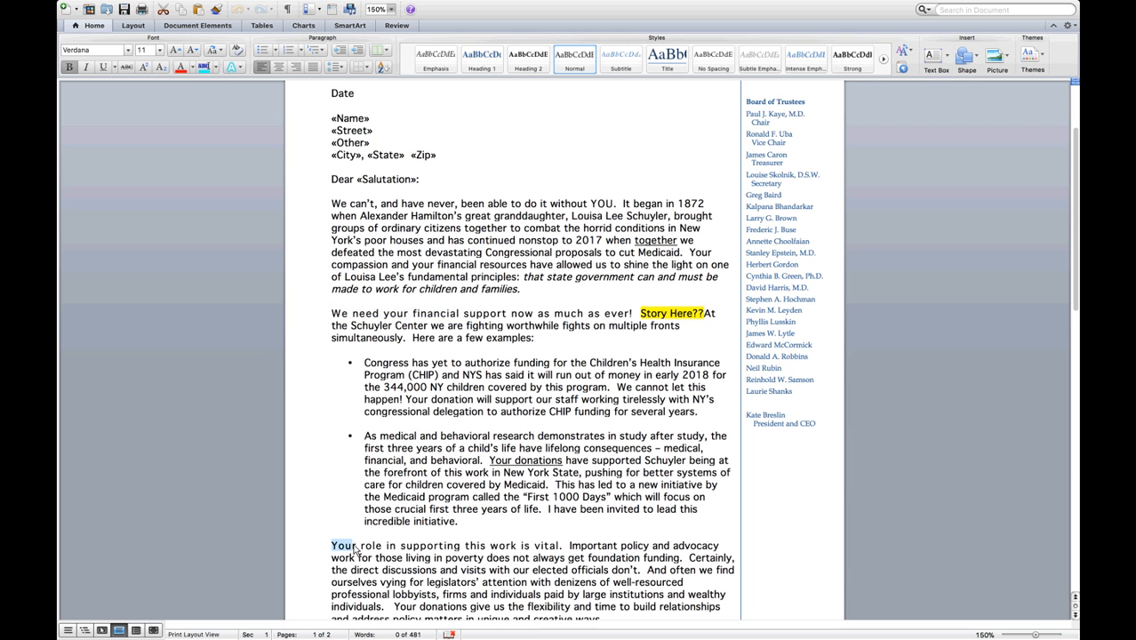
drag(345, 545, 531, 546)
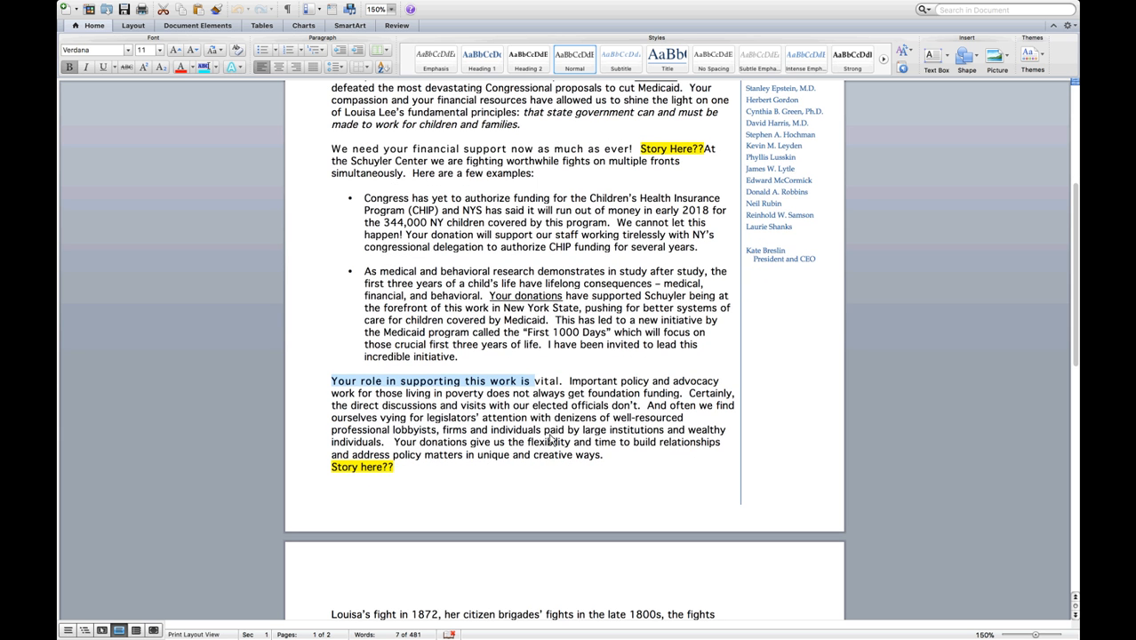
mouse_move(551, 459)
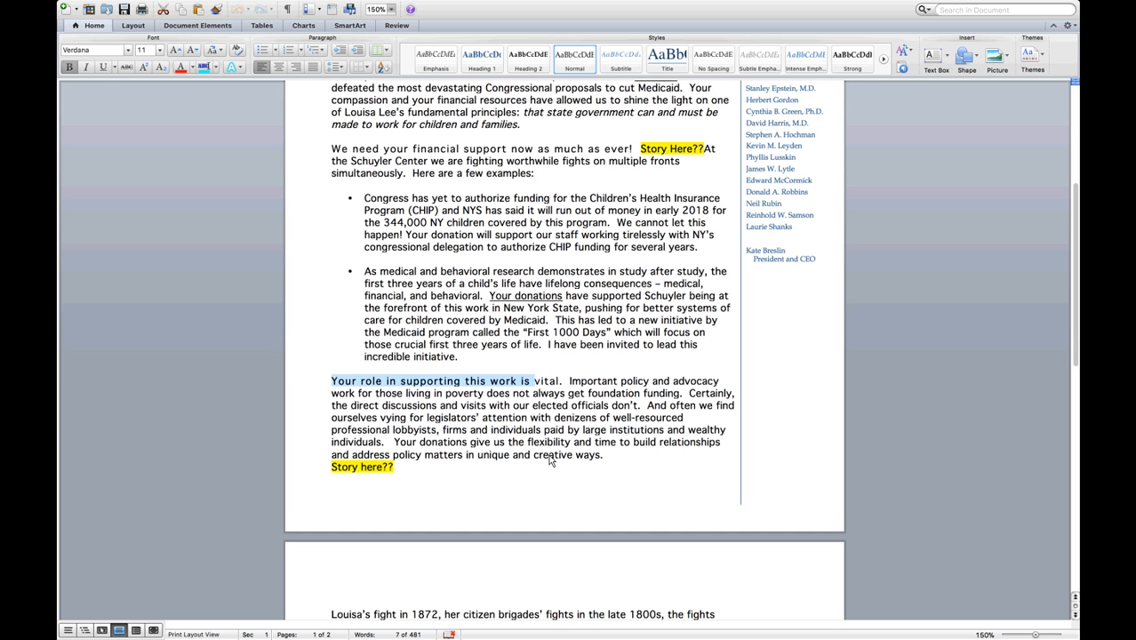
scroll(down, 3)
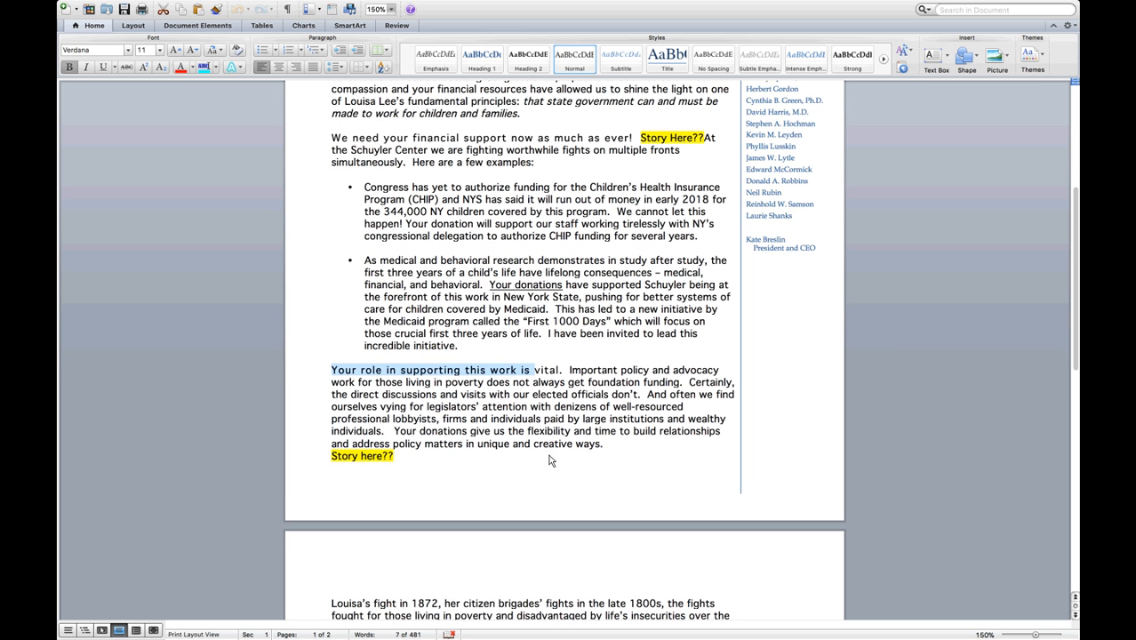
scroll(down, 3)
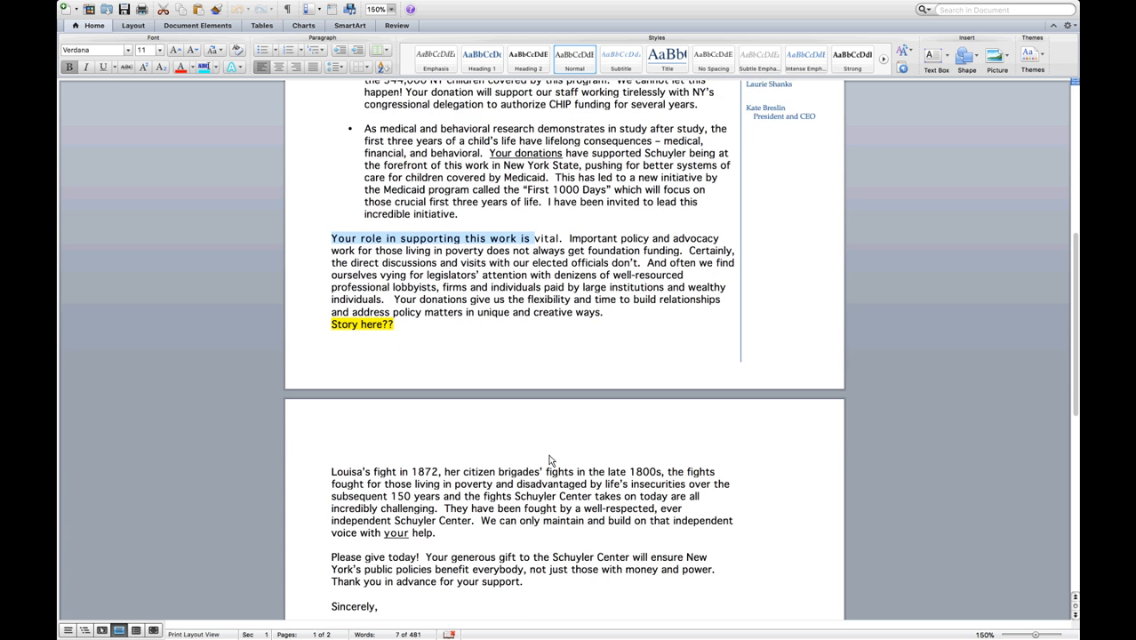
scroll(down, 3)
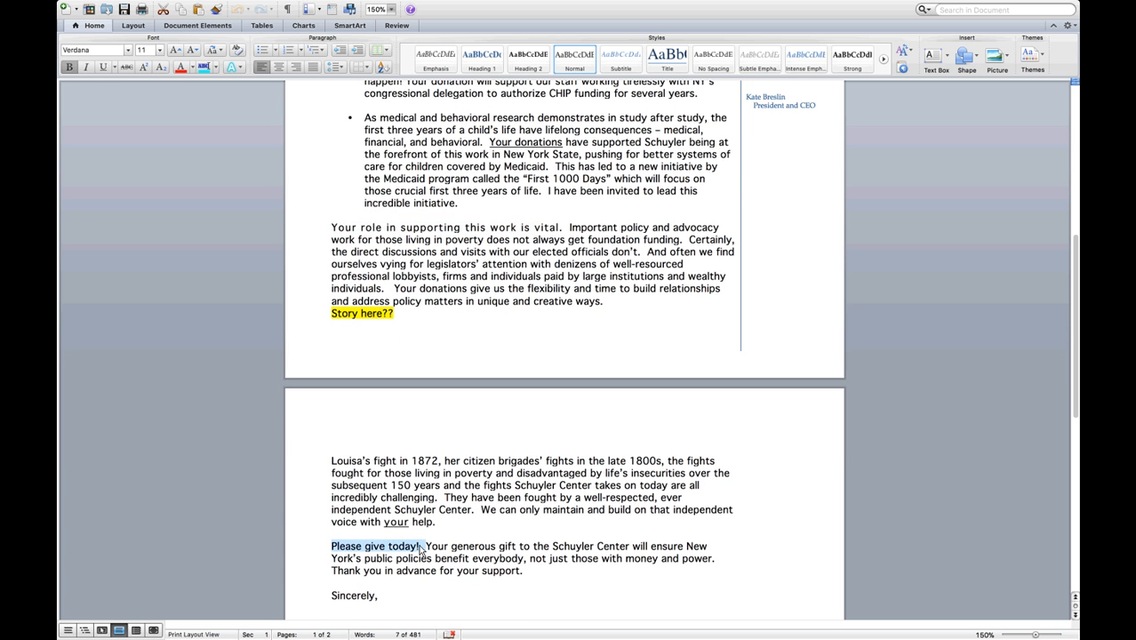
click(431, 549)
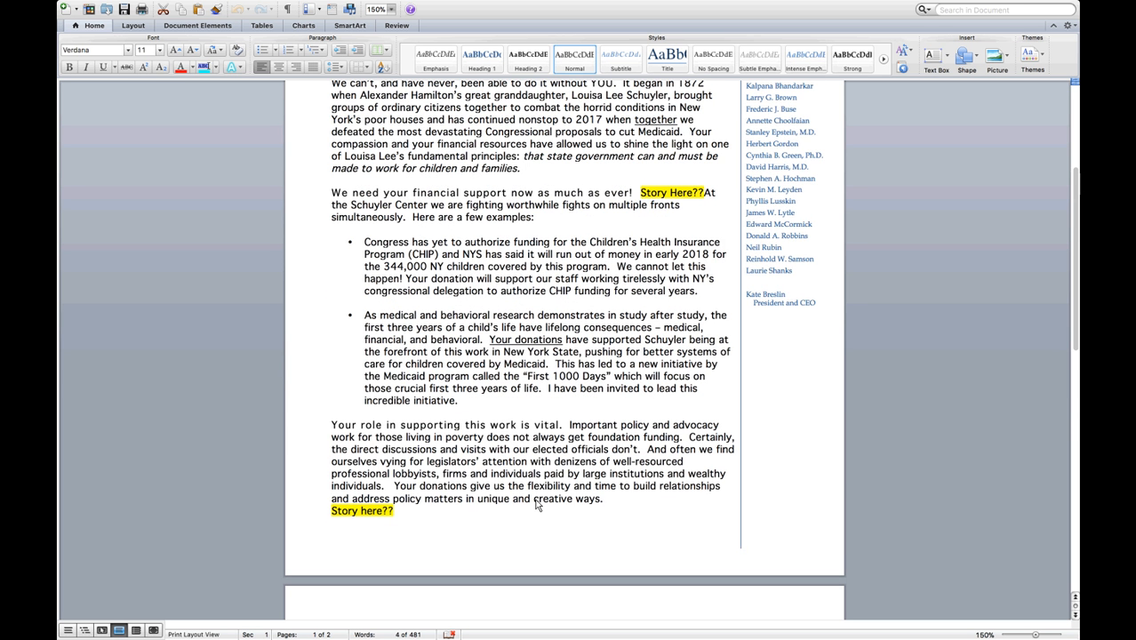
scroll(down, 3)
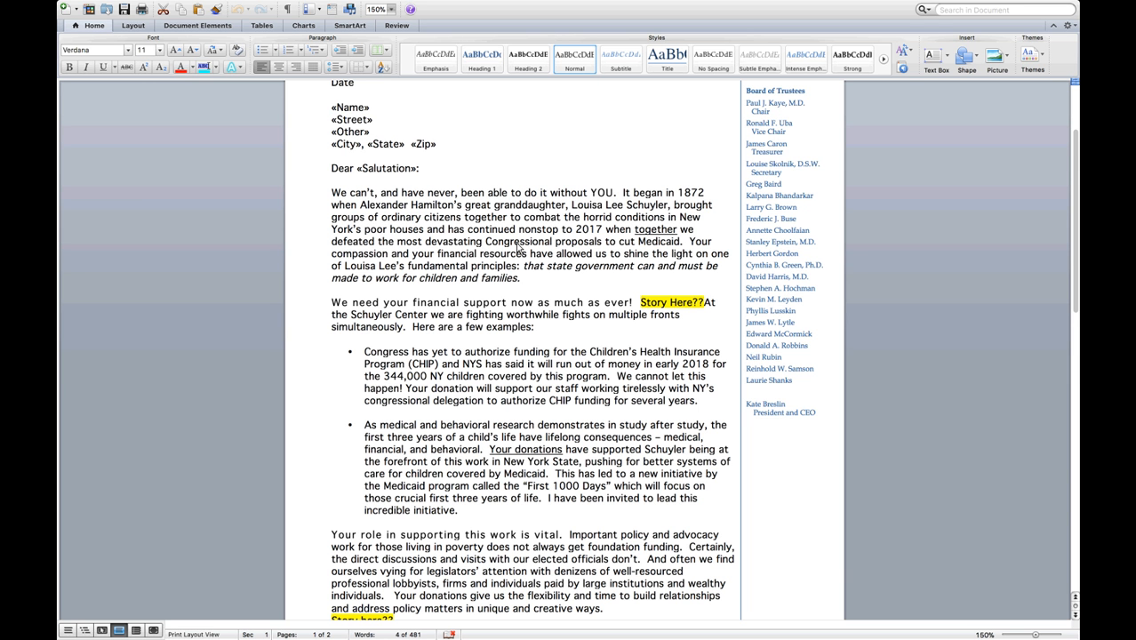
mouse_move(609, 267)
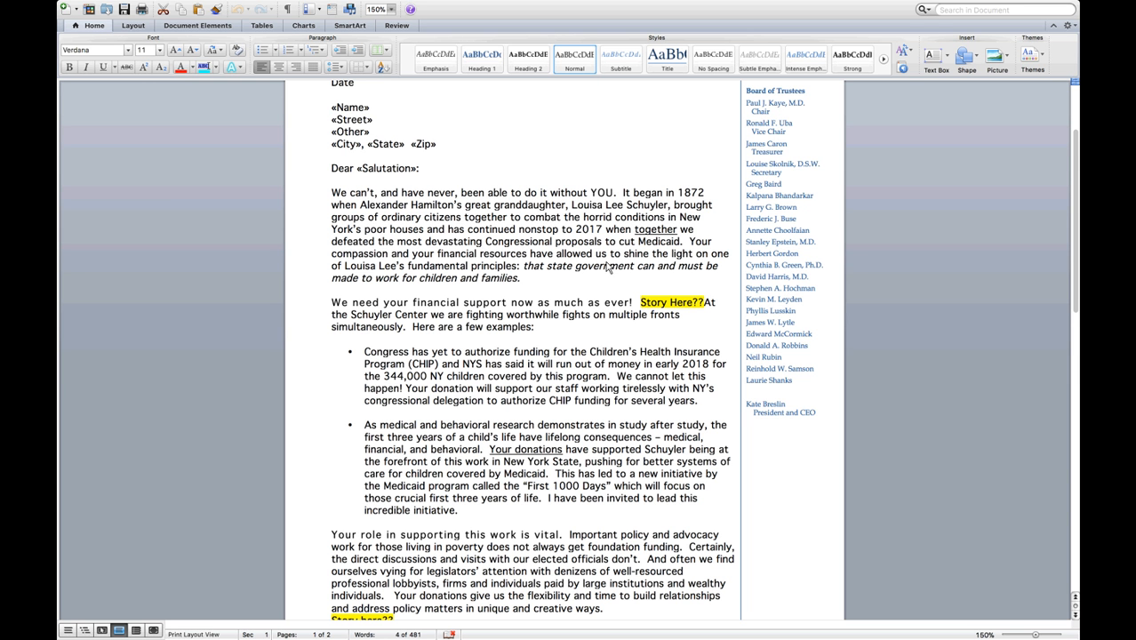
Step: Scroll the Schuyler Center letter down to page two's sign-off and prenatal care P.S
scroll(down, 3)
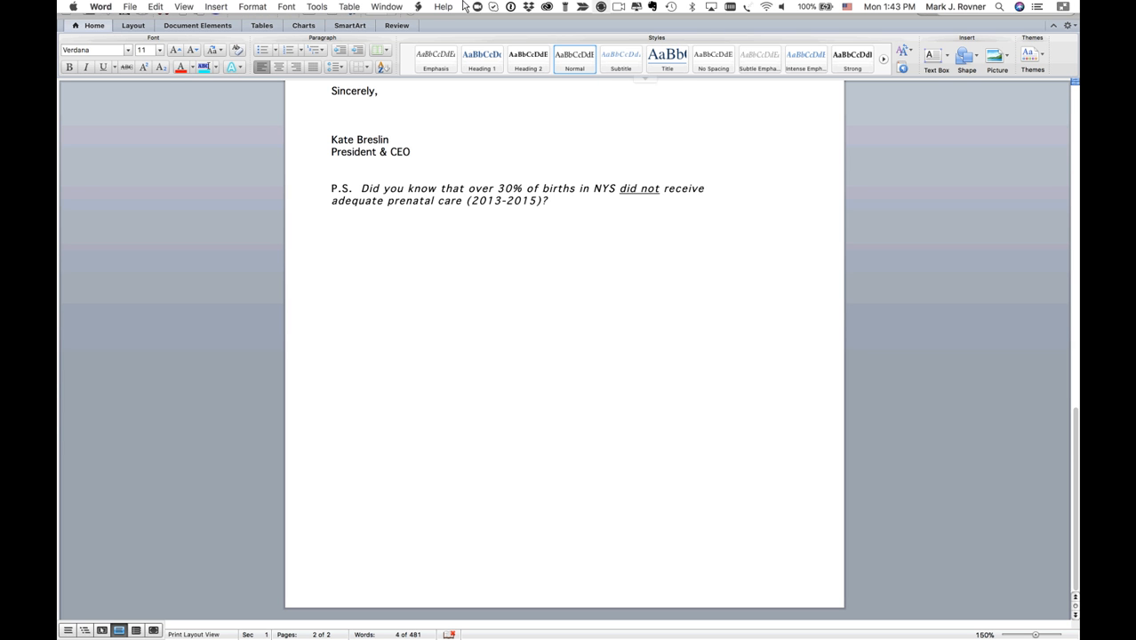
click(385, 6)
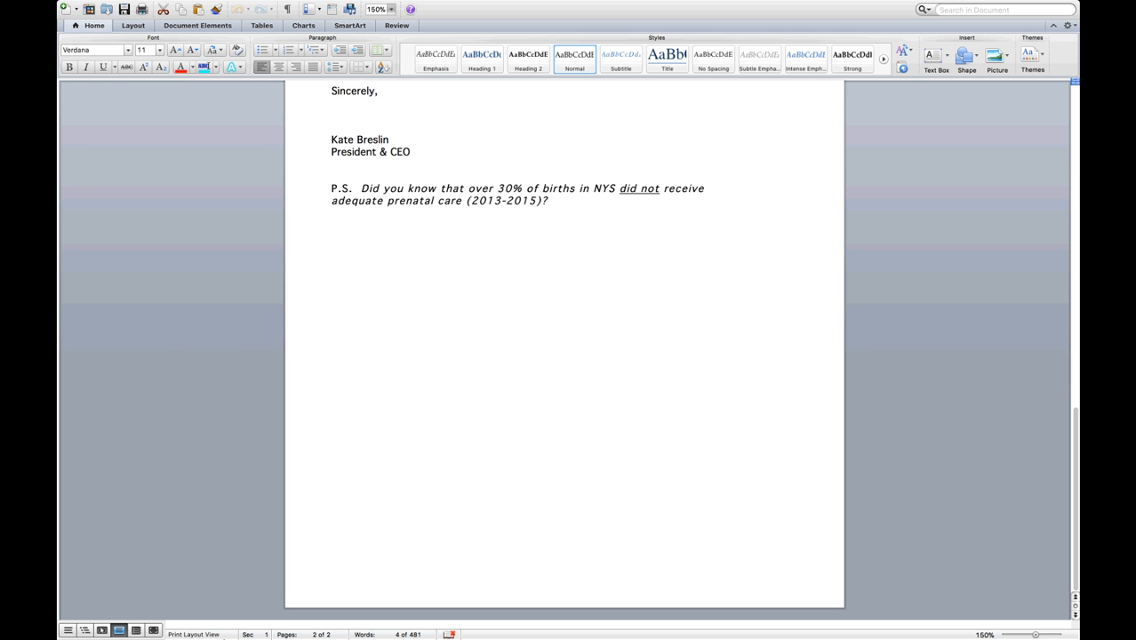
mouse_move(255, 619)
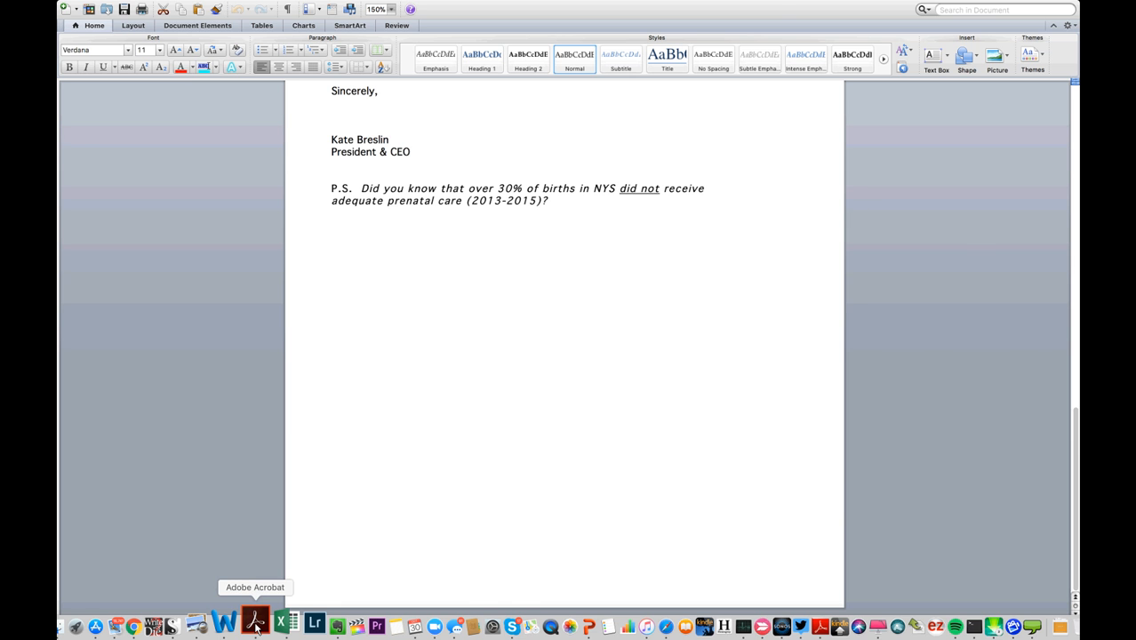
Step: Switch to Acrobat and view the Sample Appeal Letter PDF's orange header and greeting
click(255, 620)
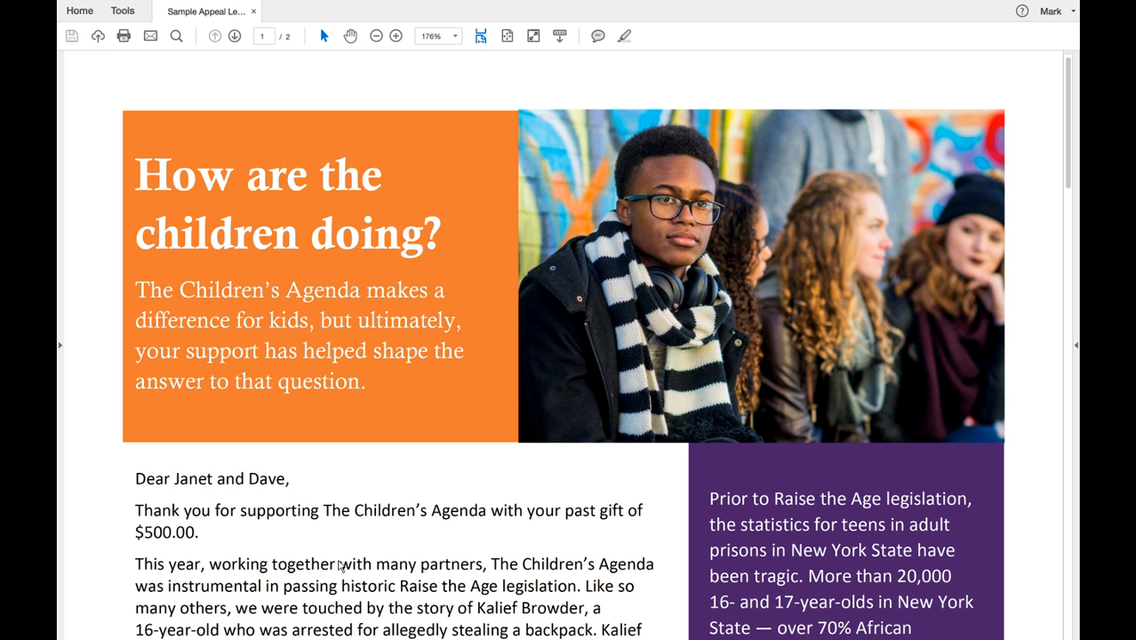
scroll(down, 3)
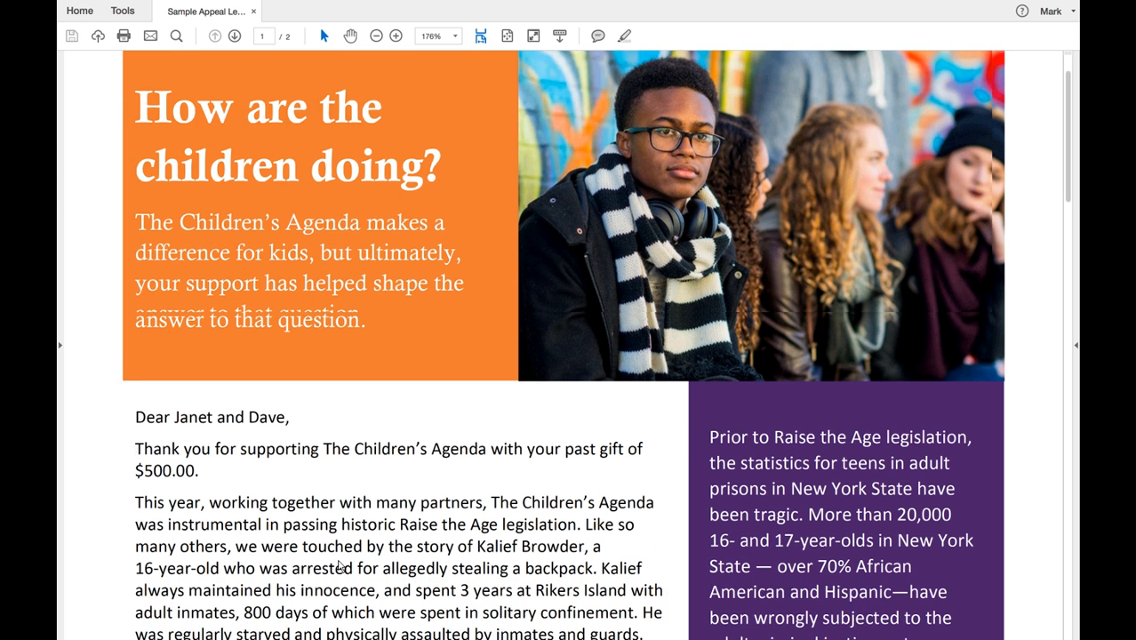
scroll(down, 3)
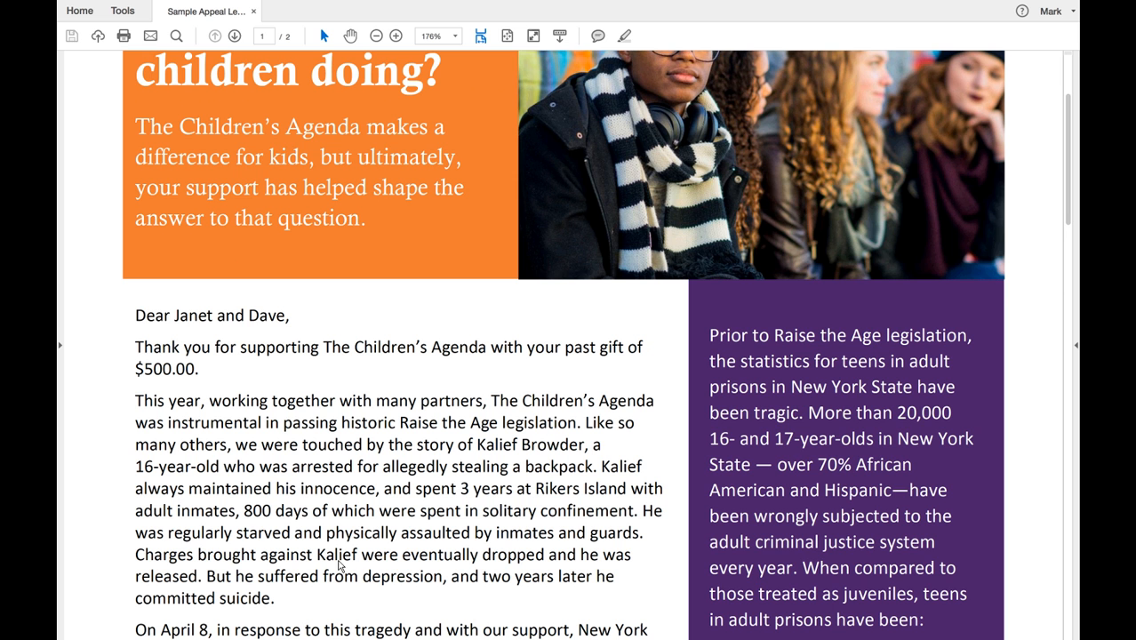
scroll(down, 3)
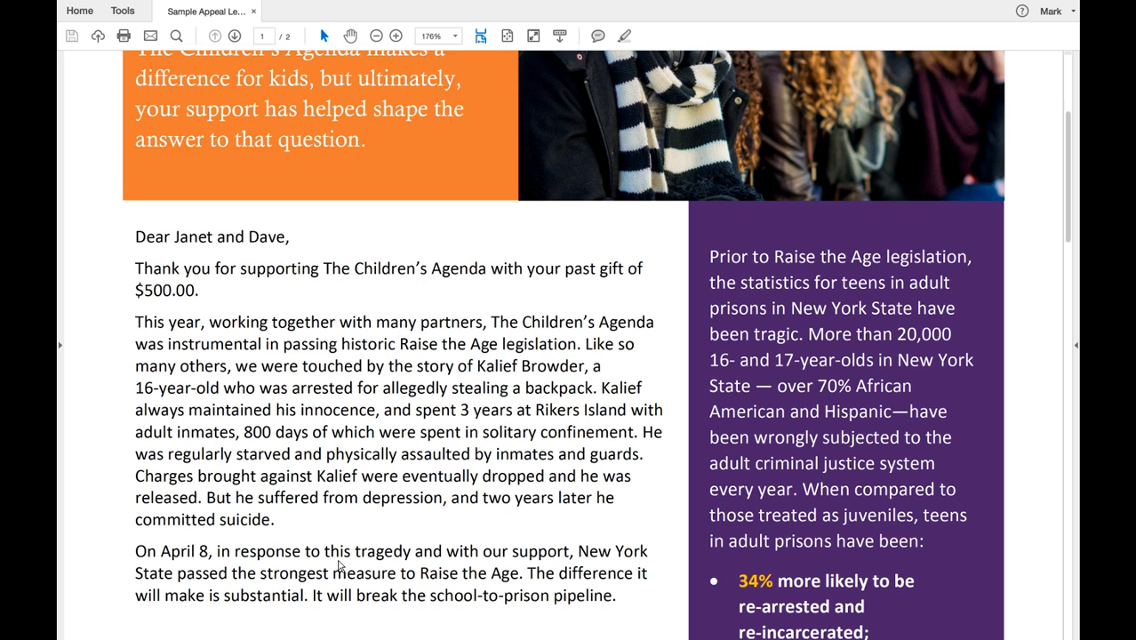
scroll(down, 3)
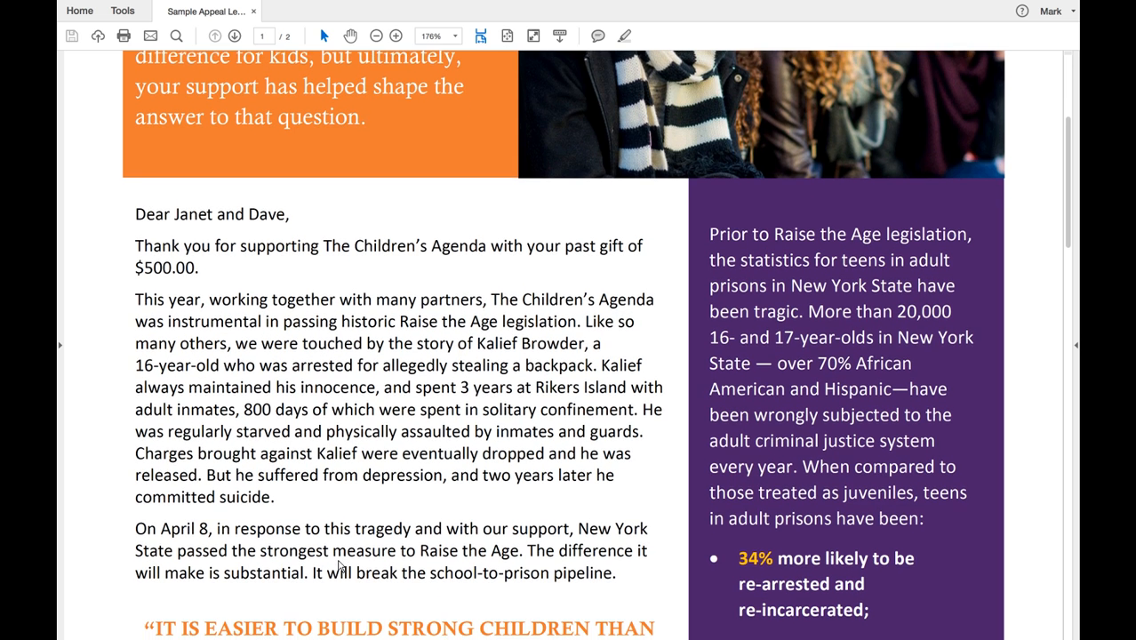
scroll(down, 3)
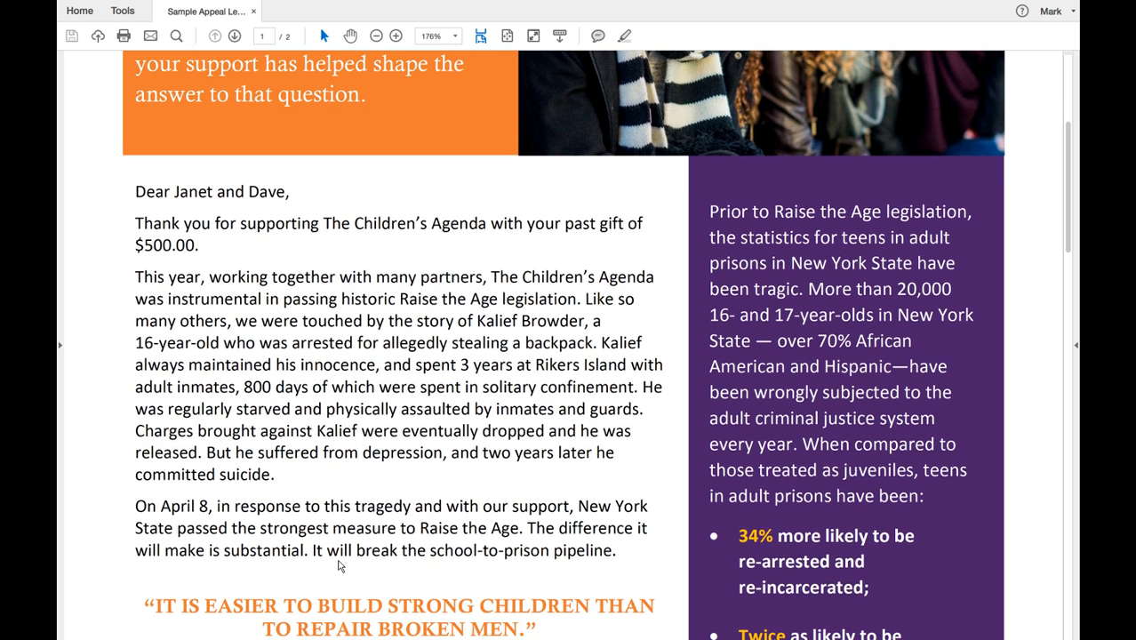
scroll(down, 3)
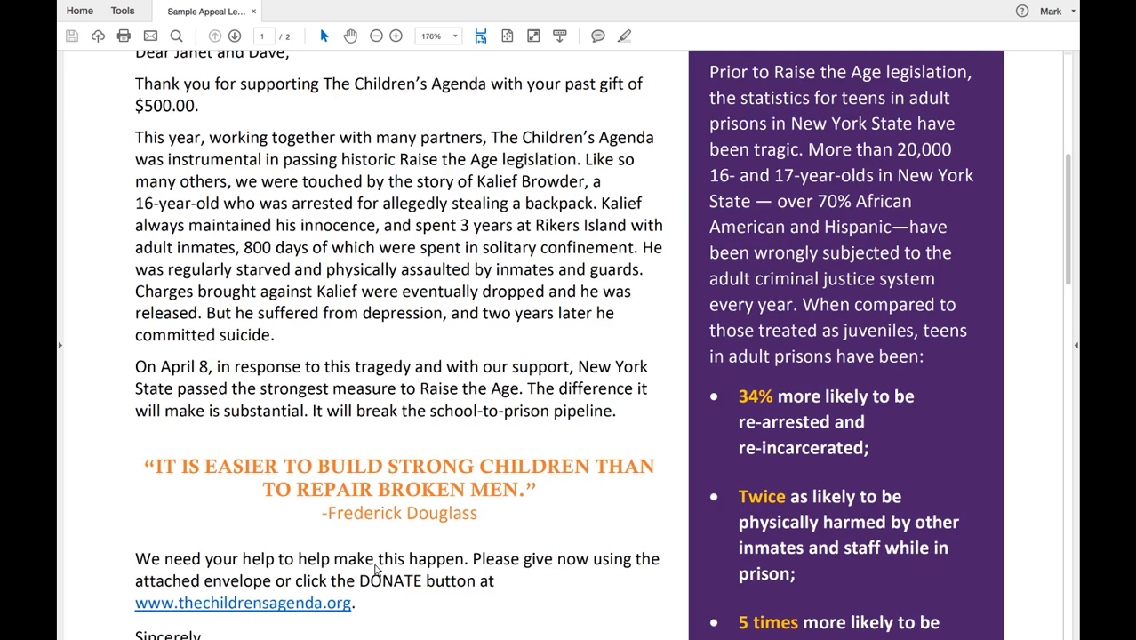
scroll(down, 3)
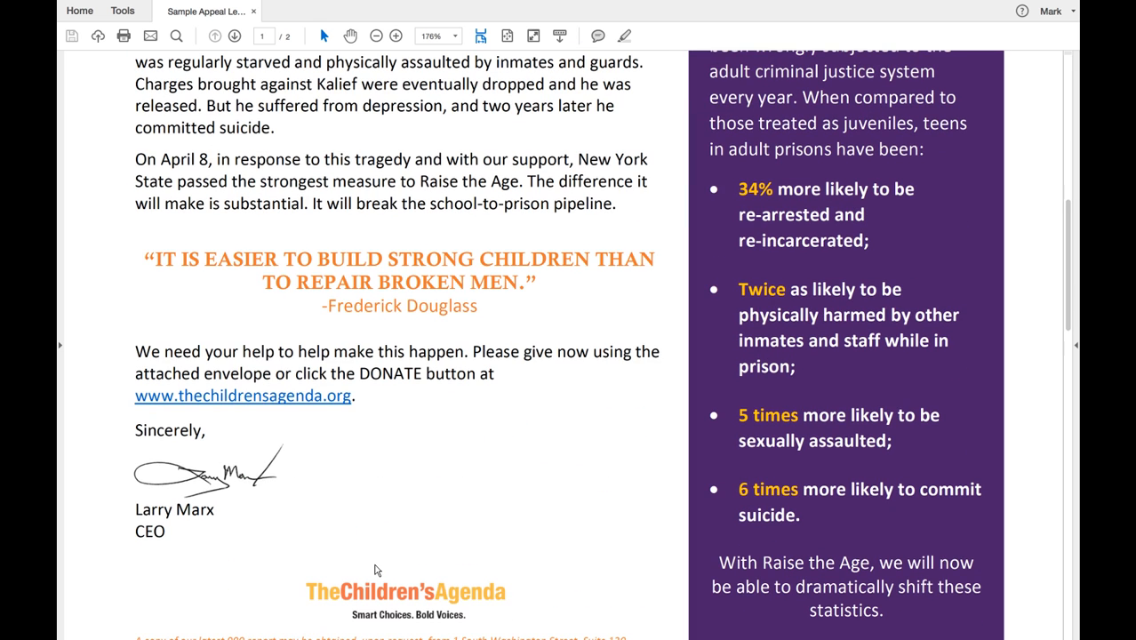
scroll(down, 3)
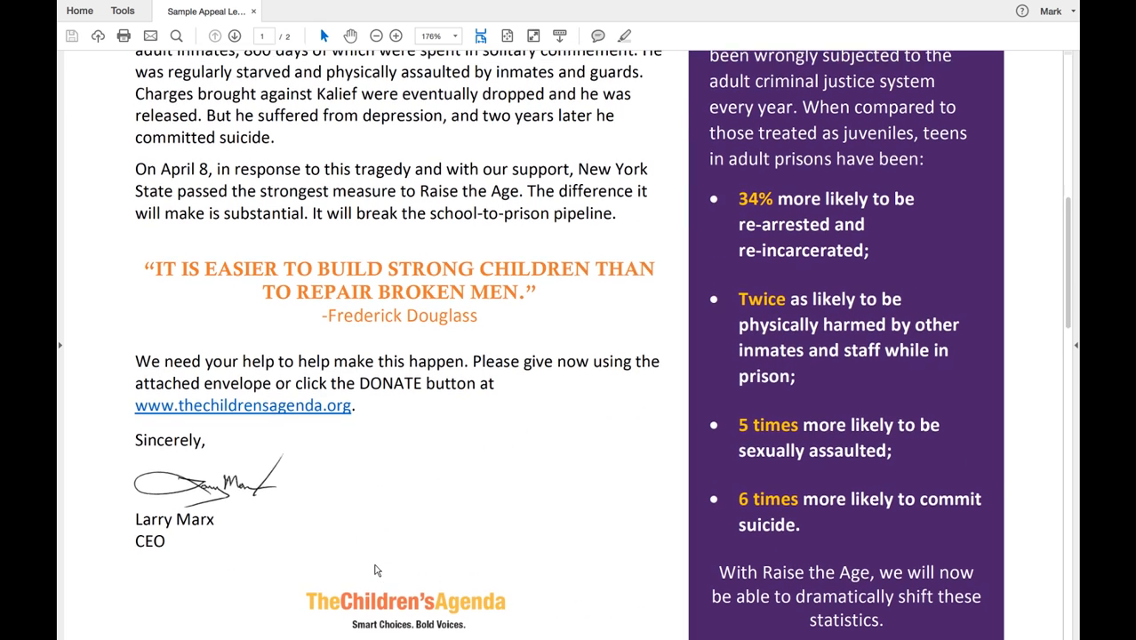
scroll(down, 3)
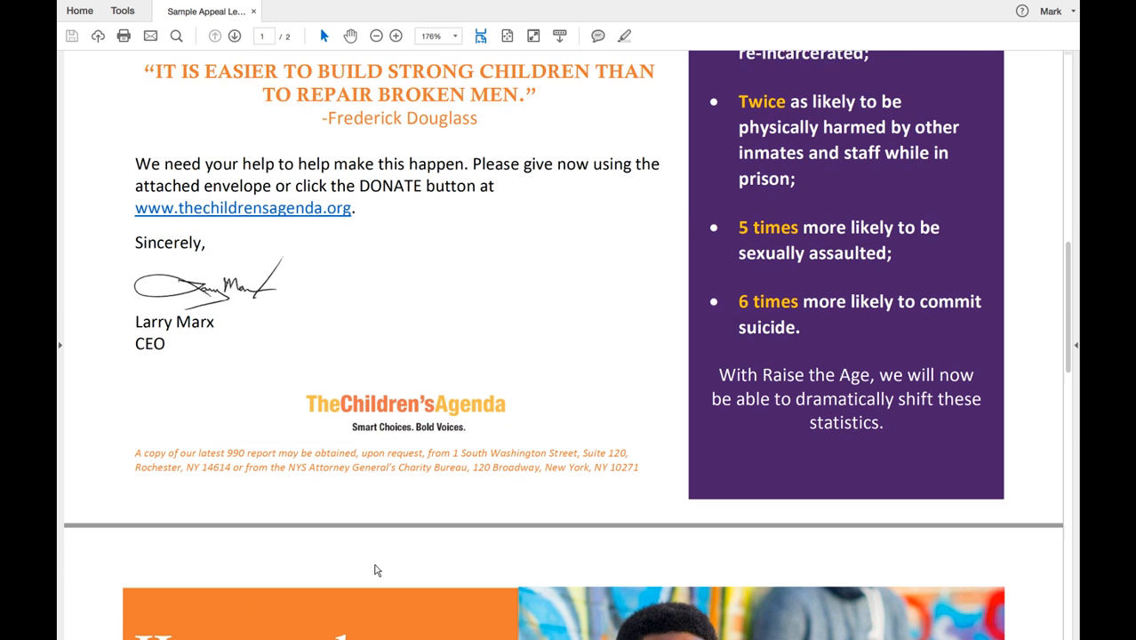
scroll(down, 3)
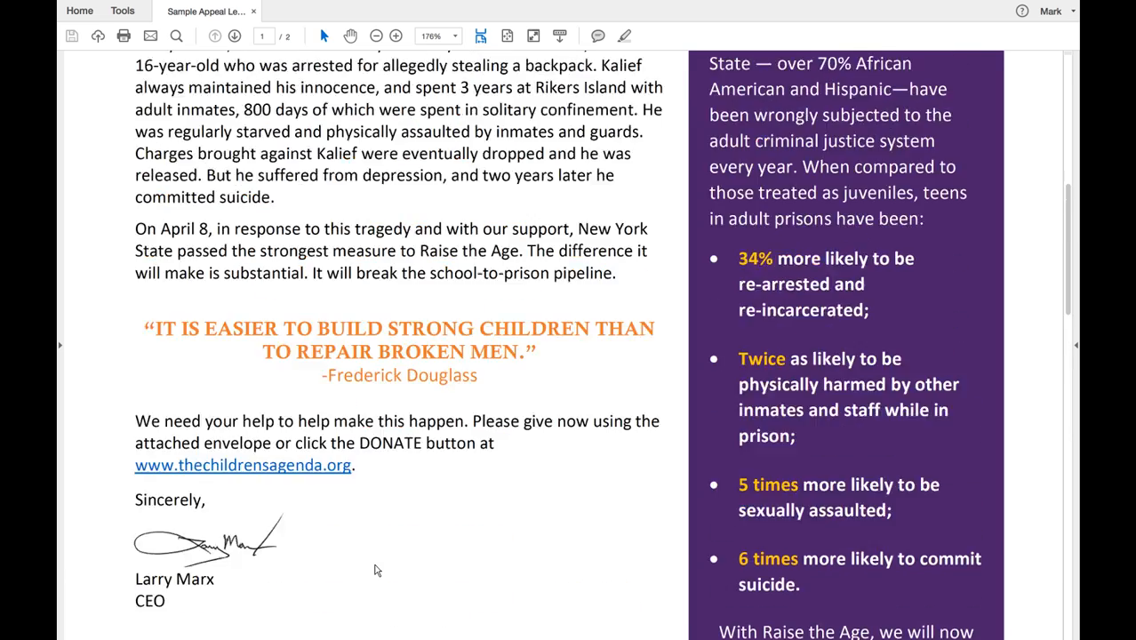
scroll(down, 3)
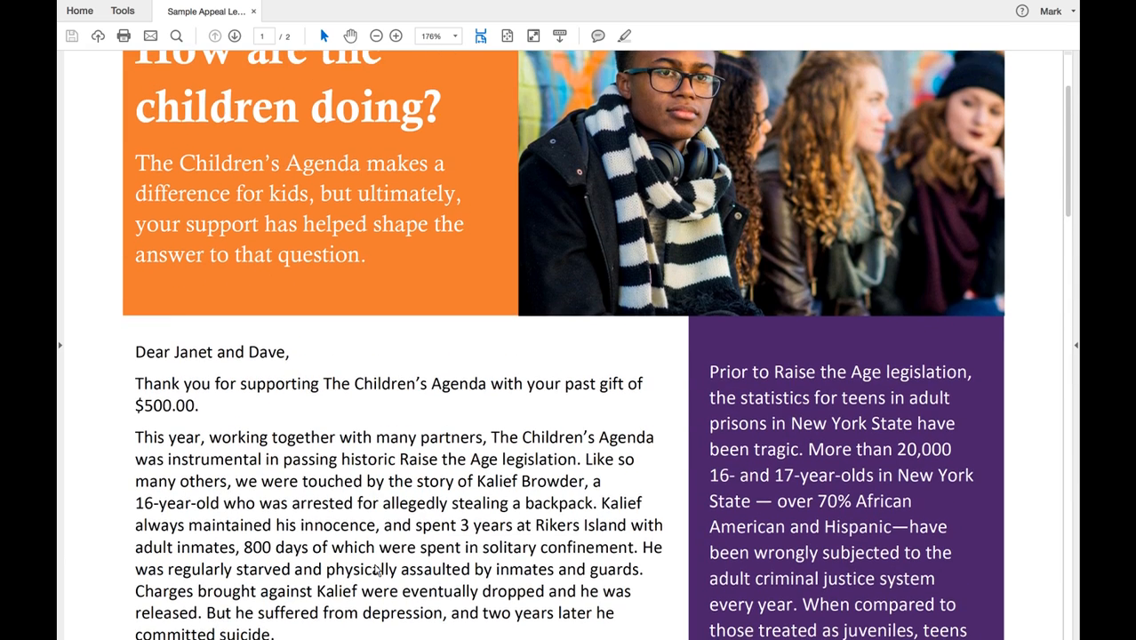
scroll(down, 3)
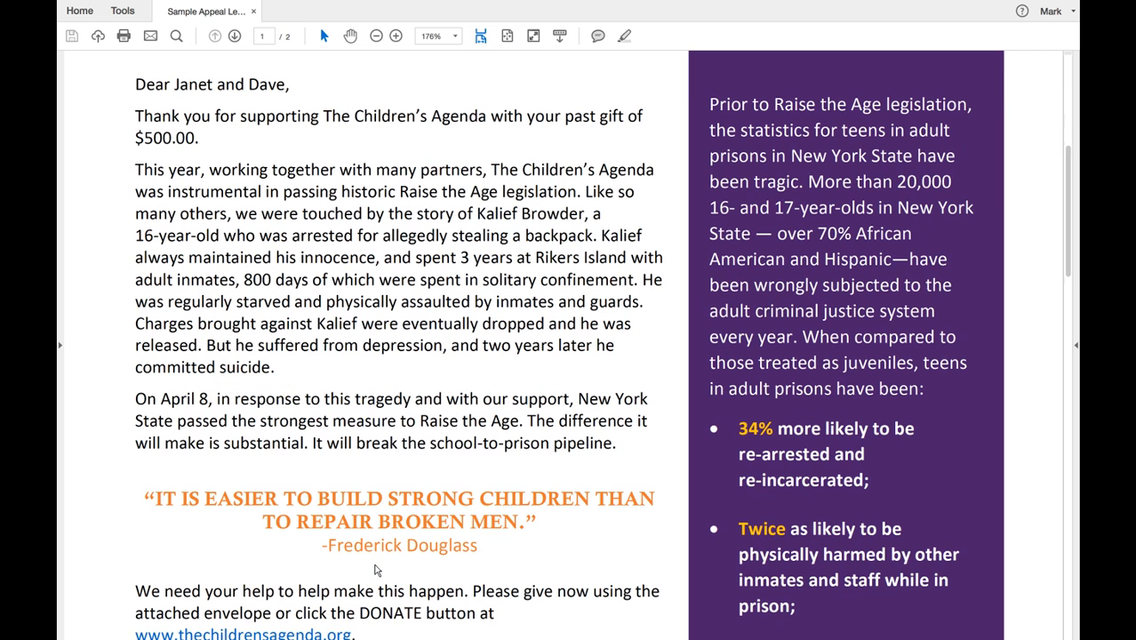
scroll(down, 3)
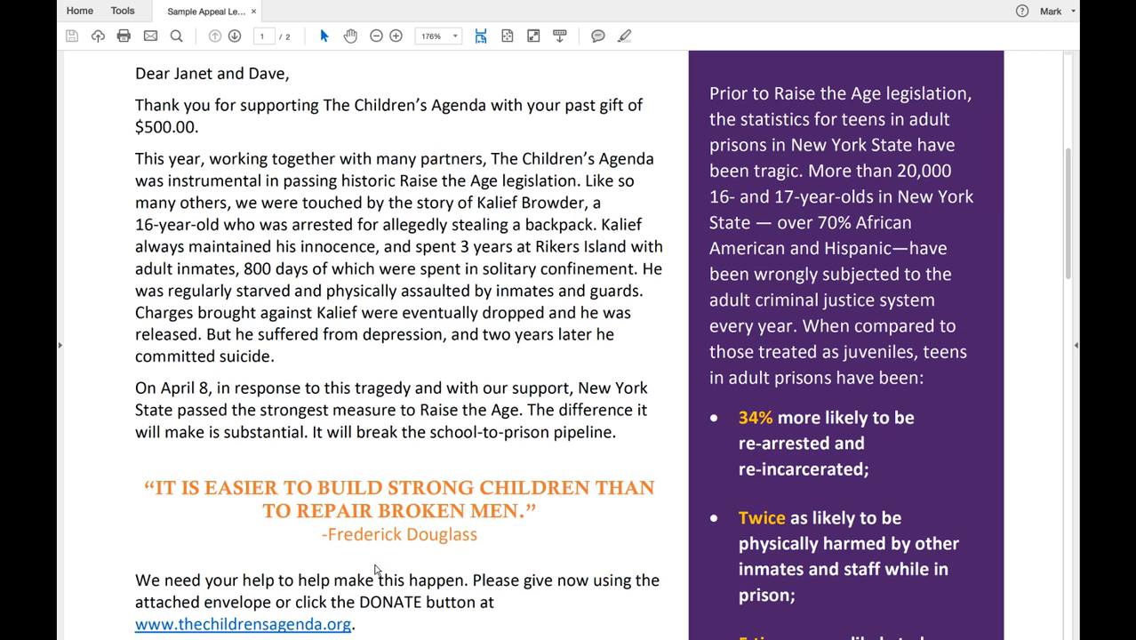
mouse_move(359, 571)
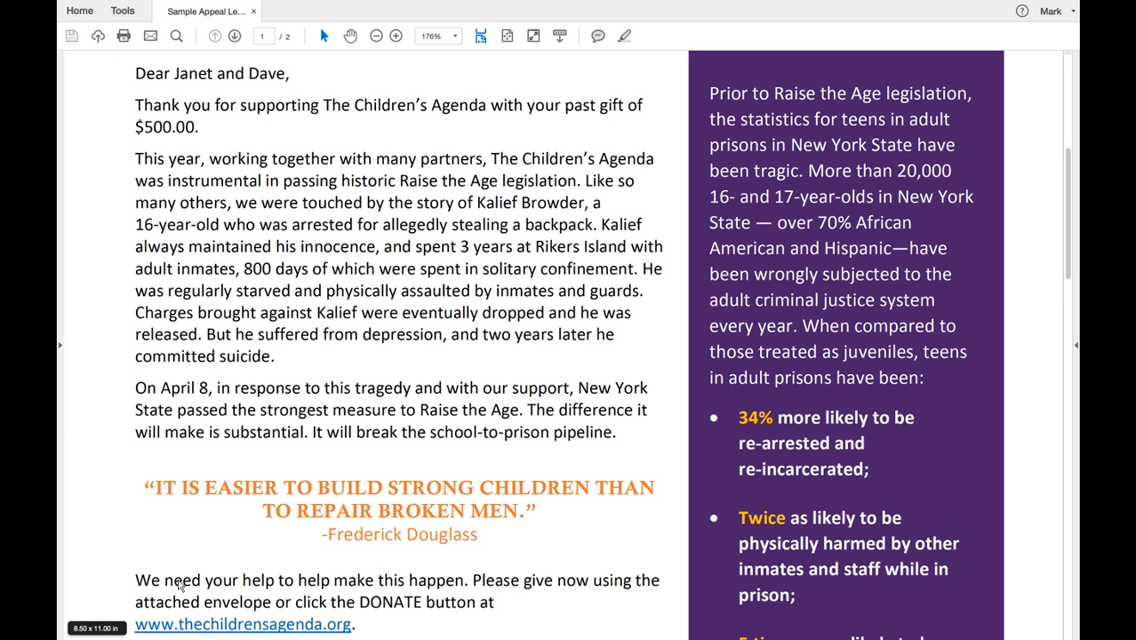
mouse_move(261, 400)
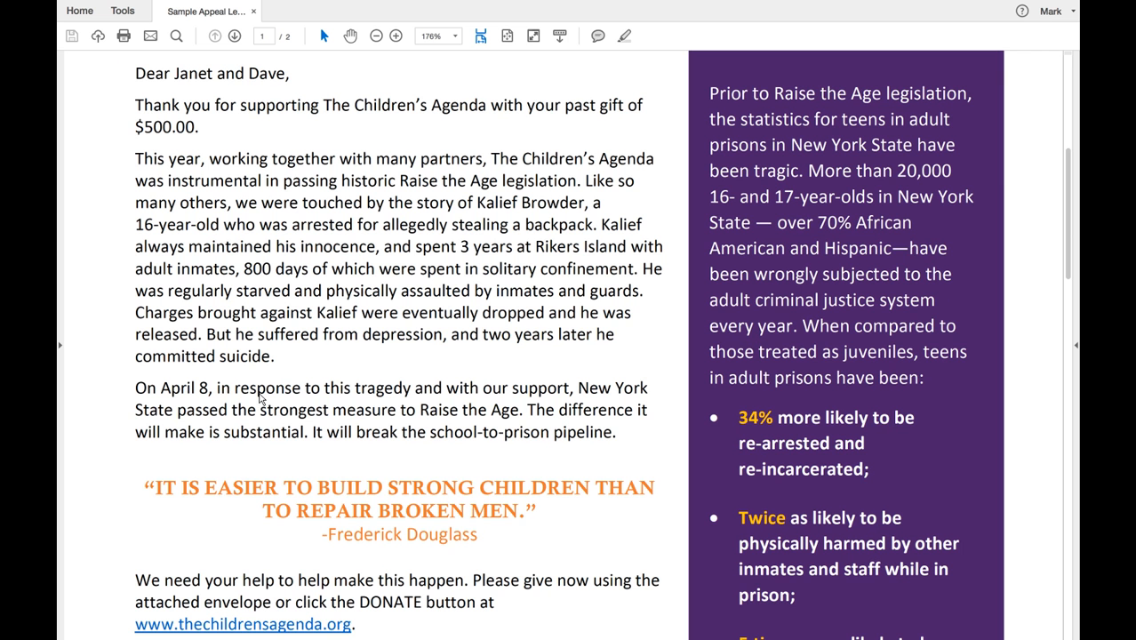
scroll(down, 3)
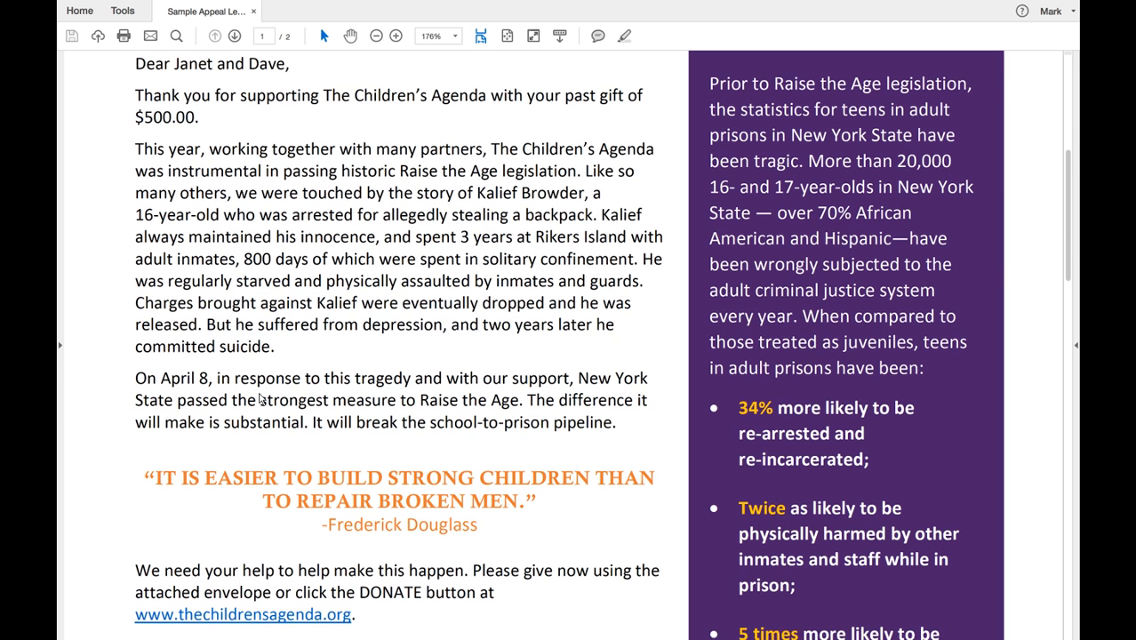
scroll(down, 3)
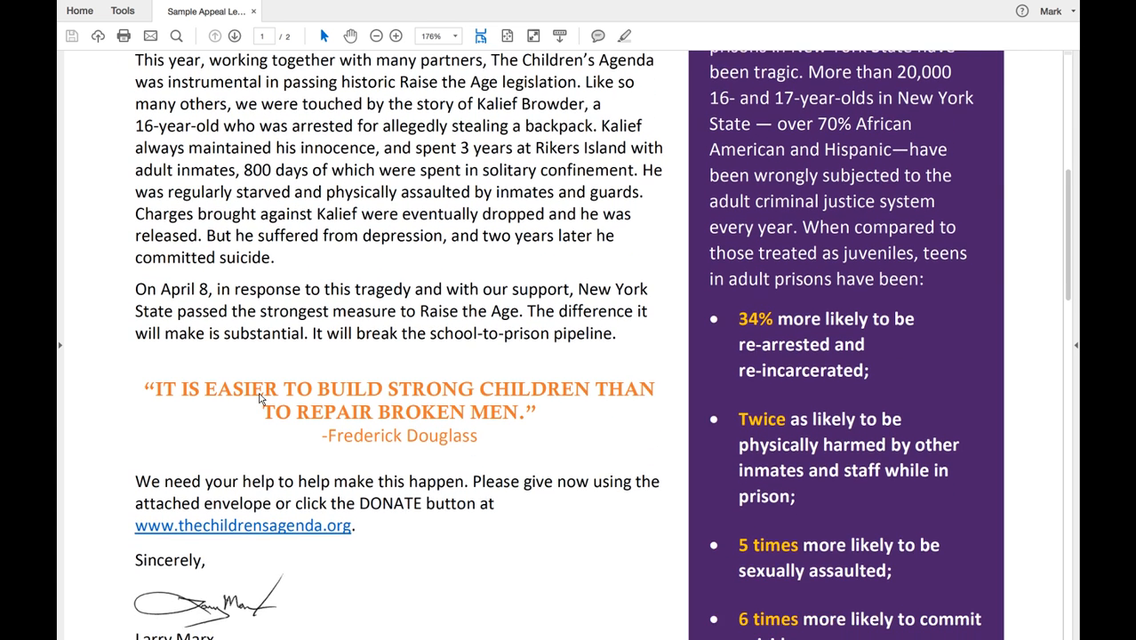
scroll(down, 3)
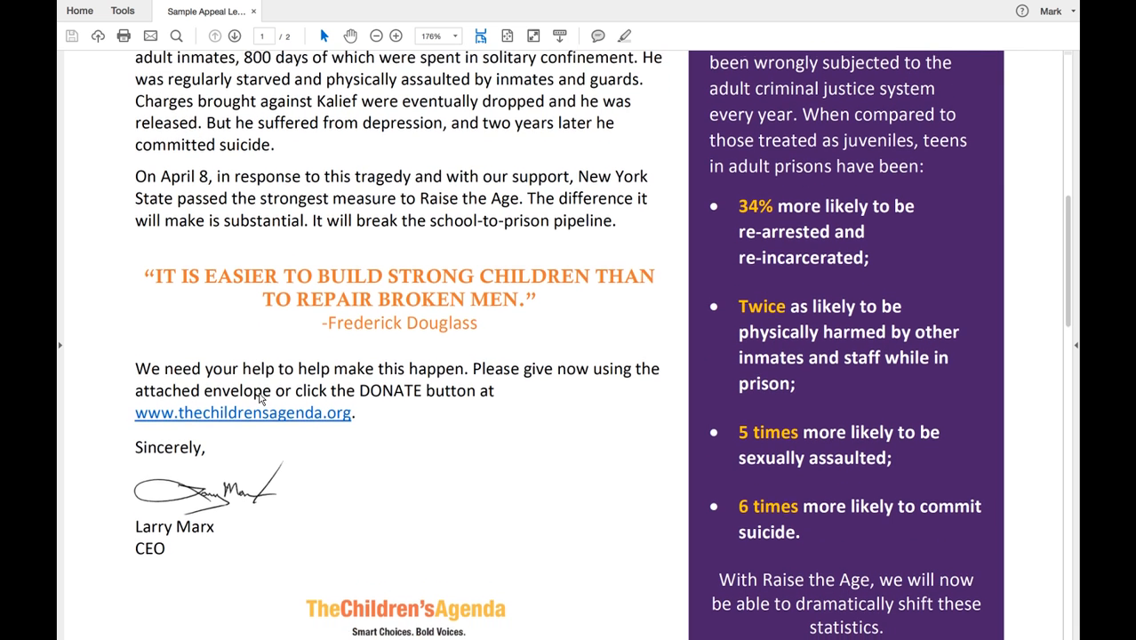
scroll(down, 3)
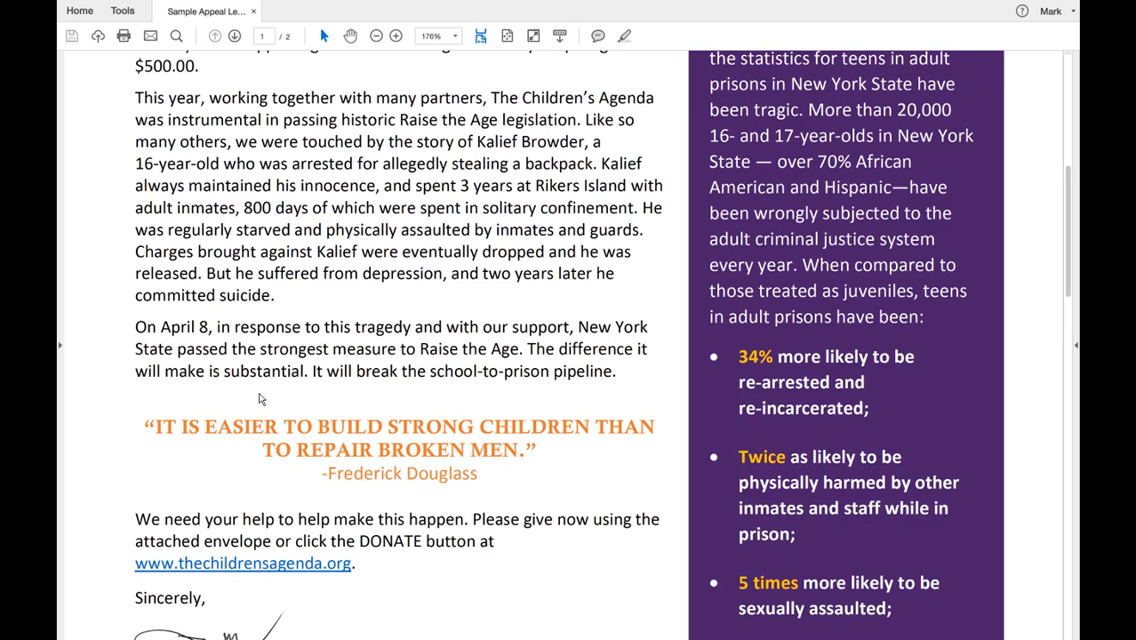
scroll(up, 3)
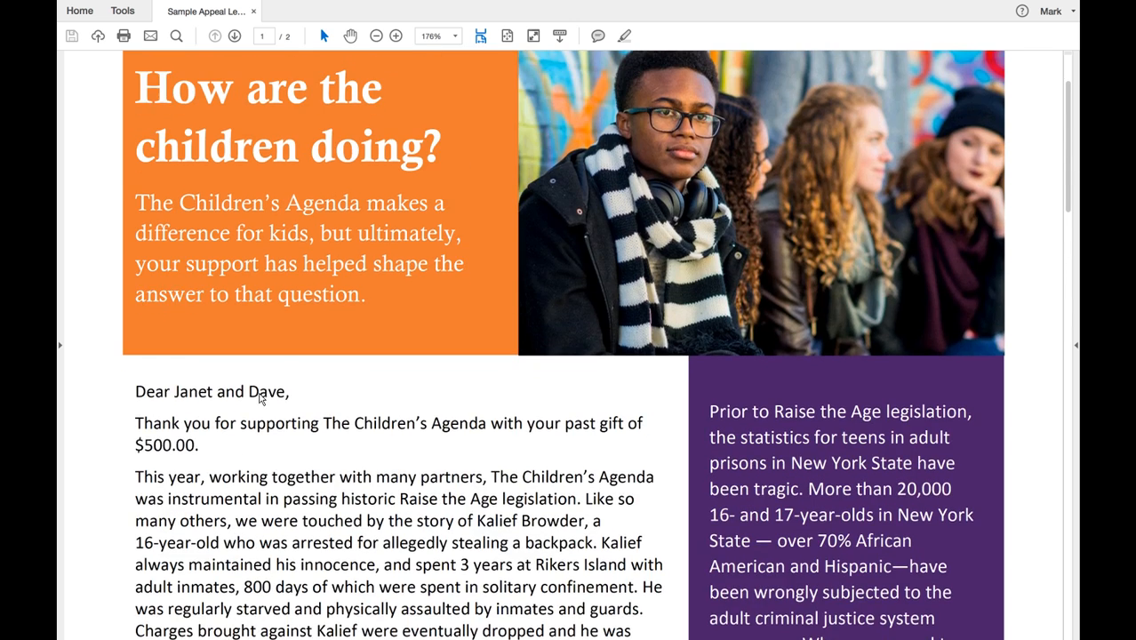
scroll(down, 3)
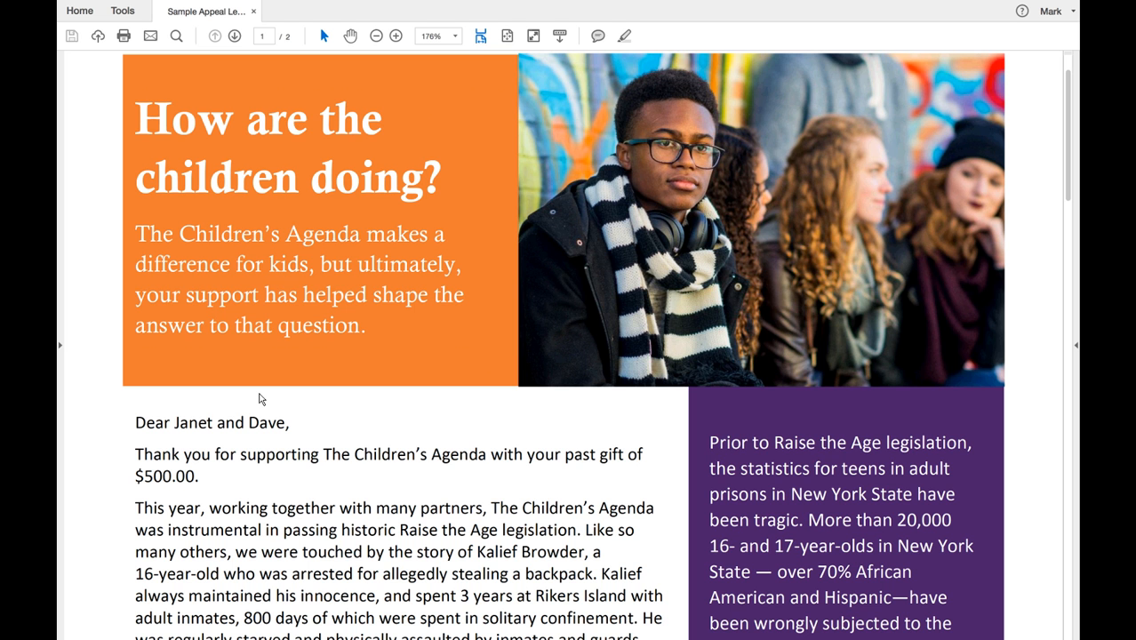
scroll(down, 3)
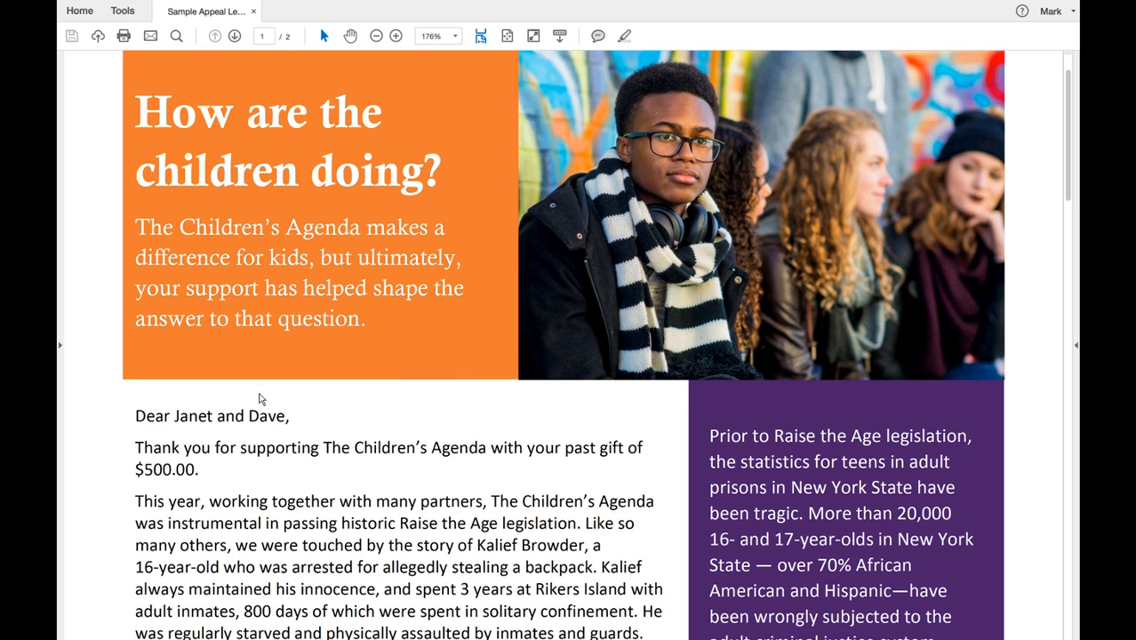
scroll(down, 3)
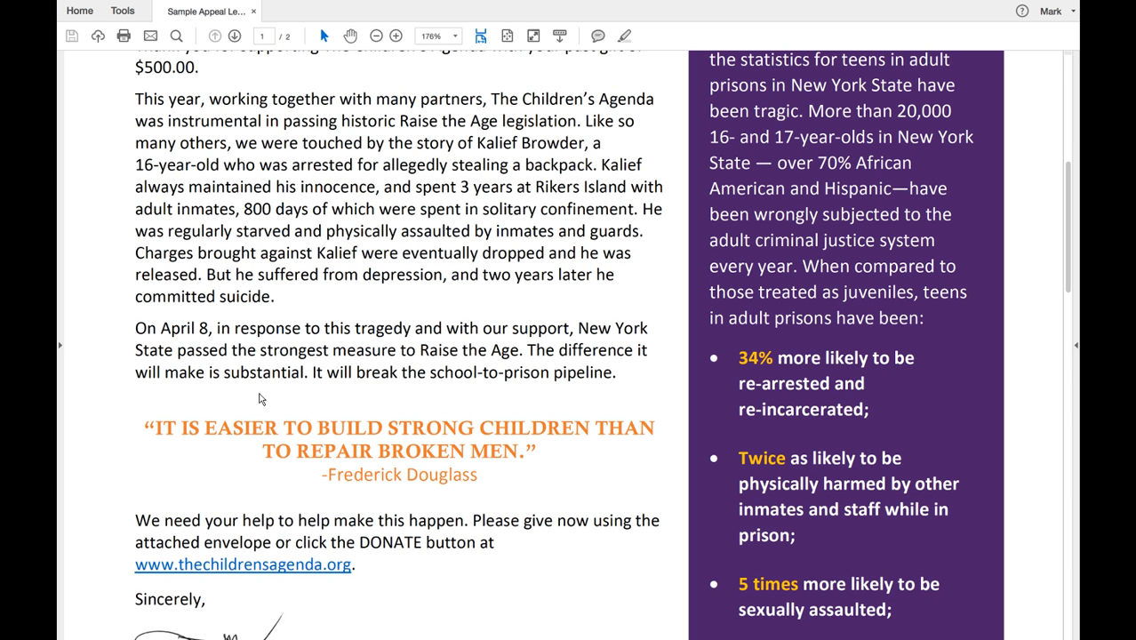
scroll(down, 3)
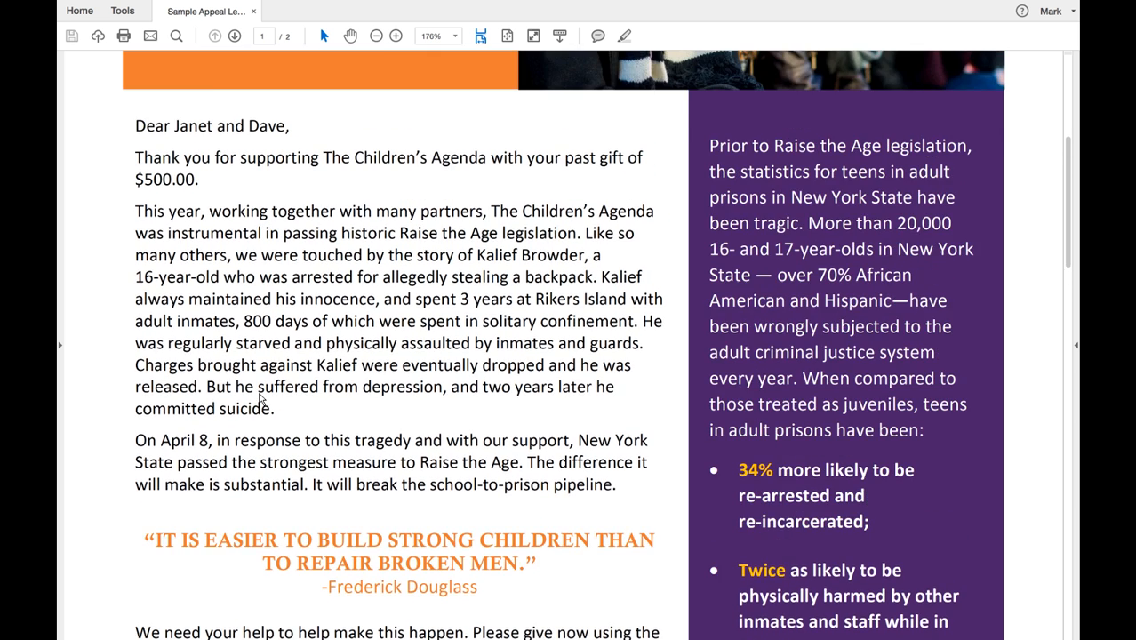
scroll(down, 3)
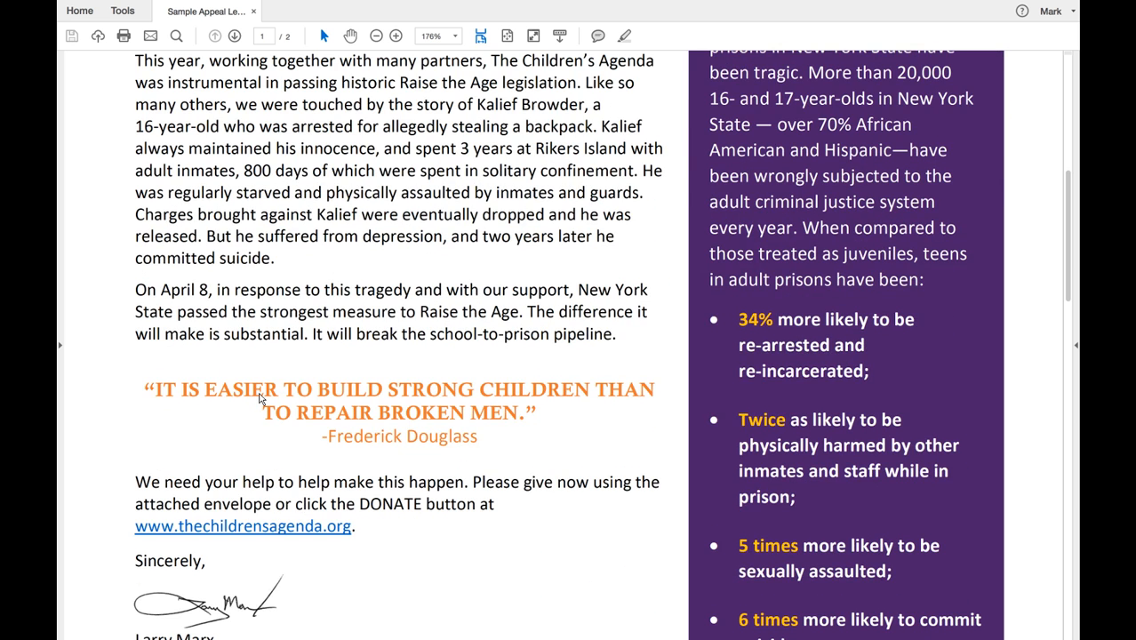
scroll(down, 3)
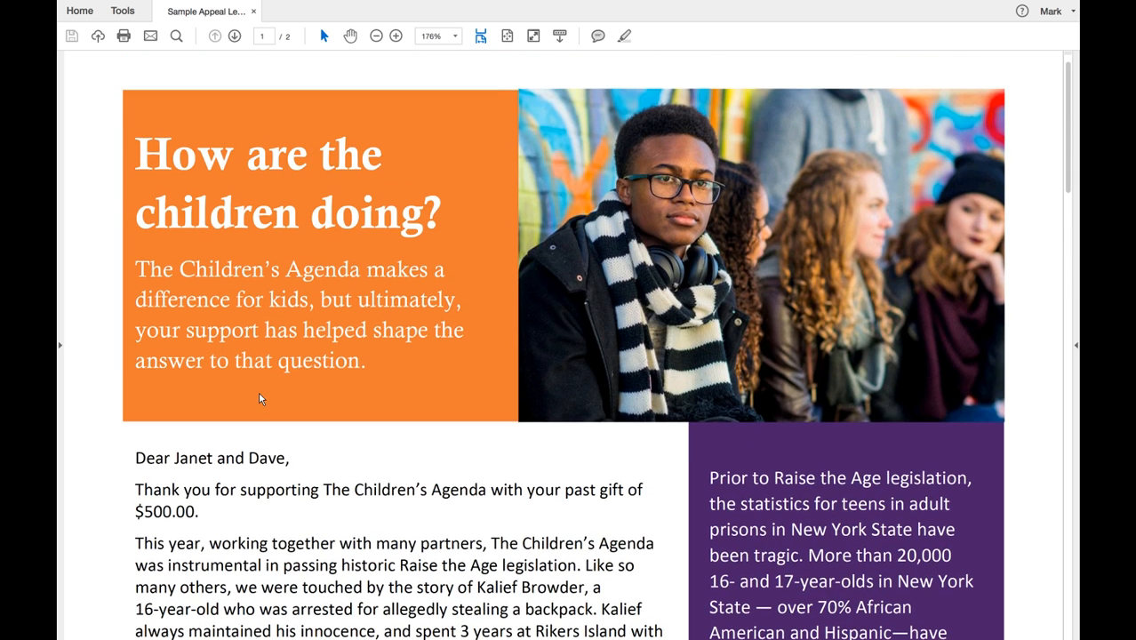
scroll(down, 3)
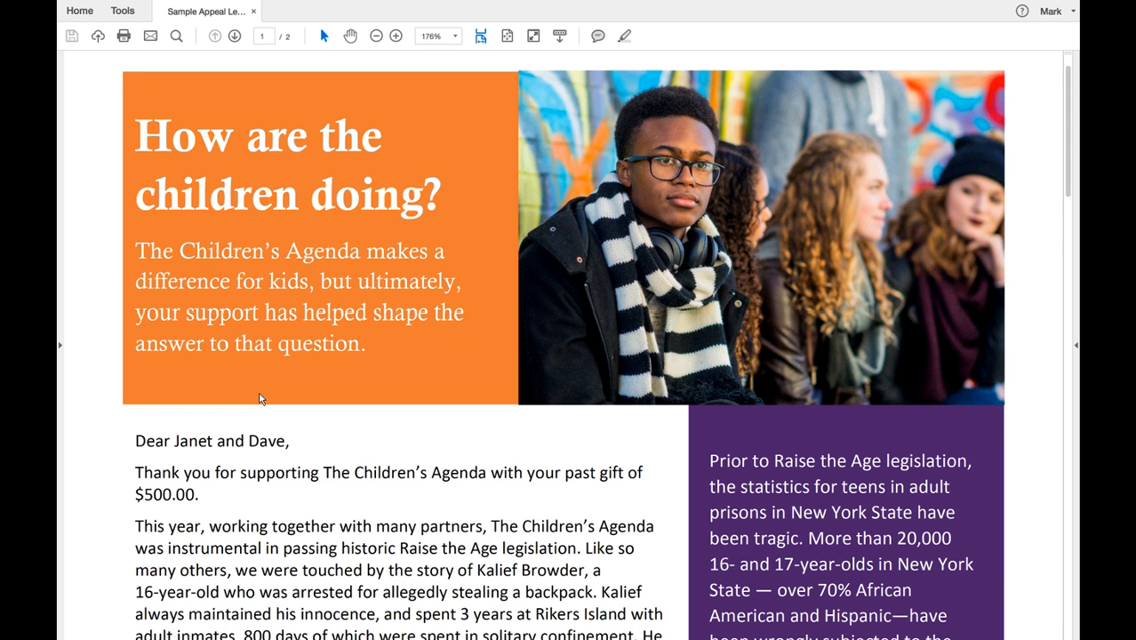
scroll(down, 3)
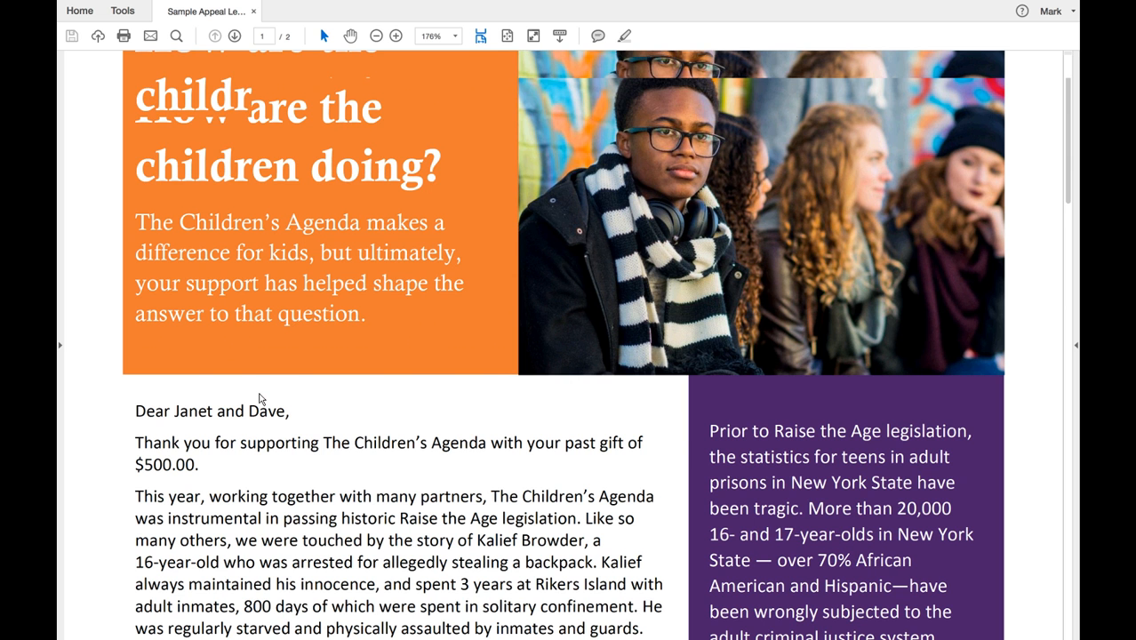
scroll(down, 3)
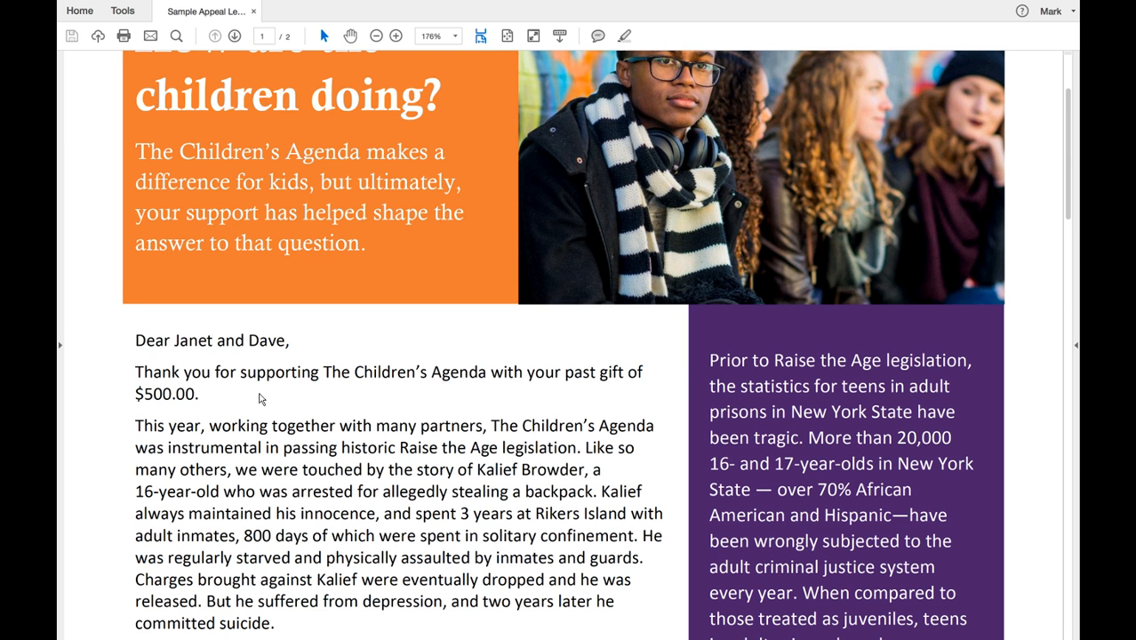
scroll(down, 3)
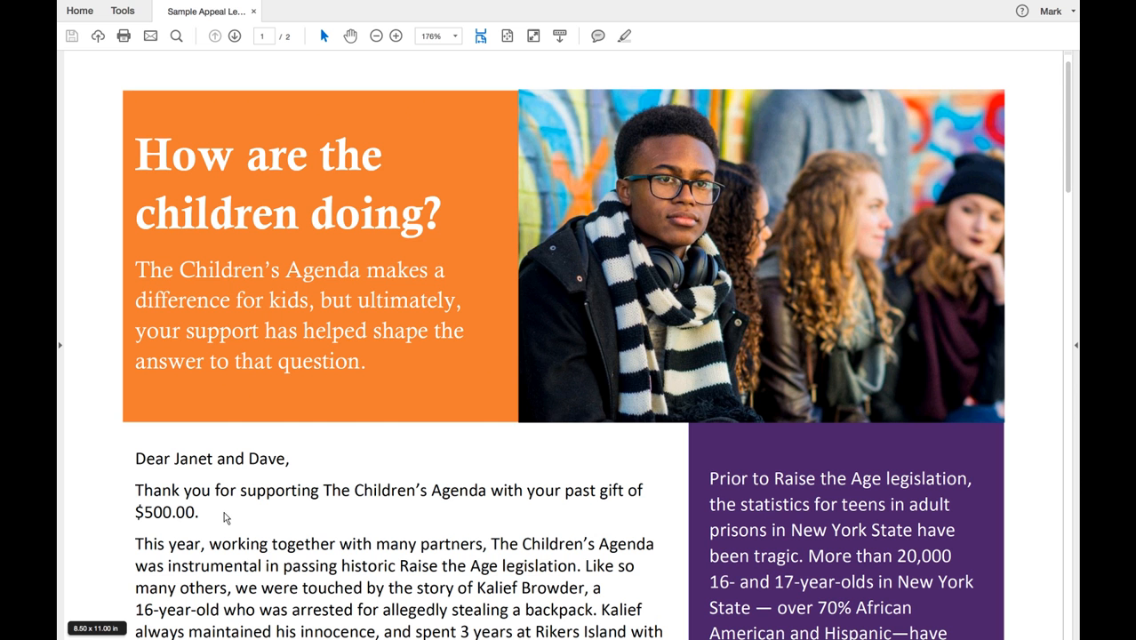
mouse_move(229, 520)
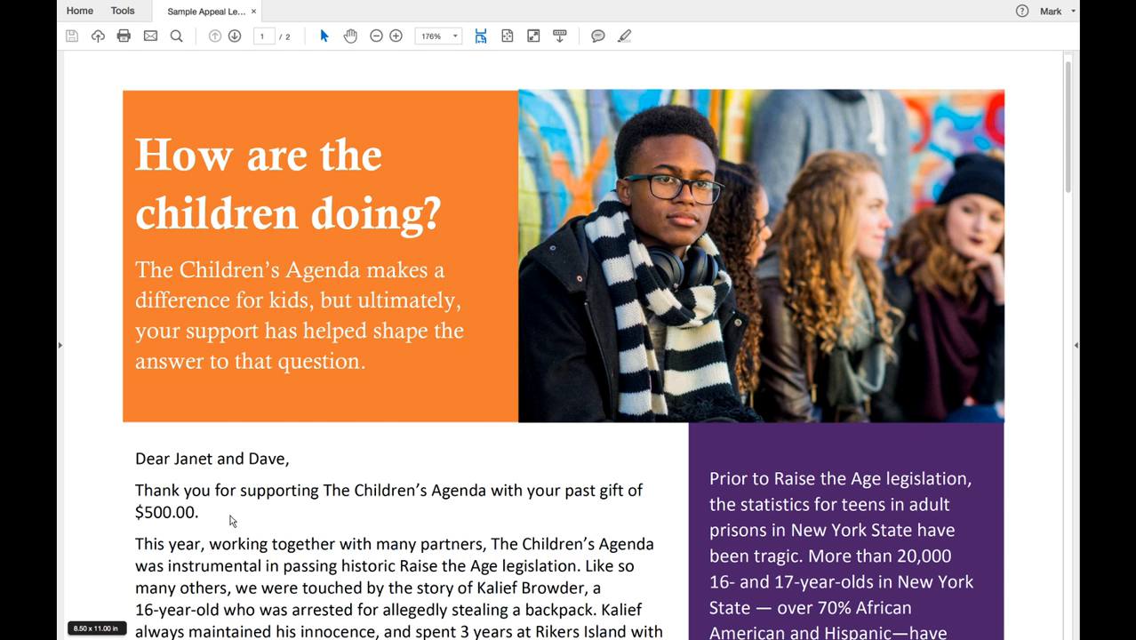
mouse_move(217, 517)
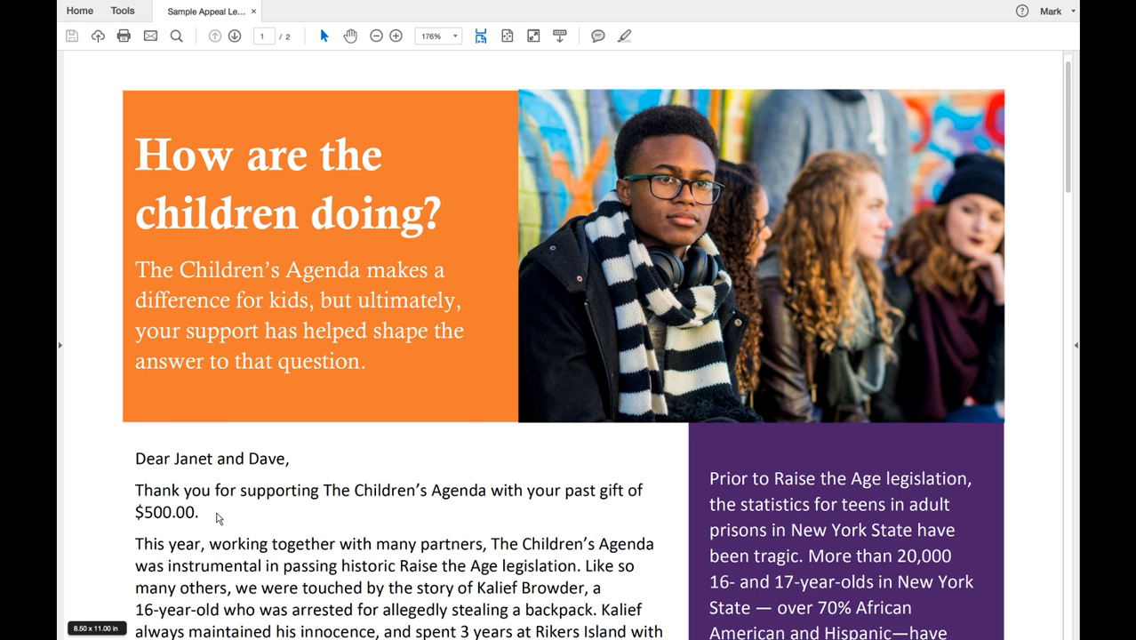
scroll(down, 3)
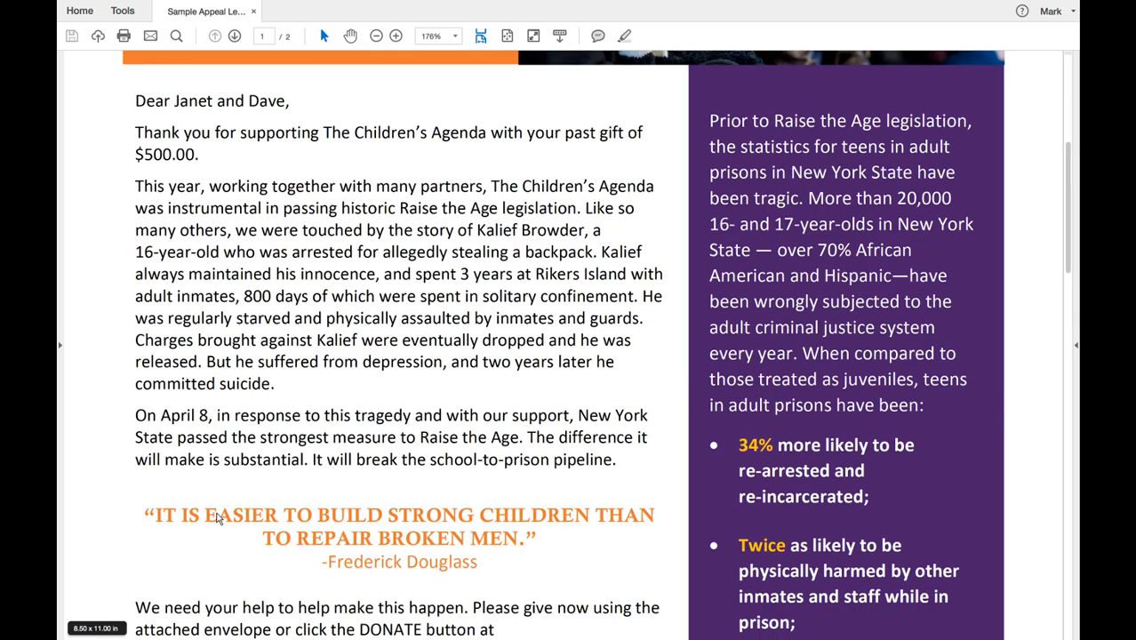
scroll(down, 3)
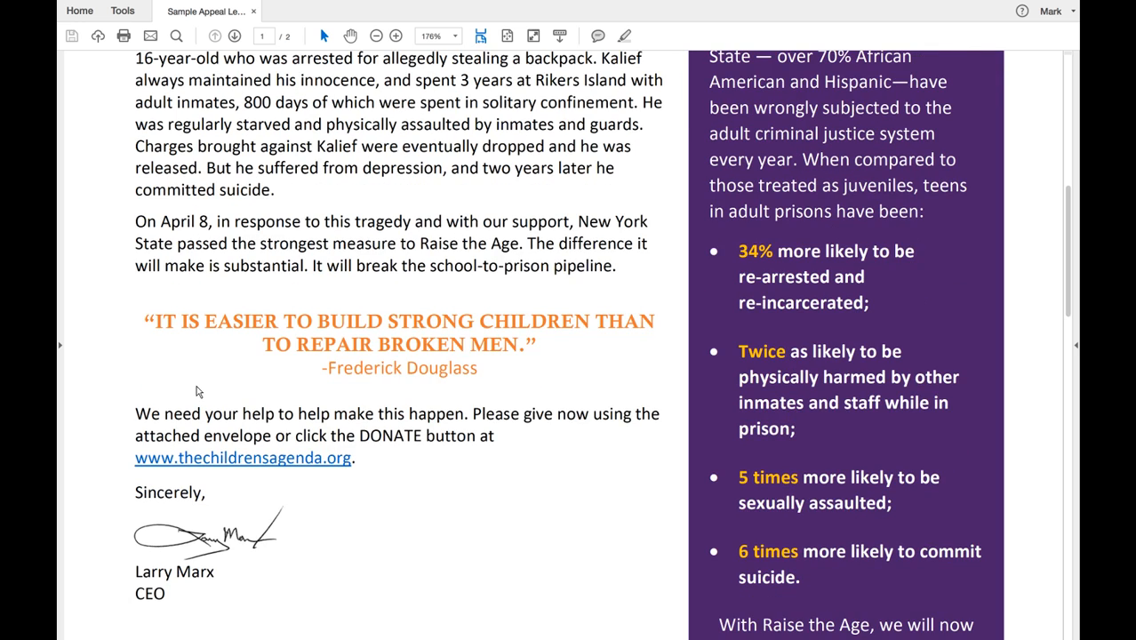
scroll(up, 3)
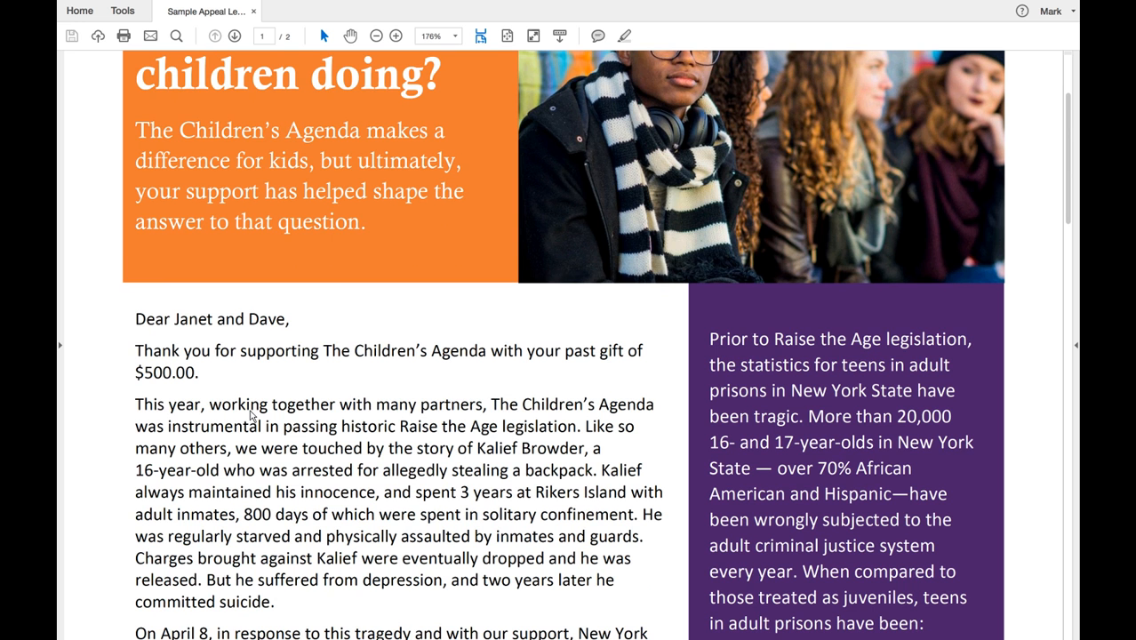
scroll(down, 3)
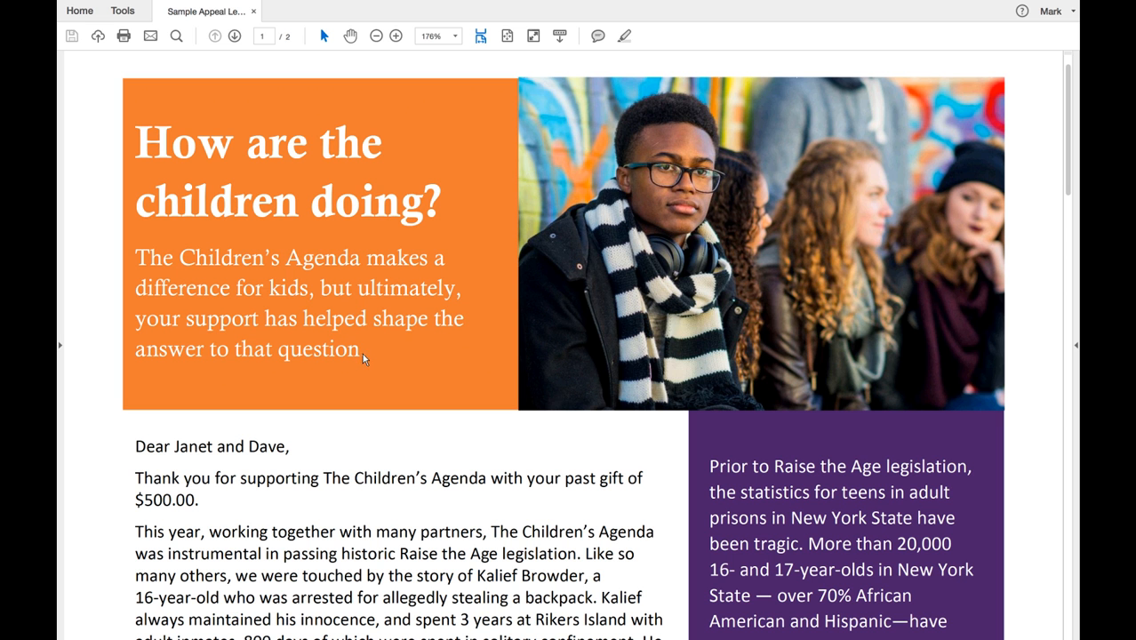
drag(153, 142, 364, 355)
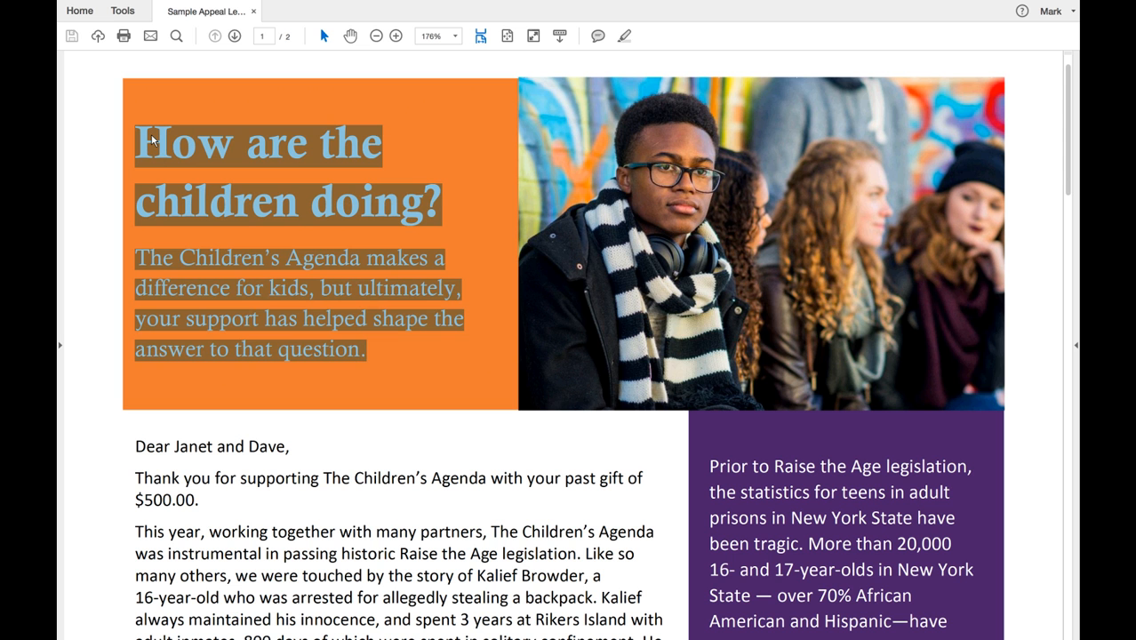
mouse_move(308, 224)
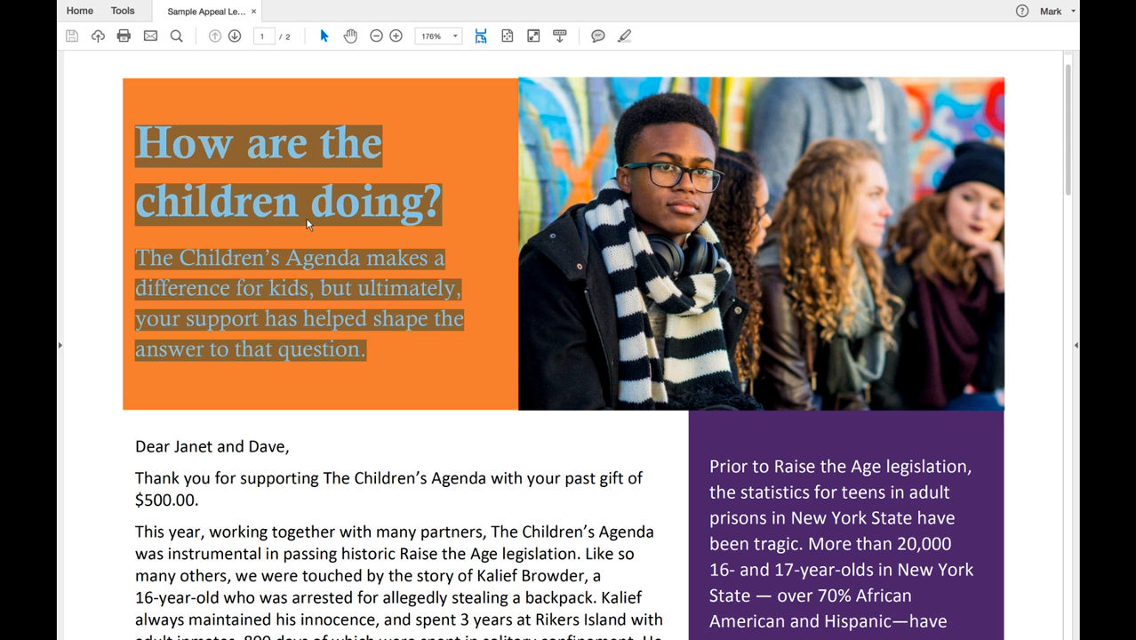
mouse_move(370, 409)
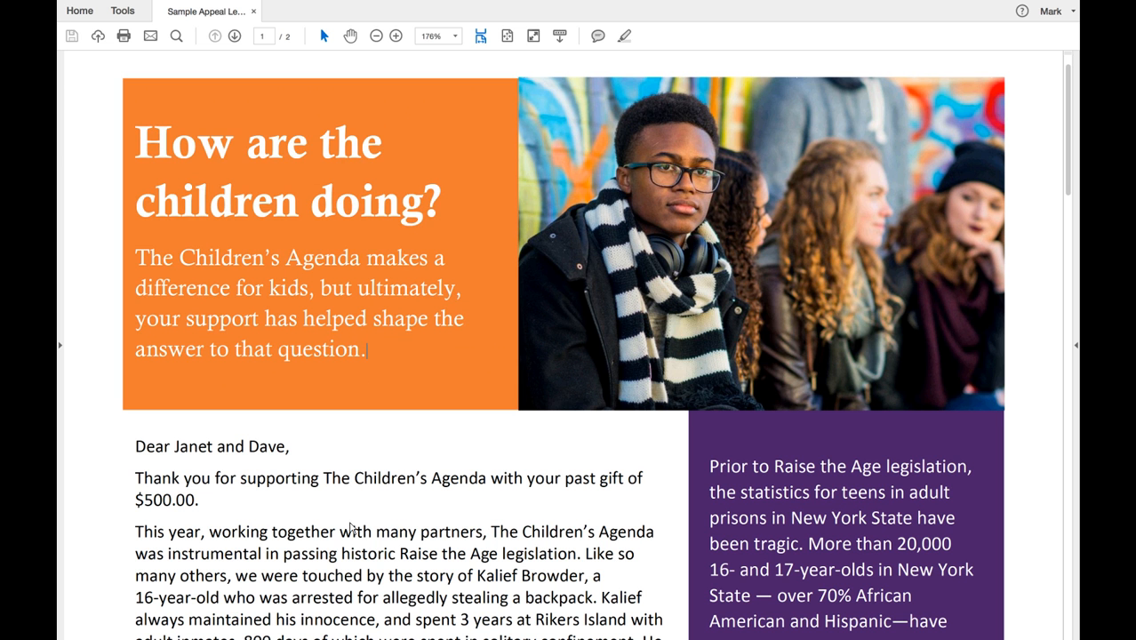
scroll(down, 3)
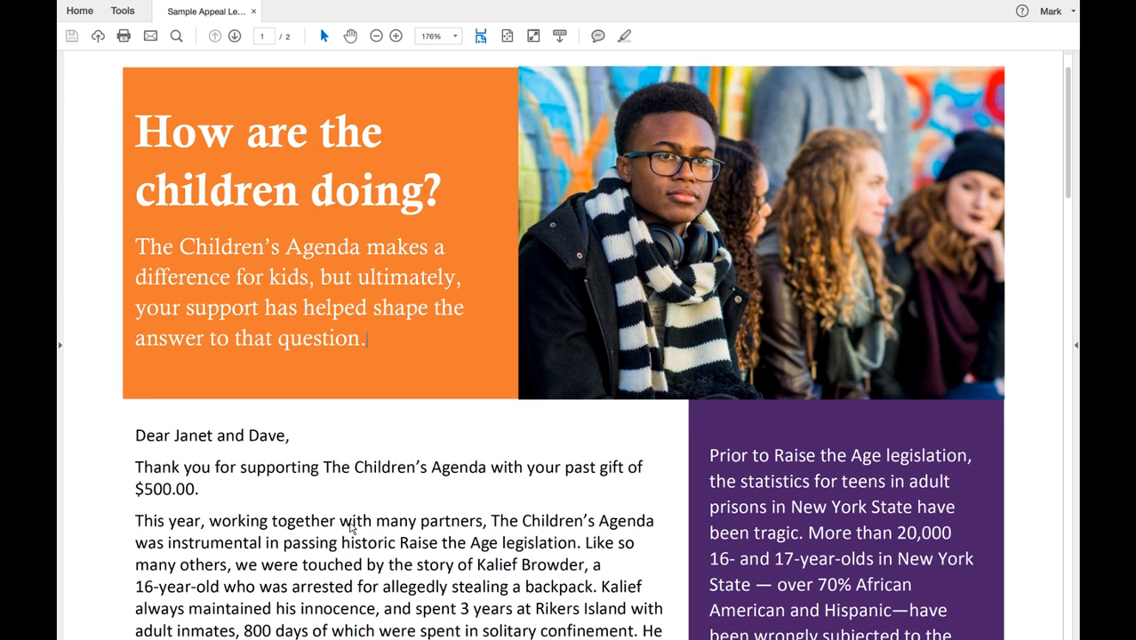
scroll(down, 3)
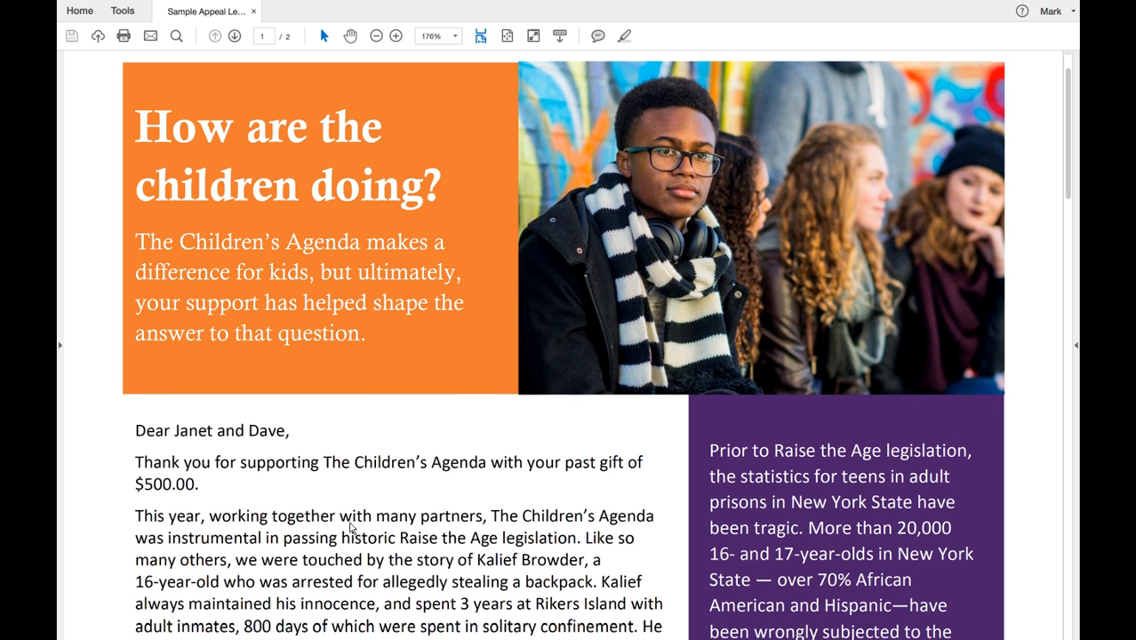
scroll(down, 3)
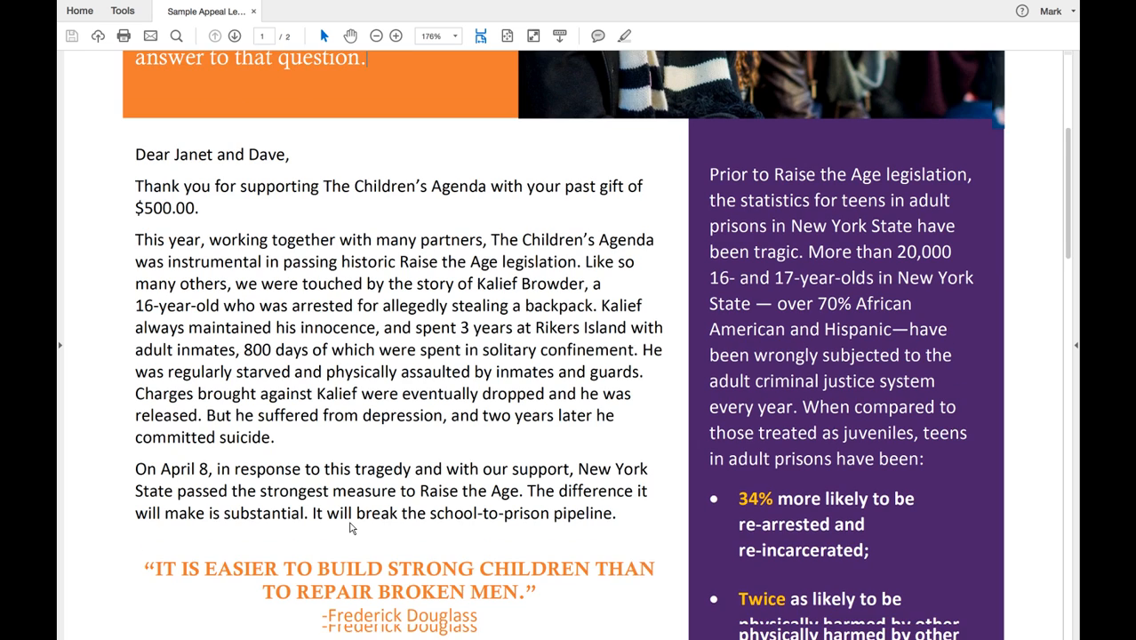
scroll(down, 3)
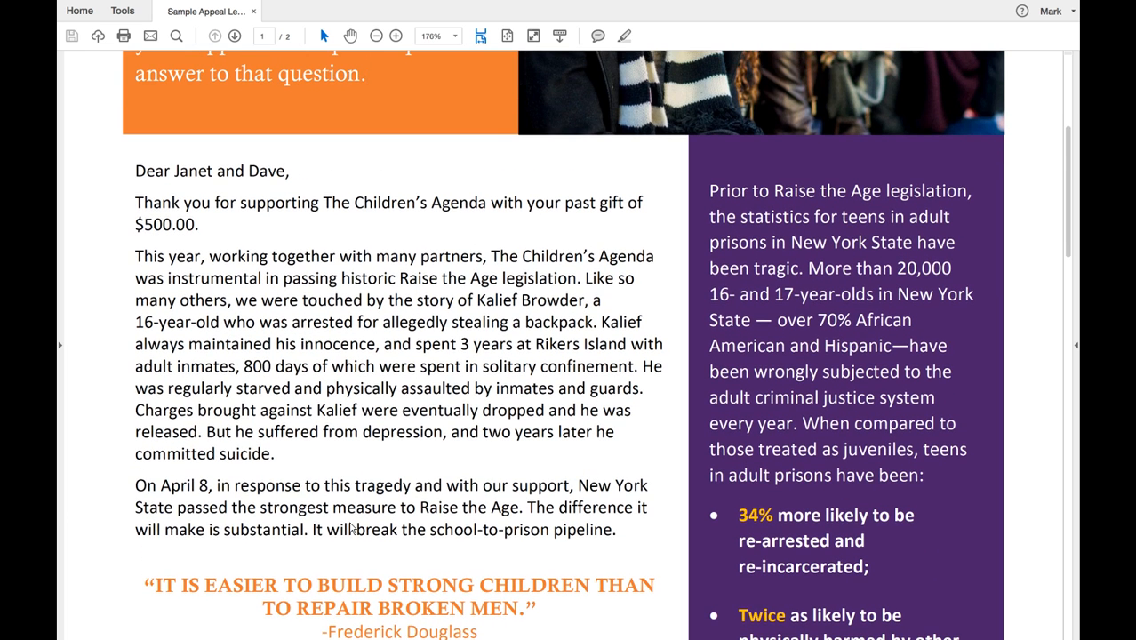
scroll(down, 3)
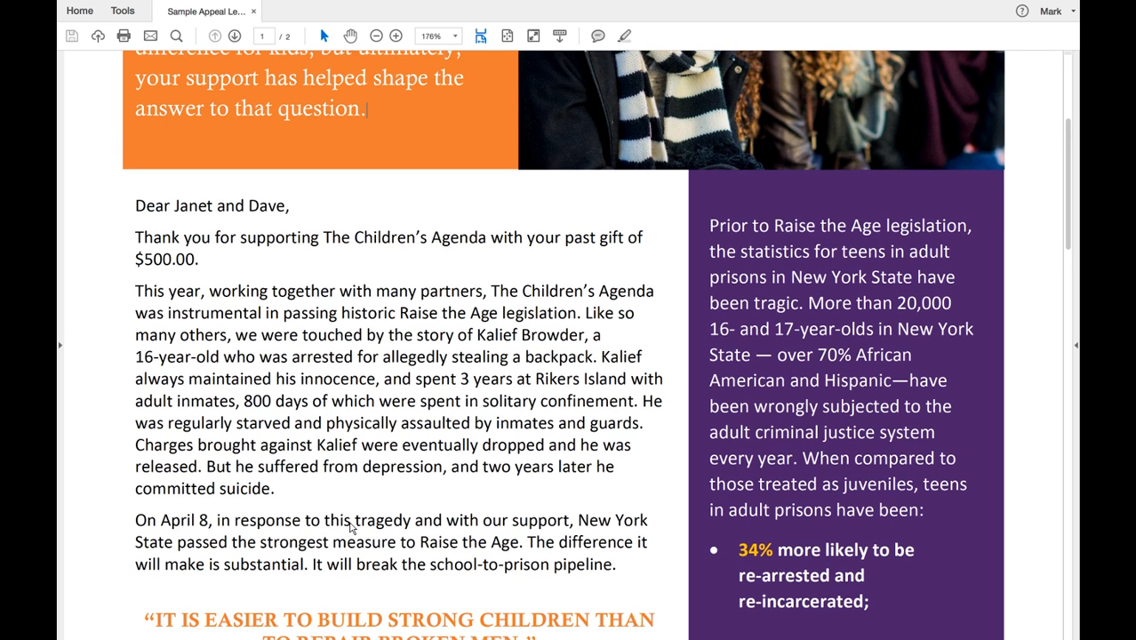
scroll(down, 3)
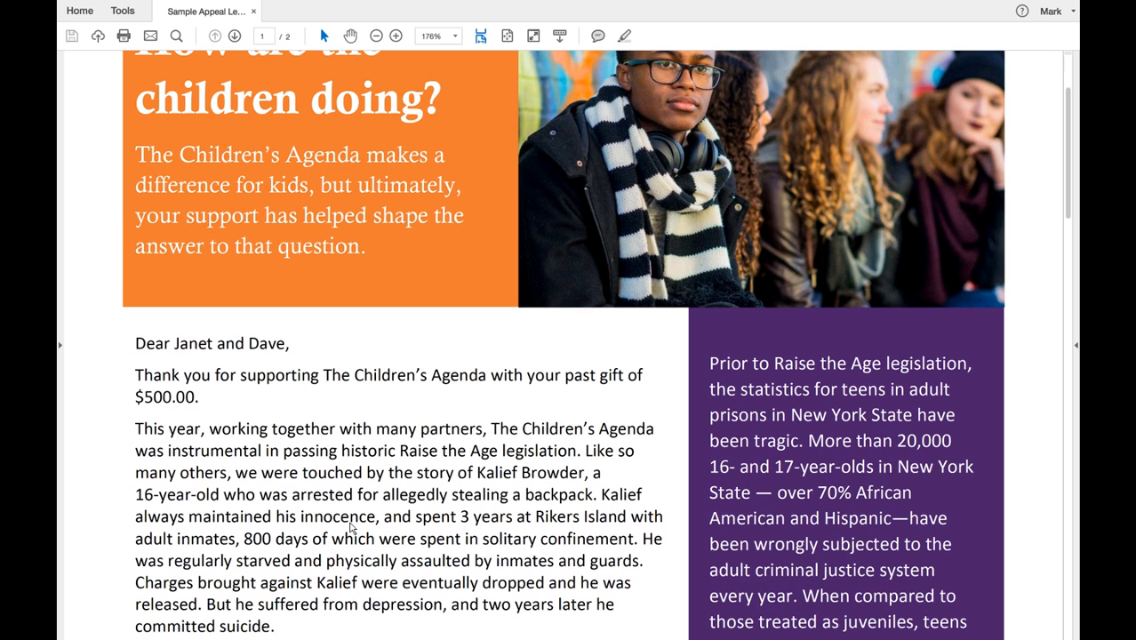
mouse_move(462, 549)
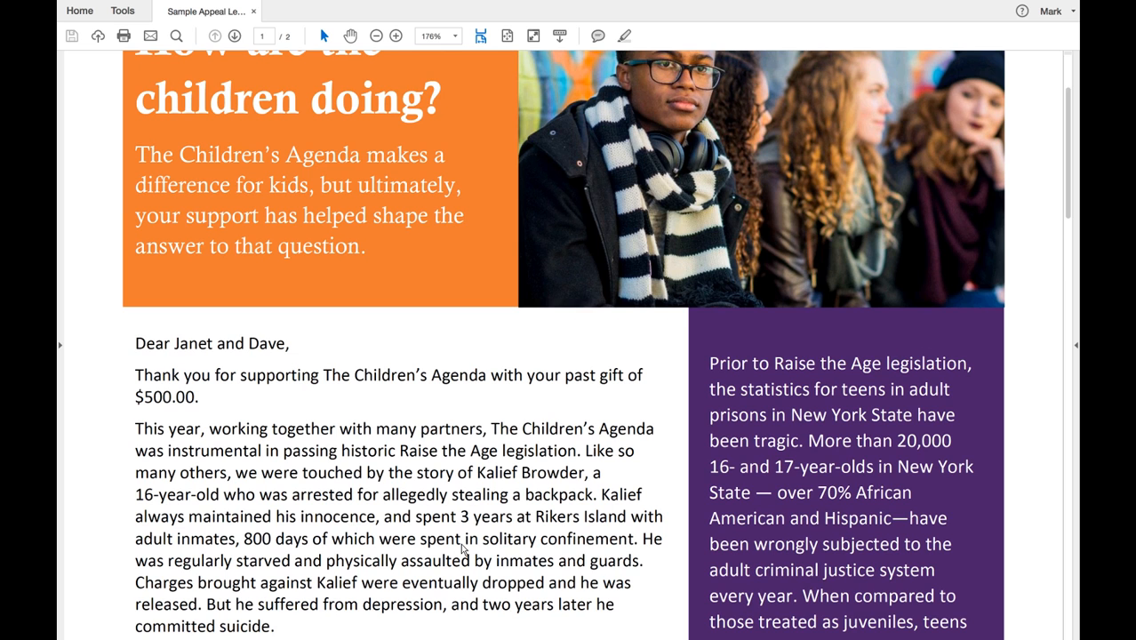
scroll(down, 3)
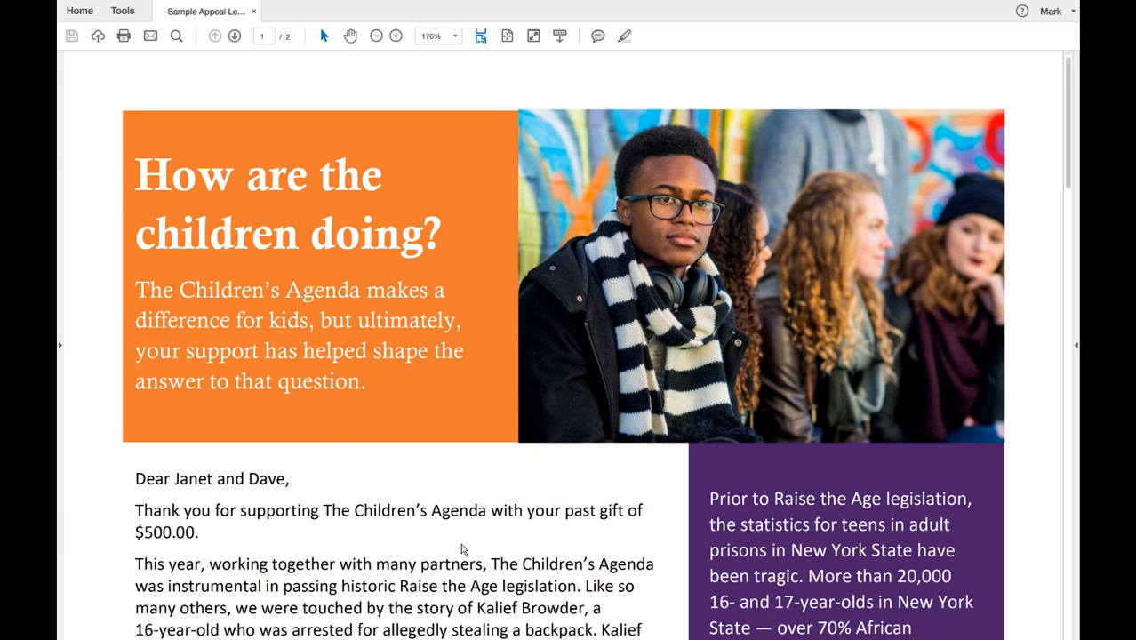
click(366, 381)
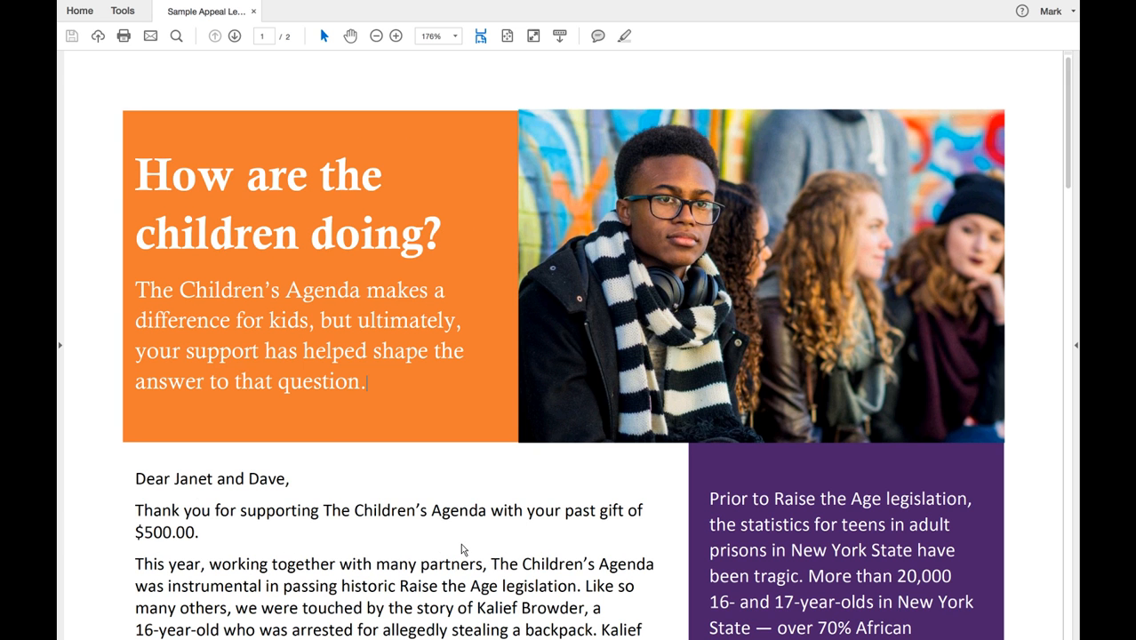